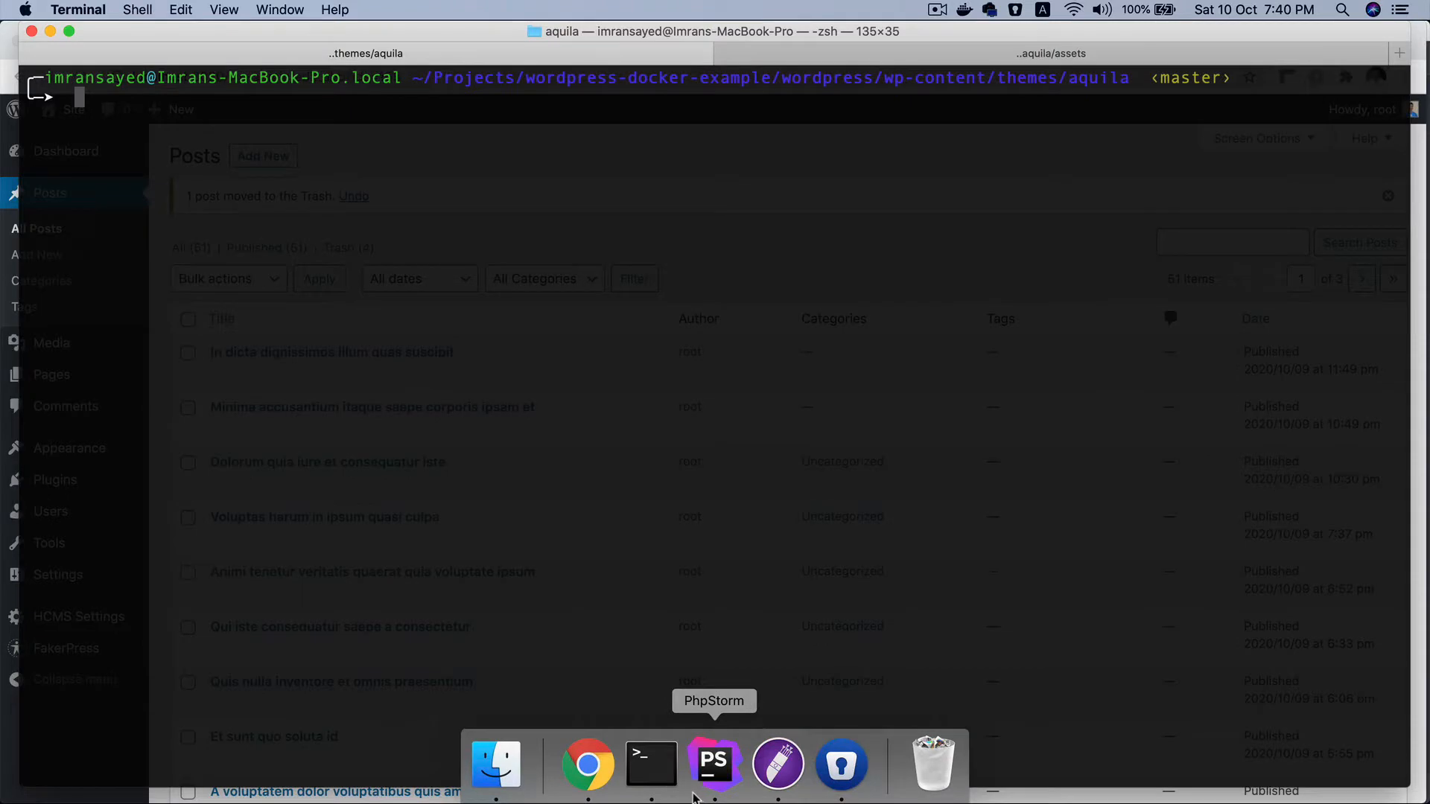
{"action": "mouse_move", "coordinate": [675, 309]}
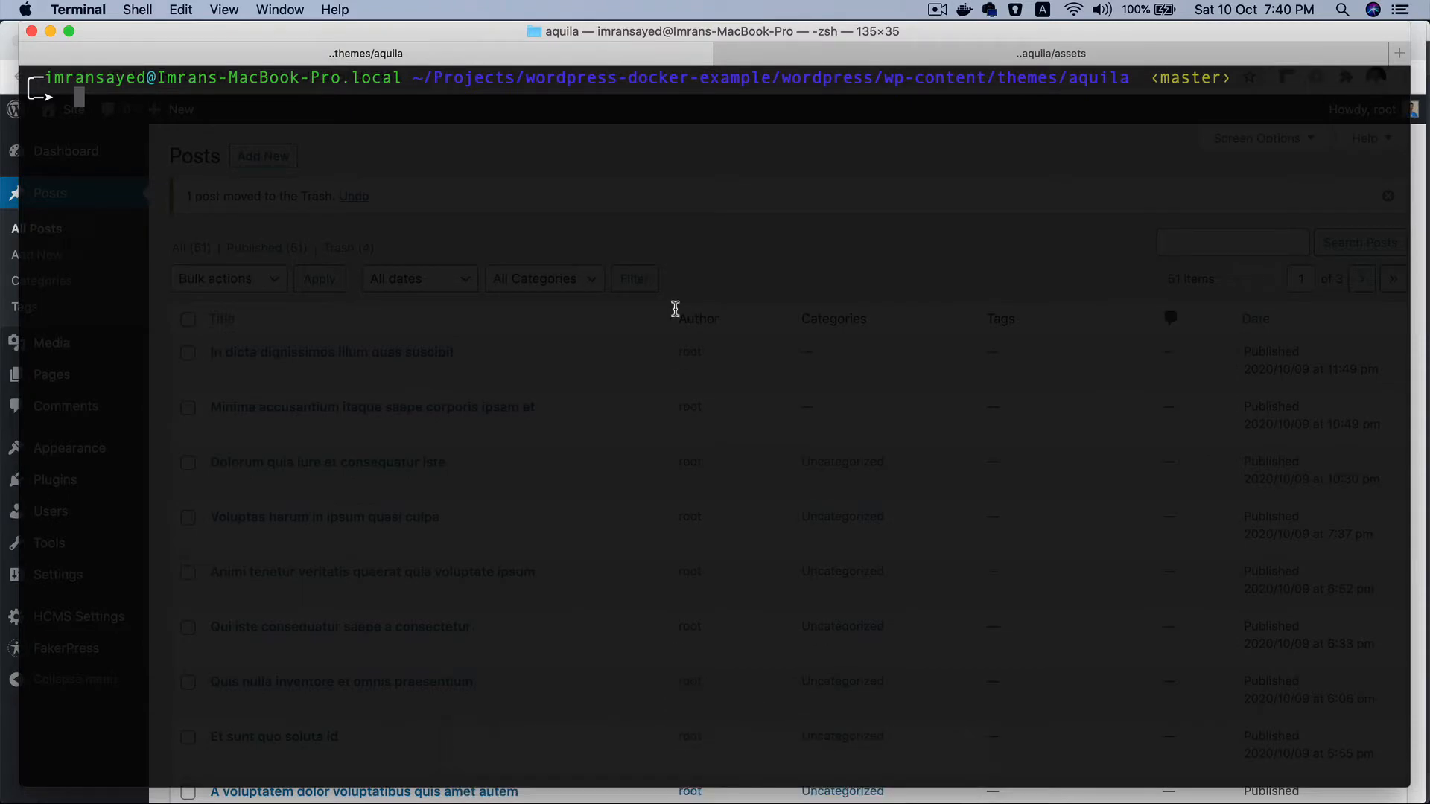
{"action": "mouse_move", "coordinate": [1122, 86]}
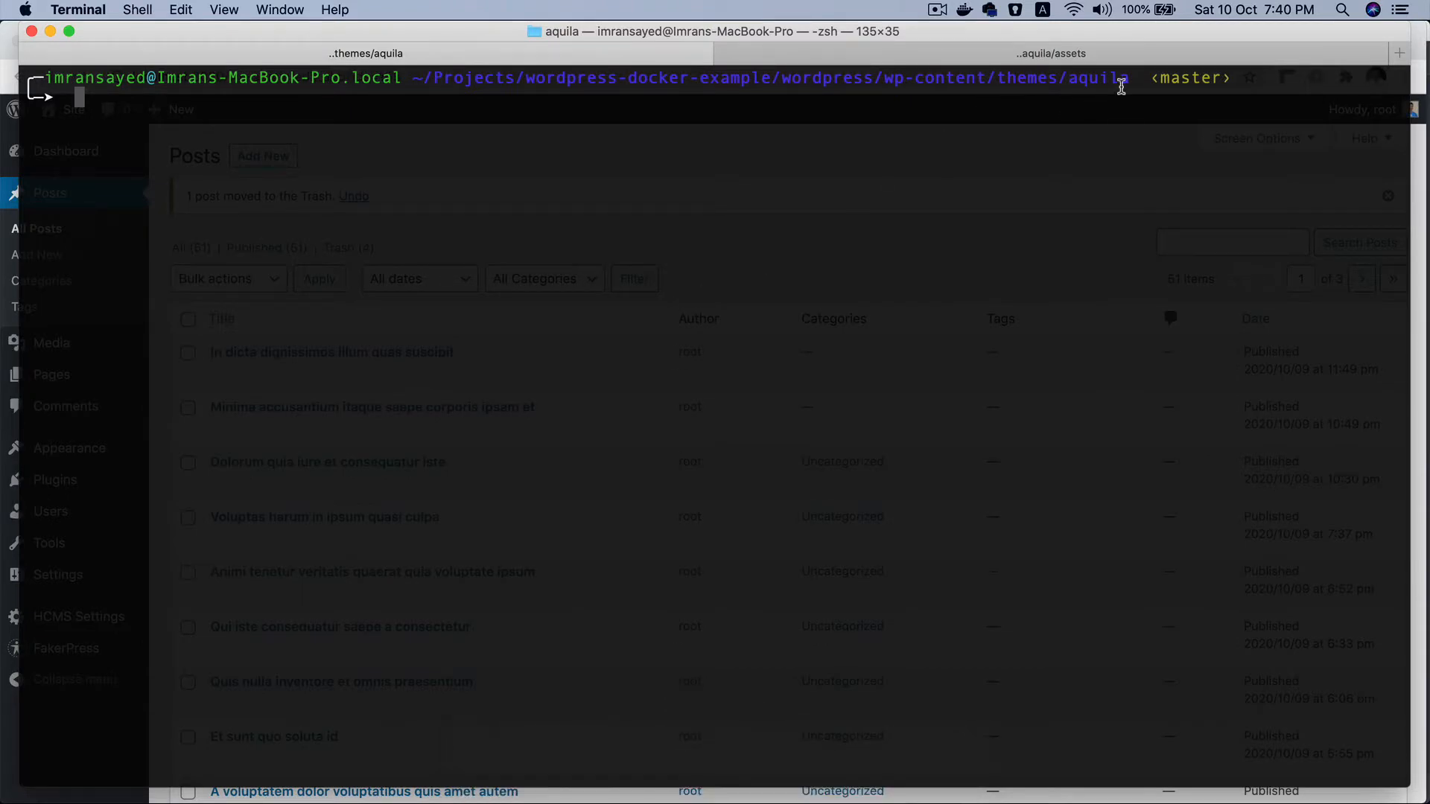
Change directory into the theme's assets folder with cd assets
{"action": "type", "text": "cd assets"}
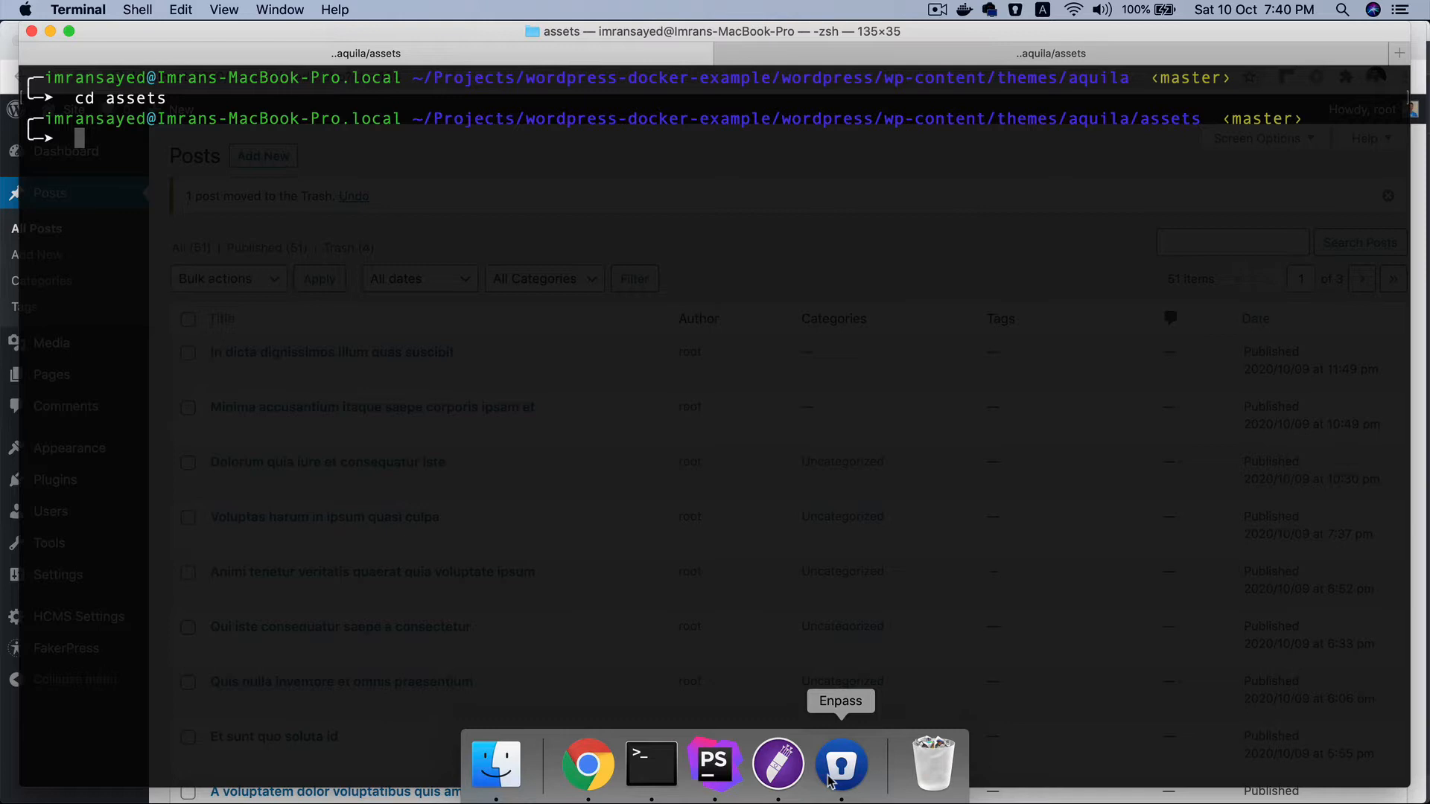
{"action": "mouse_move", "coordinate": [587, 764]}
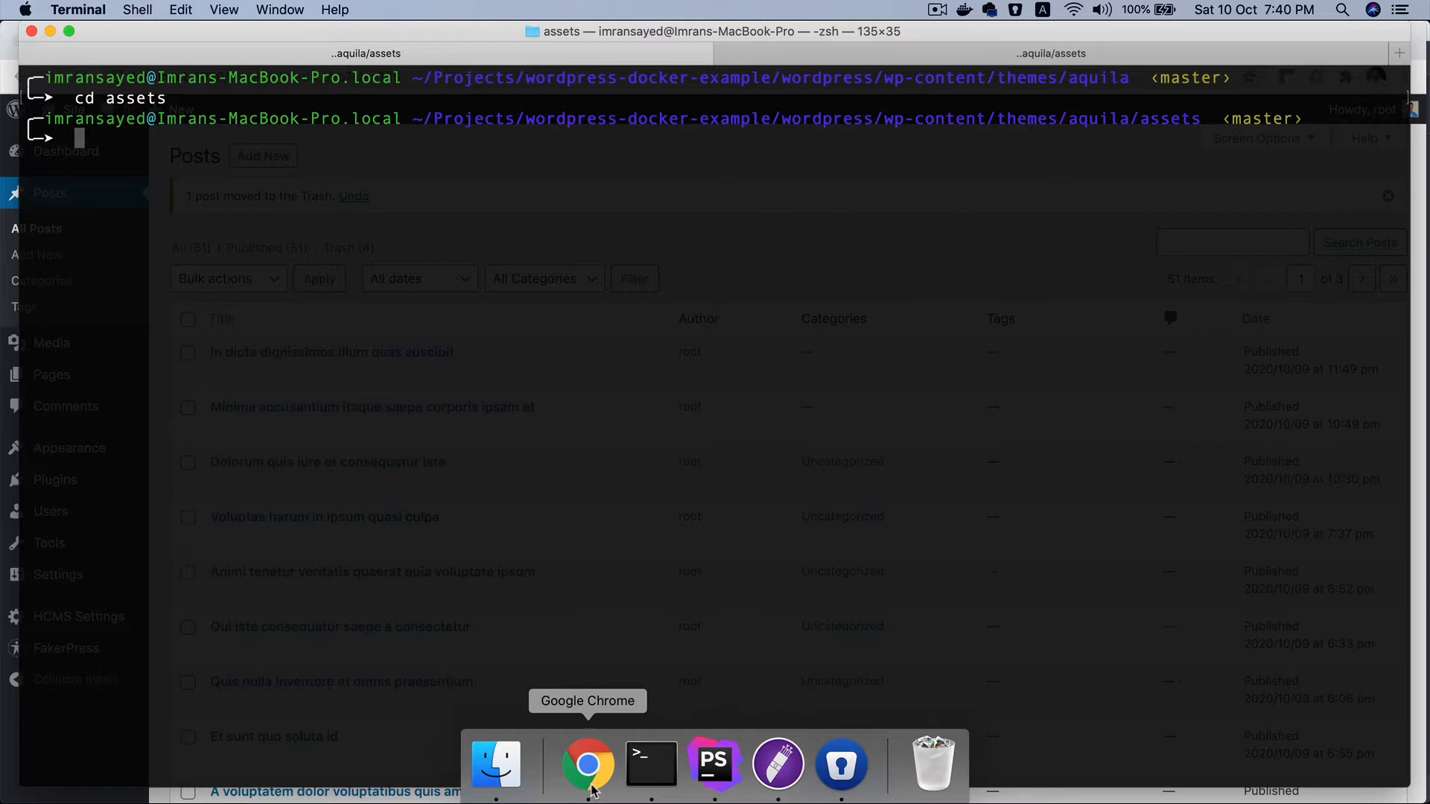
{"action": "mouse_move", "coordinate": [689, 673]}
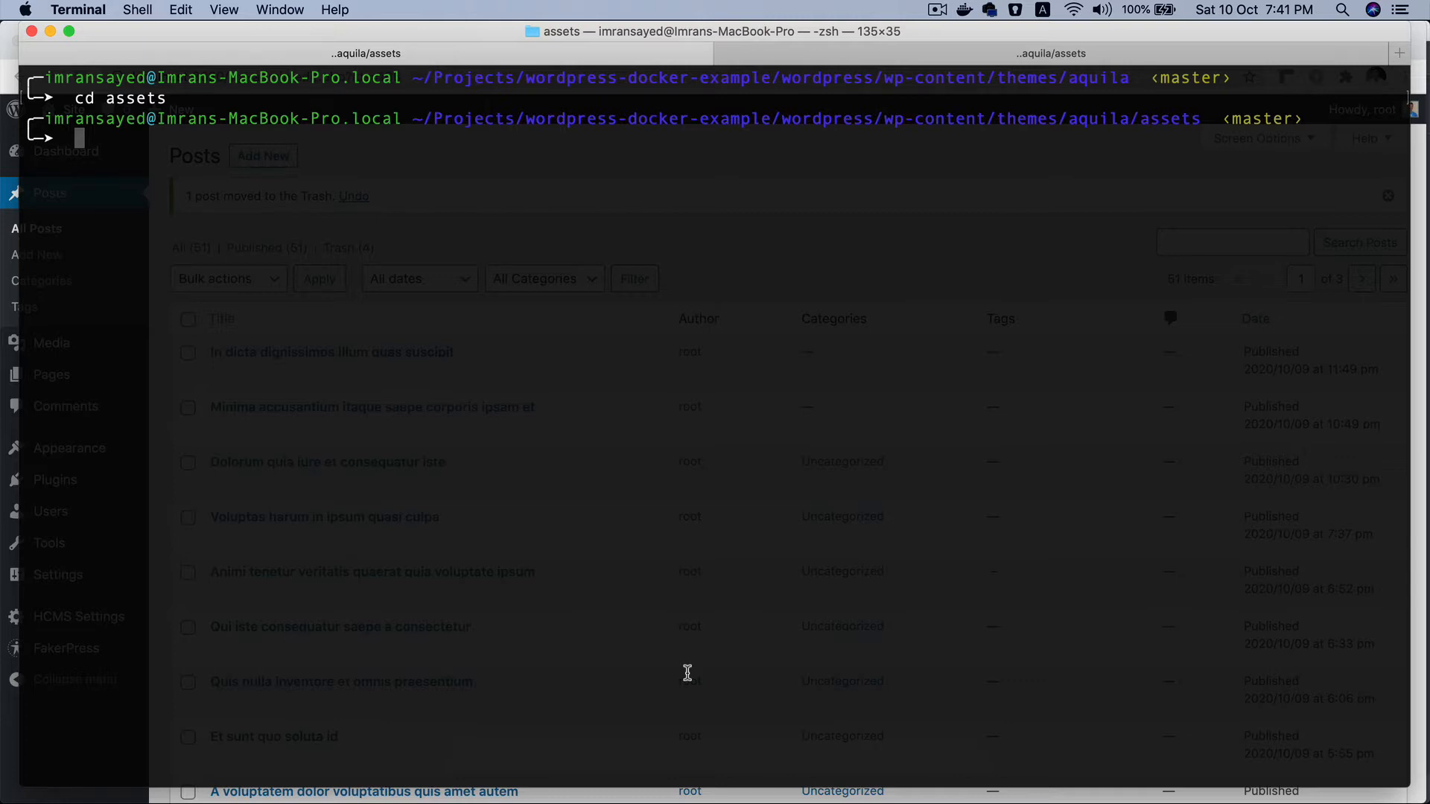
{"action": "mouse_move", "coordinate": [658, 584]}
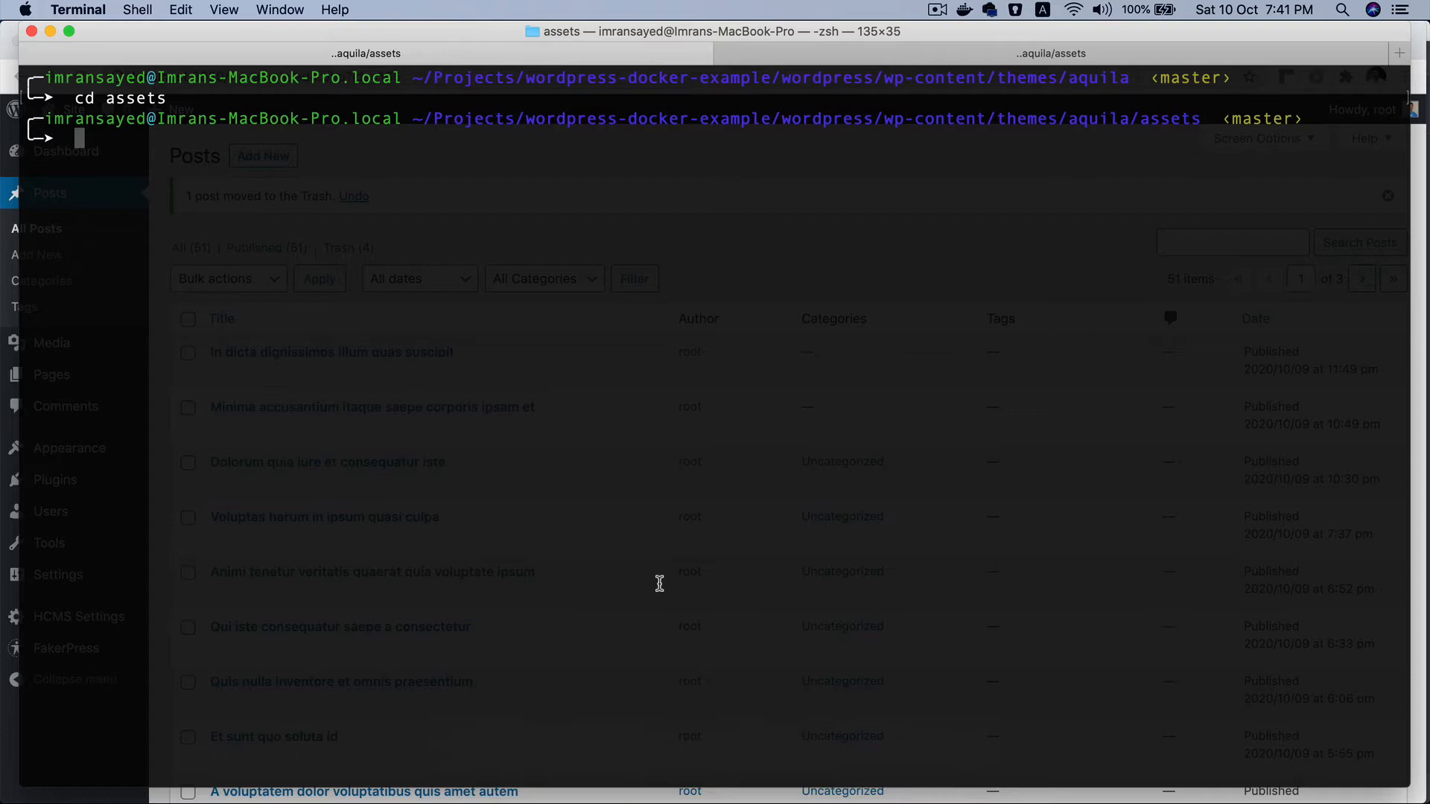
{"action": "mouse_move", "coordinate": [589, 766]}
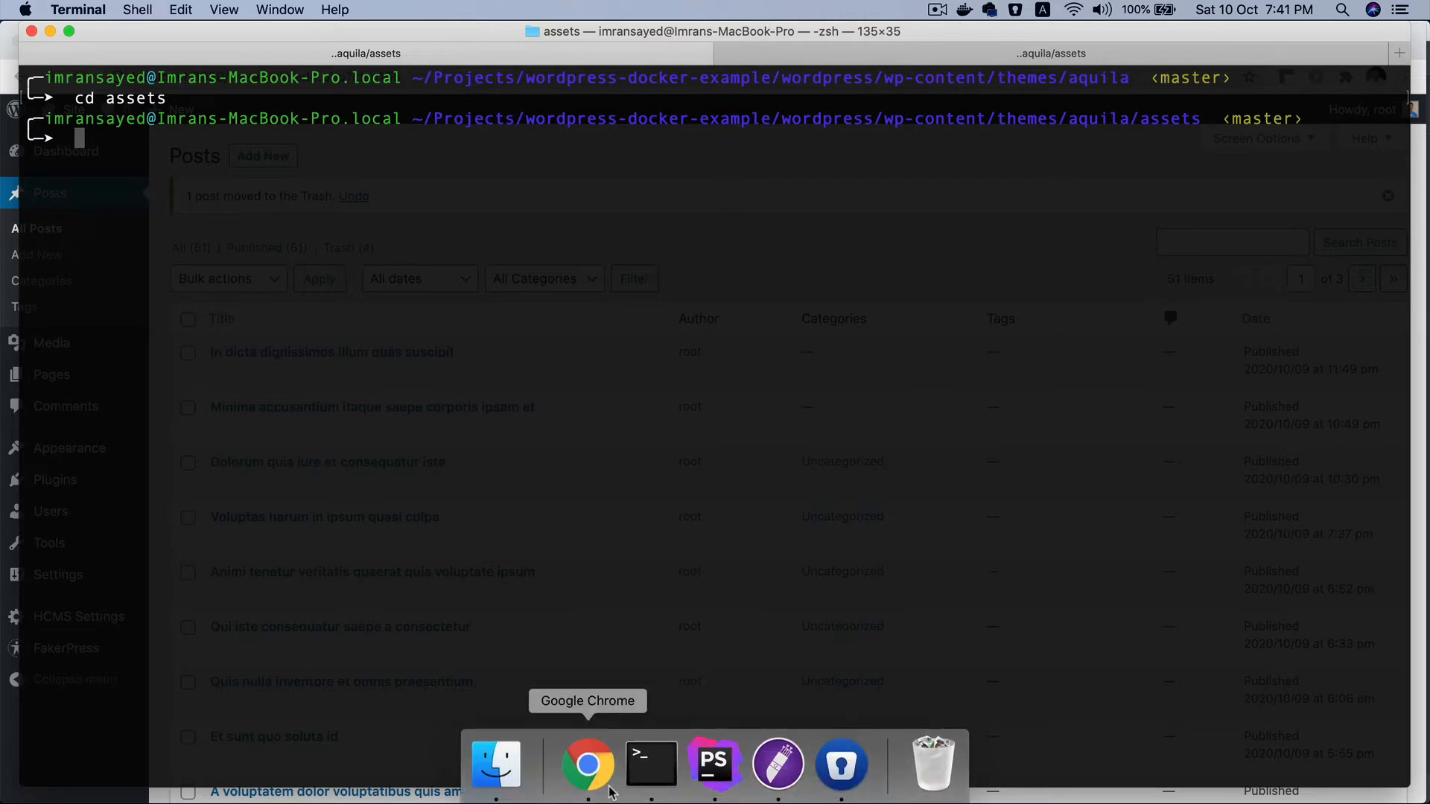
{"action": "left_click", "coordinate": [587, 765]}
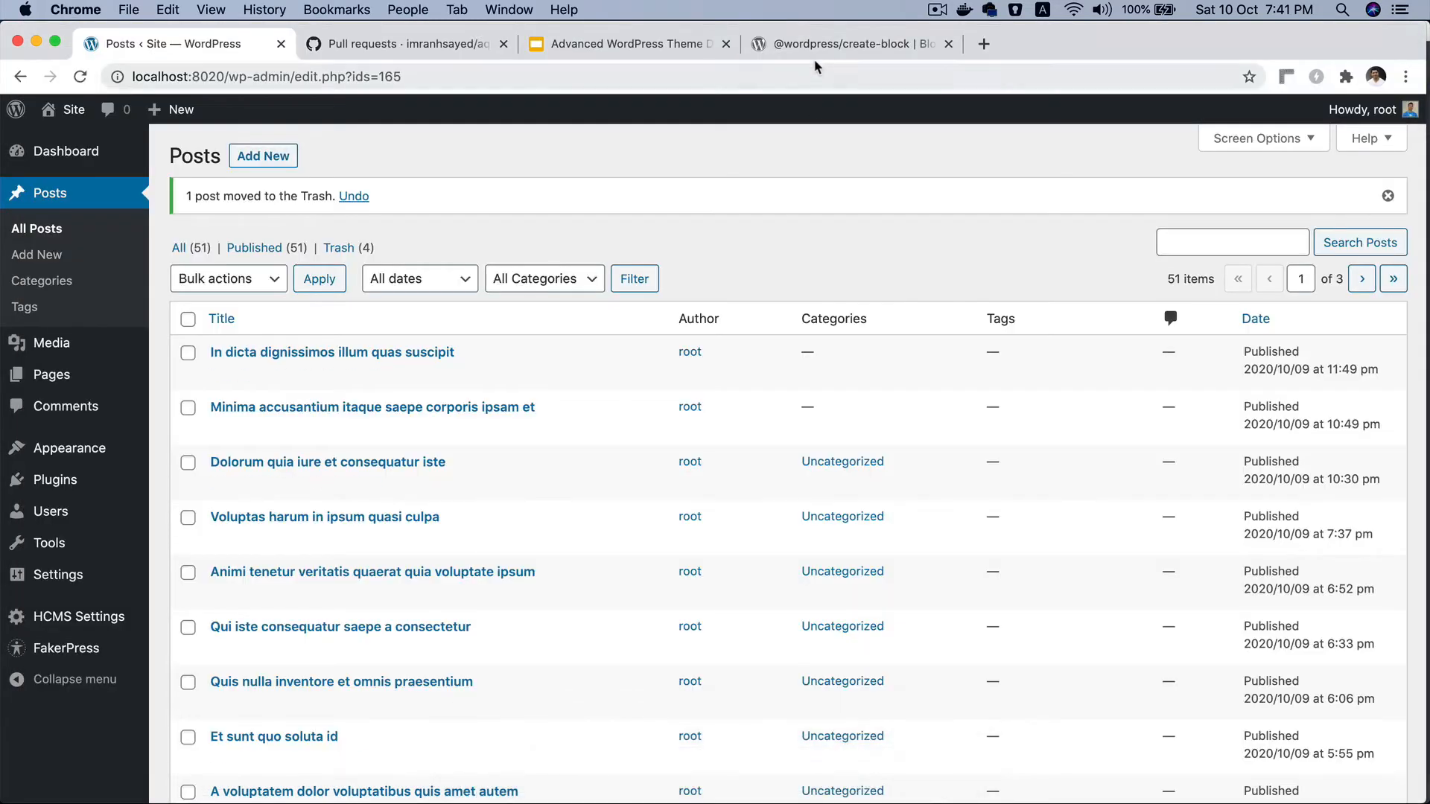
{"action": "left_click", "coordinate": [847, 43]}
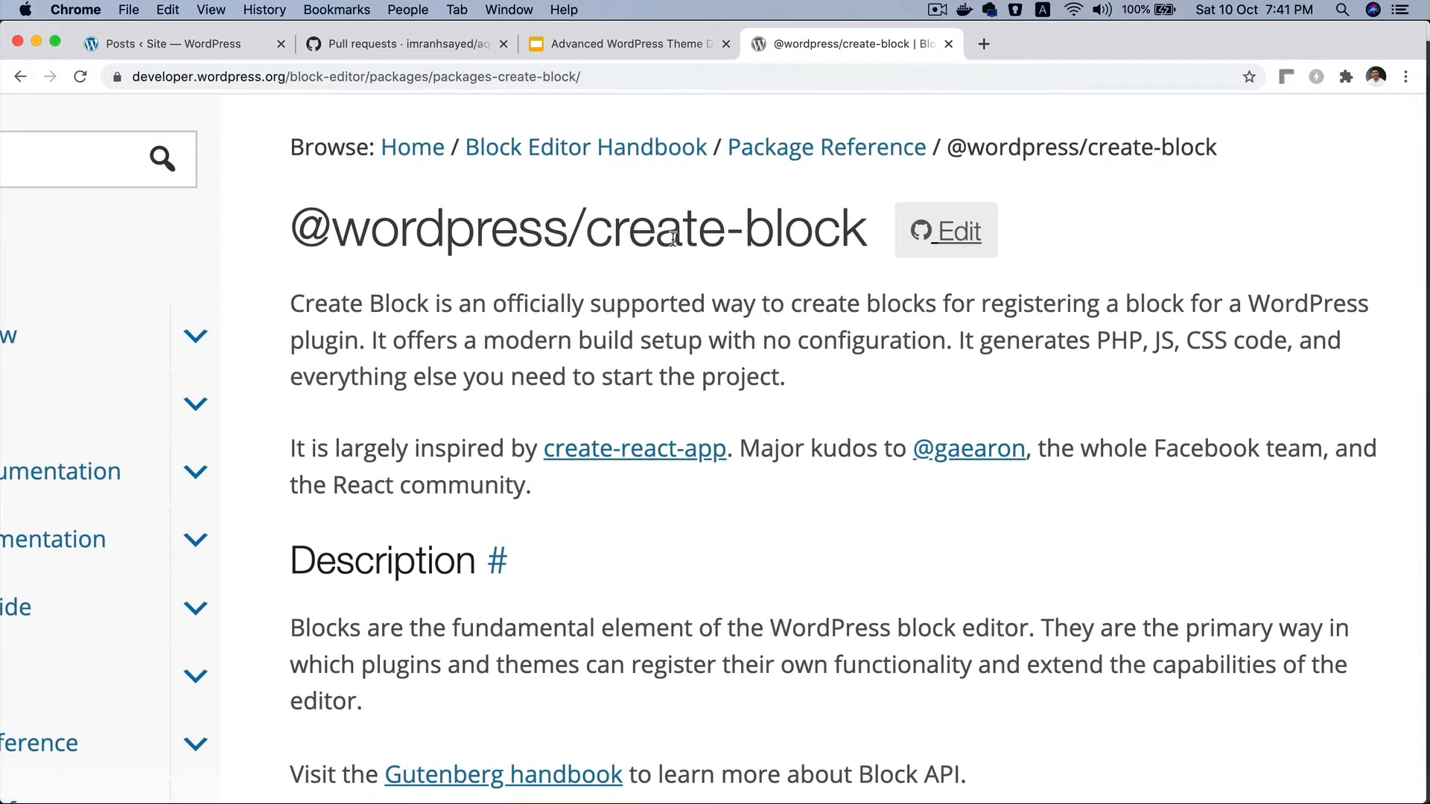
{"action": "mouse_move", "coordinate": [761, 250]}
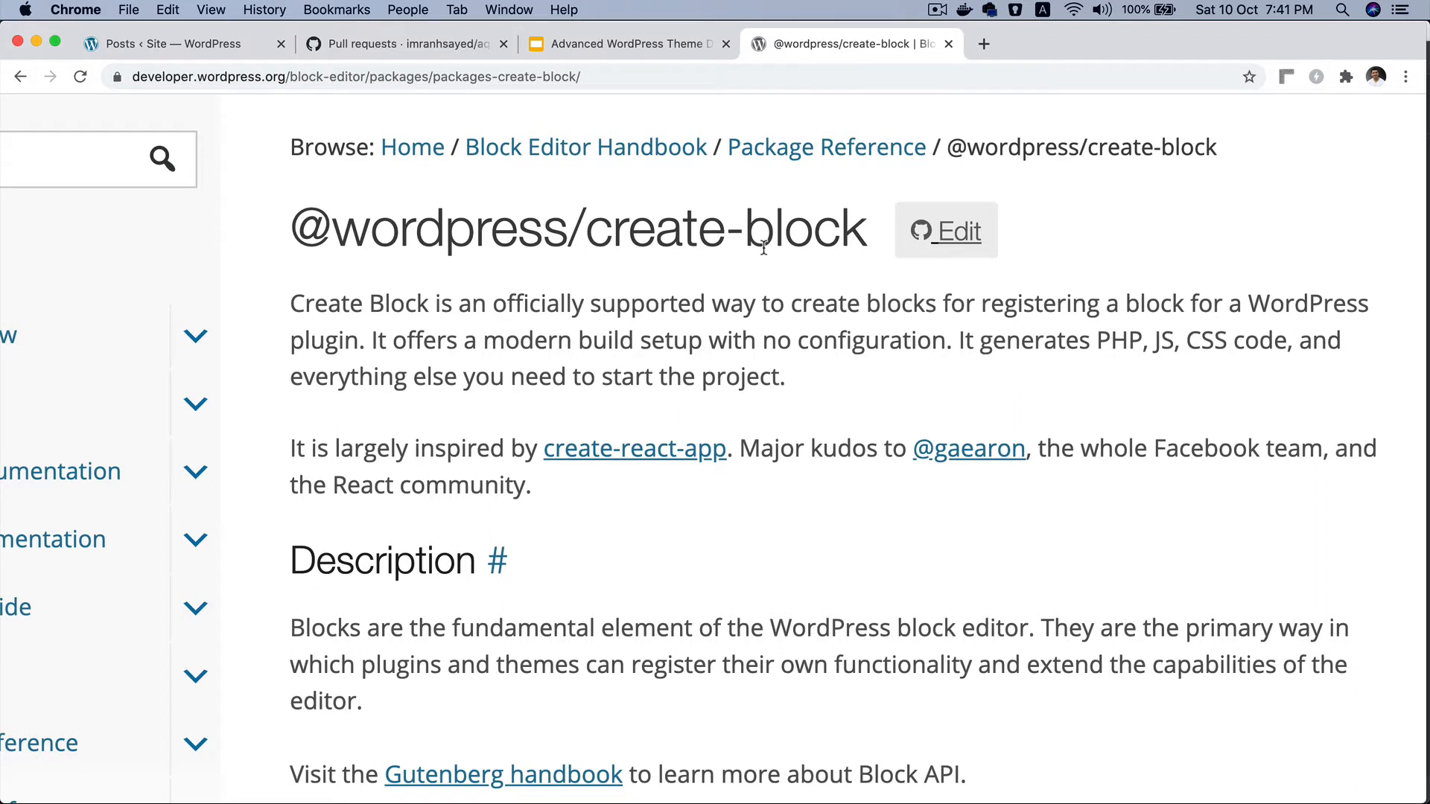
{"action": "mouse_move", "coordinate": [908, 288]}
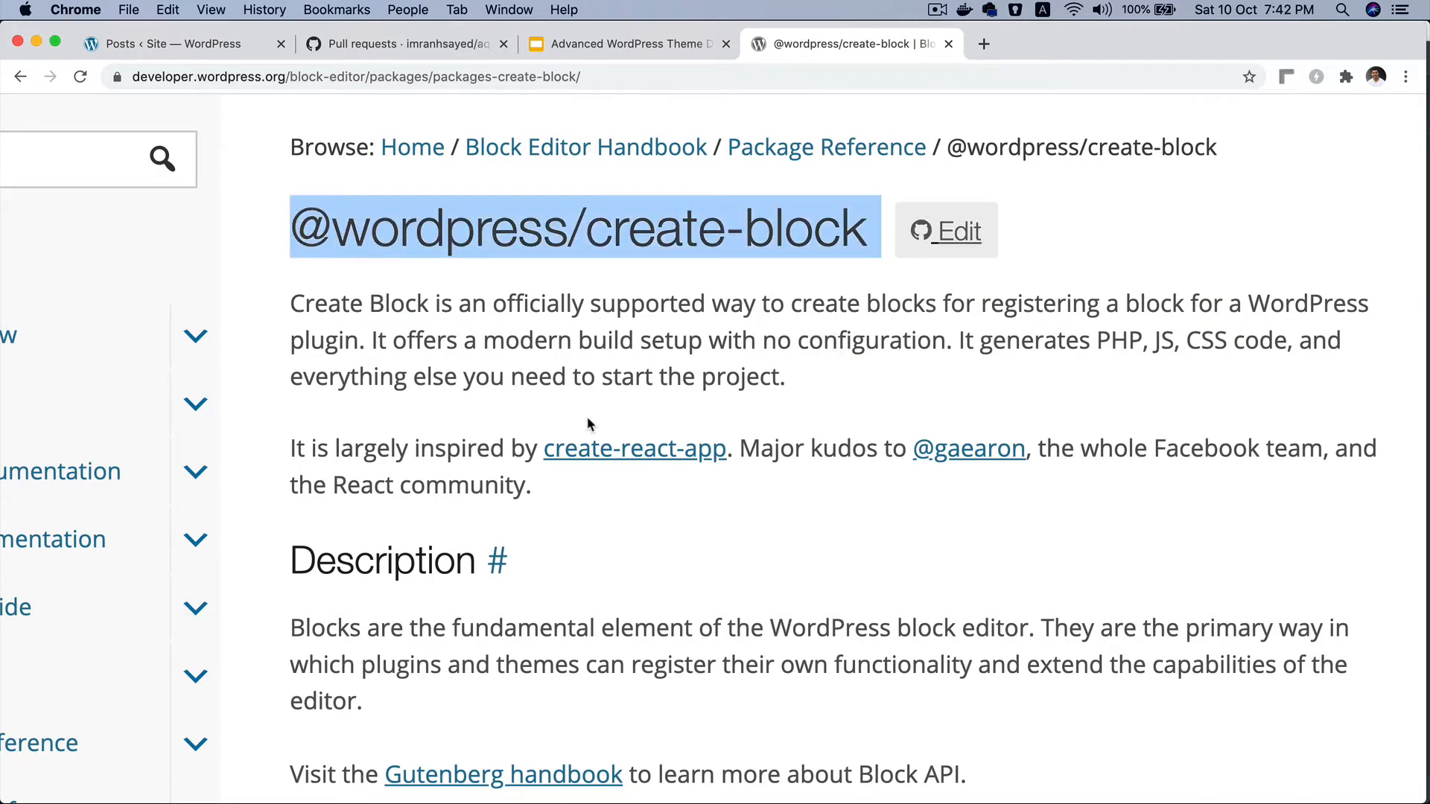
Read down through the create-block docs' quick start and options sections
{"action": "scroll", "scroll_direction": "down", "scroll_amount": 3}
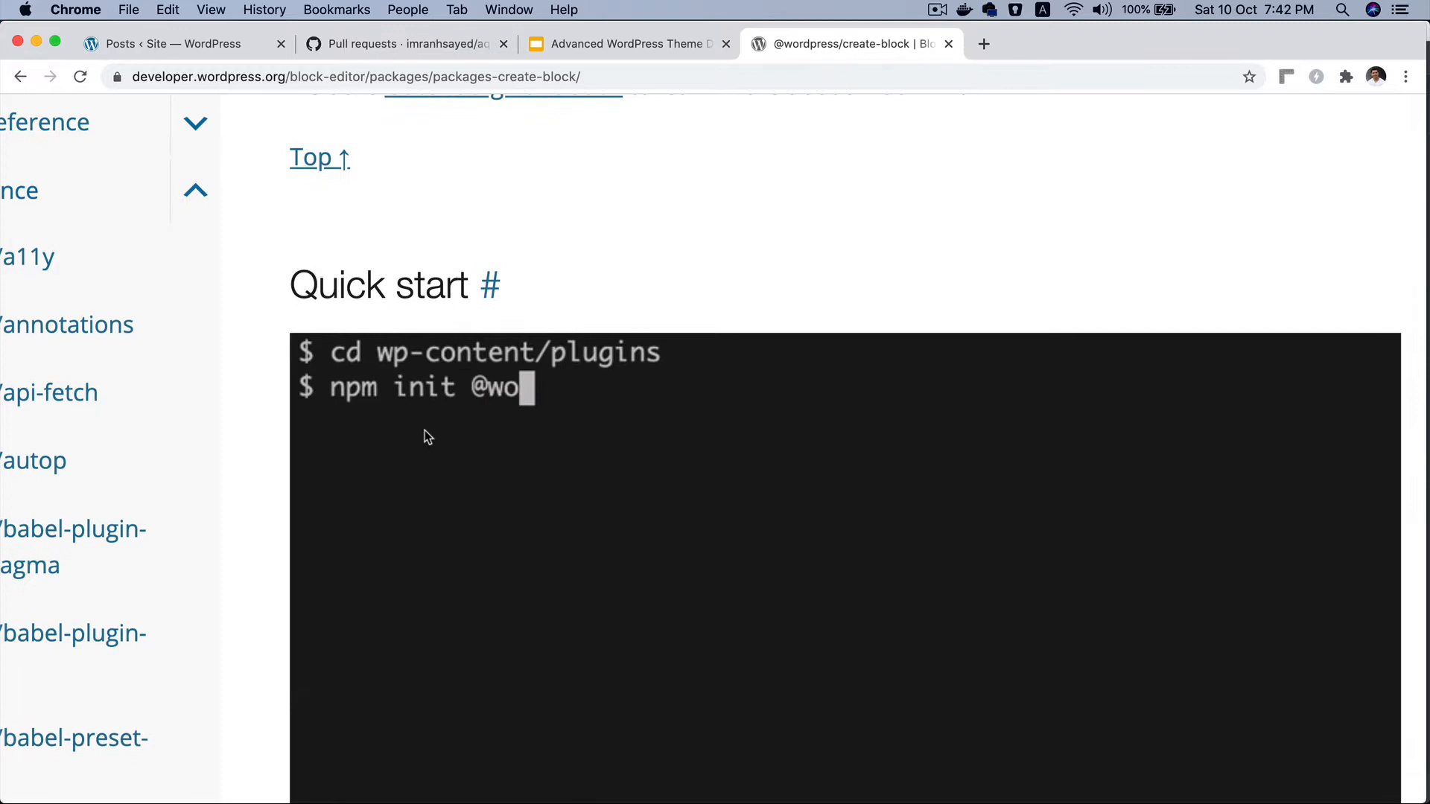
{"action": "type", "text": "rdpress/block todo-list"}
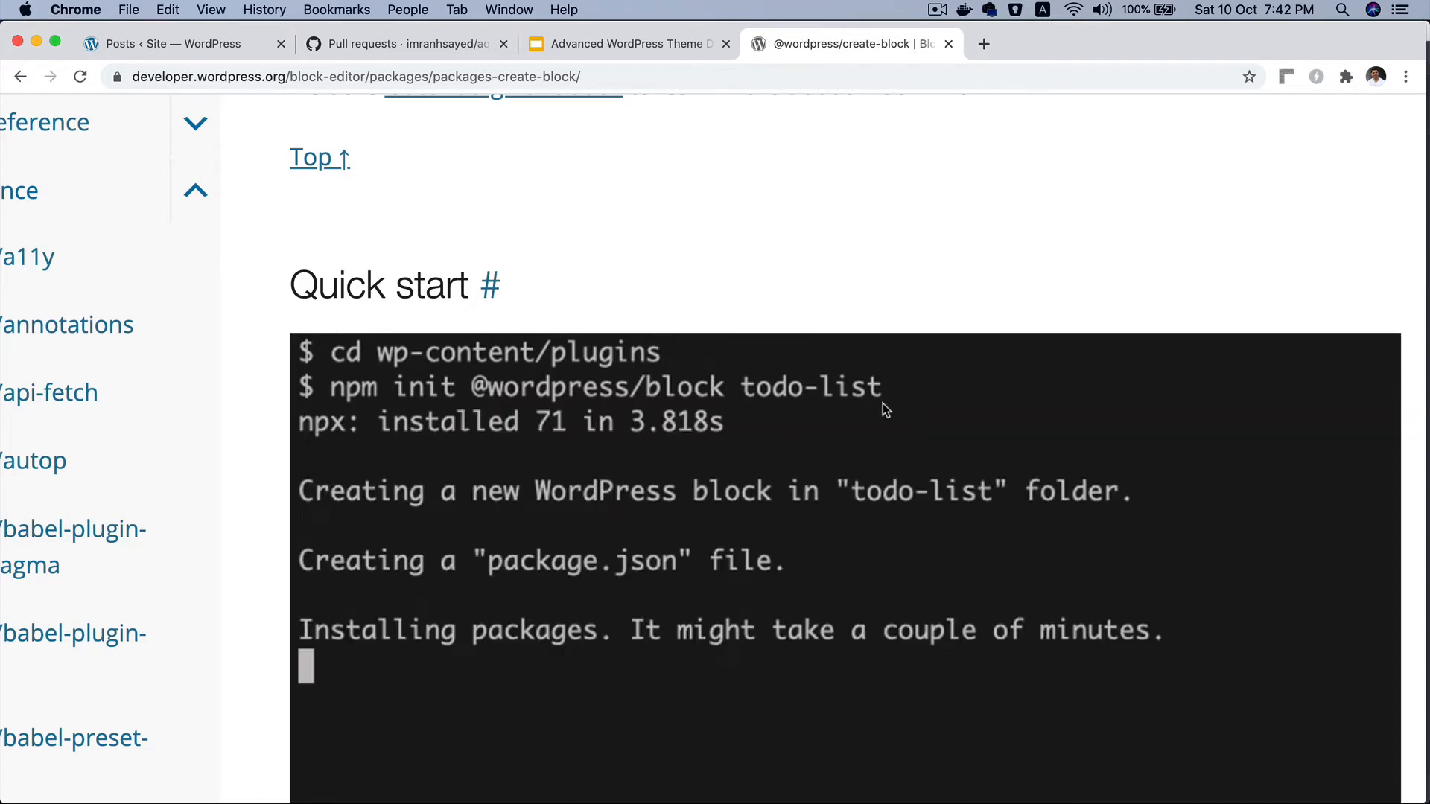
{"action": "mouse_move", "coordinate": [1055, 498]}
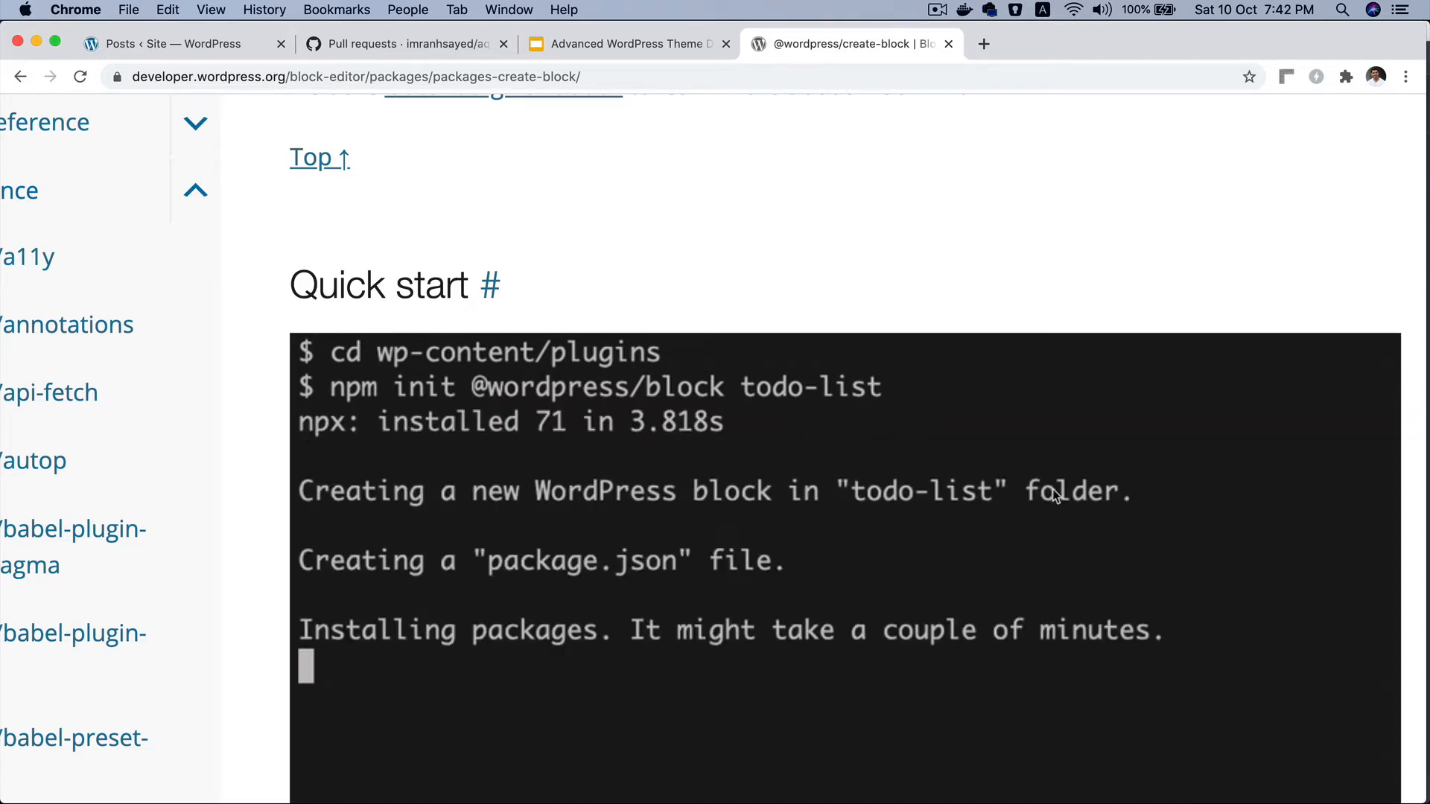
{"action": "mouse_move", "coordinate": [874, 456]}
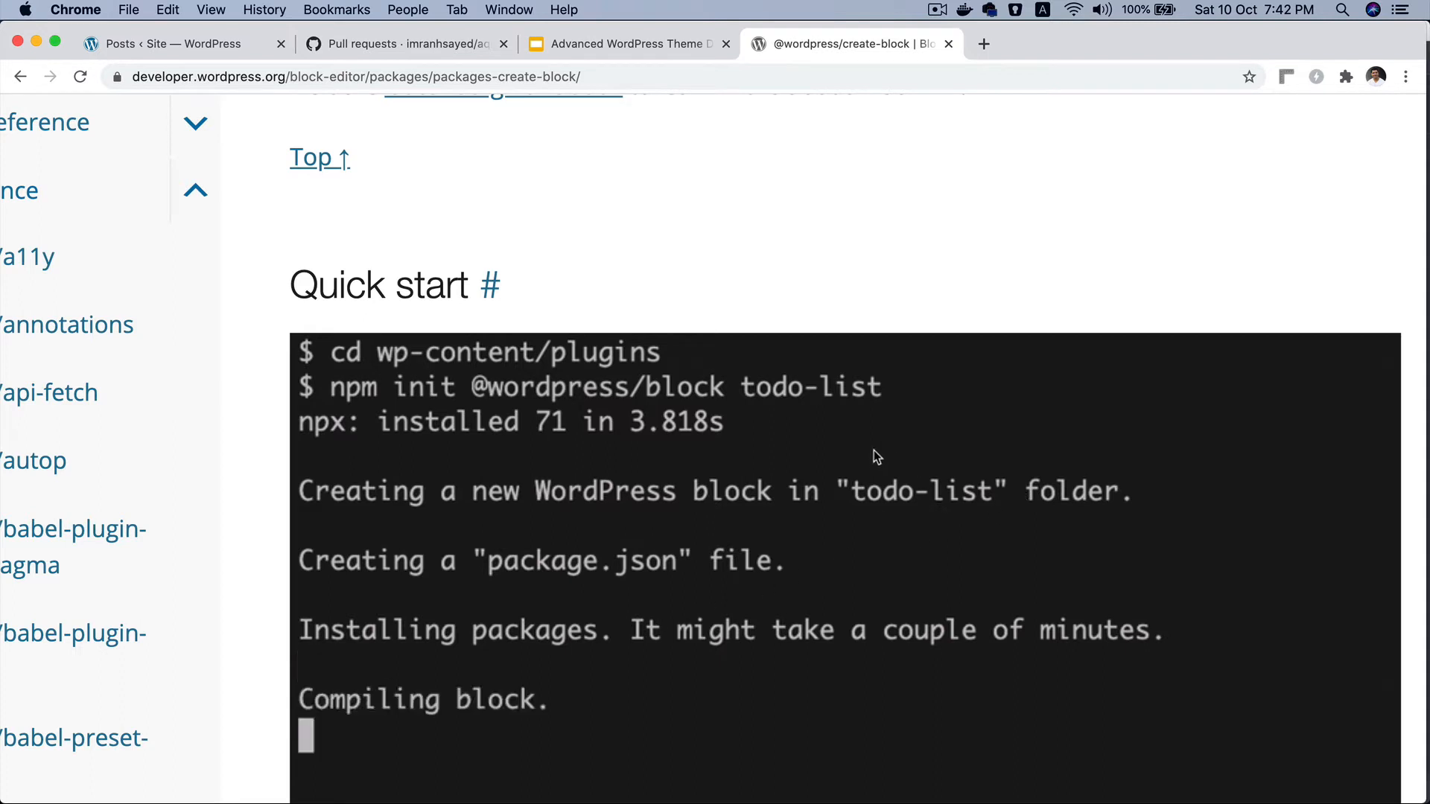
{"action": "scroll", "scroll_direction": "down", "scroll_amount": 3}
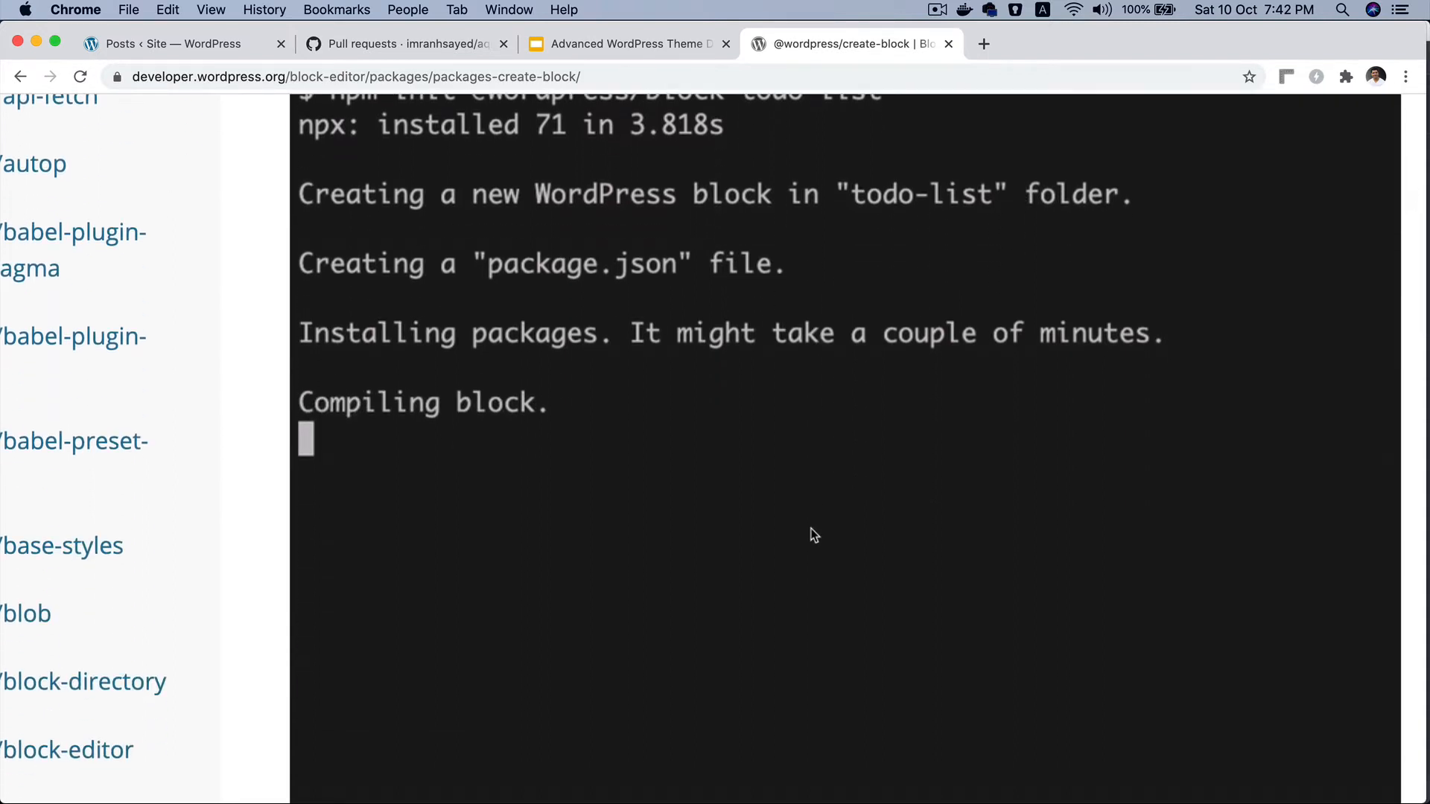
{"action": "scroll", "scroll_direction": "down", "scroll_amount": 3}
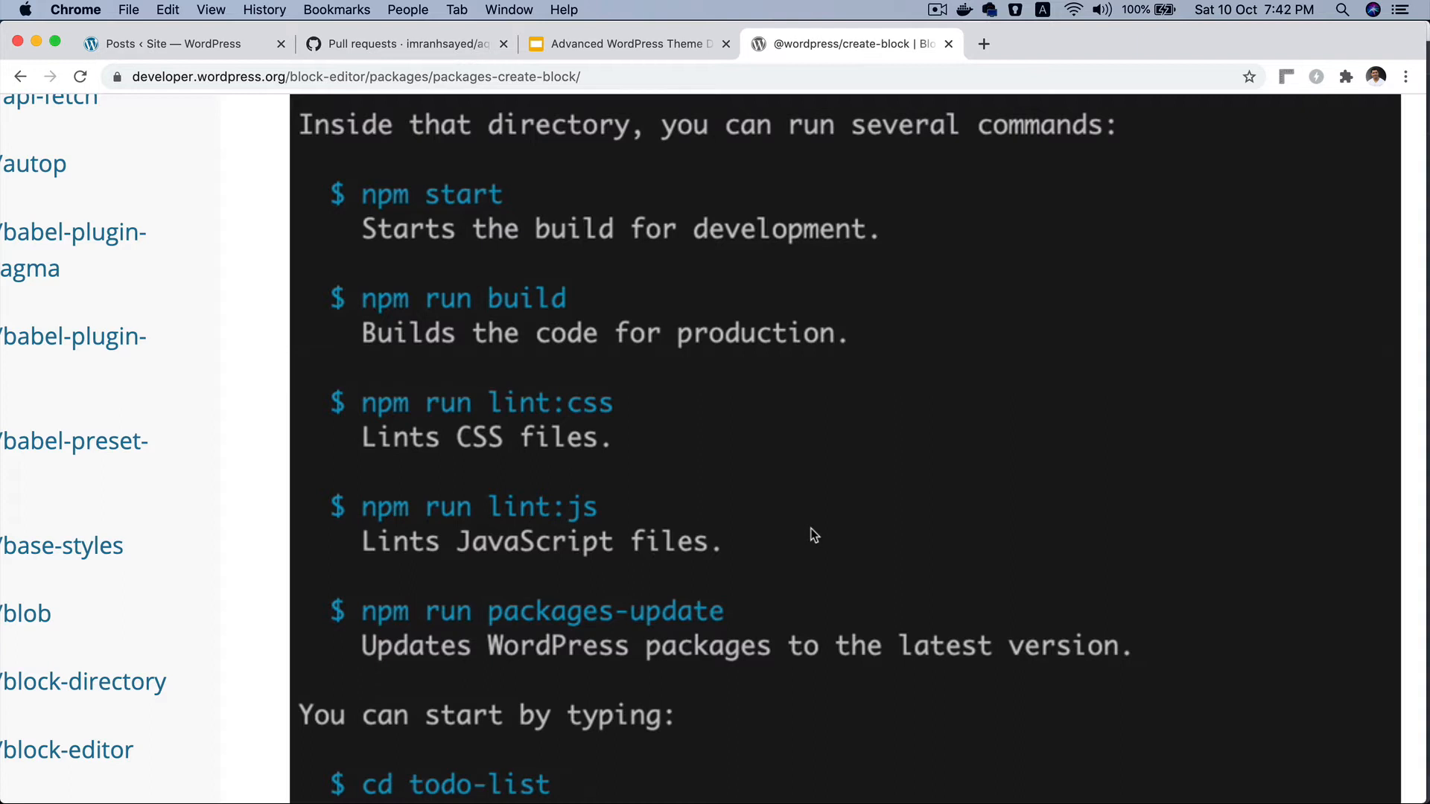
{"action": "mouse_move", "coordinate": [500, 392]}
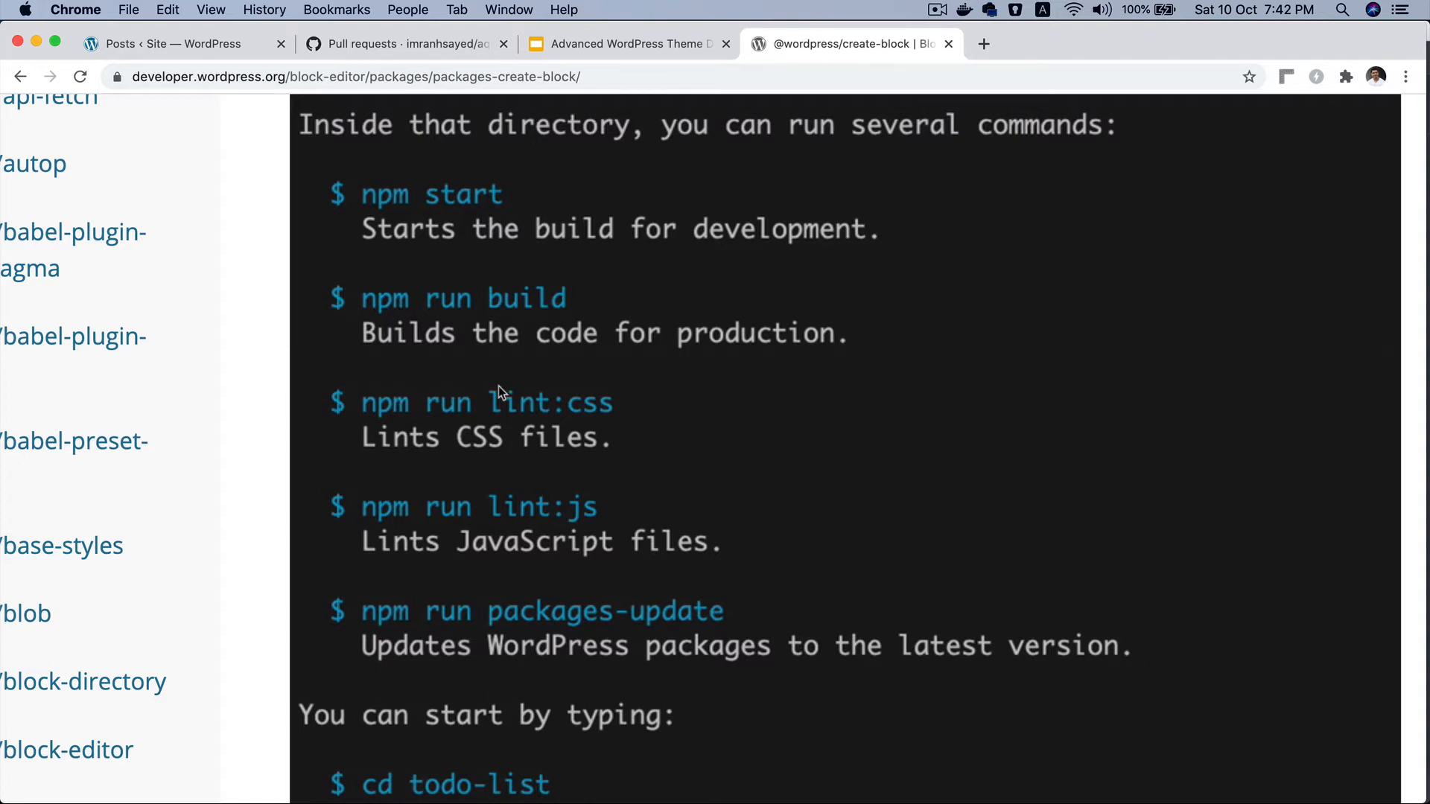
{"action": "scroll", "scroll_direction": "down", "scroll_amount": 3}
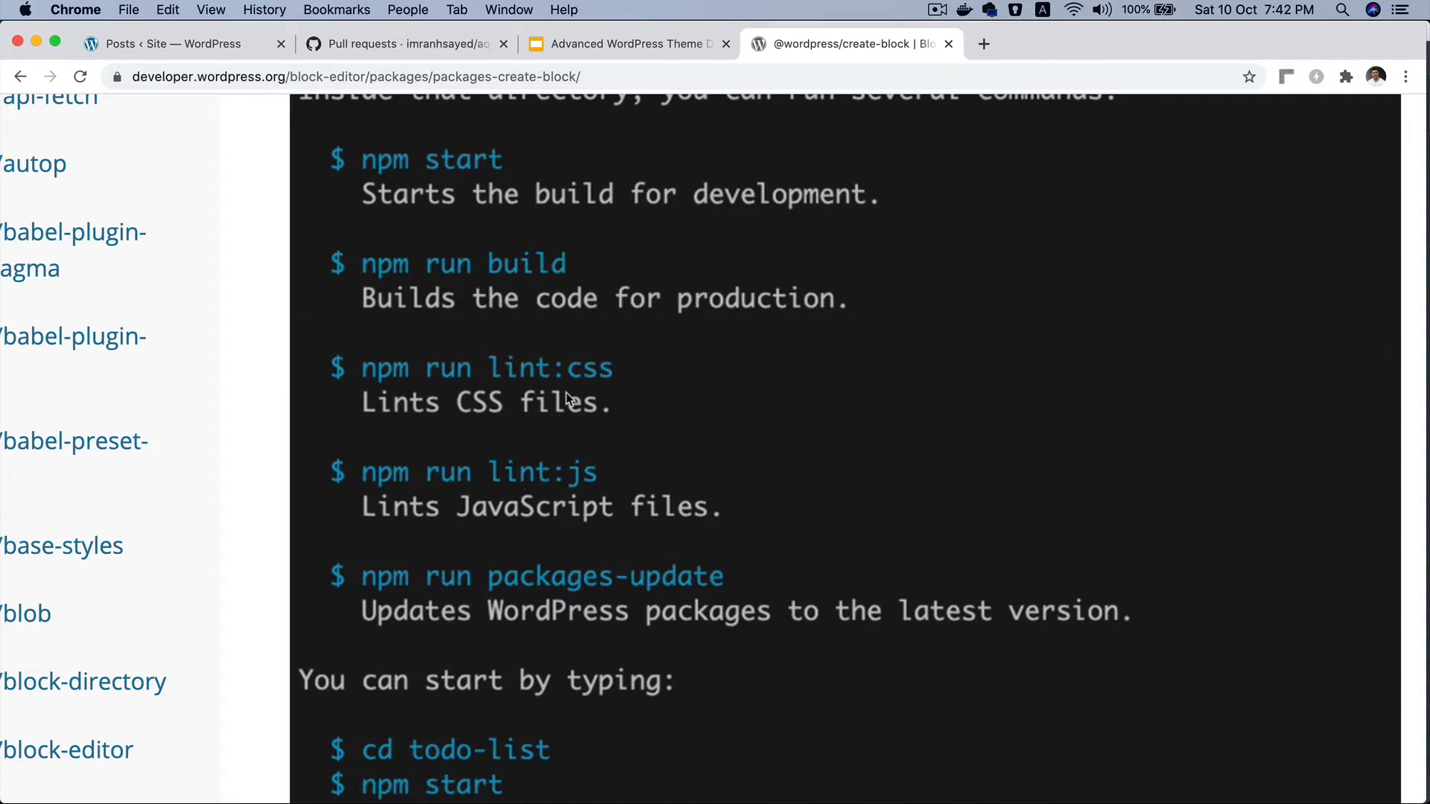
{"action": "scroll", "scroll_direction": "down", "scroll_amount": 3}
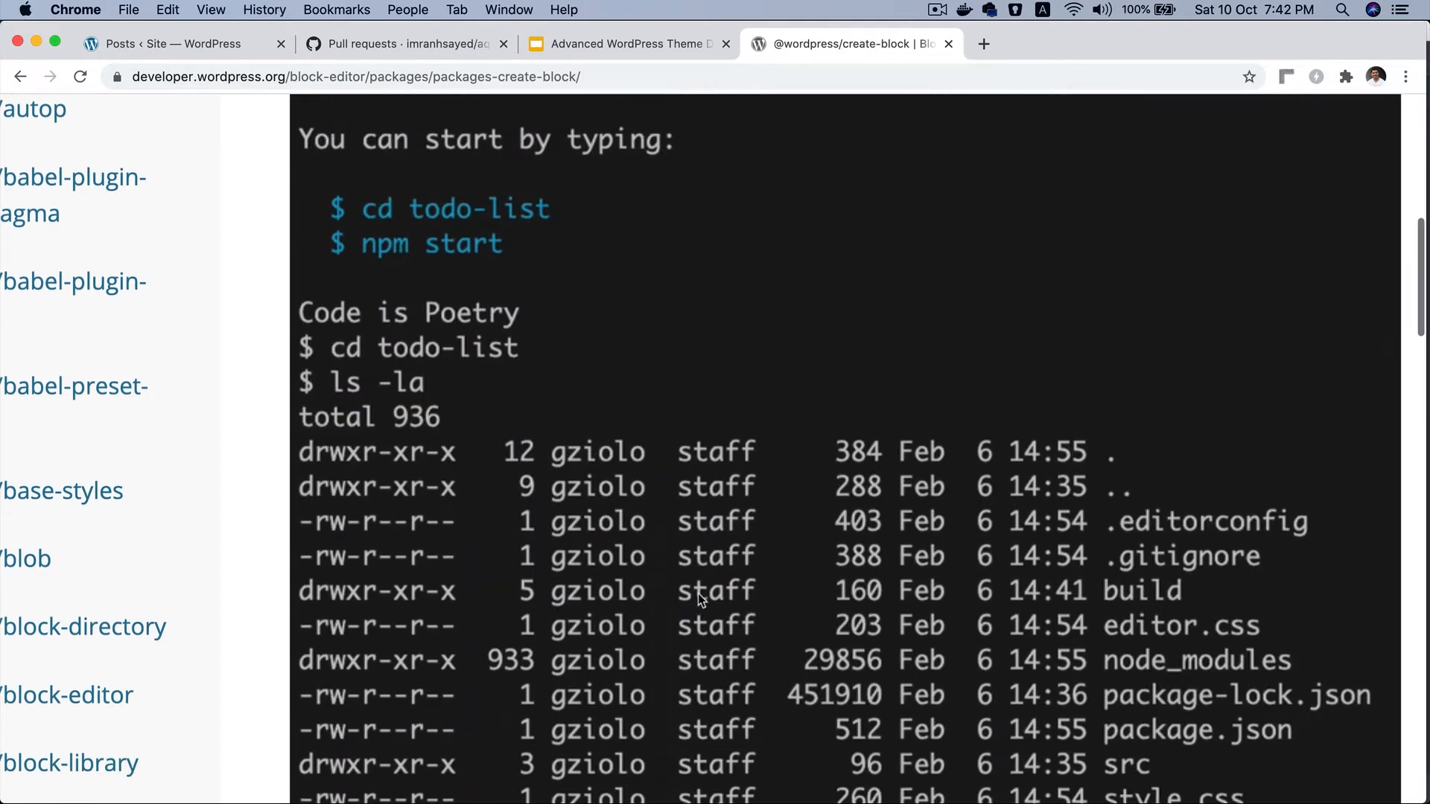
{"action": "scroll", "scroll_direction": "down", "scroll_amount": 3}
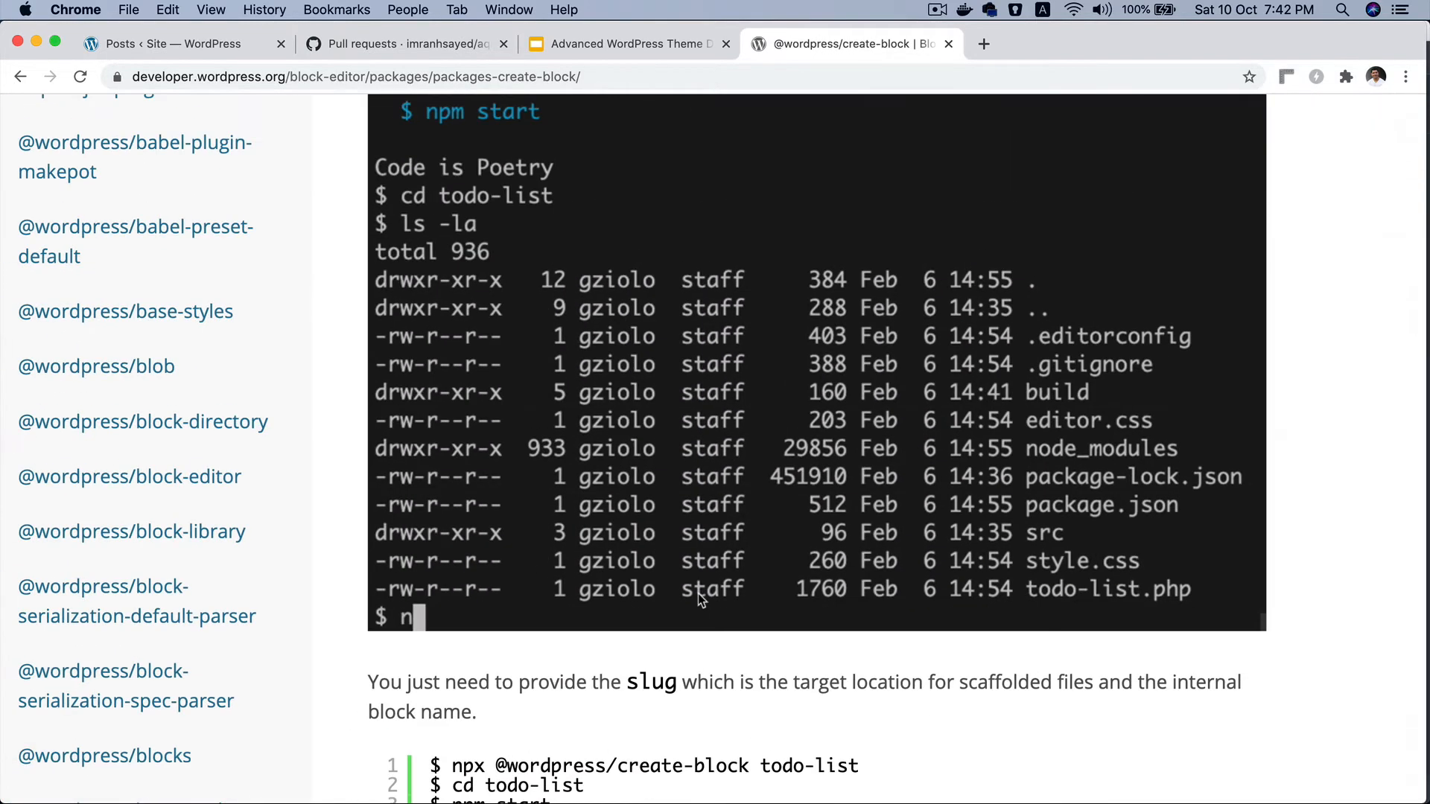
{"action": "scroll", "scroll_direction": "down", "scroll_amount": 3}
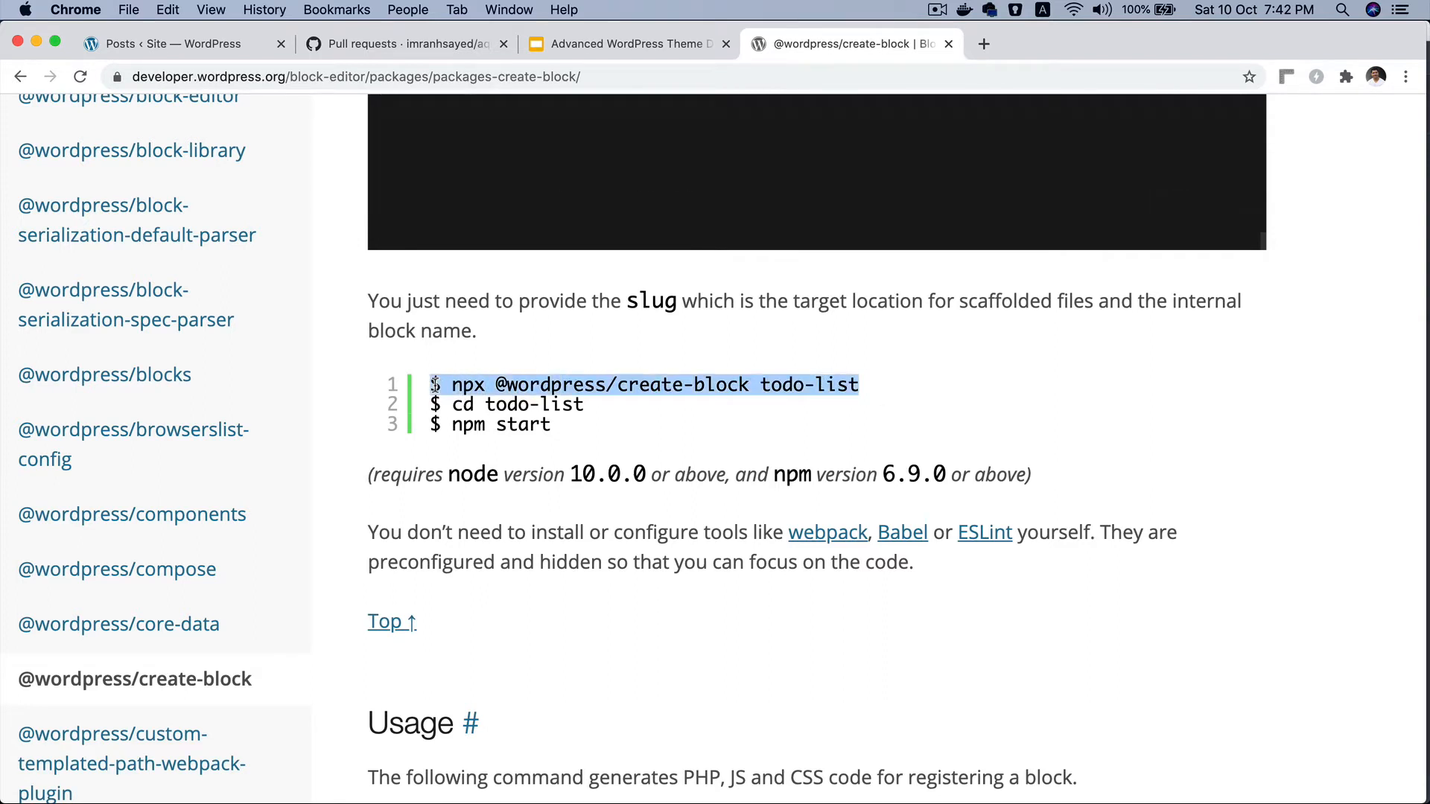
Select the npm start command, finish the commands section, then view the Gutenberg note's install command
{"action": "left_click", "coordinate": [550, 426]}
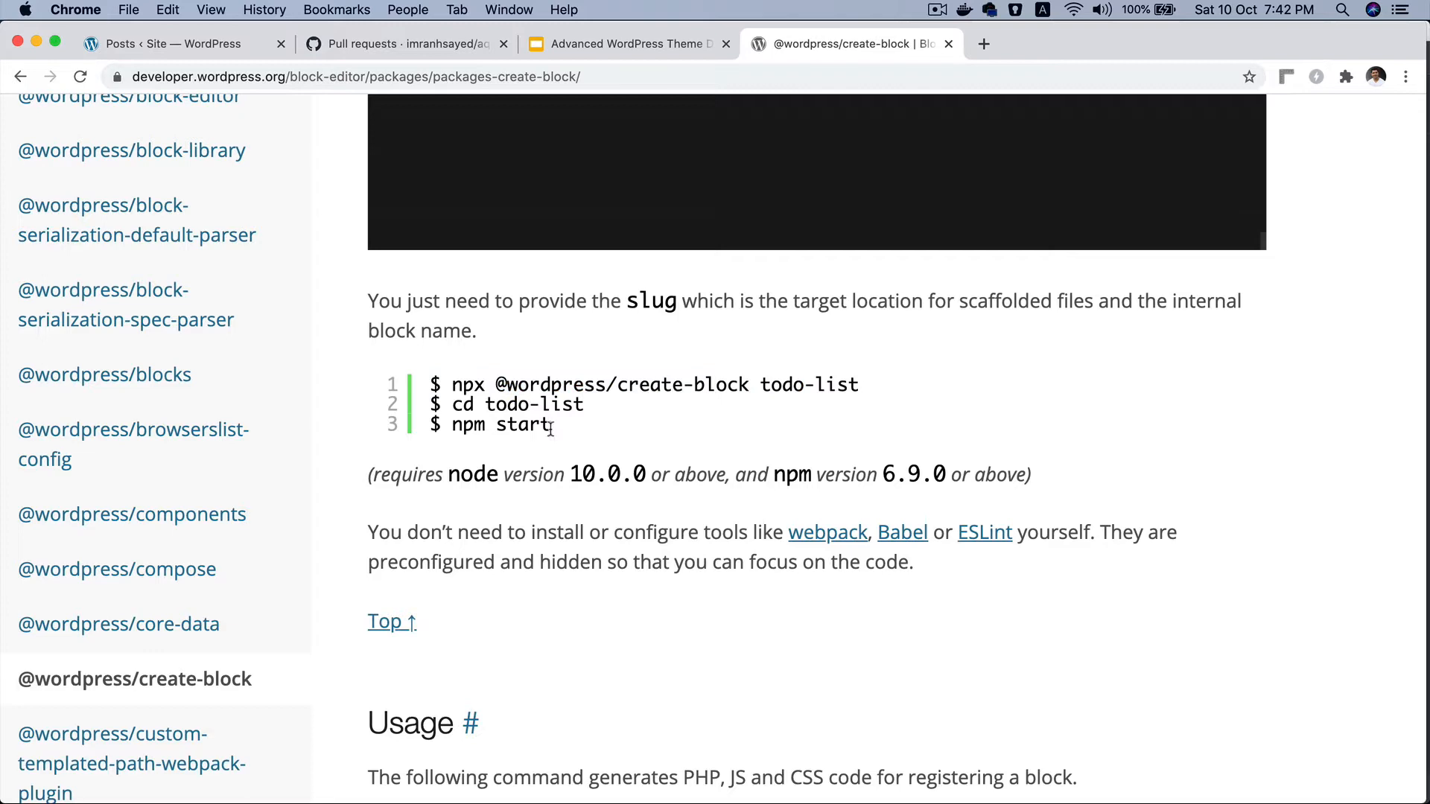
{"action": "double_click", "coordinate": [518, 424]}
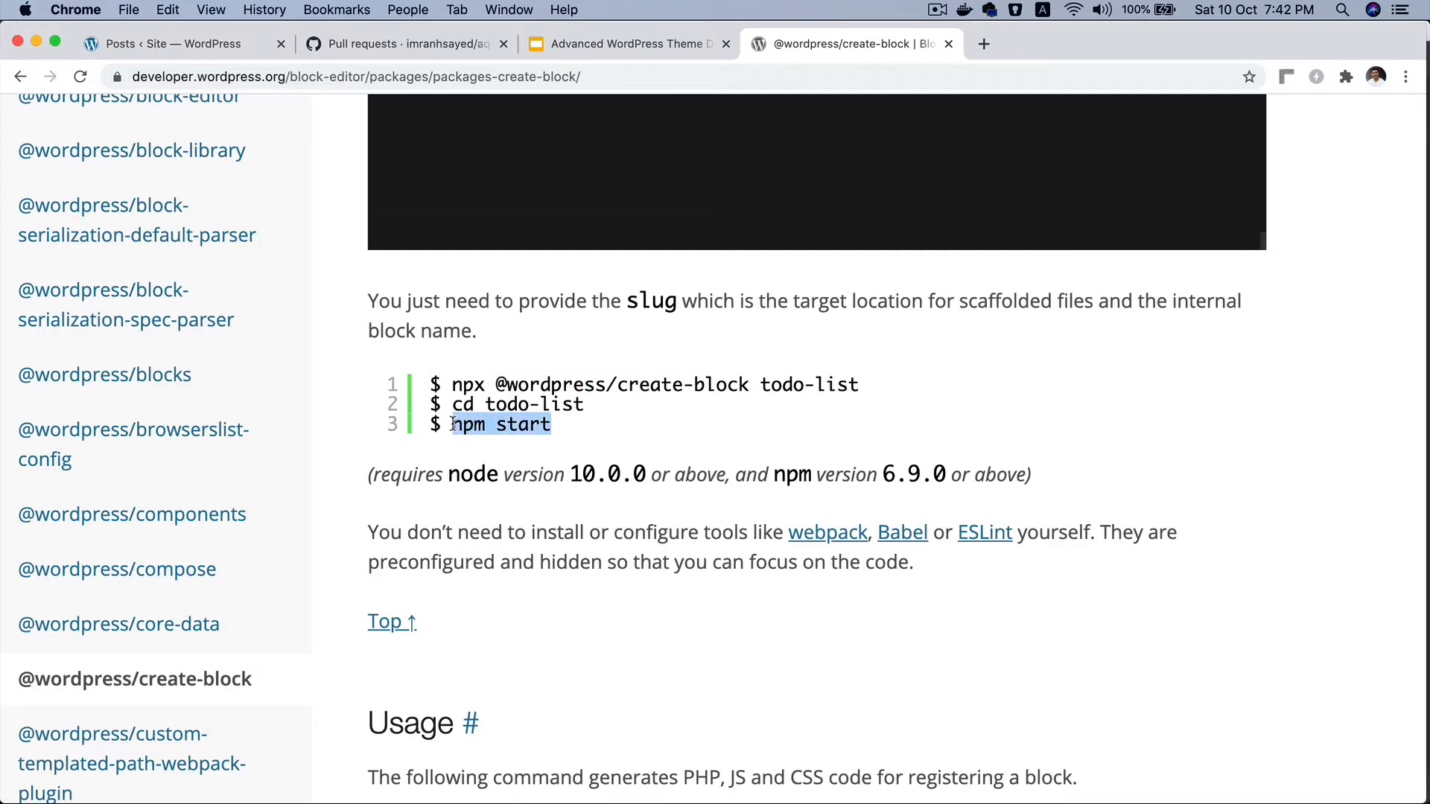
{"action": "scroll", "scroll_direction": "down", "scroll_amount": 3}
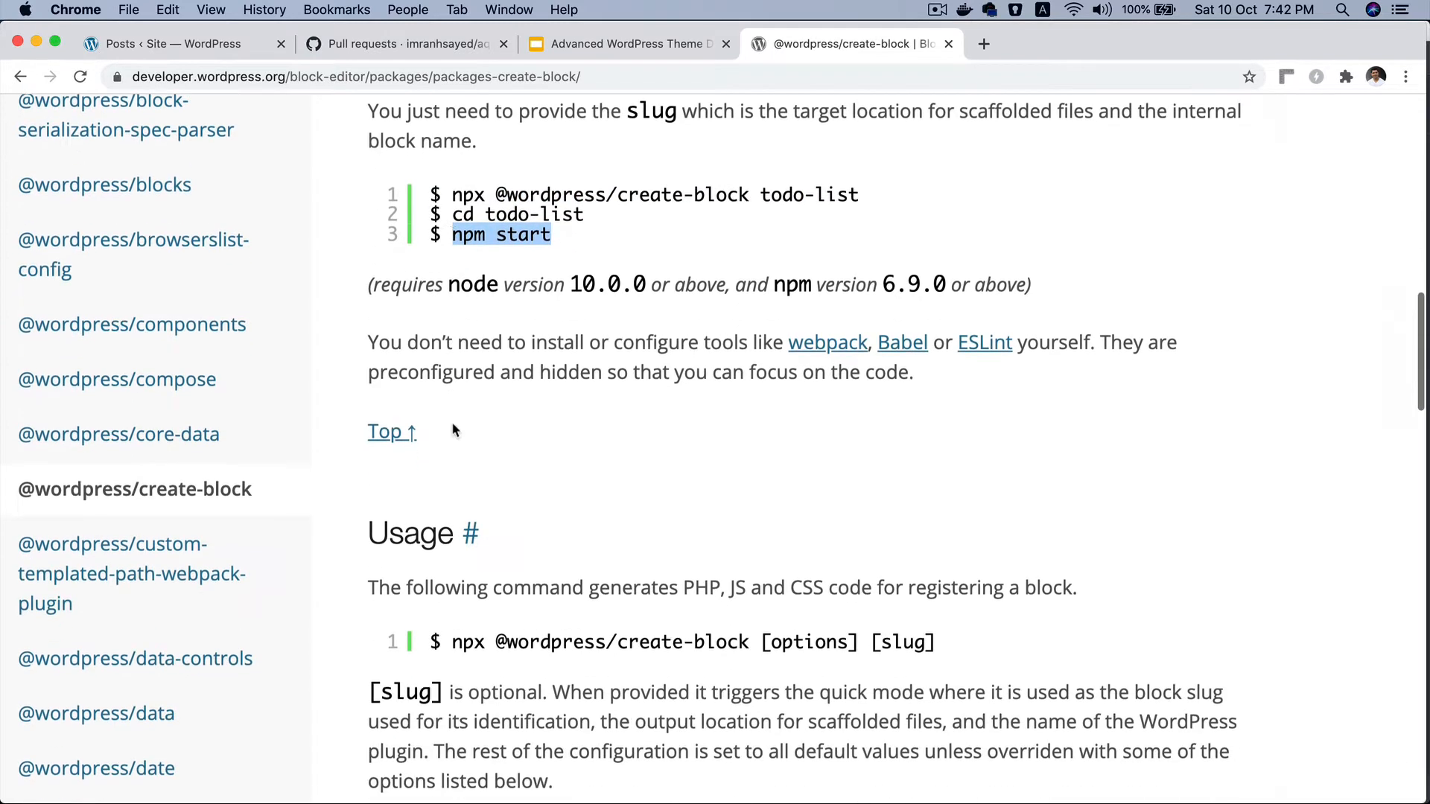
{"action": "scroll", "scroll_direction": "down", "scroll_amount": 3}
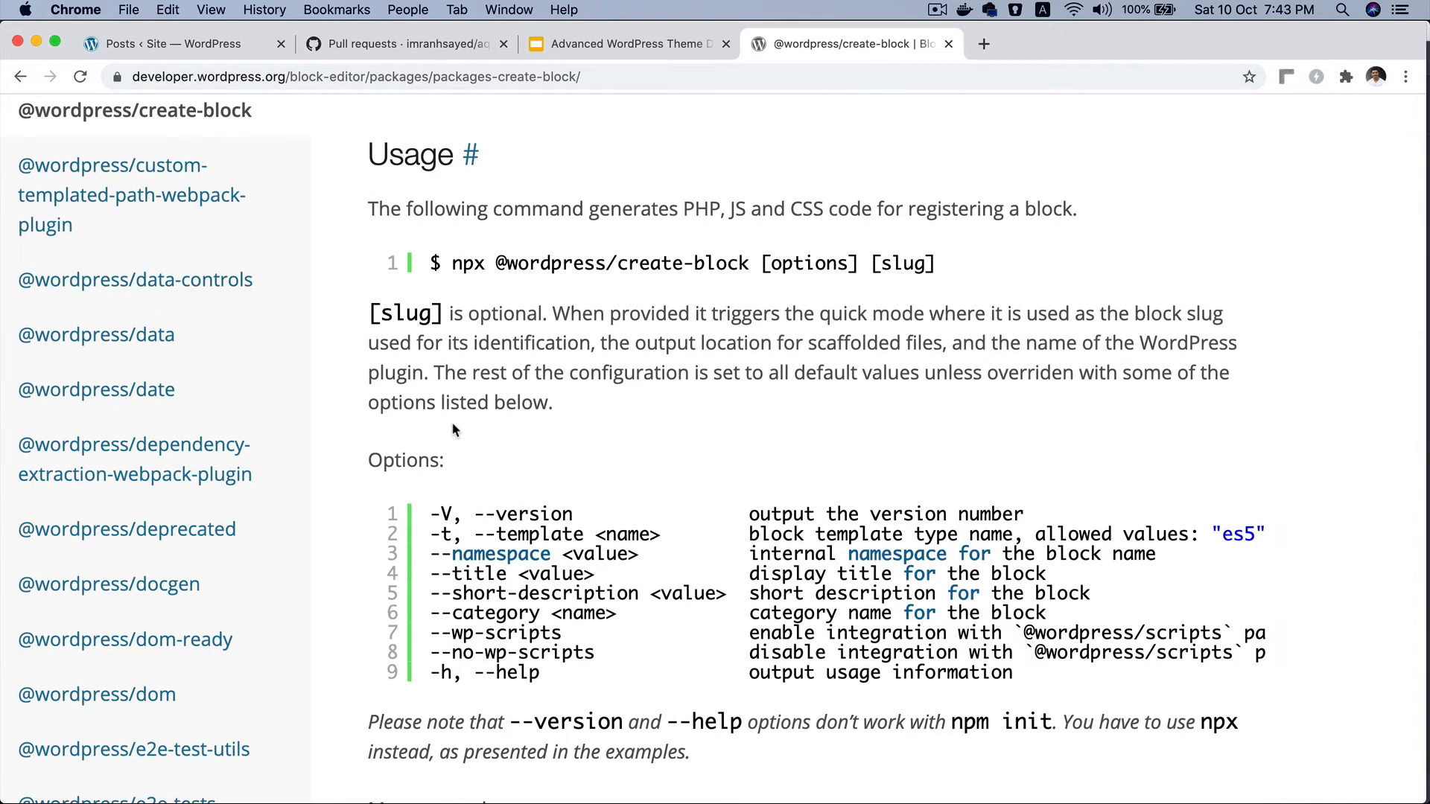
{"action": "scroll", "scroll_direction": "up", "scroll_amount": 3}
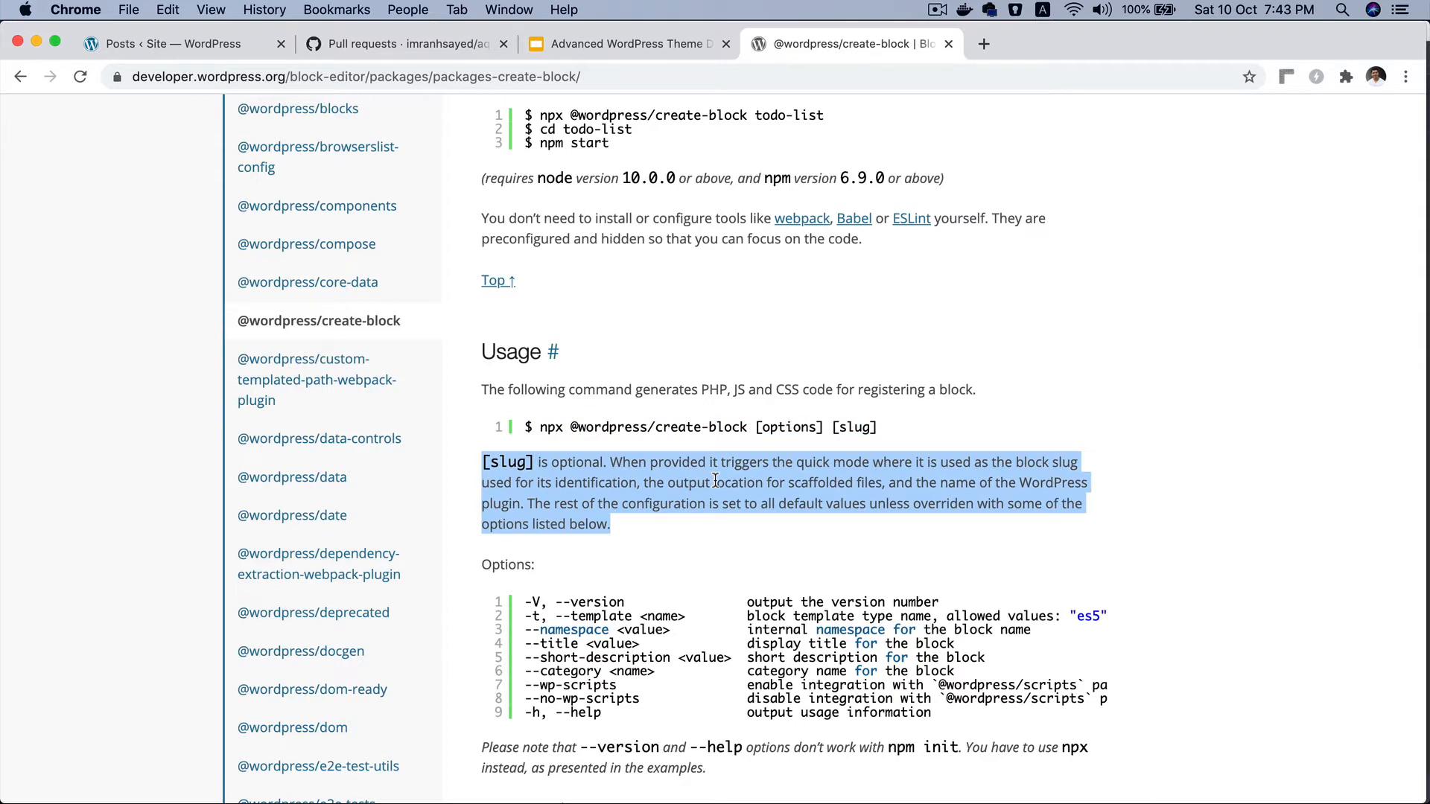
{"action": "scroll", "scroll_direction": "down", "scroll_amount": 3}
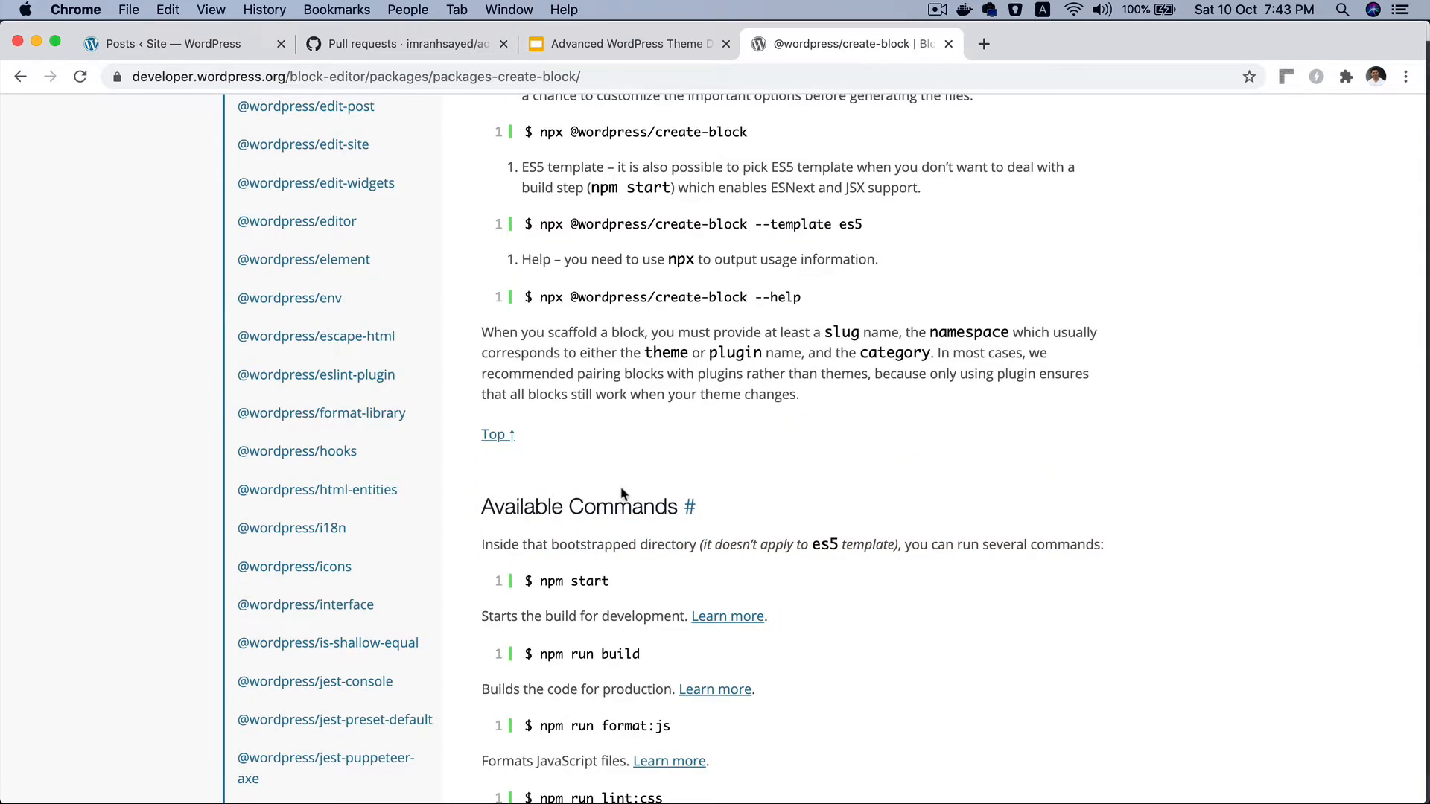
{"action": "mouse_move", "coordinate": [920, 147]}
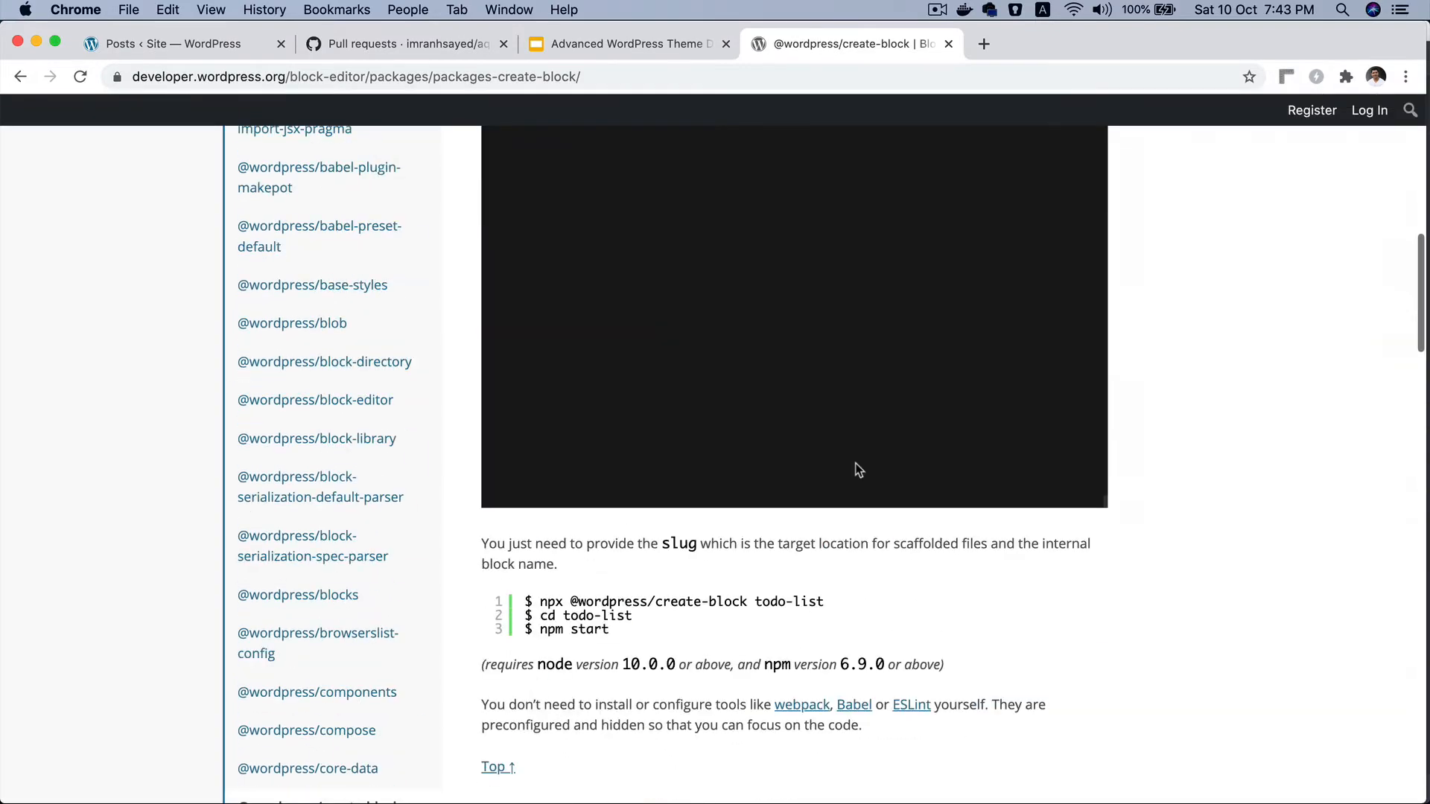
{"action": "scroll", "scroll_direction": "up", "scroll_amount": 3}
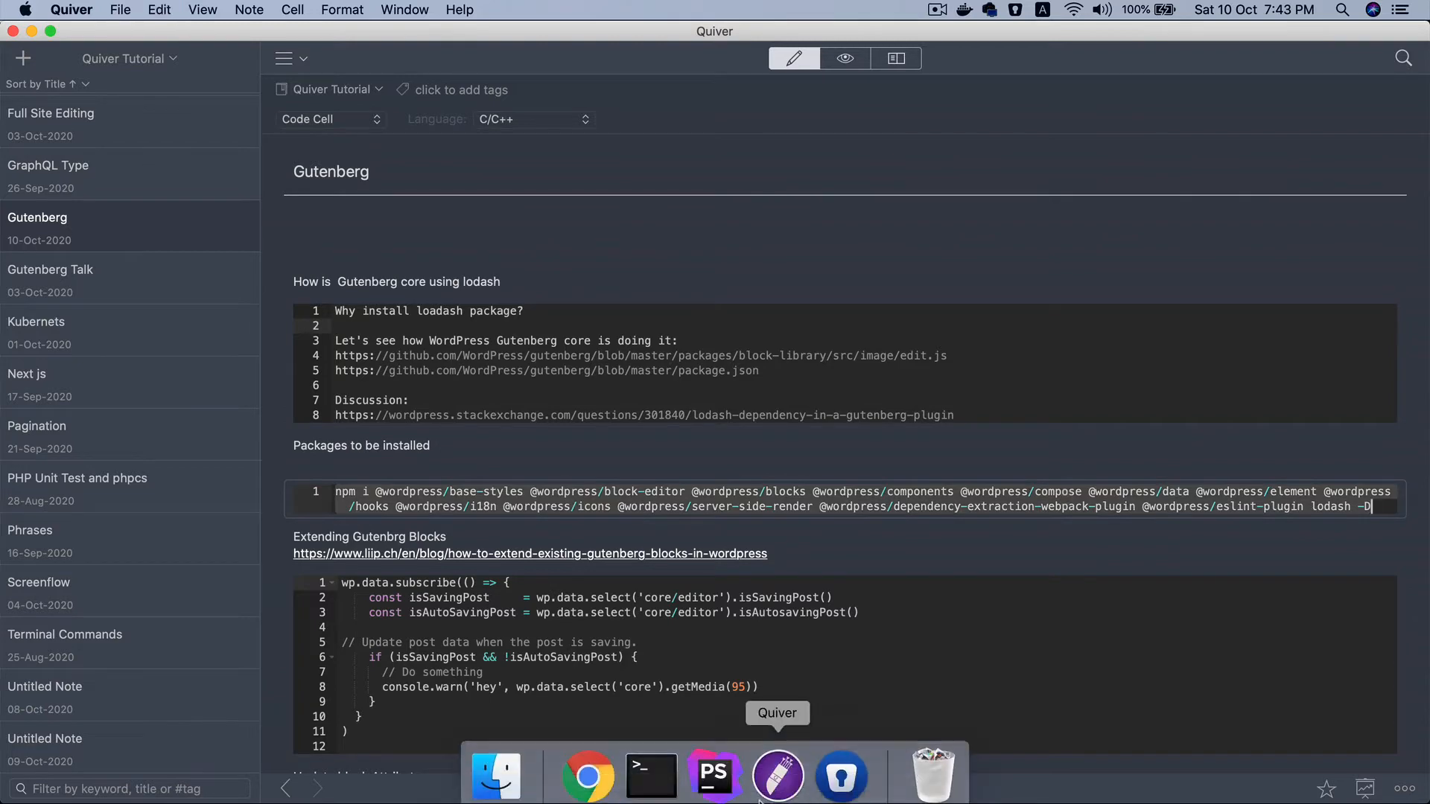
{"action": "left_click", "coordinate": [649, 774]}
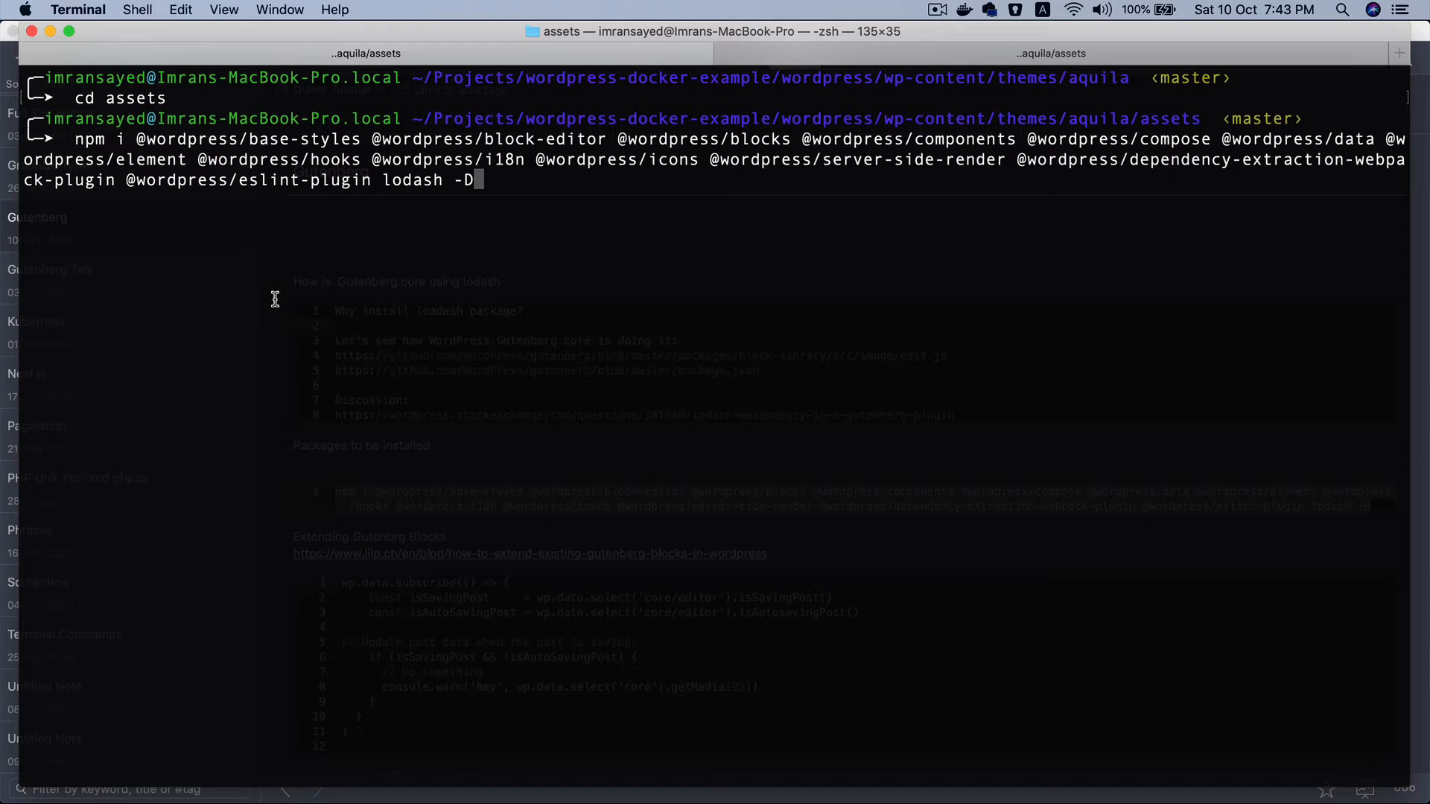
{"action": "mouse_move", "coordinate": [610, 137]}
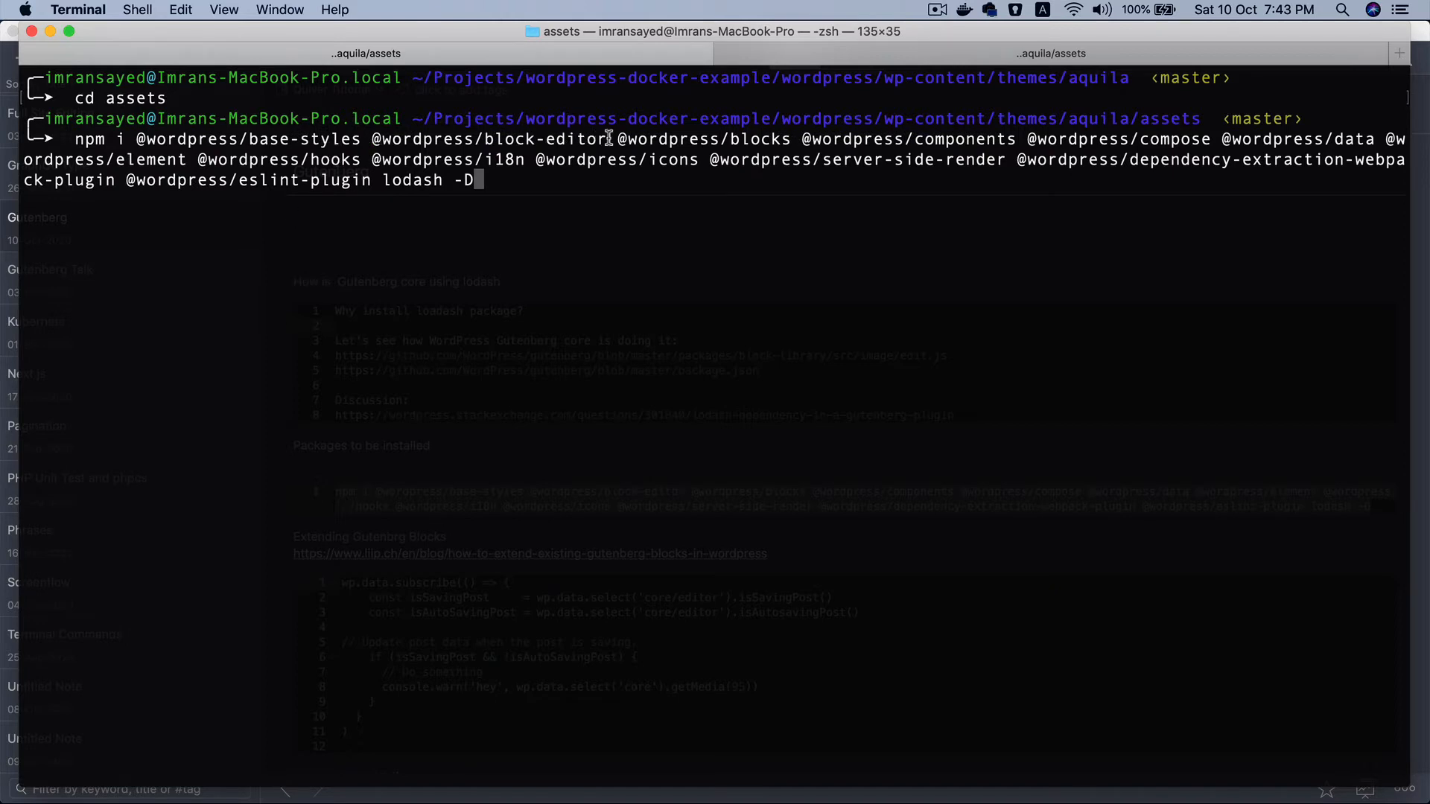
{"action": "mouse_move", "coordinate": [1198, 147]}
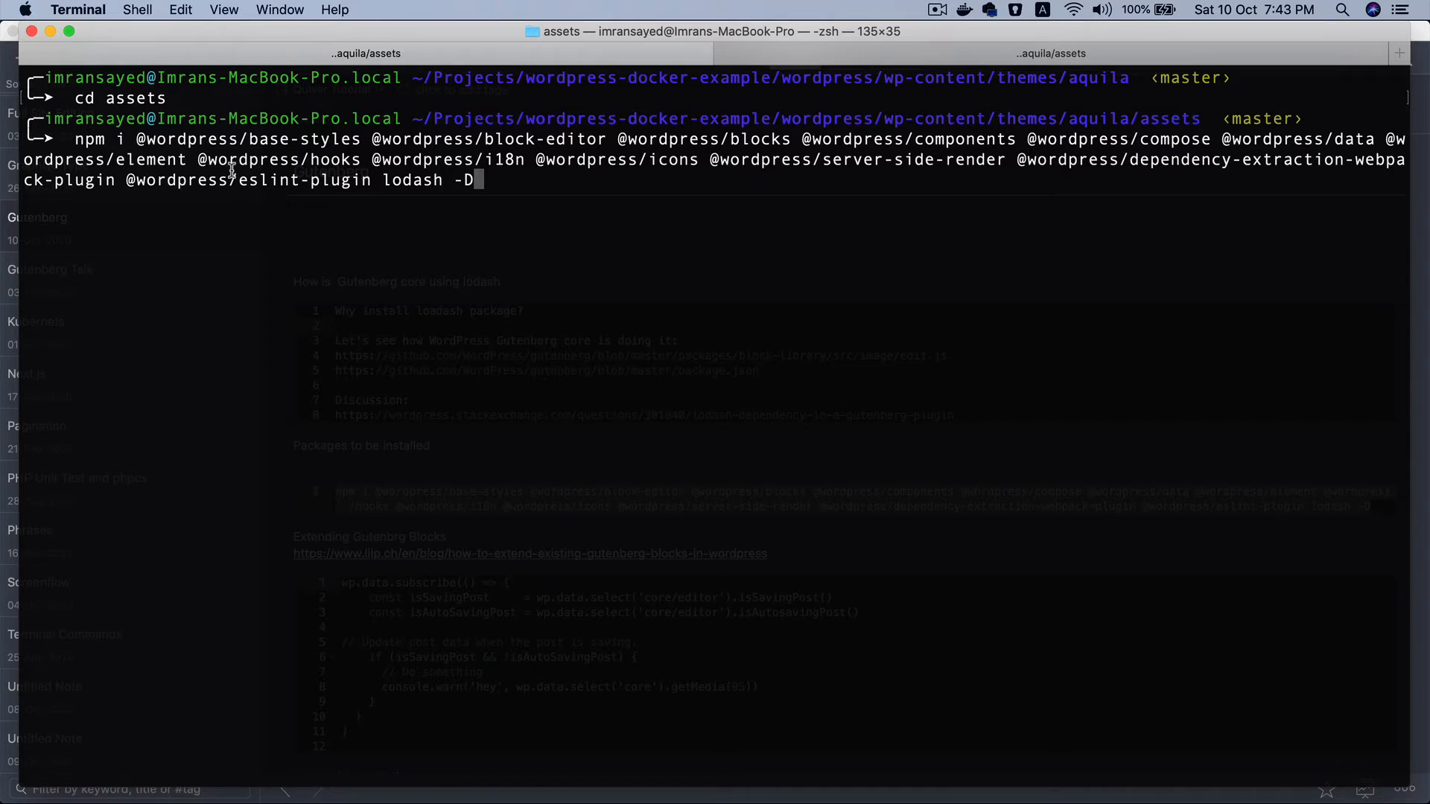
{"action": "mouse_move", "coordinate": [578, 164]}
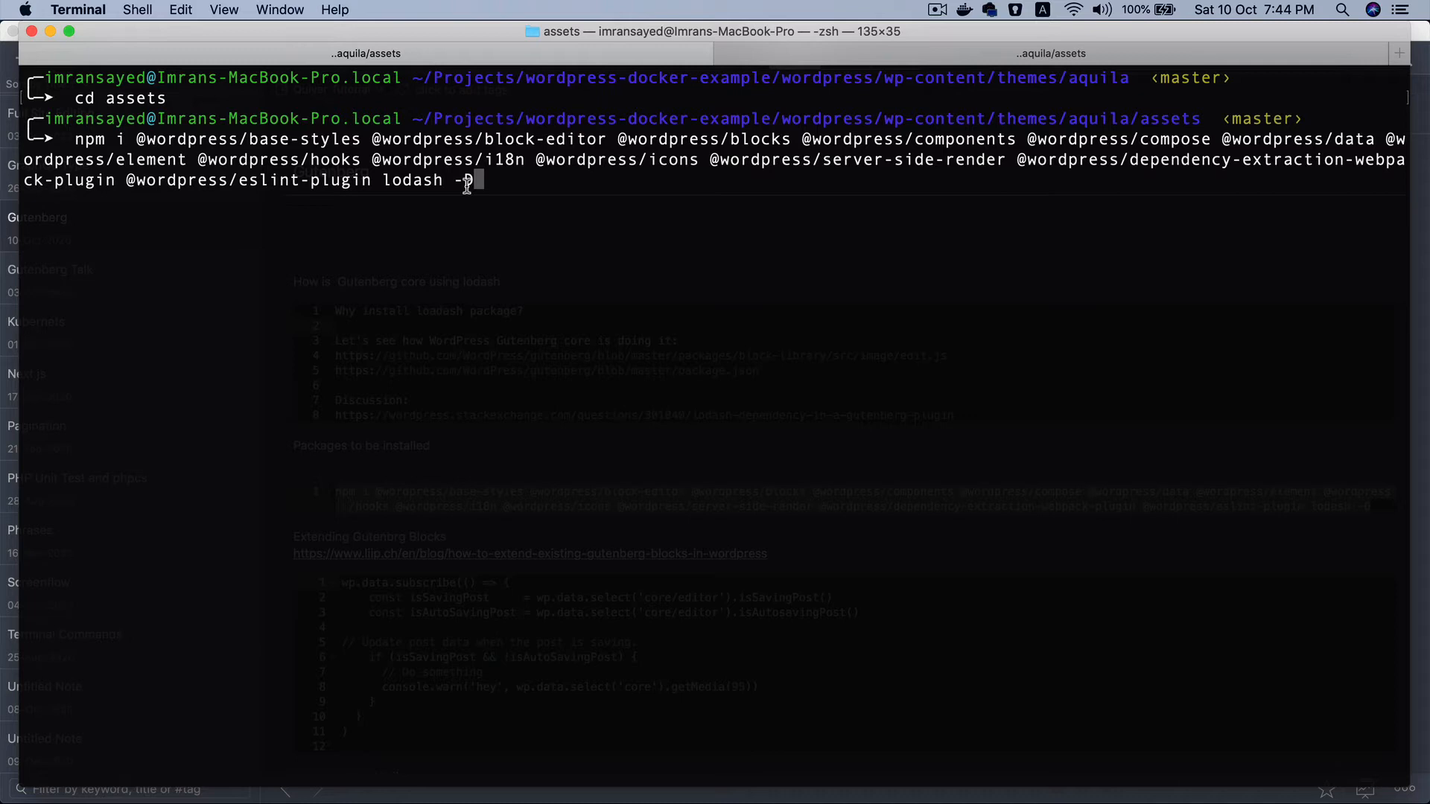
{"action": "type", "text": "D"}
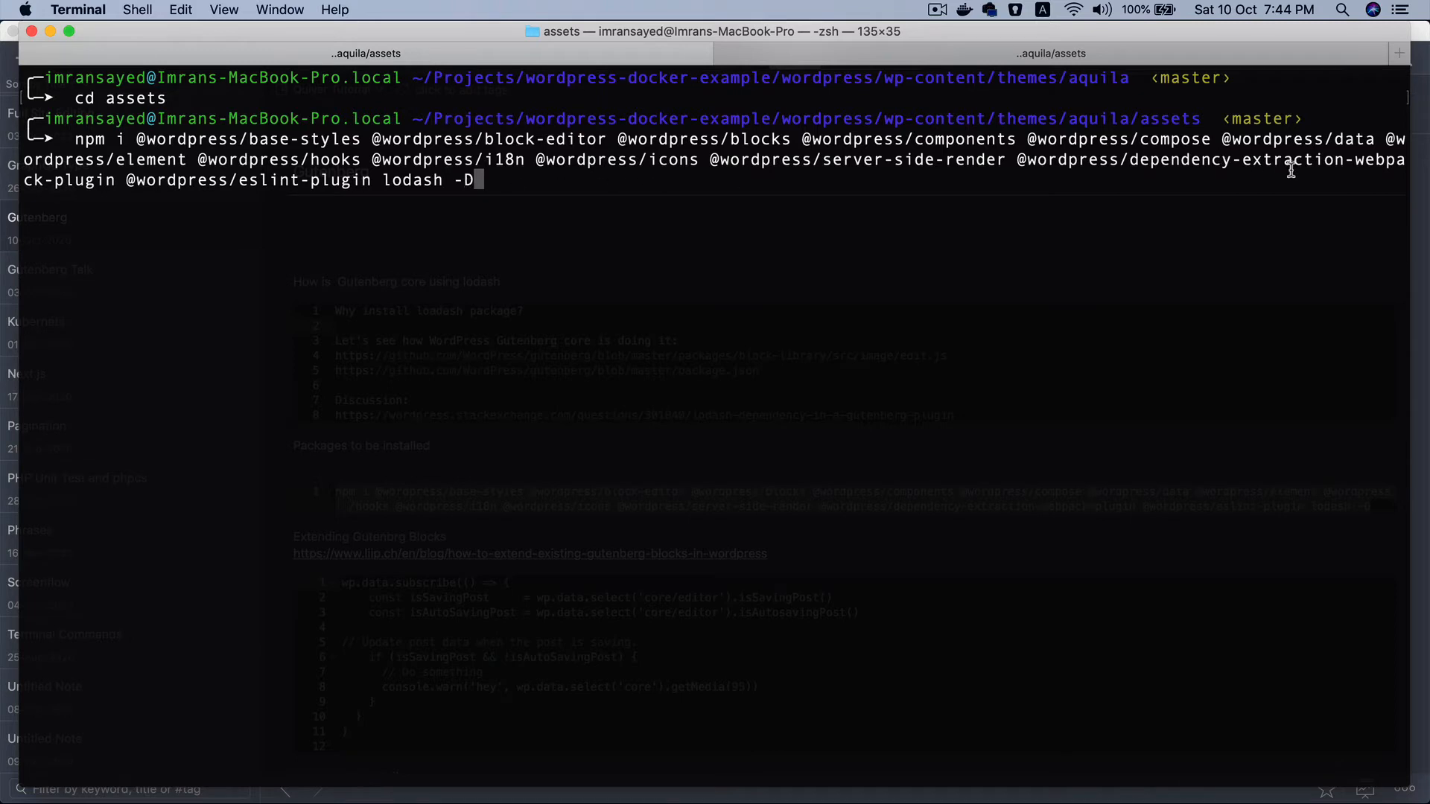
{"action": "mouse_move", "coordinate": [1194, 195]}
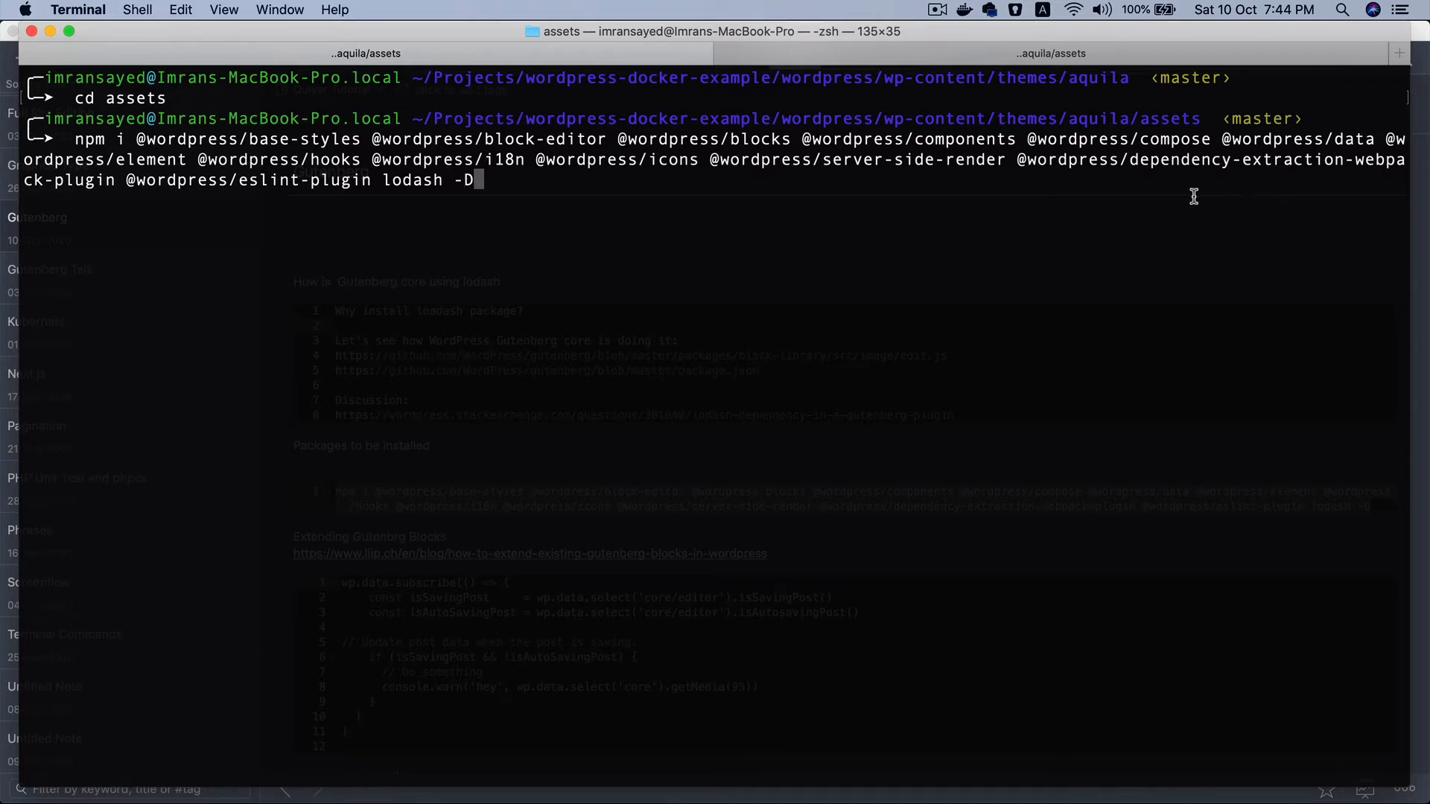
{"action": "mouse_move", "coordinate": [1173, 196]}
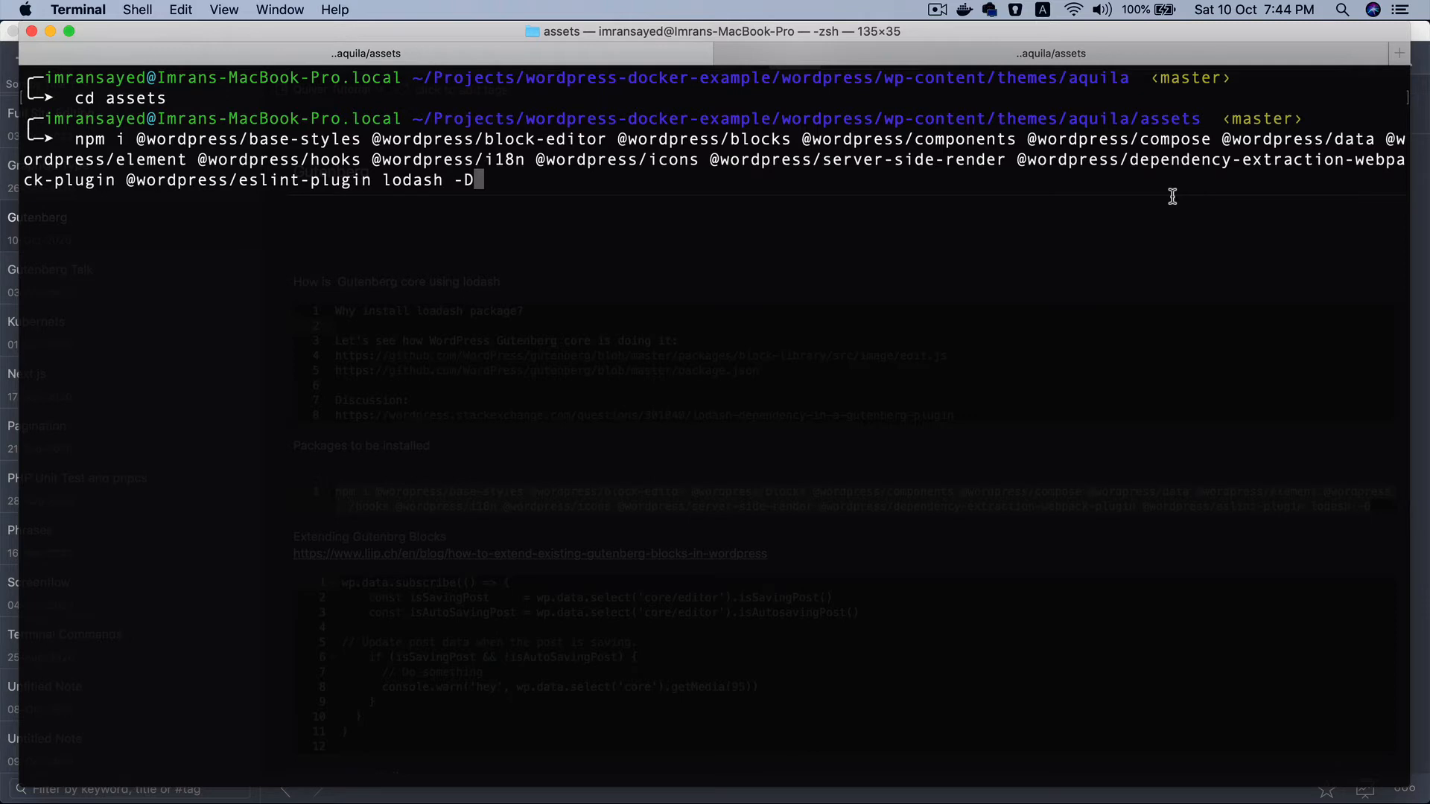
{"action": "mouse_move", "coordinate": [1347, 170]}
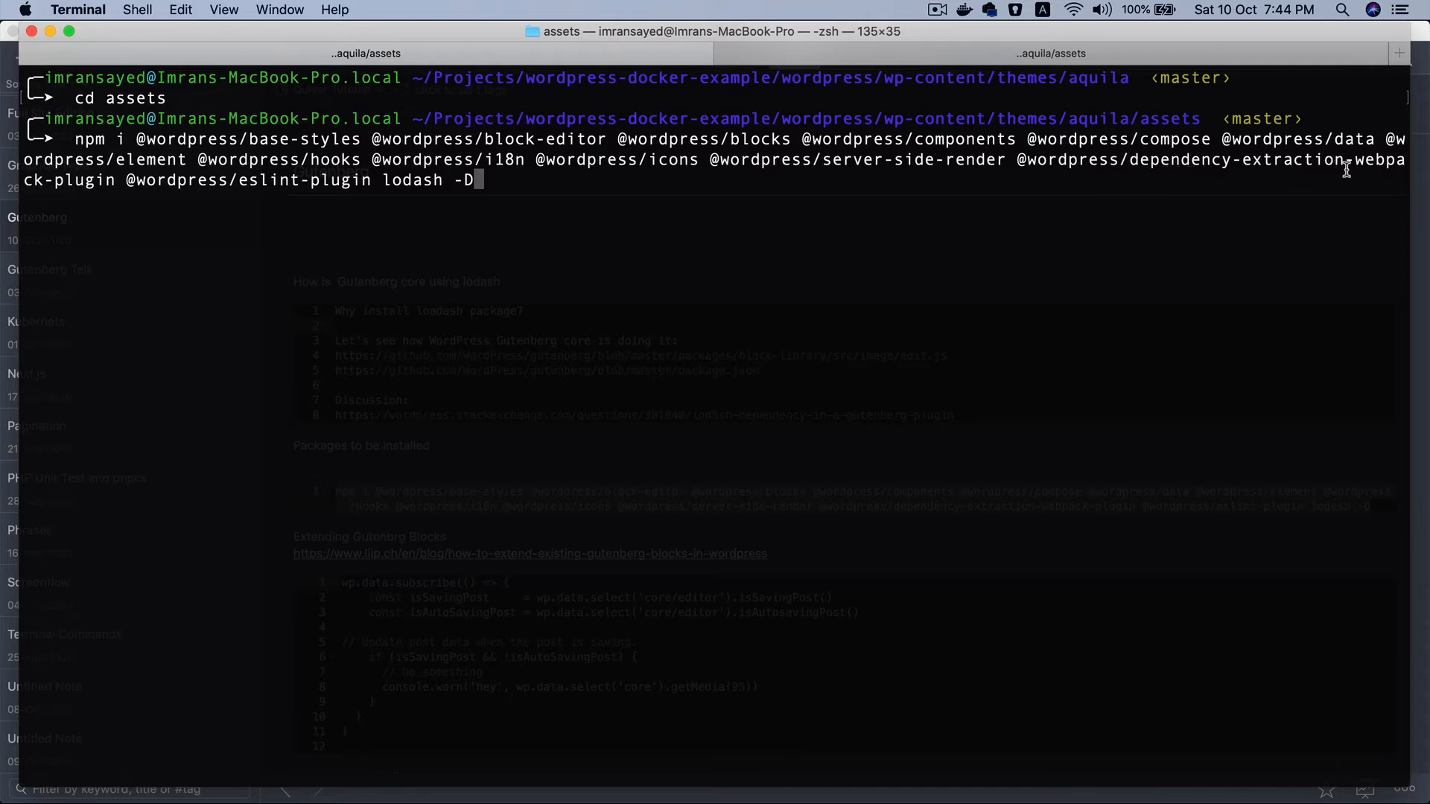
{"action": "mouse_move", "coordinate": [1006, 214]}
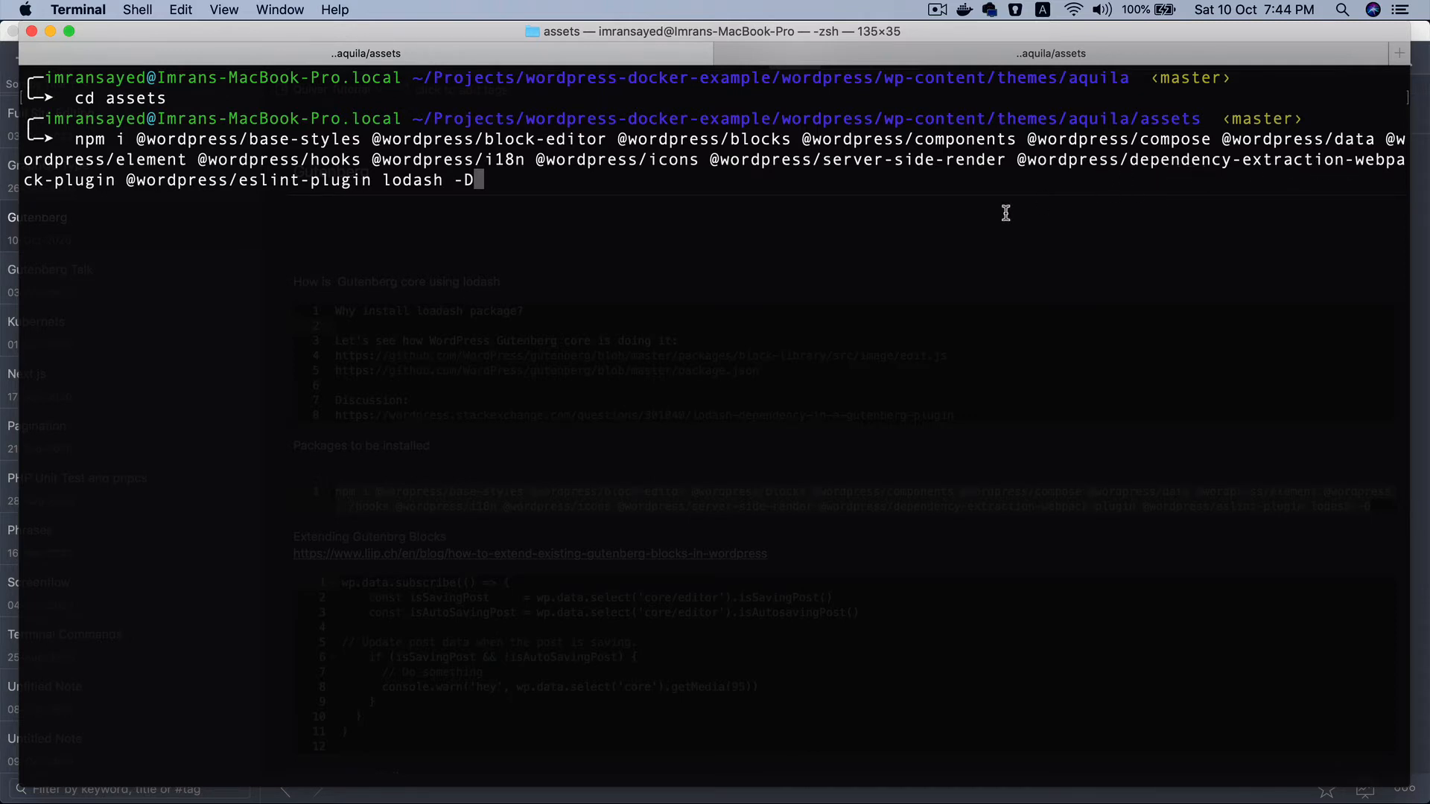
{"action": "key", "text": "Return"}
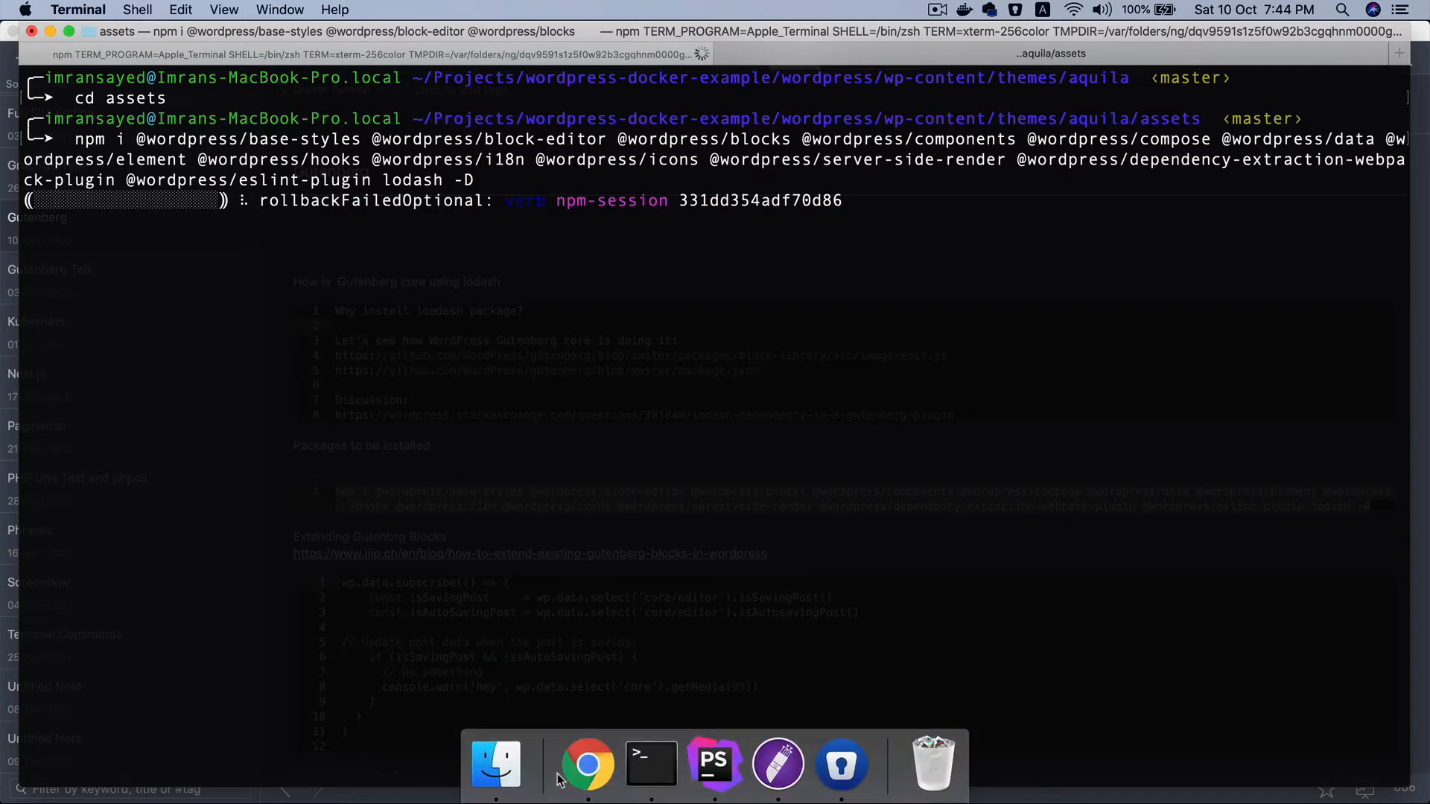
{"action": "left_click", "coordinate": [587, 763]}
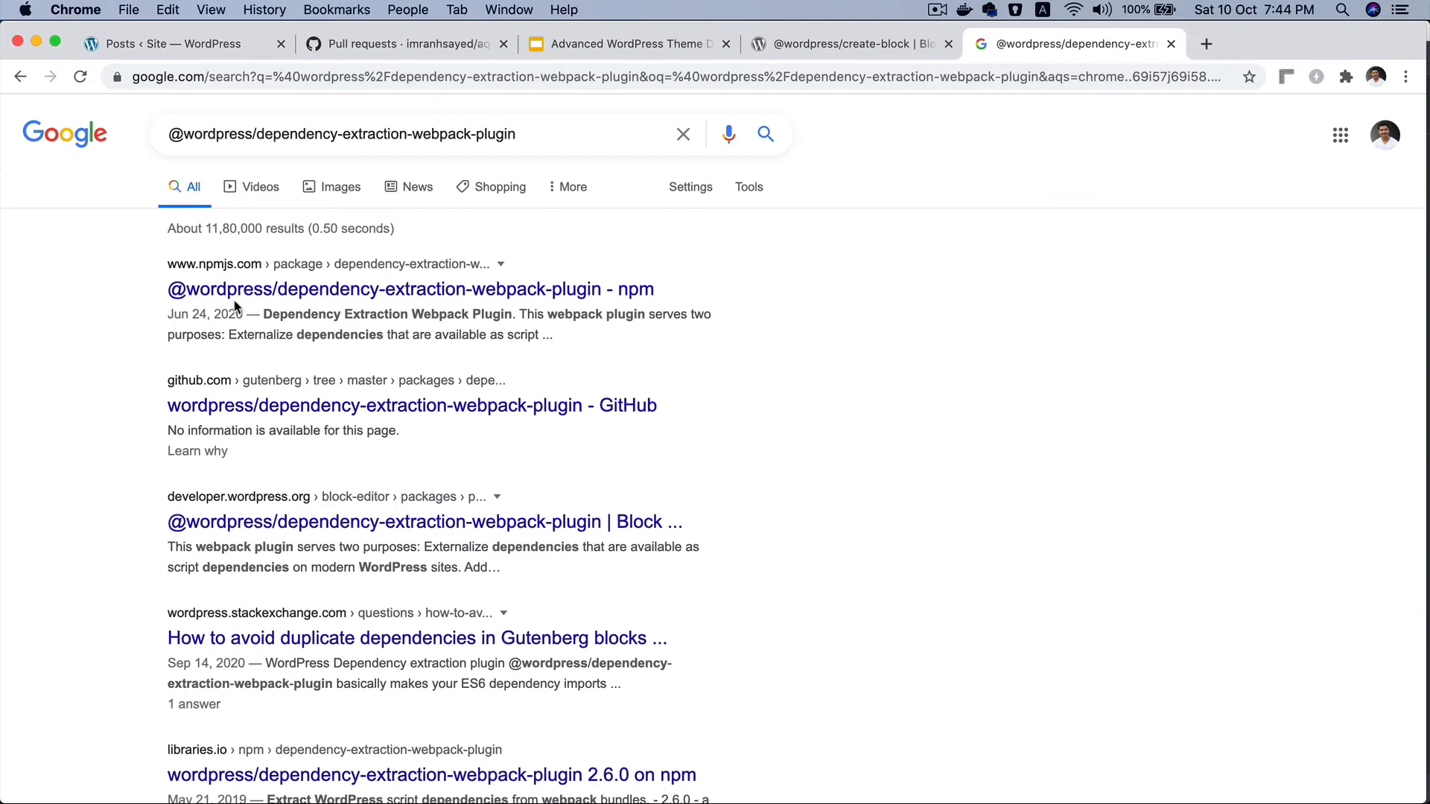
Open the dependency-extraction-webpack-plugin npm page, then the gutenberg blocks bookmark in a new tab
{"action": "left_click", "coordinate": [410, 289]}
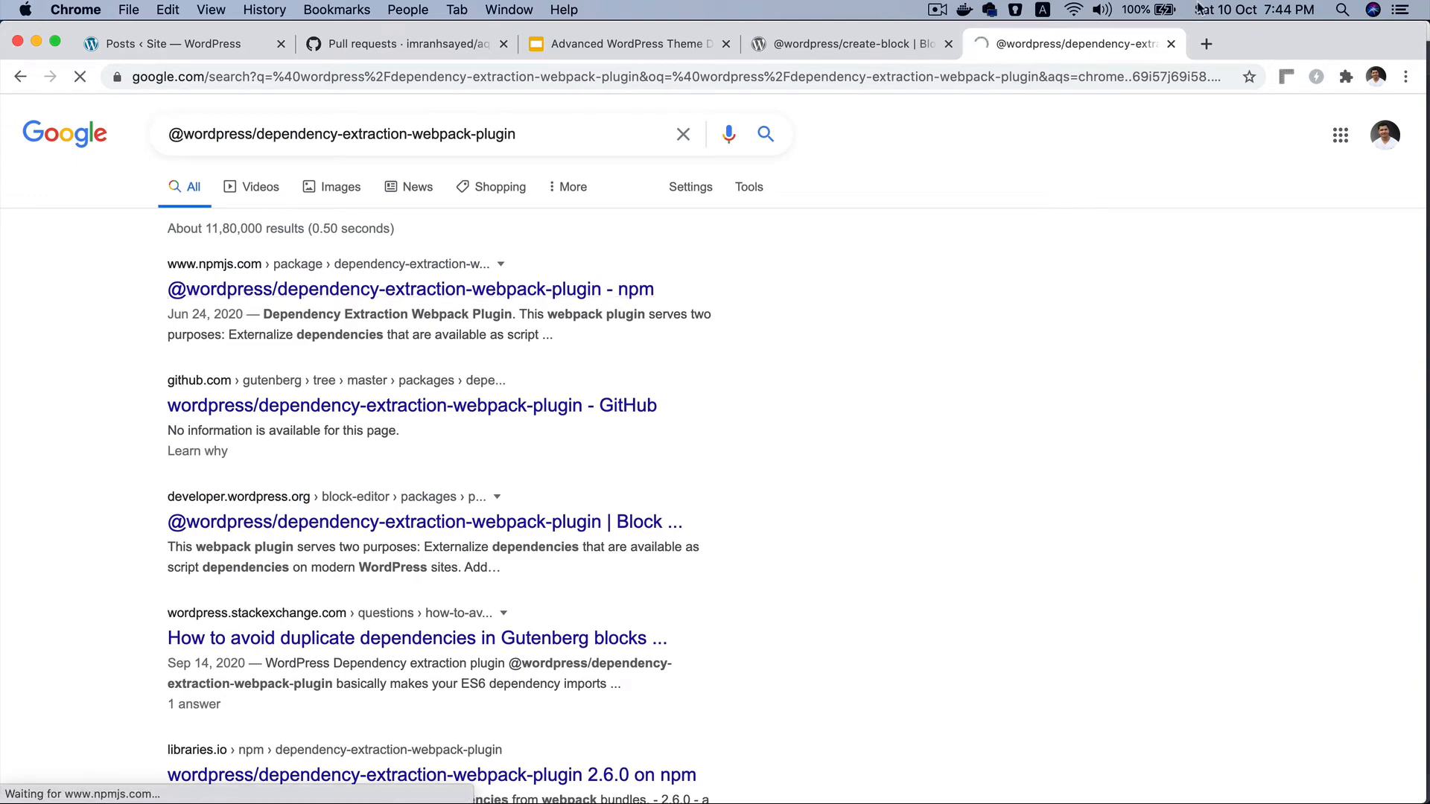
{"action": "left_click", "coordinate": [408, 290]}
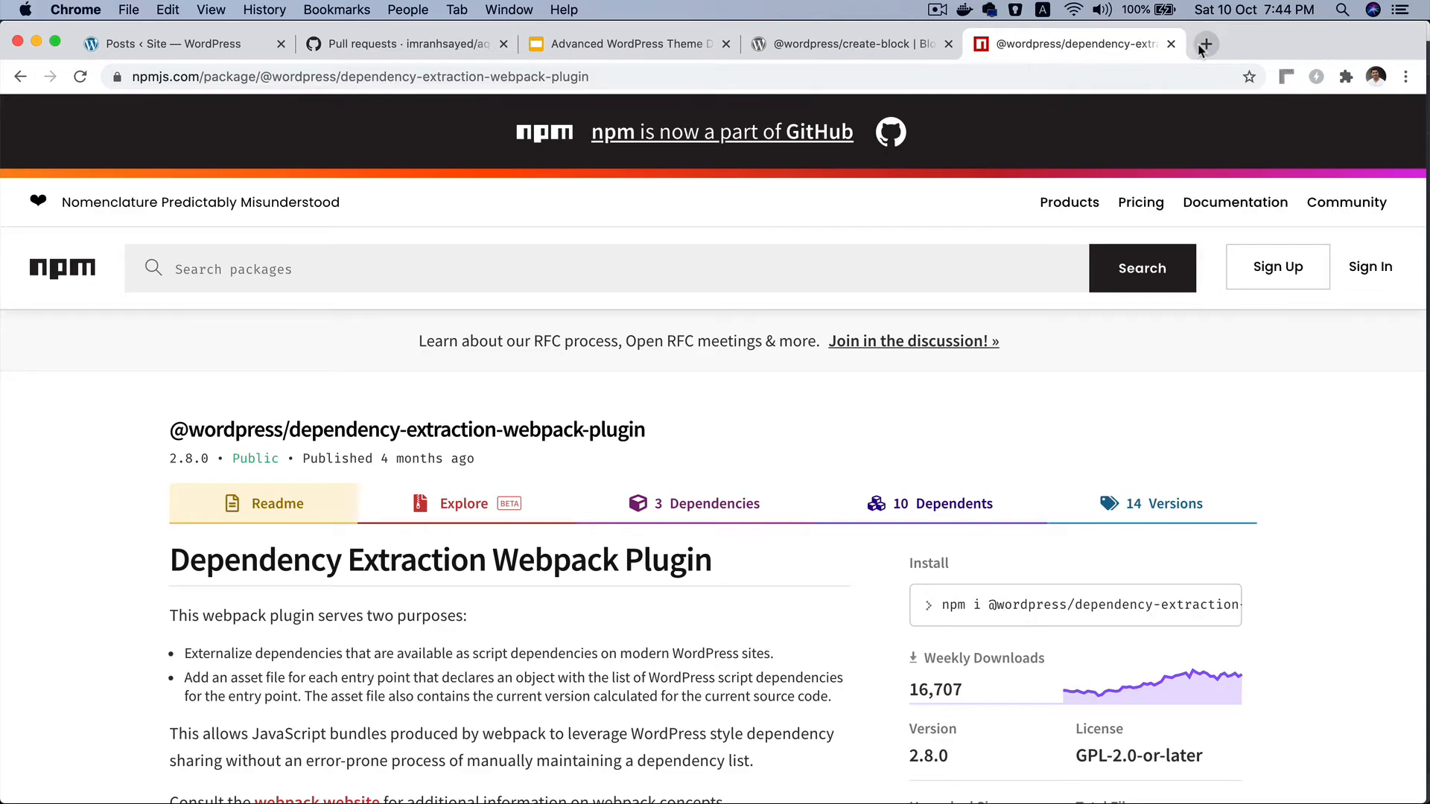
{"action": "left_click", "coordinate": [1205, 44]}
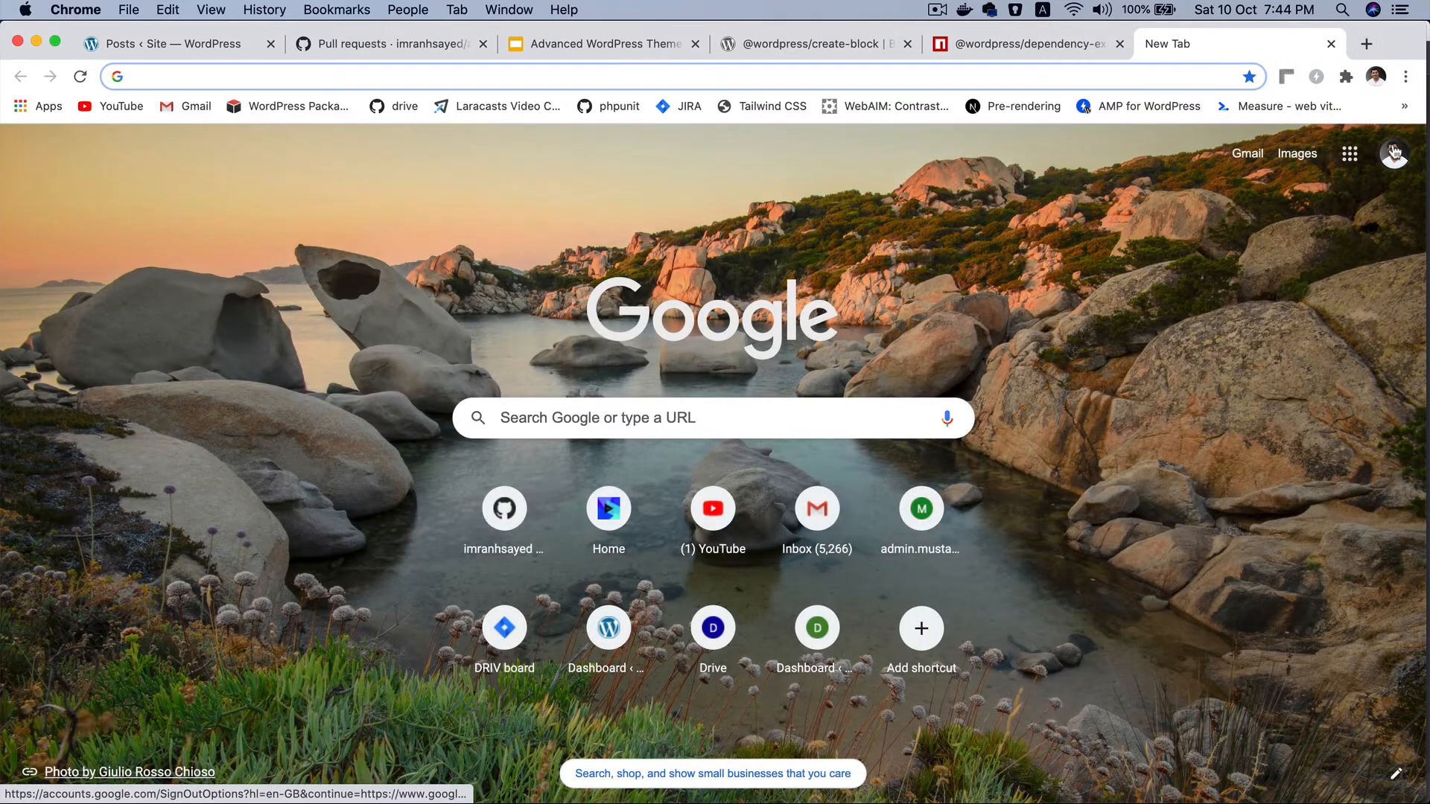
{"action": "left_click", "coordinate": [1405, 76]}
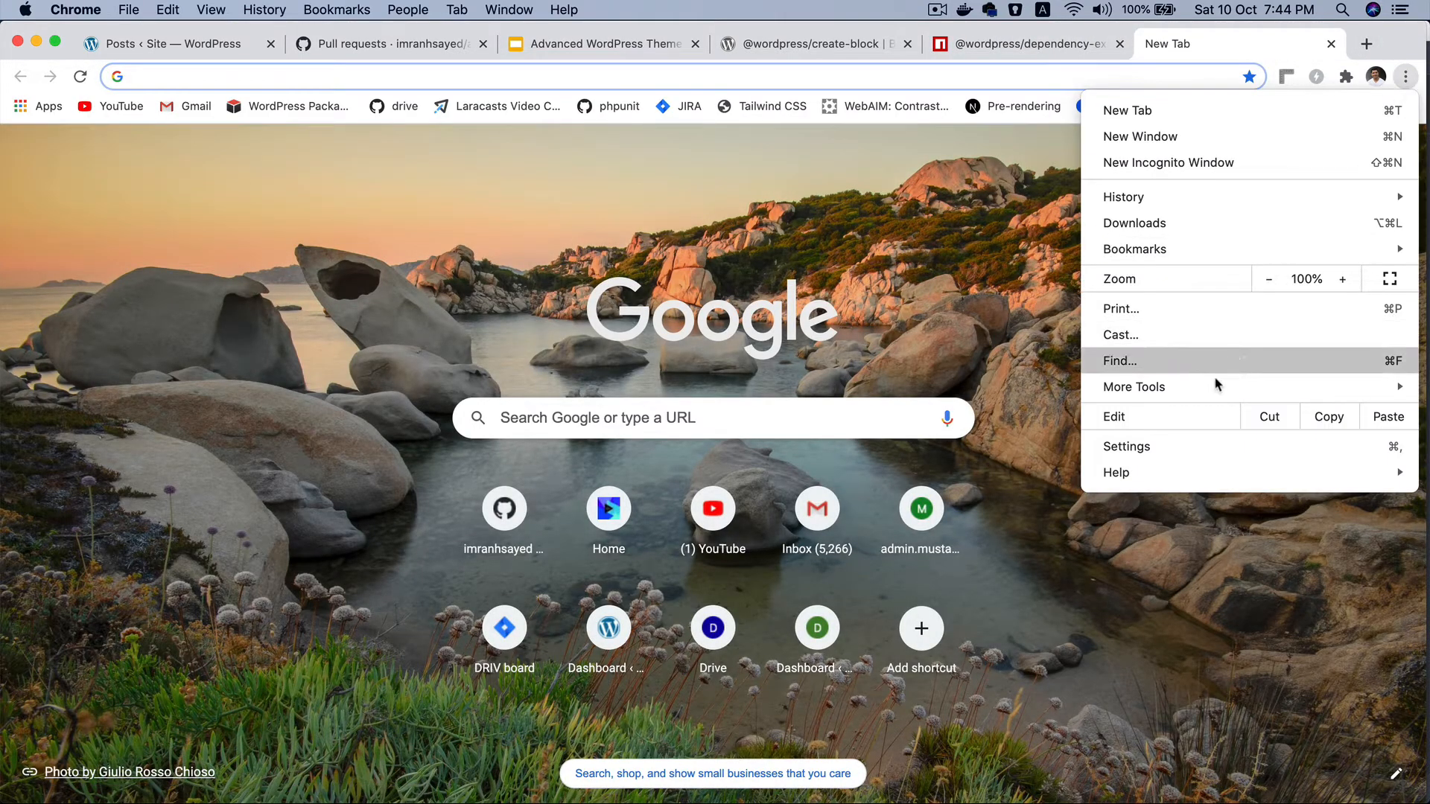
{"action": "mouse_move", "coordinate": [1123, 478]}
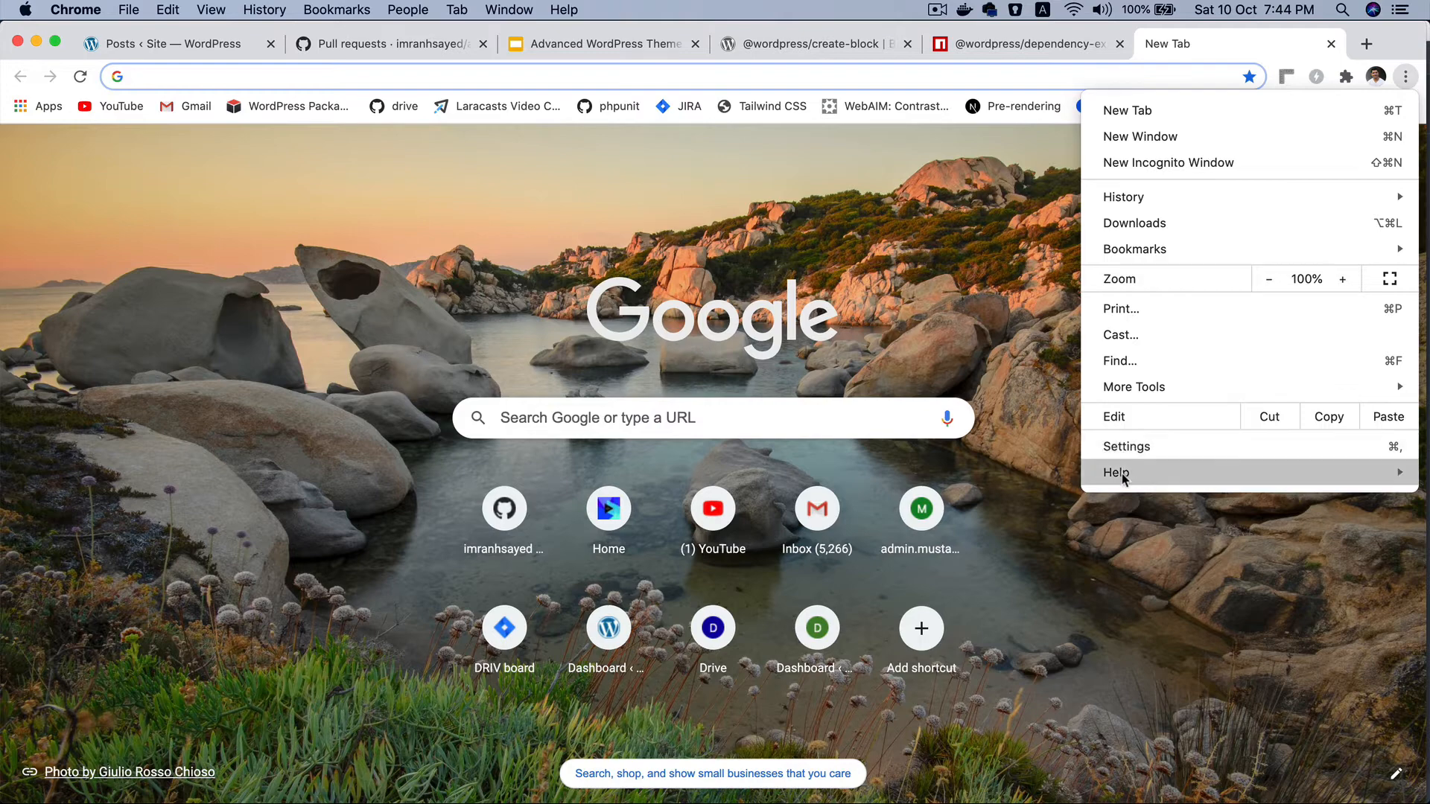
{"action": "mouse_move", "coordinate": [1126, 445]}
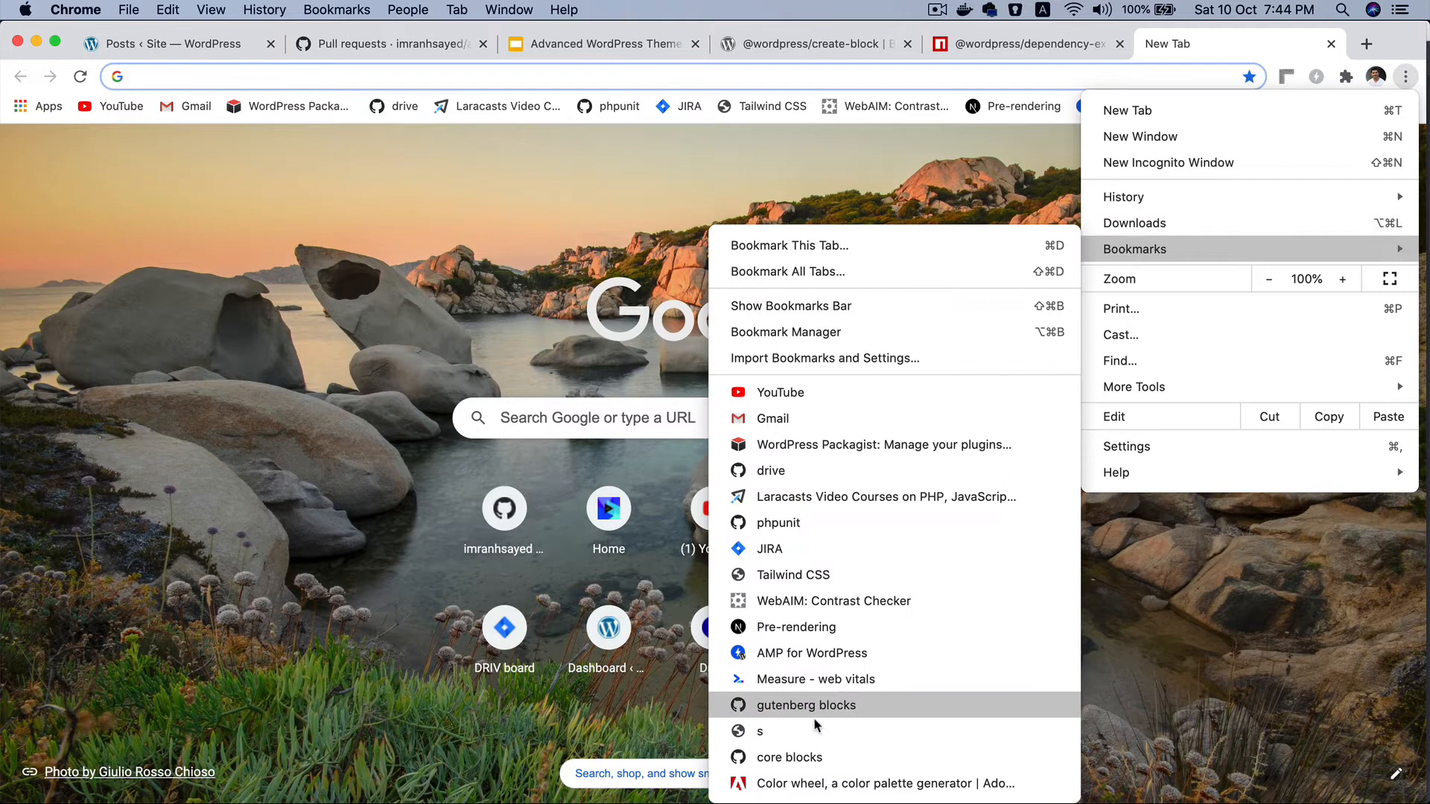
{"action": "left_click", "coordinate": [806, 704]}
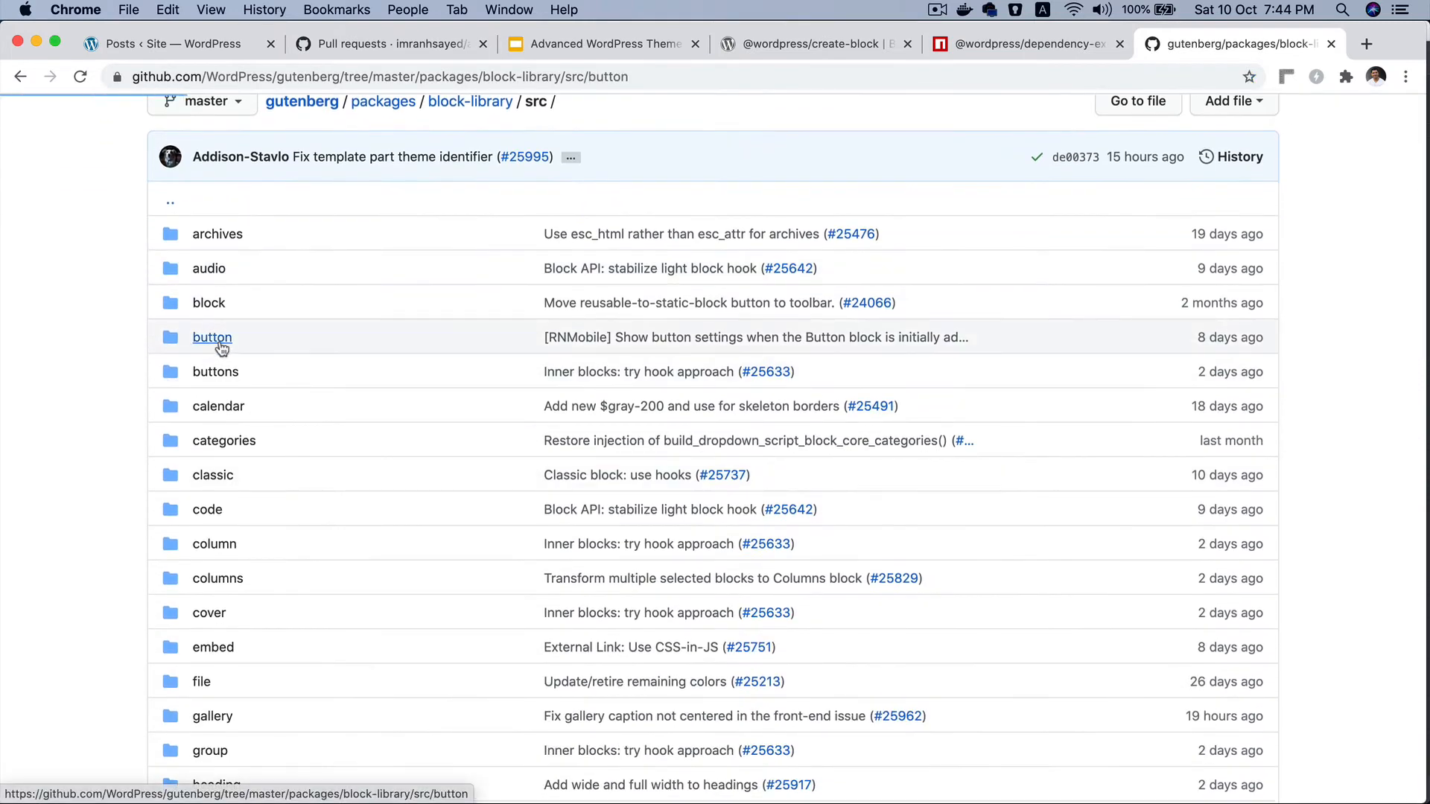
{"action": "left_click", "coordinate": [212, 337]}
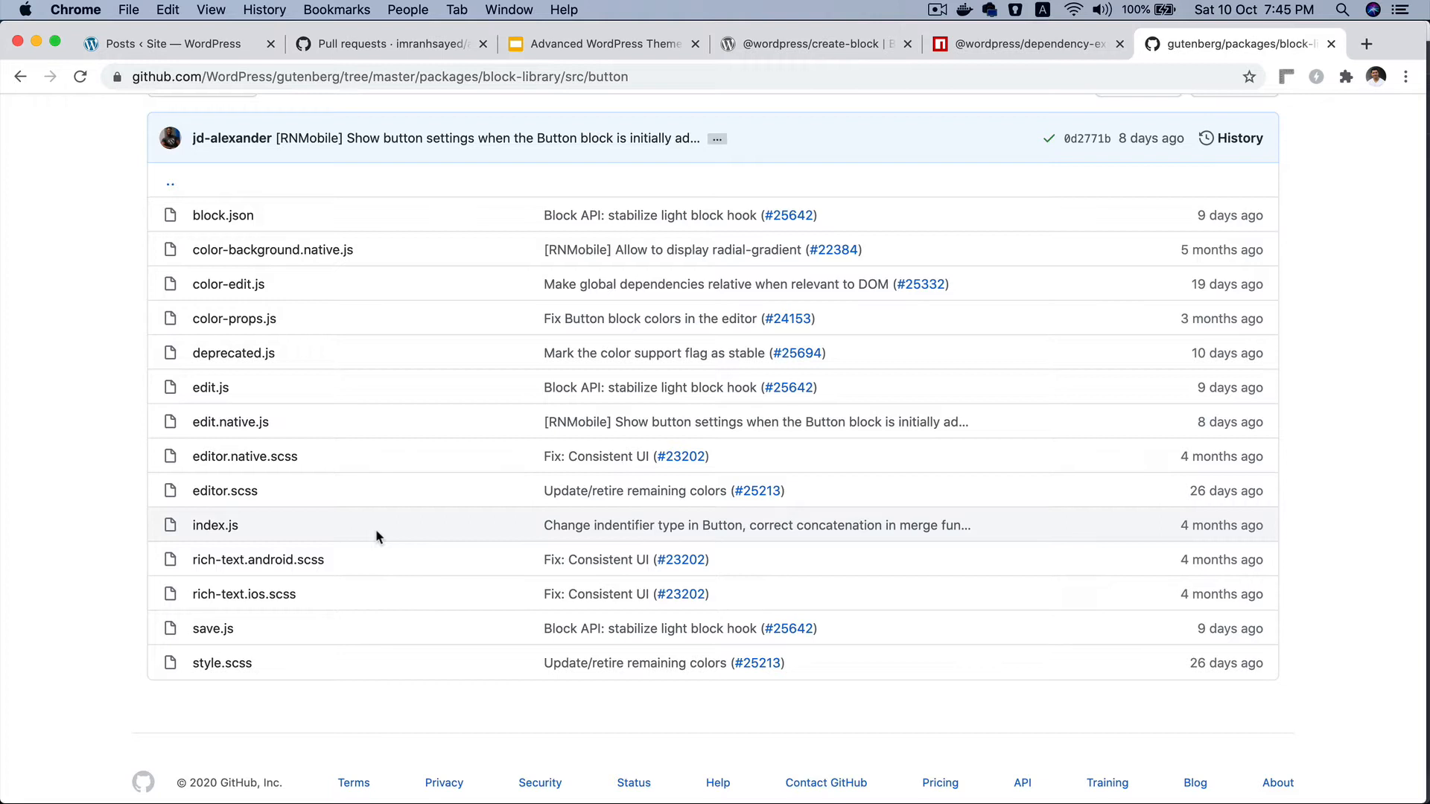
{"action": "mouse_move", "coordinate": [214, 526]}
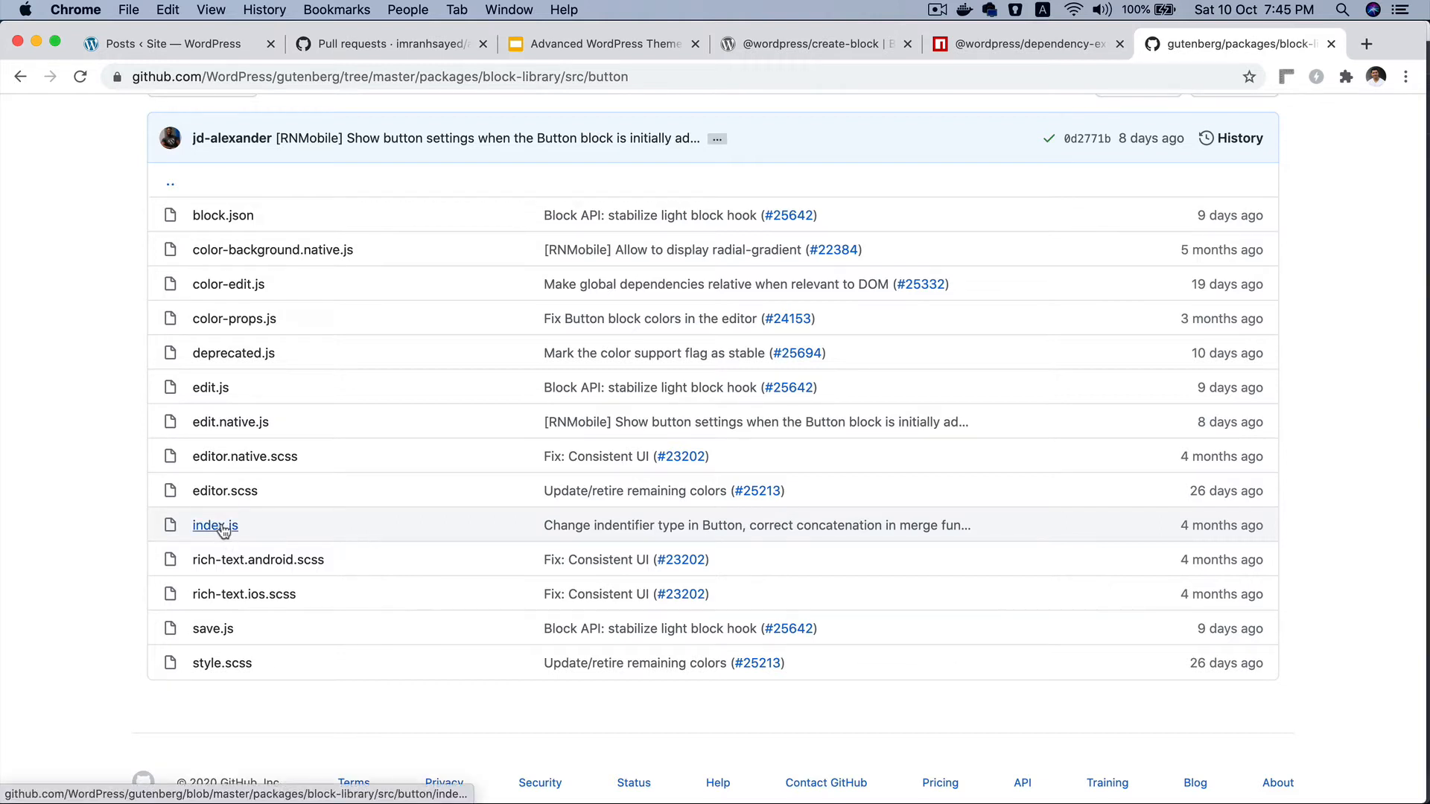
{"action": "left_click", "coordinate": [210, 388]}
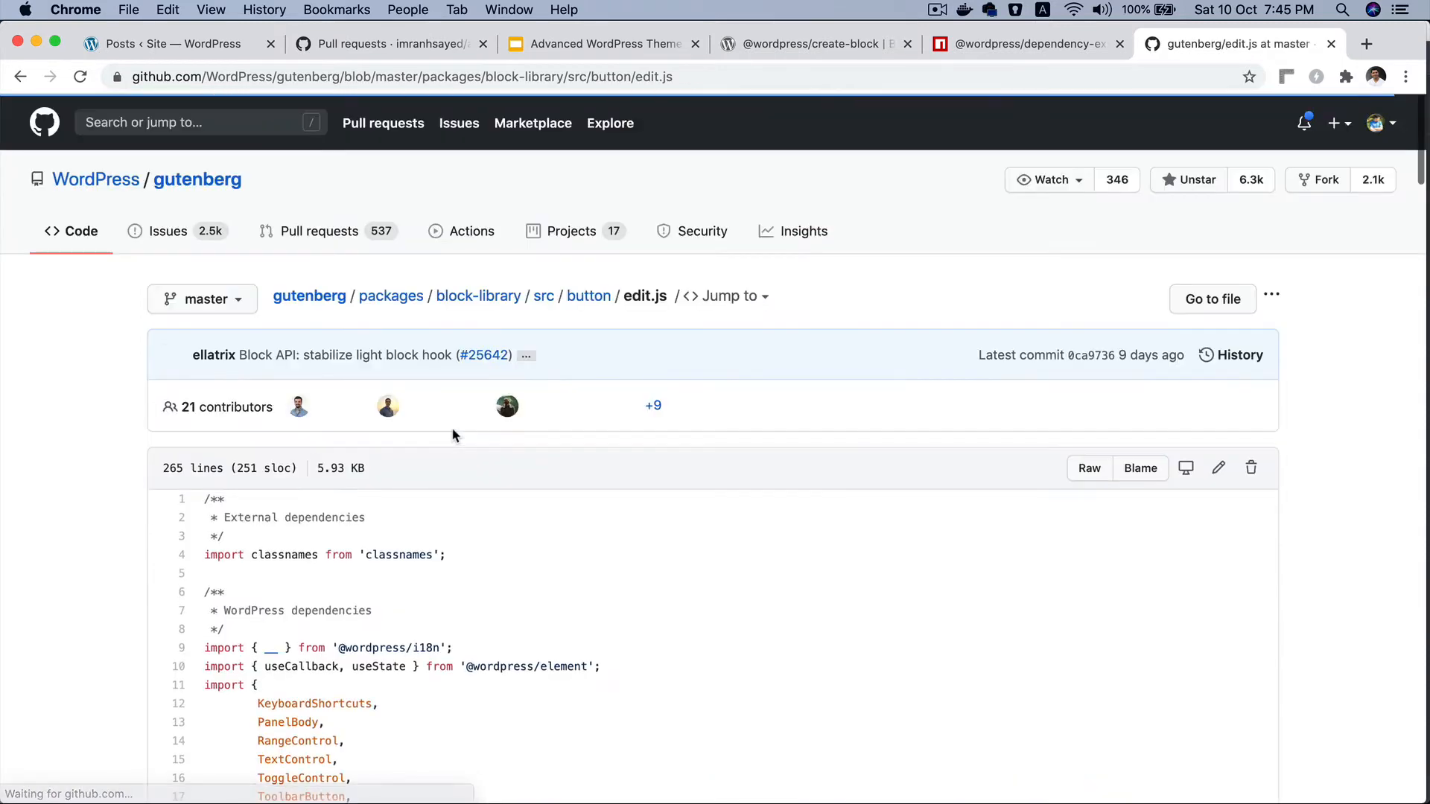
{"action": "scroll", "scroll_direction": "down", "scroll_amount": 3}
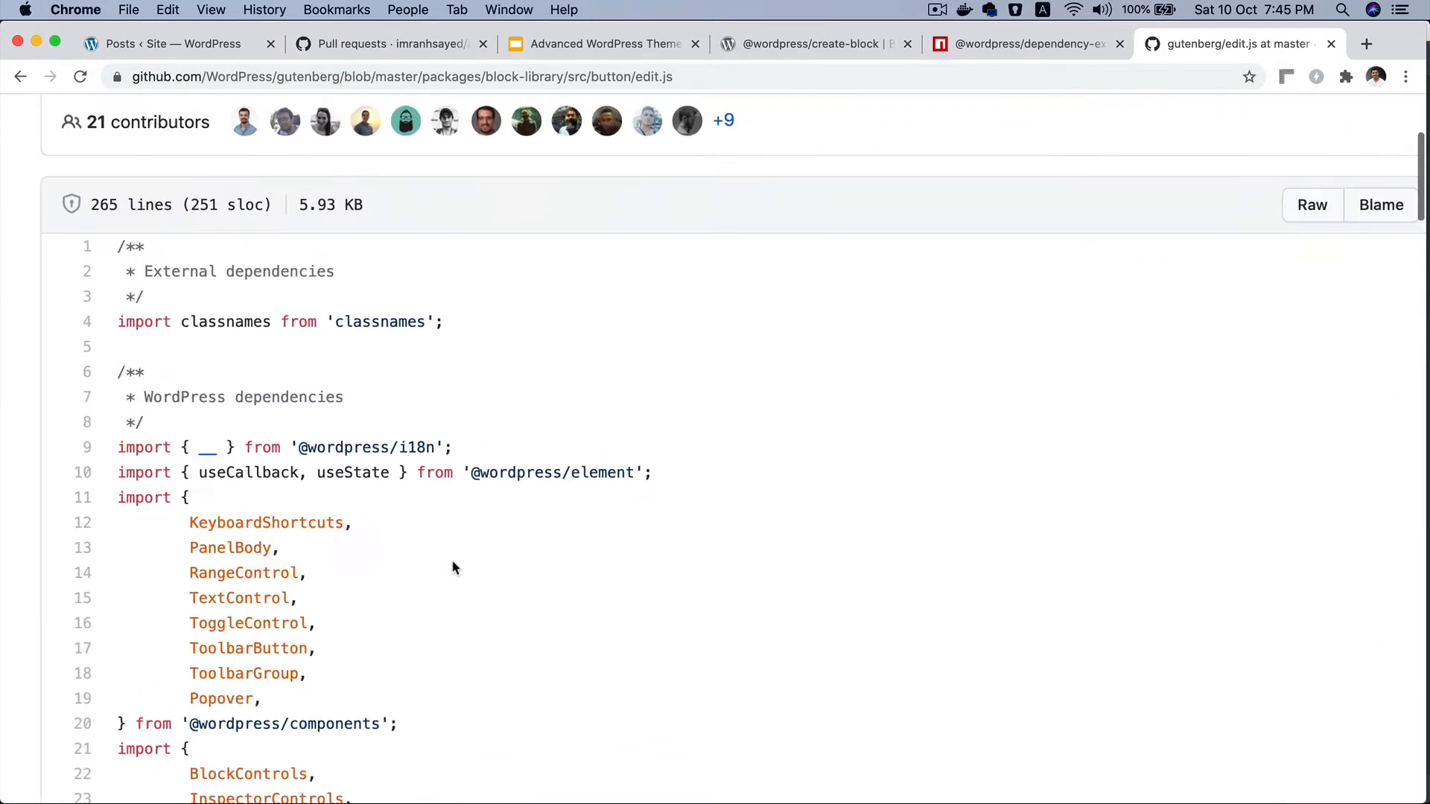
{"action": "double_click", "coordinate": [551, 472]}
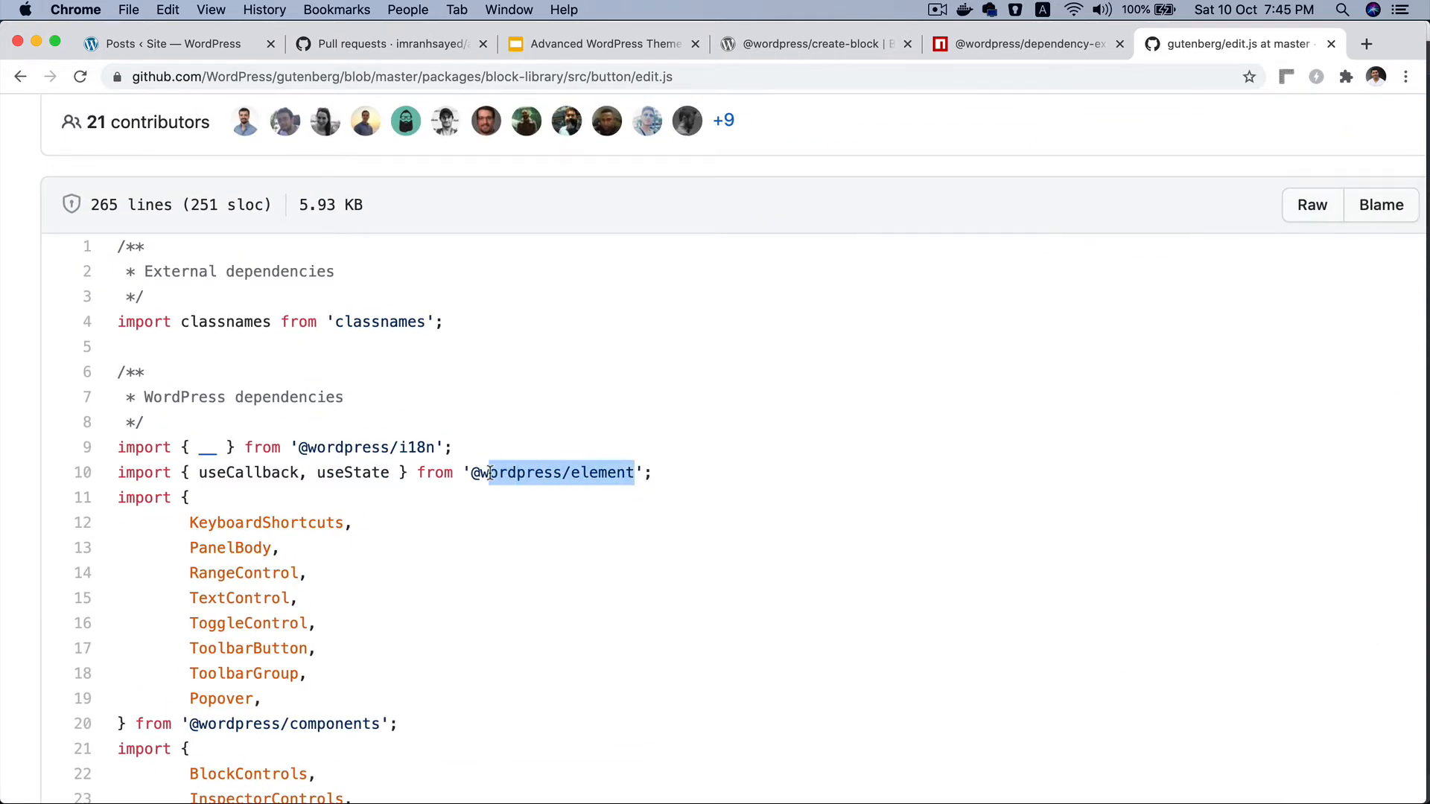
{"action": "scroll", "scroll_direction": "down", "scroll_amount": 3}
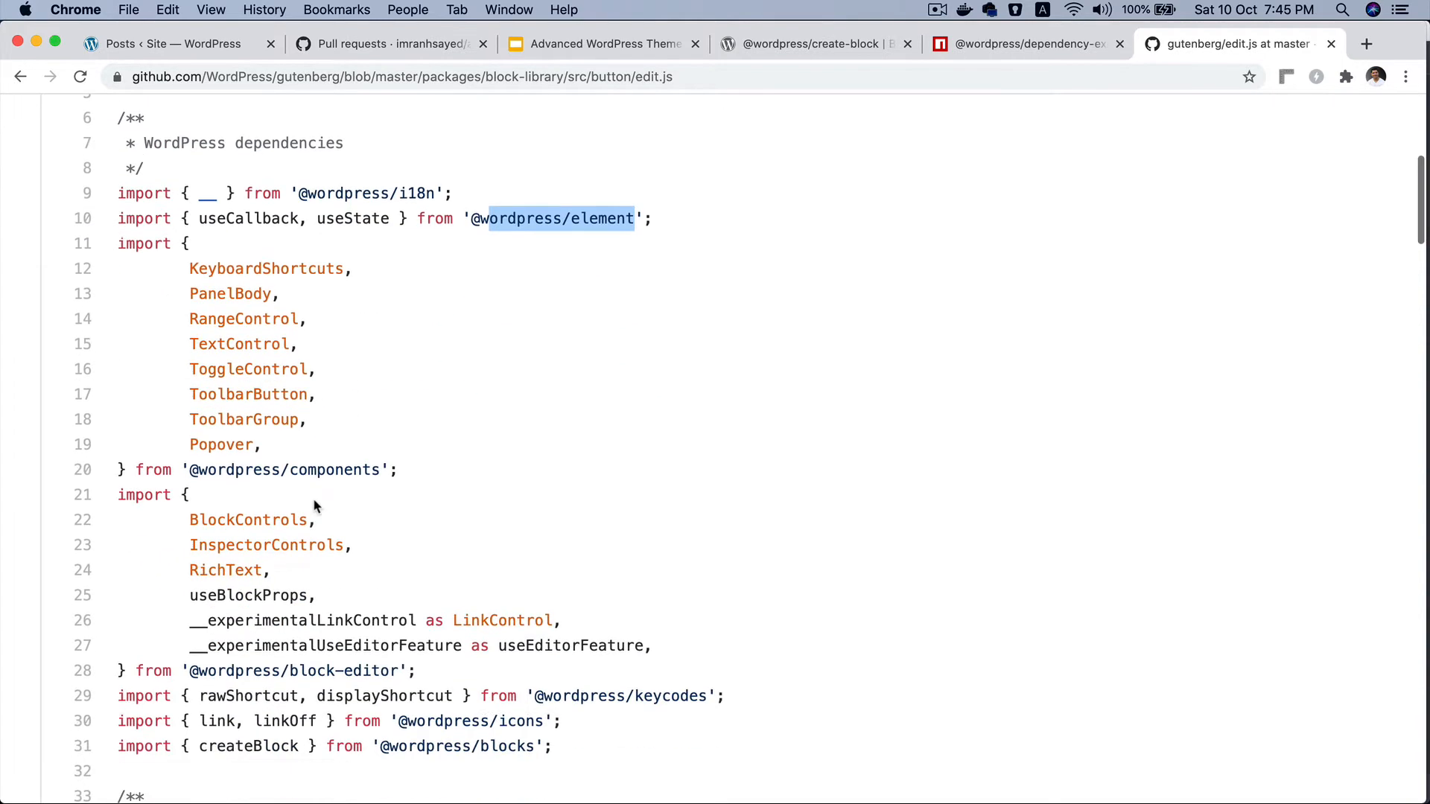
{"action": "mouse_move", "coordinate": [367, 469]}
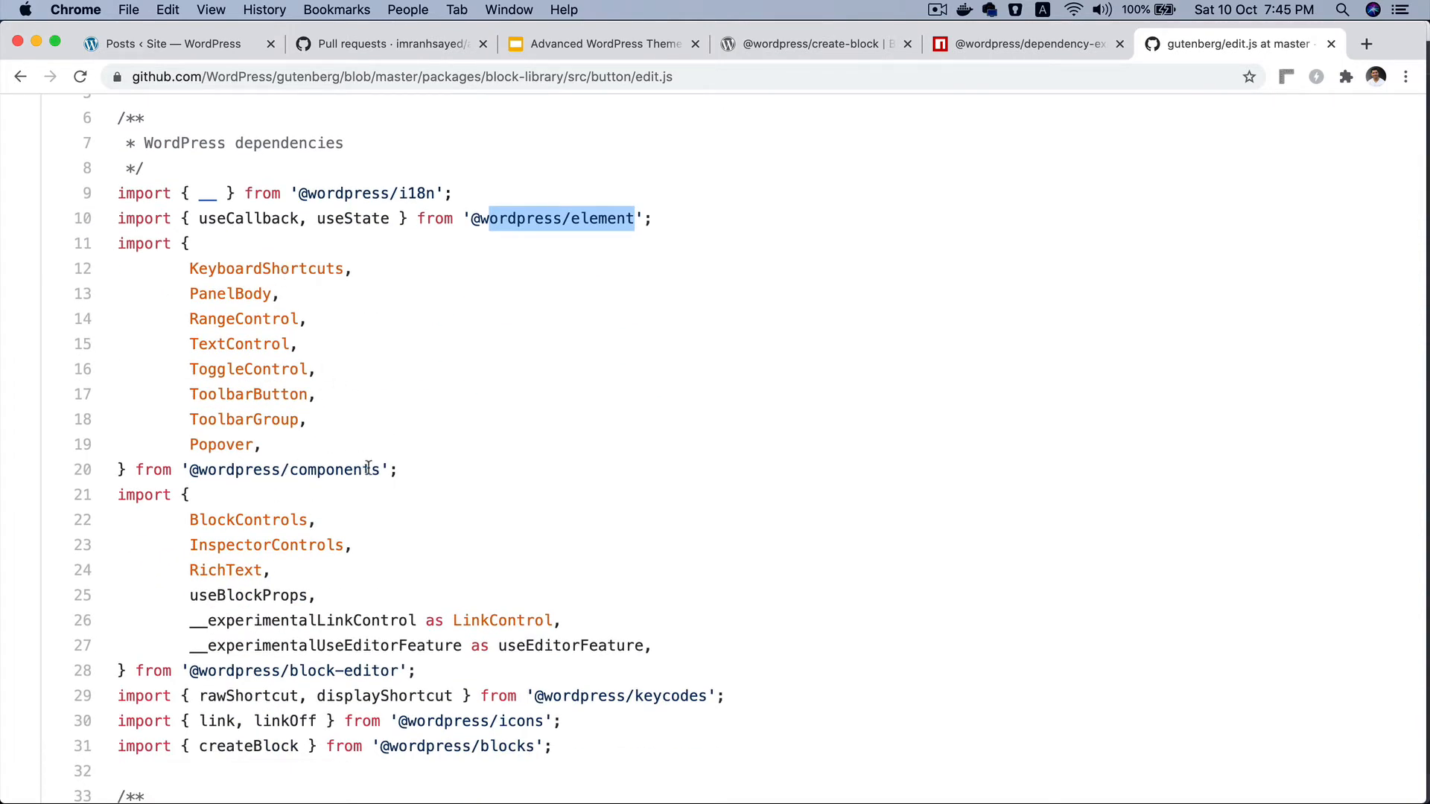
{"action": "double_click", "coordinate": [283, 469]}
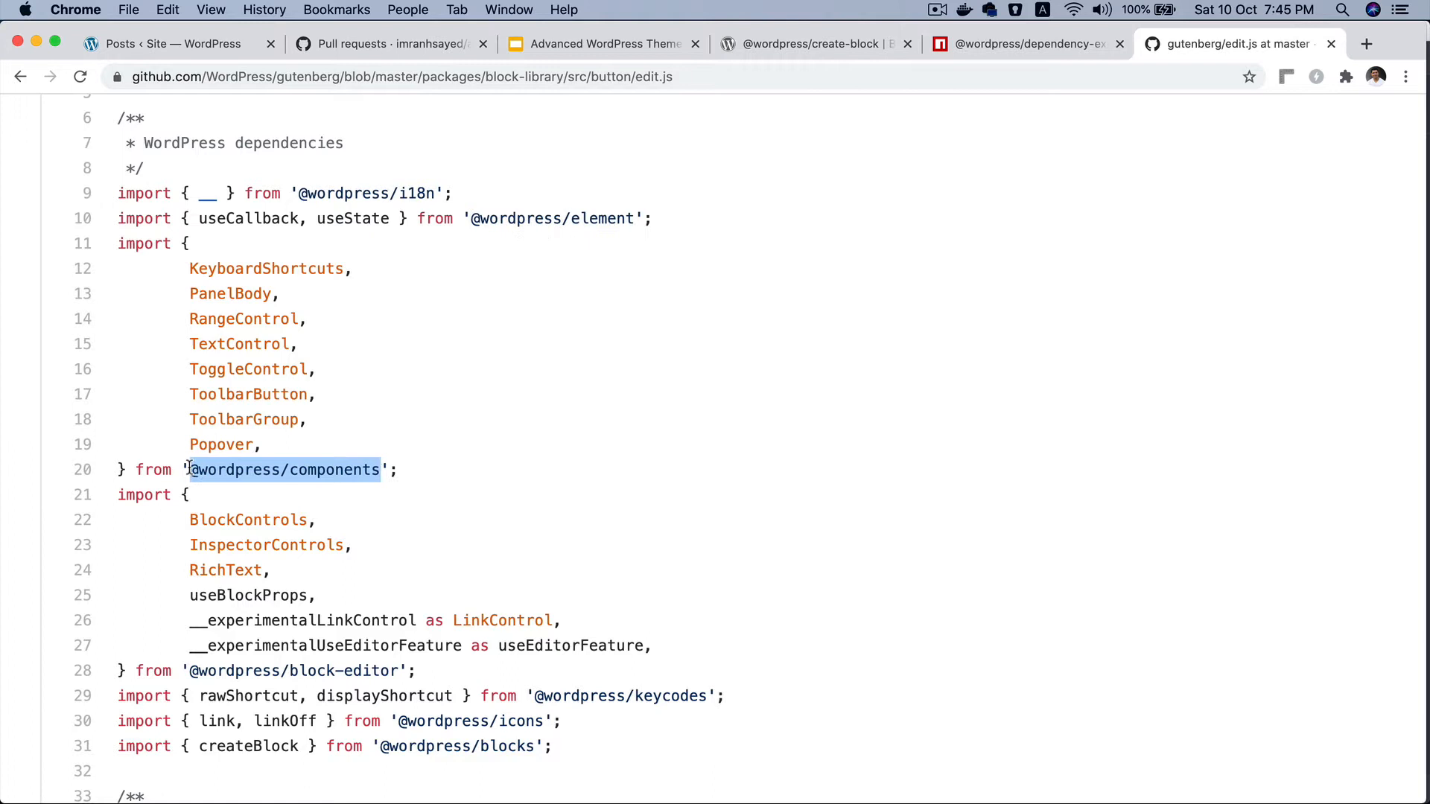
{"action": "mouse_move", "coordinate": [409, 432]}
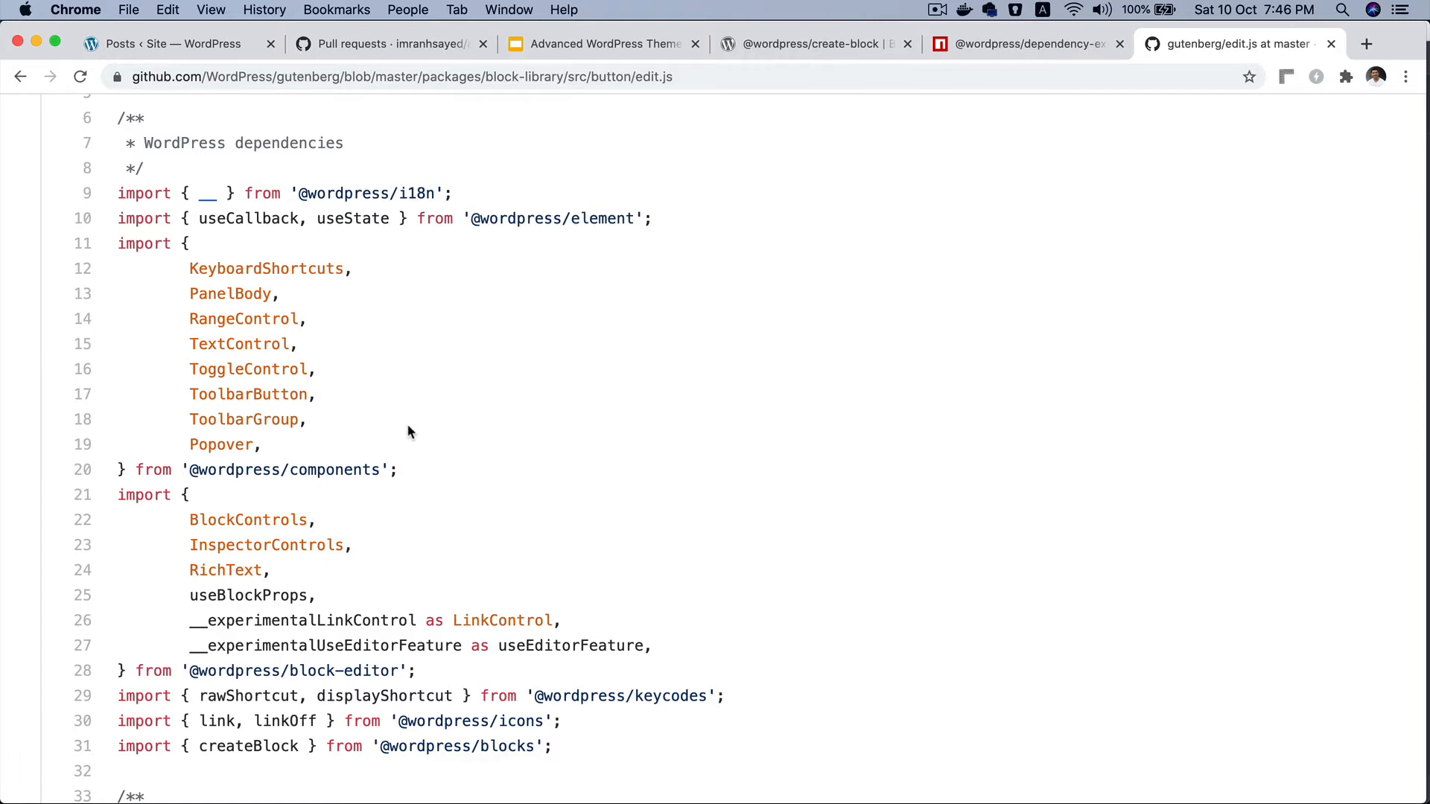
{"action": "scroll", "scroll_direction": "up", "scroll_amount": 3}
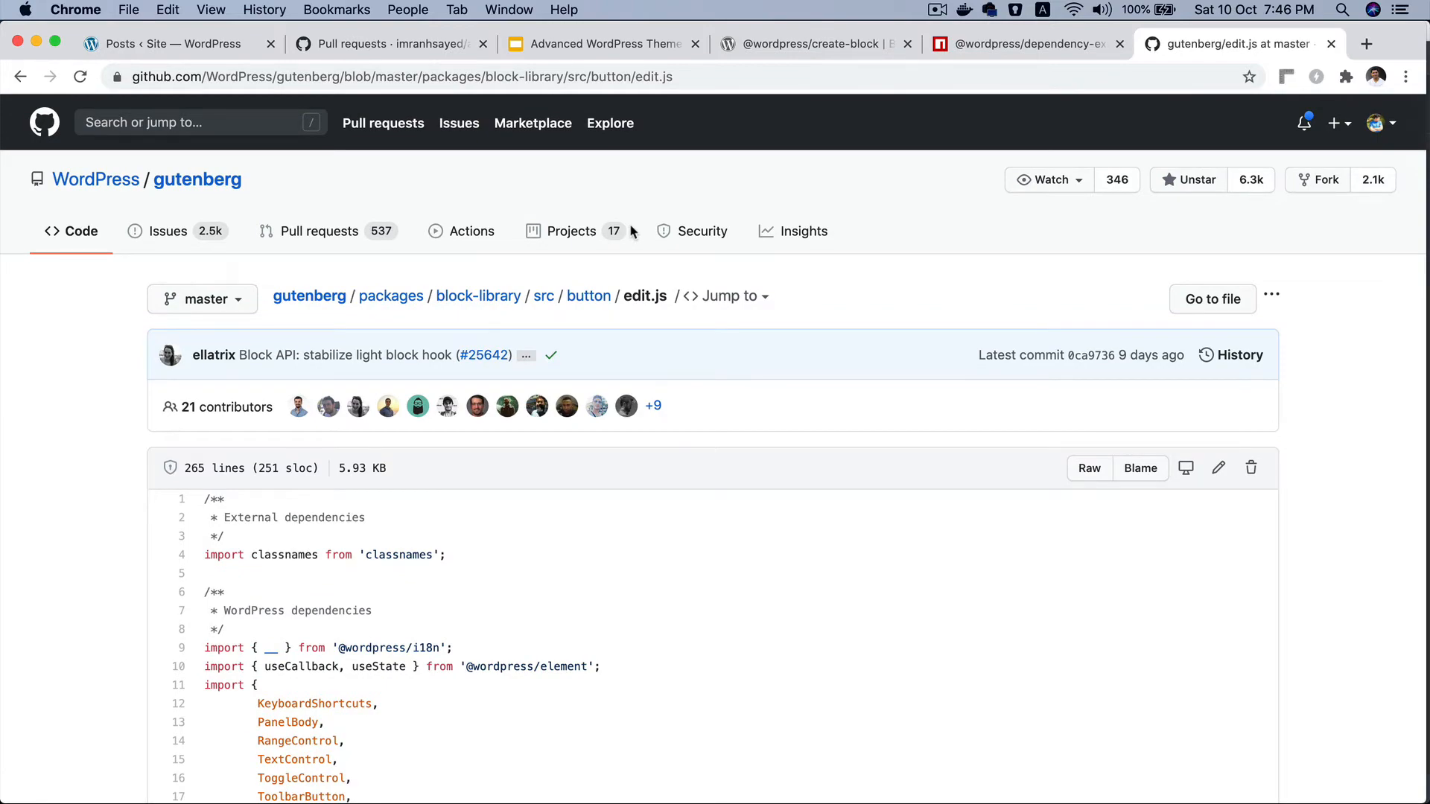
Return to the dependency-extraction-webpack-plugin npm page and read its Readme's first purpose
{"action": "scroll", "scroll_direction": "down", "scroll_amount": 3}
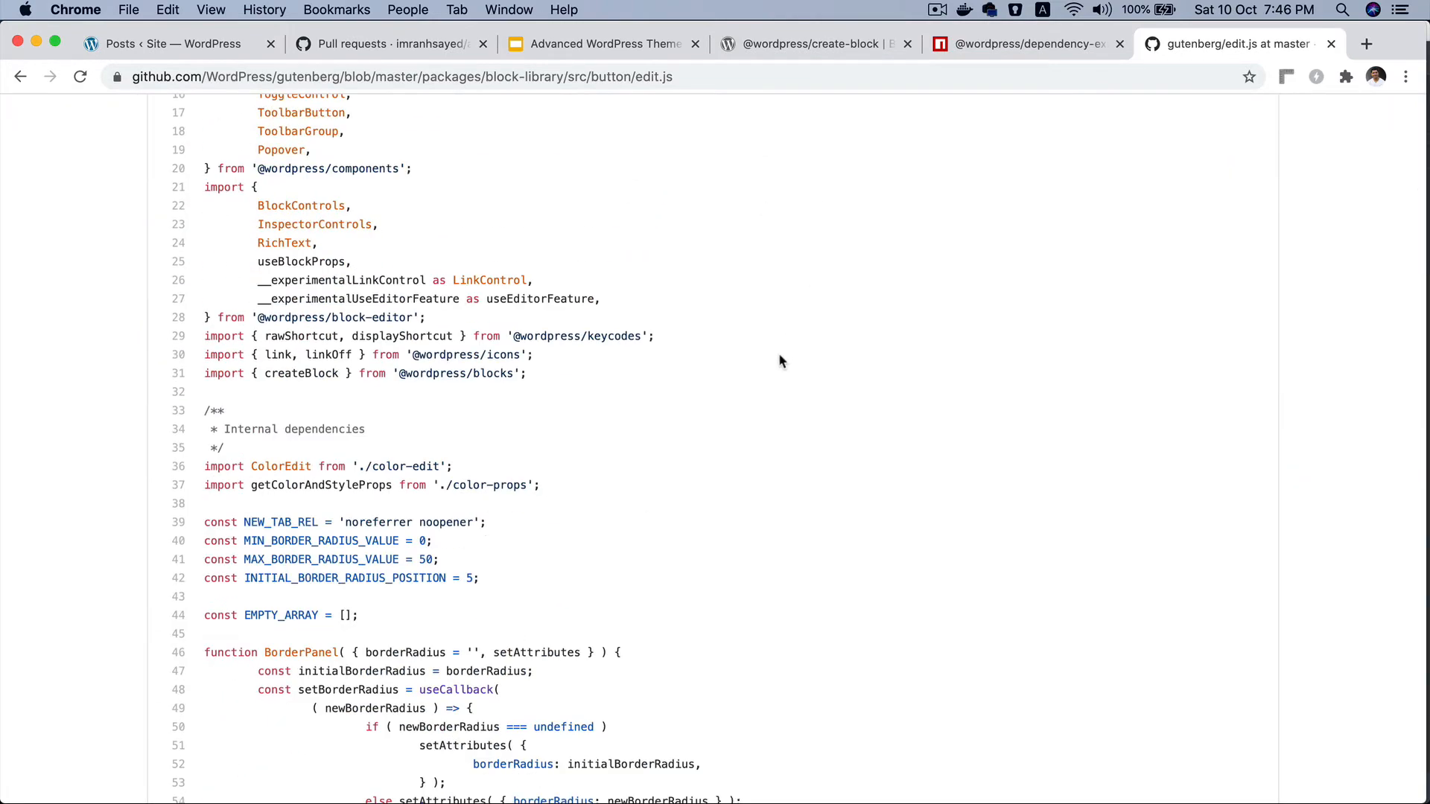
{"action": "scroll", "scroll_direction": "up", "scroll_amount": 3}
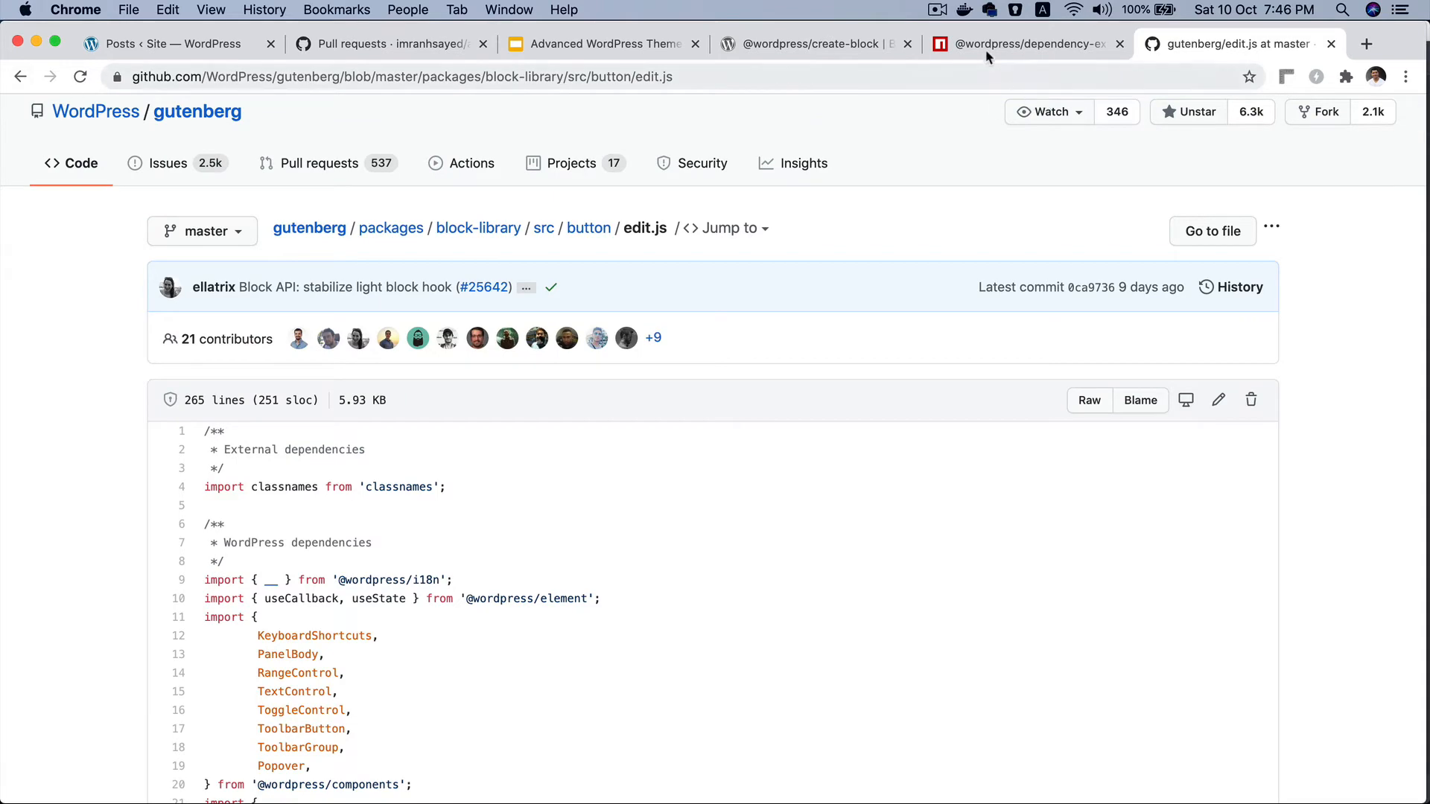
{"action": "left_click", "coordinate": [1017, 43]}
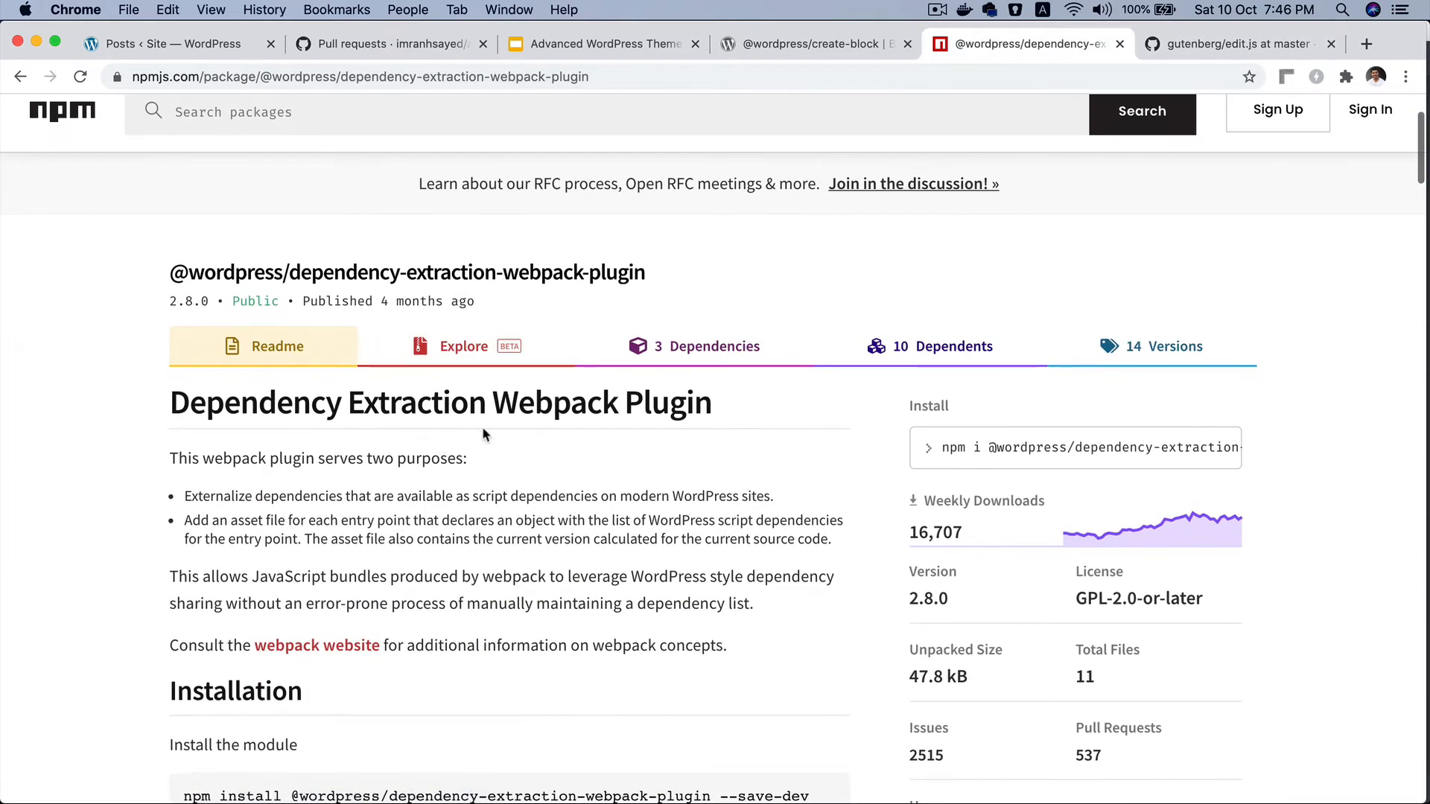
{"action": "scroll", "scroll_direction": "down", "scroll_amount": 3}
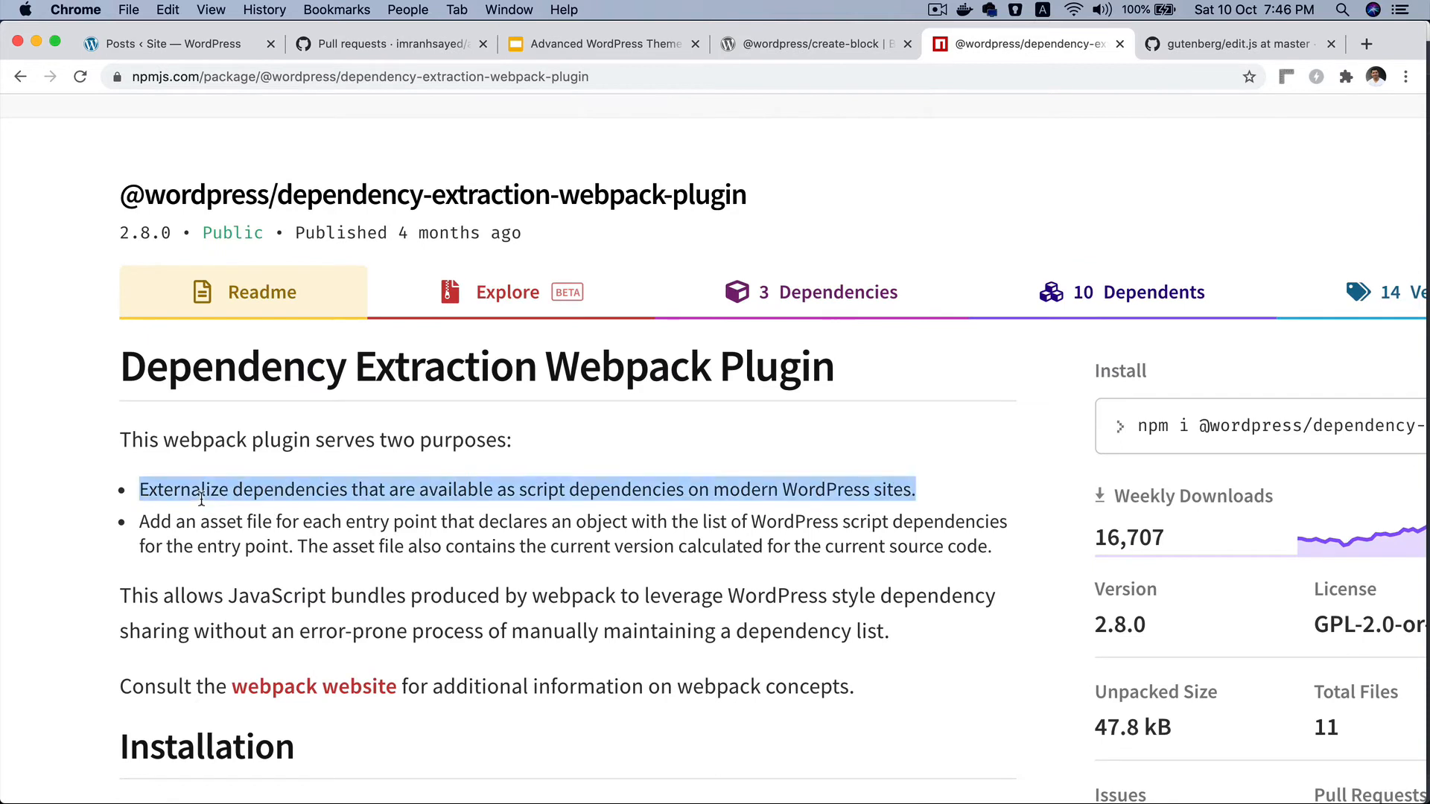
{"action": "mouse_move", "coordinate": [474, 498]}
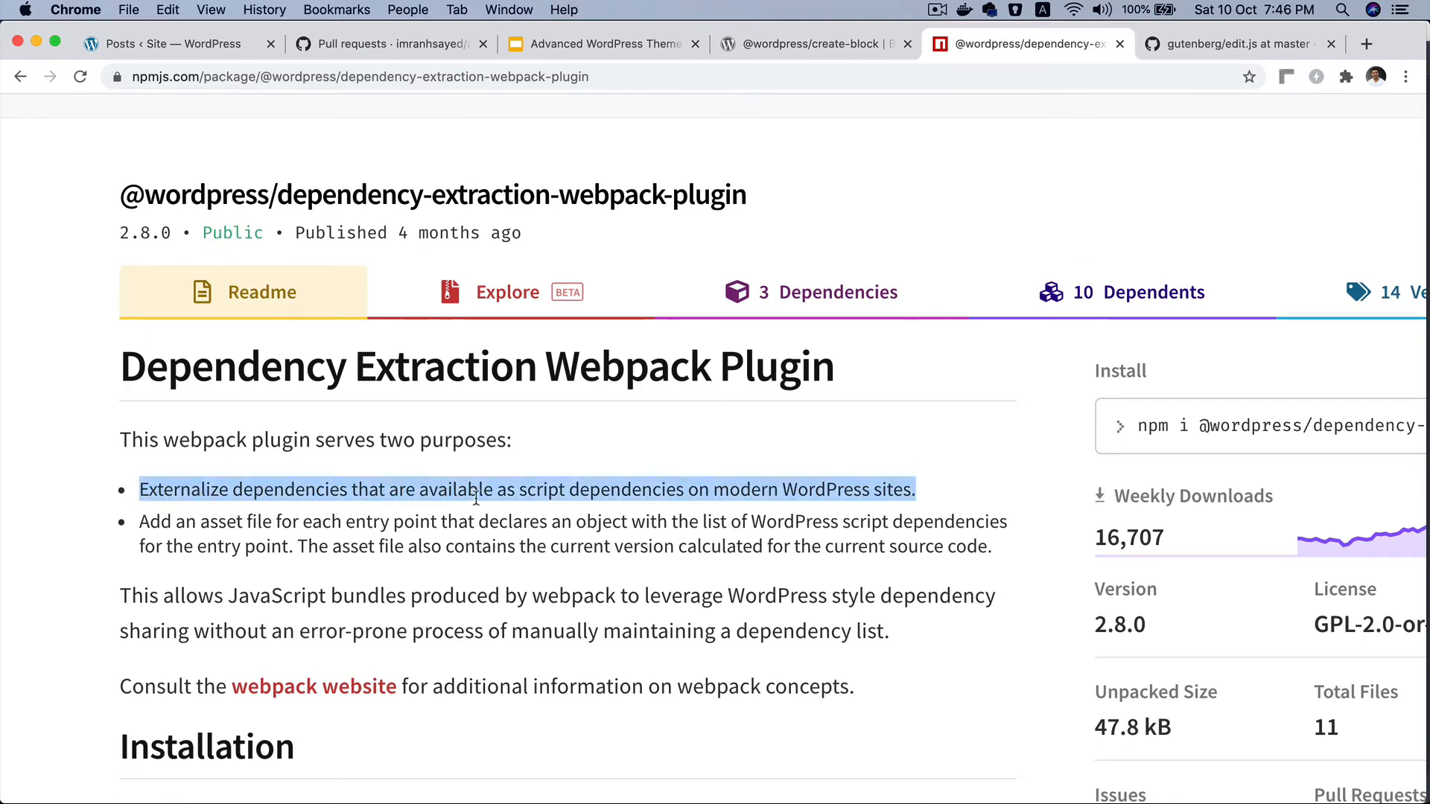
{"action": "mouse_move", "coordinate": [671, 508]}
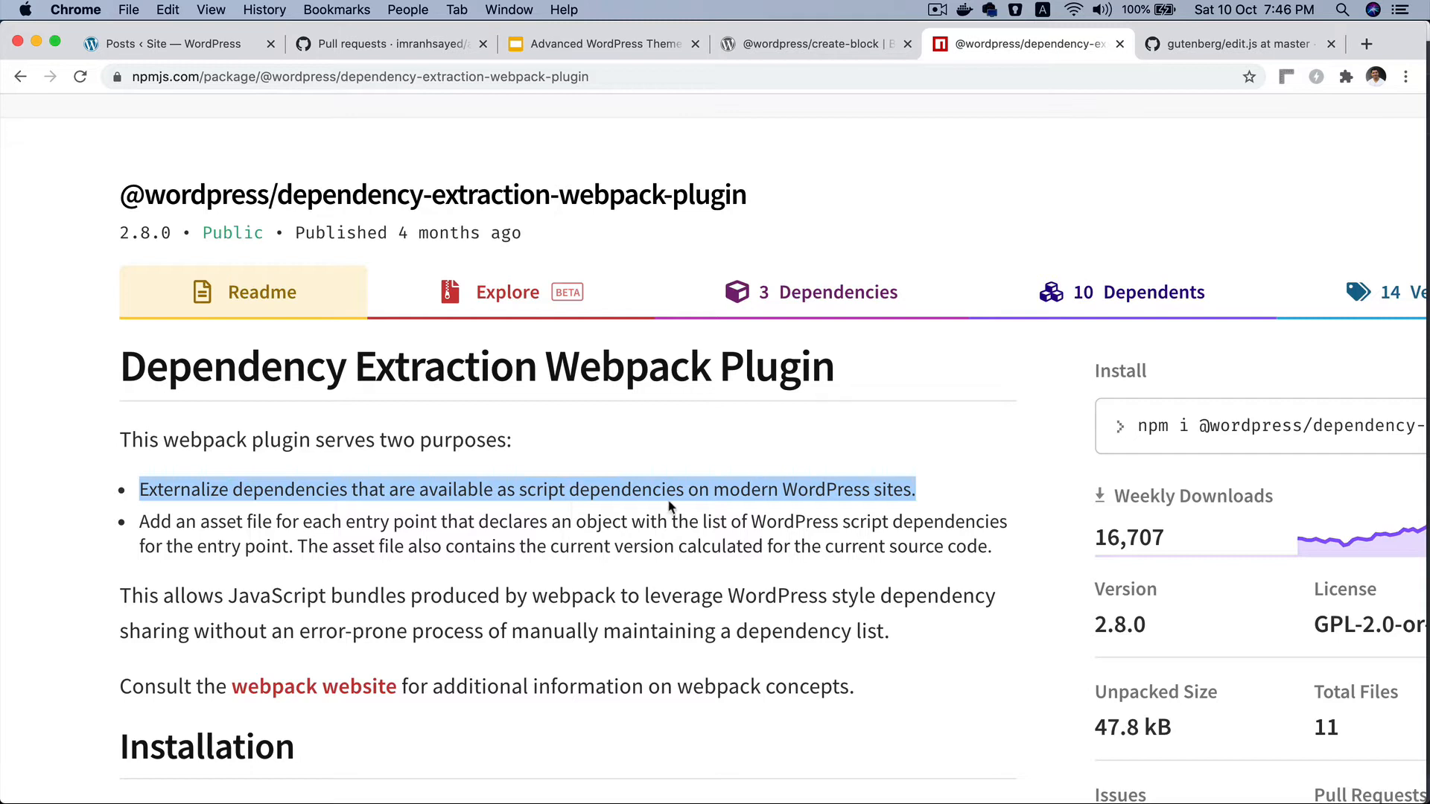
{"action": "mouse_move", "coordinate": [619, 515]}
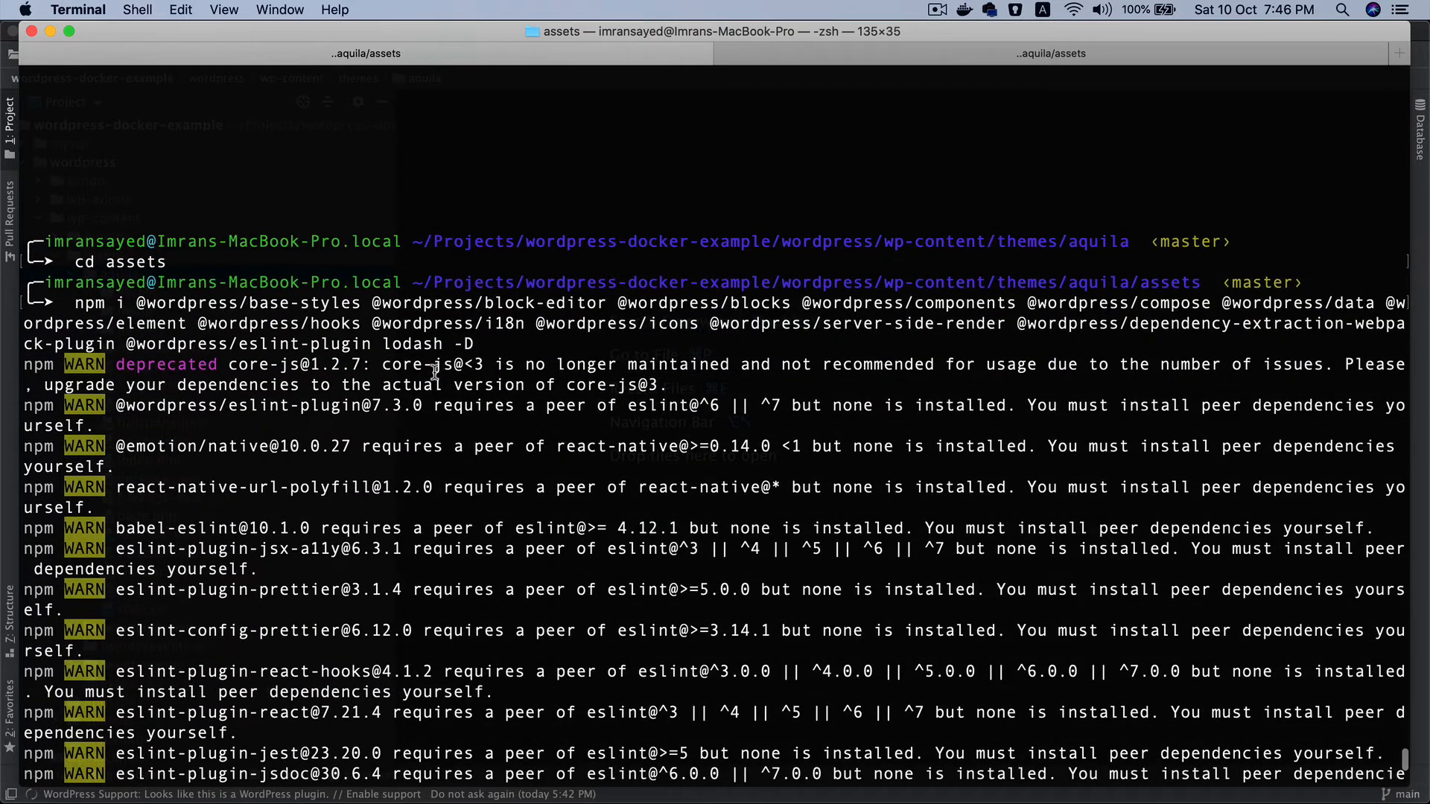
{"action": "double_click", "coordinate": [411, 344]}
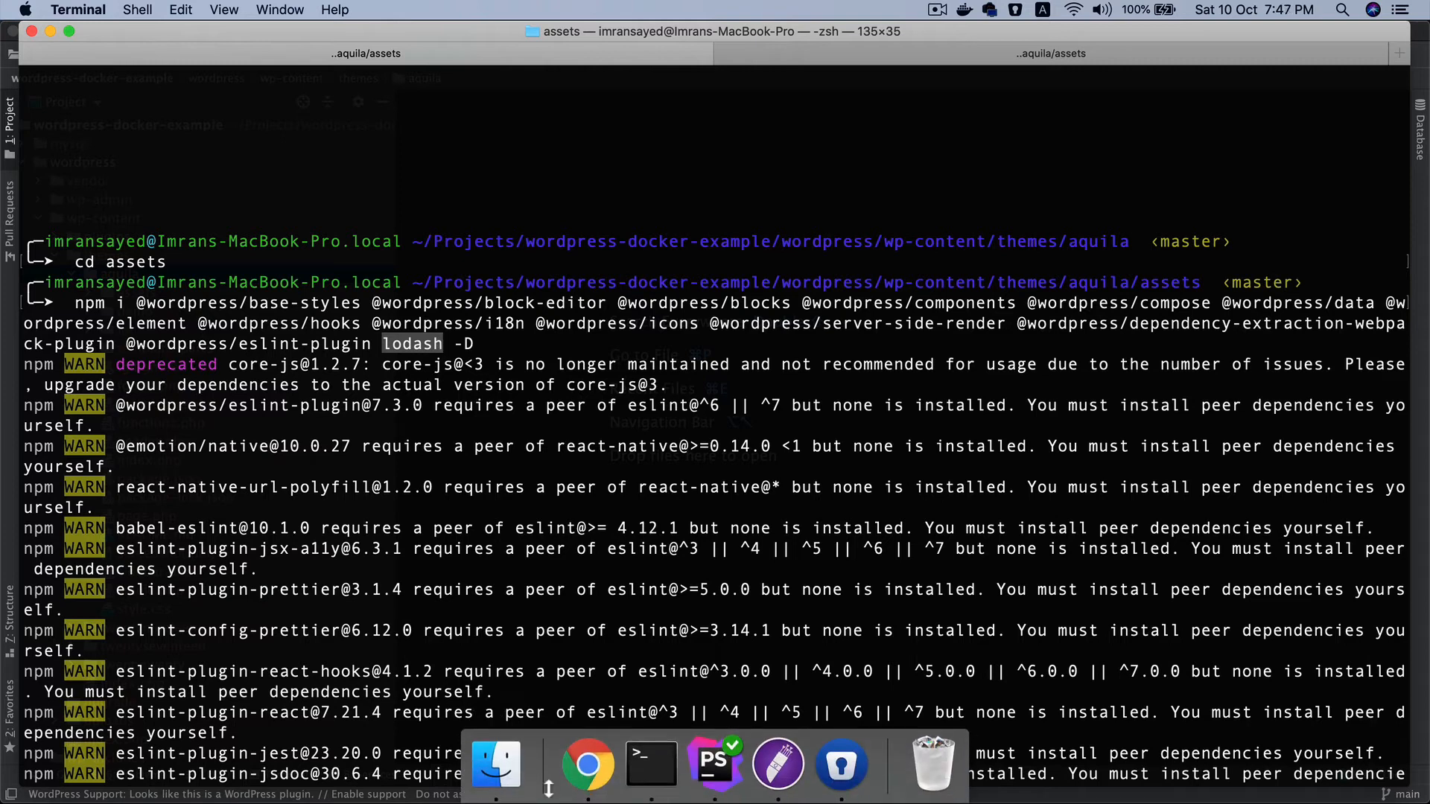
{"action": "left_click", "coordinate": [778, 762]}
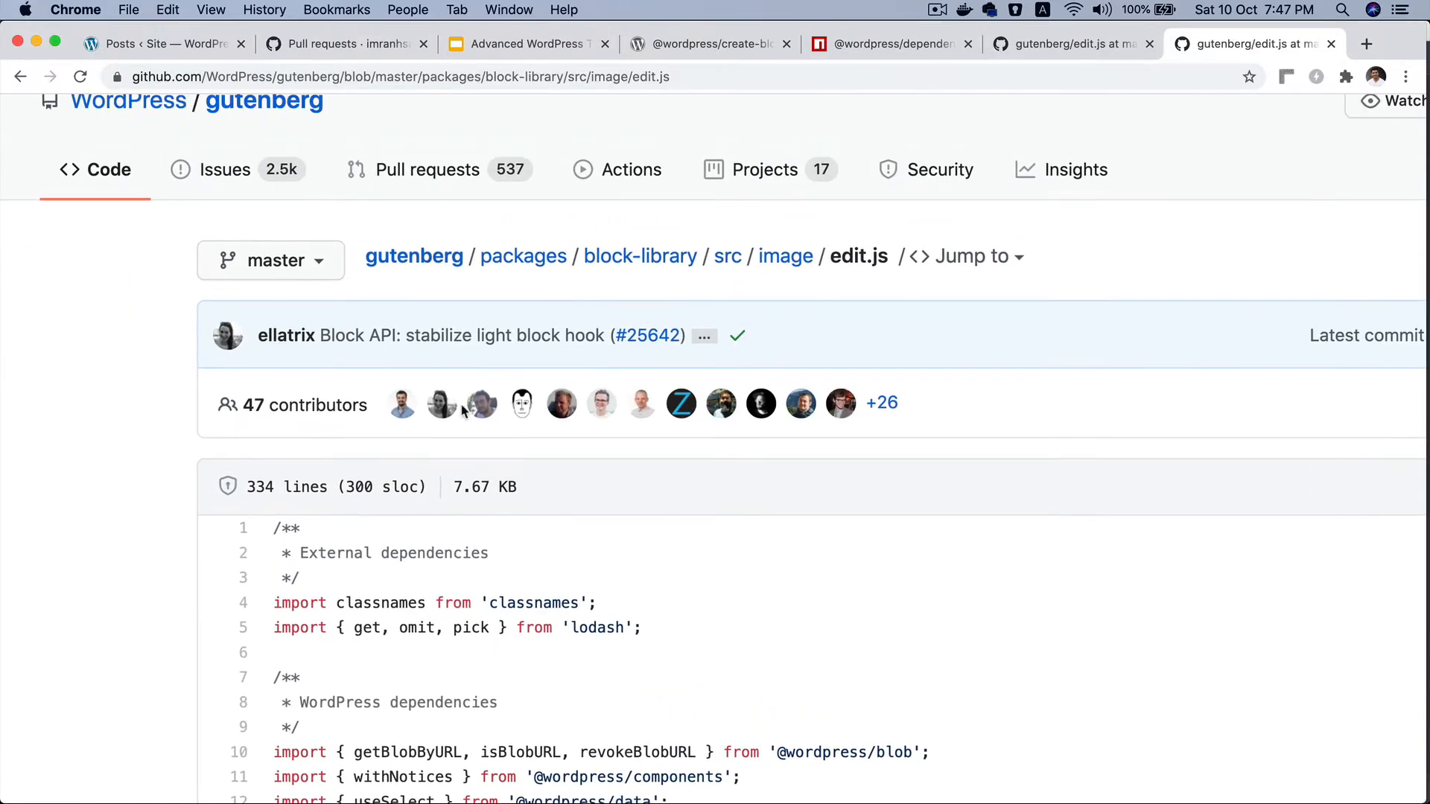
Highlight the get, omit, pick lodash imports in the image block's edit.js
{"action": "scroll", "scroll_direction": "down", "scroll_amount": 3}
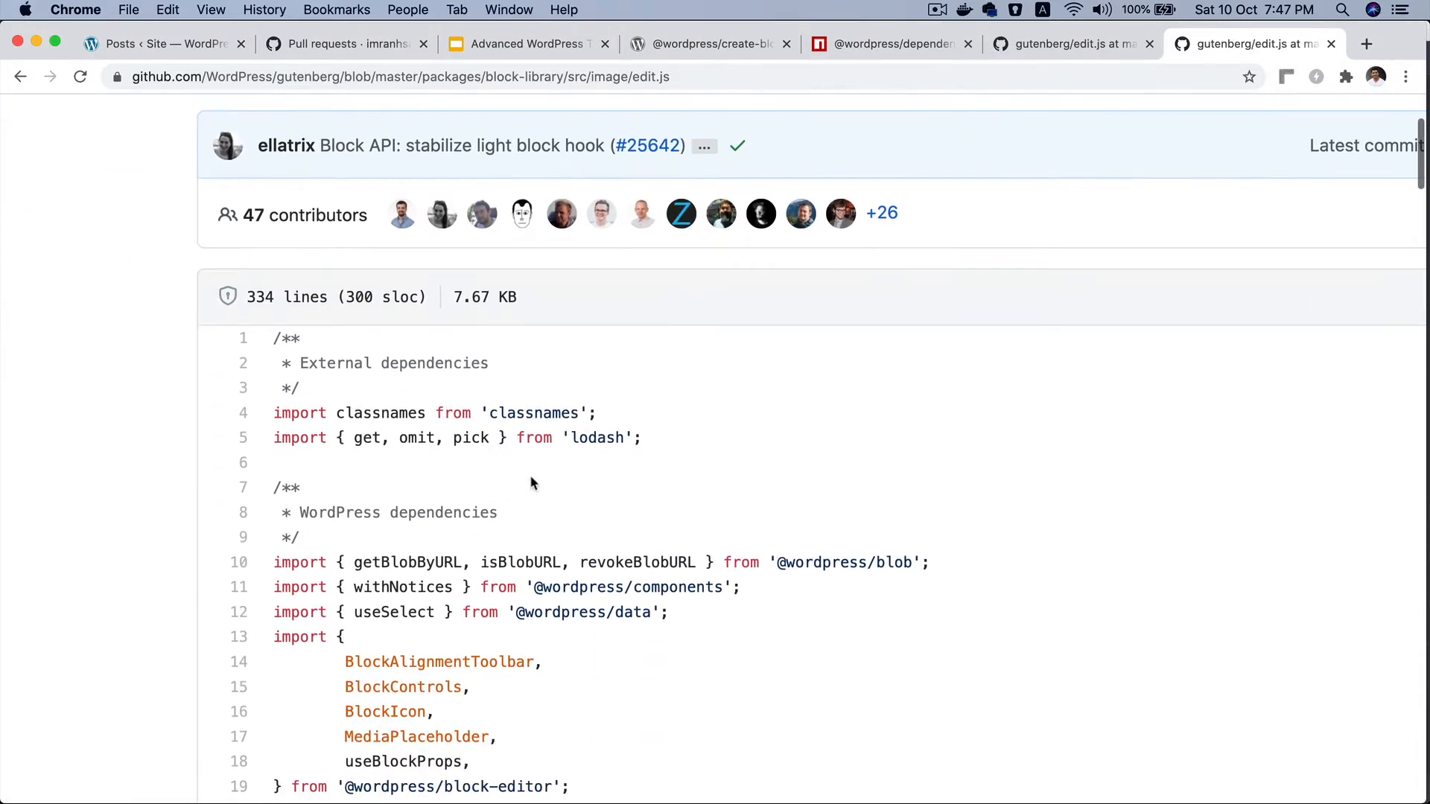
{"action": "double_click", "coordinate": [597, 438]}
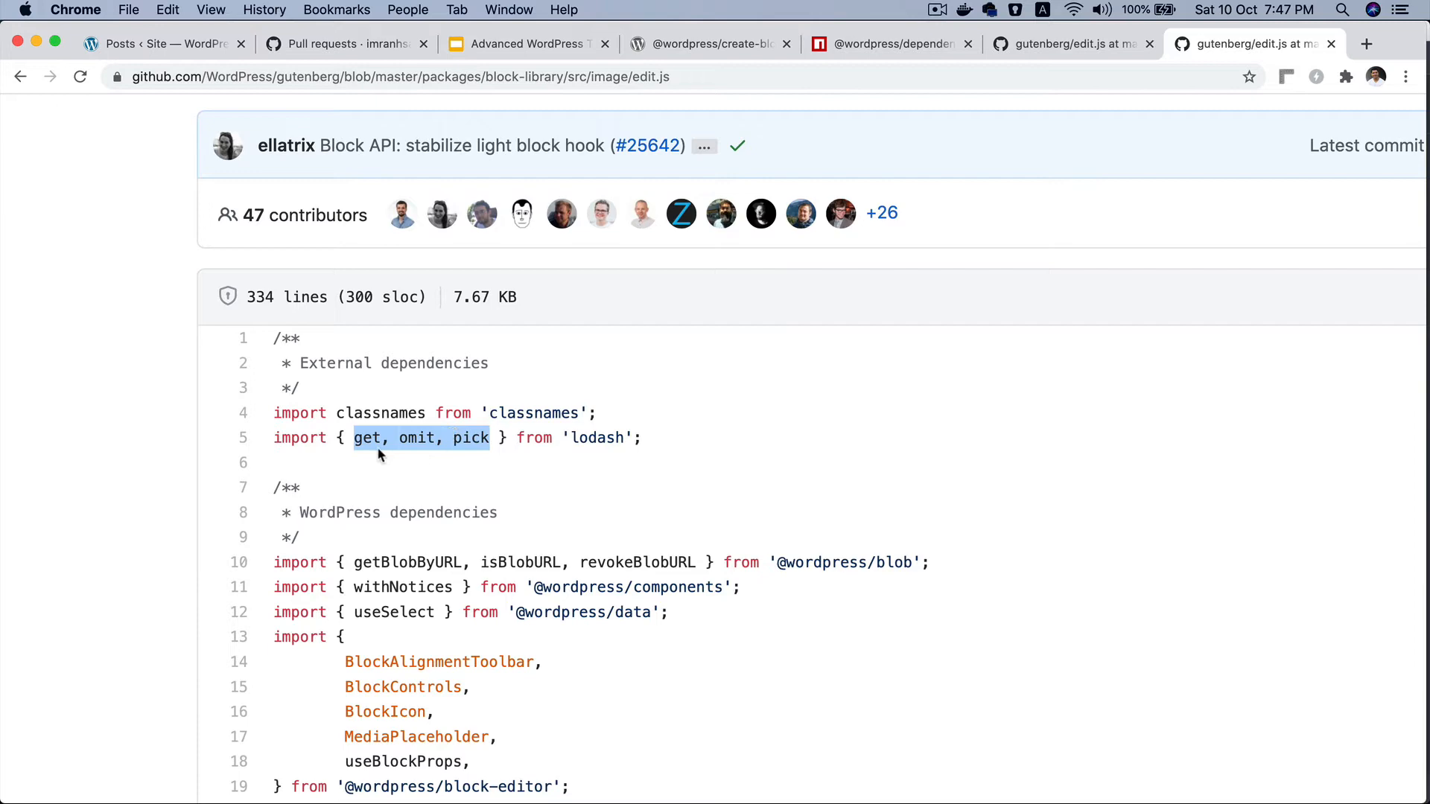
{"action": "double_click", "coordinate": [596, 438]}
{"action": "type", "text": "load"}
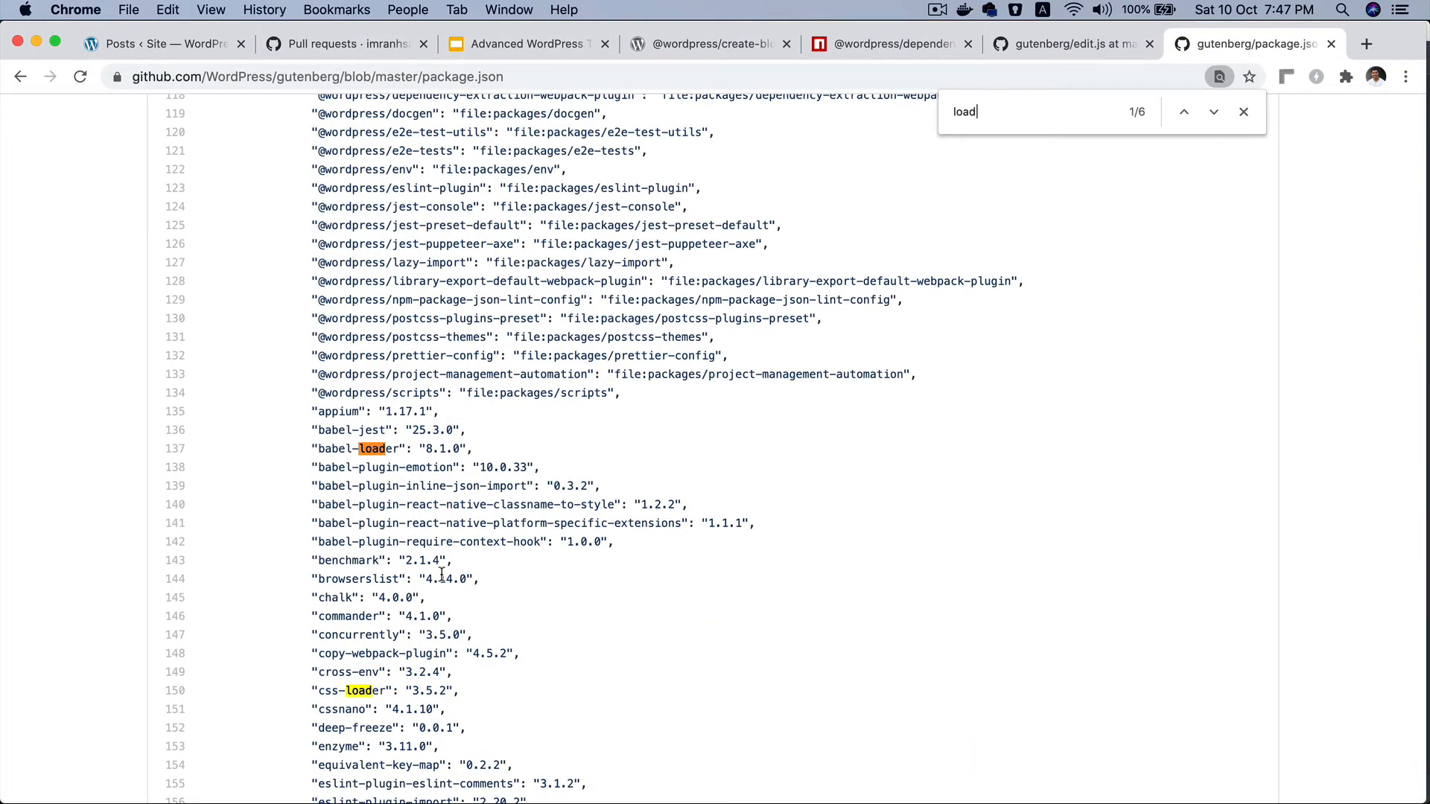
Jump to the lodash 4.17.19 entry in package.json and close the find bar
{"action": "key", "text": "Backspace"}
{"action": "type", "text": "dash"}
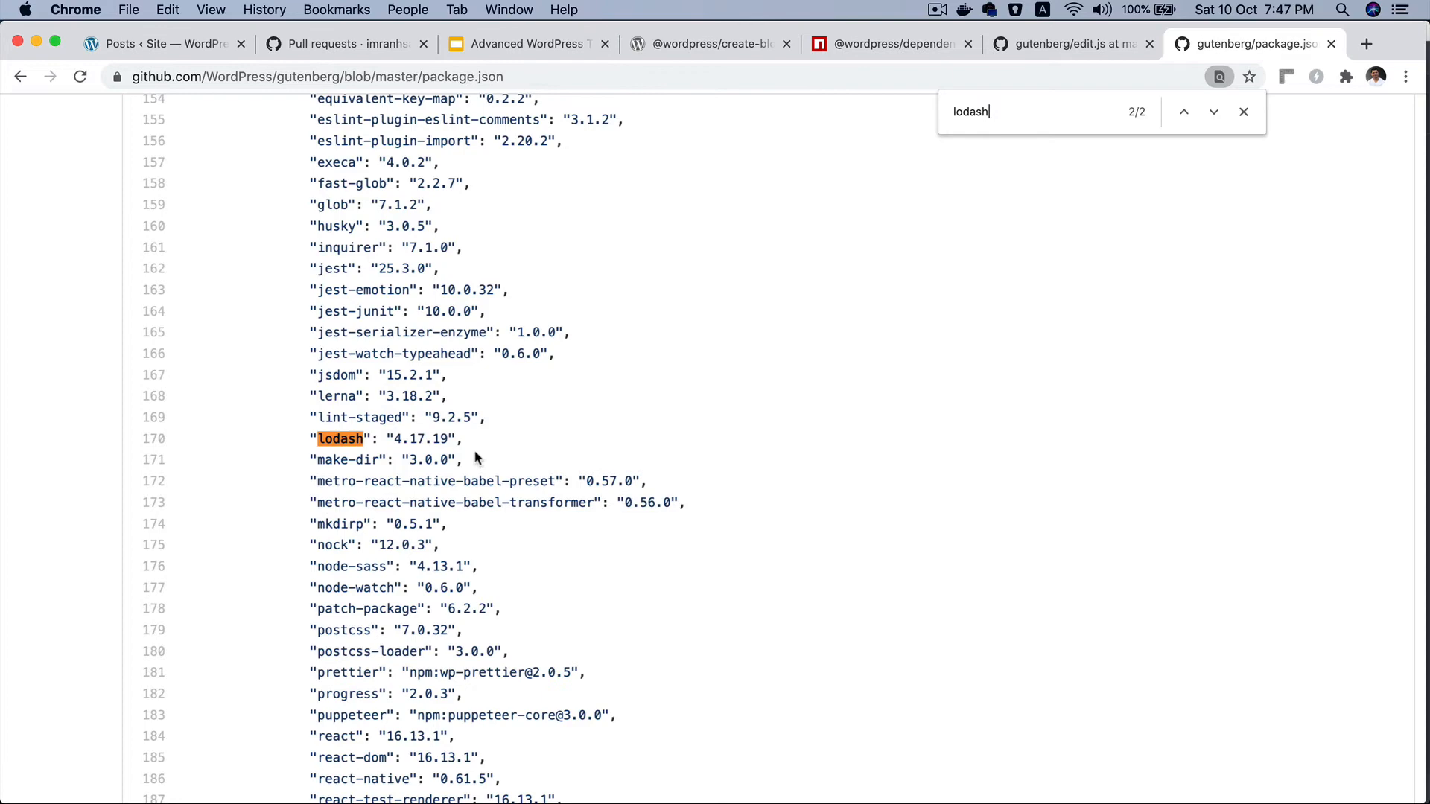
{"action": "mouse_move", "coordinate": [1294, 104]}
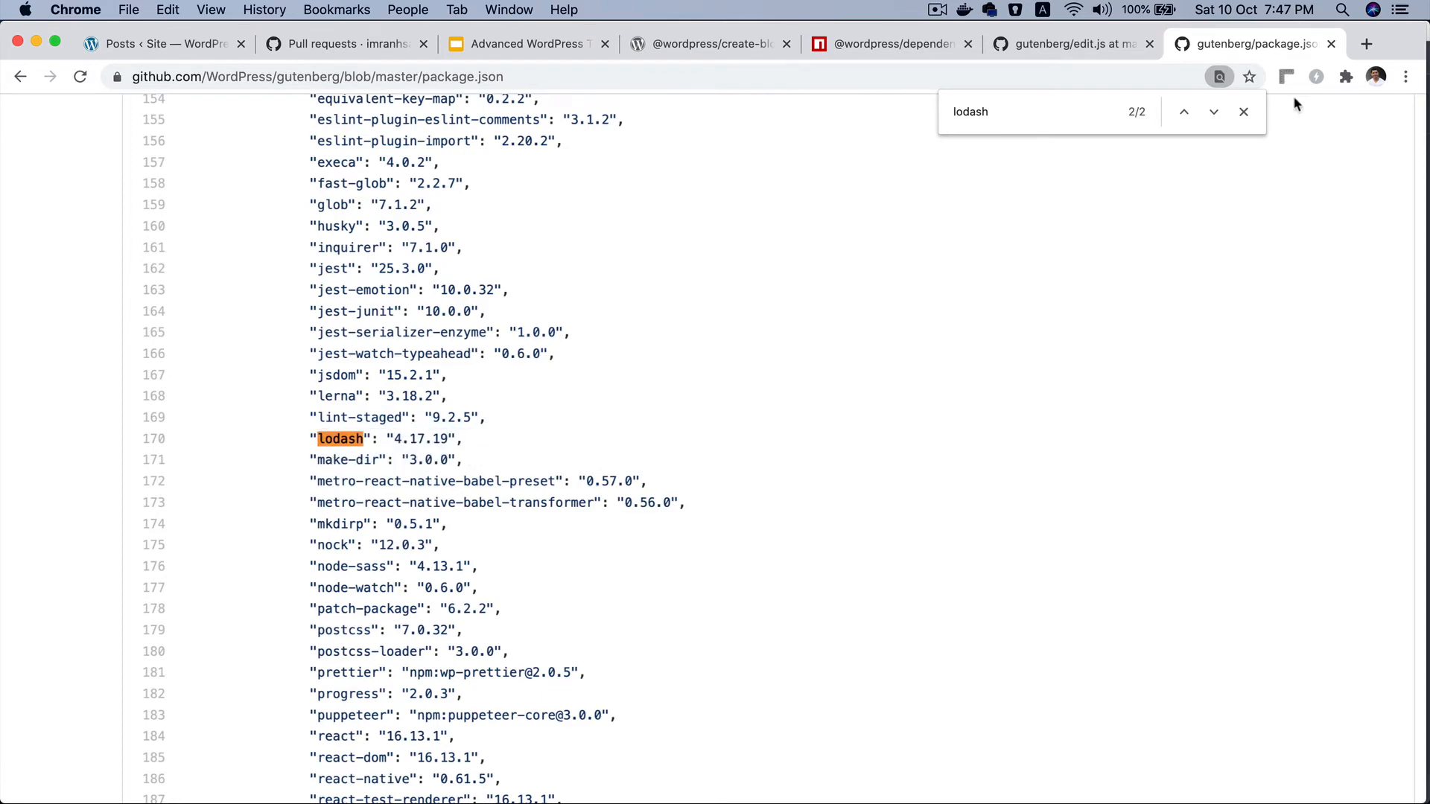
{"action": "left_click", "coordinate": [1242, 112]}
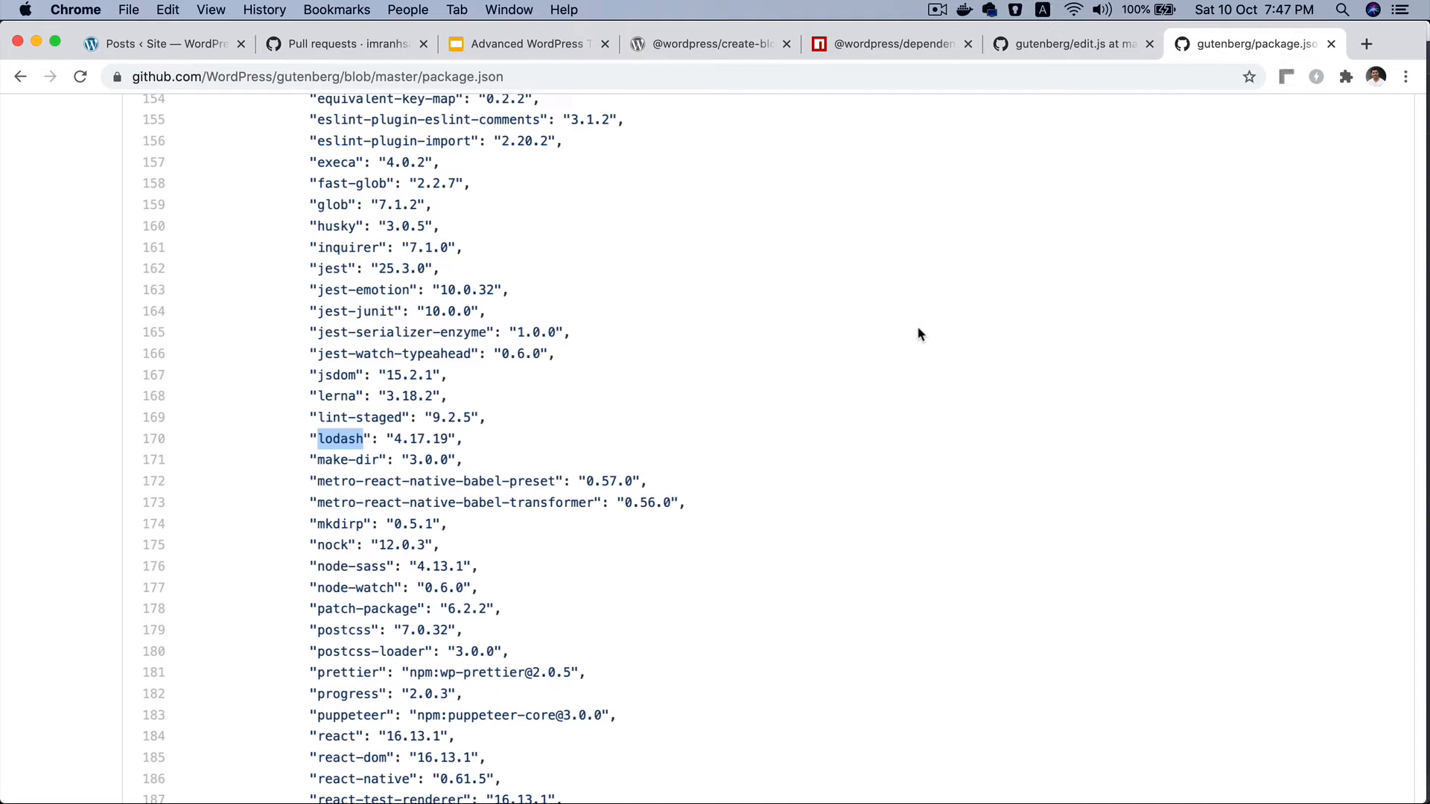
{"action": "mouse_move", "coordinate": [344, 438]}
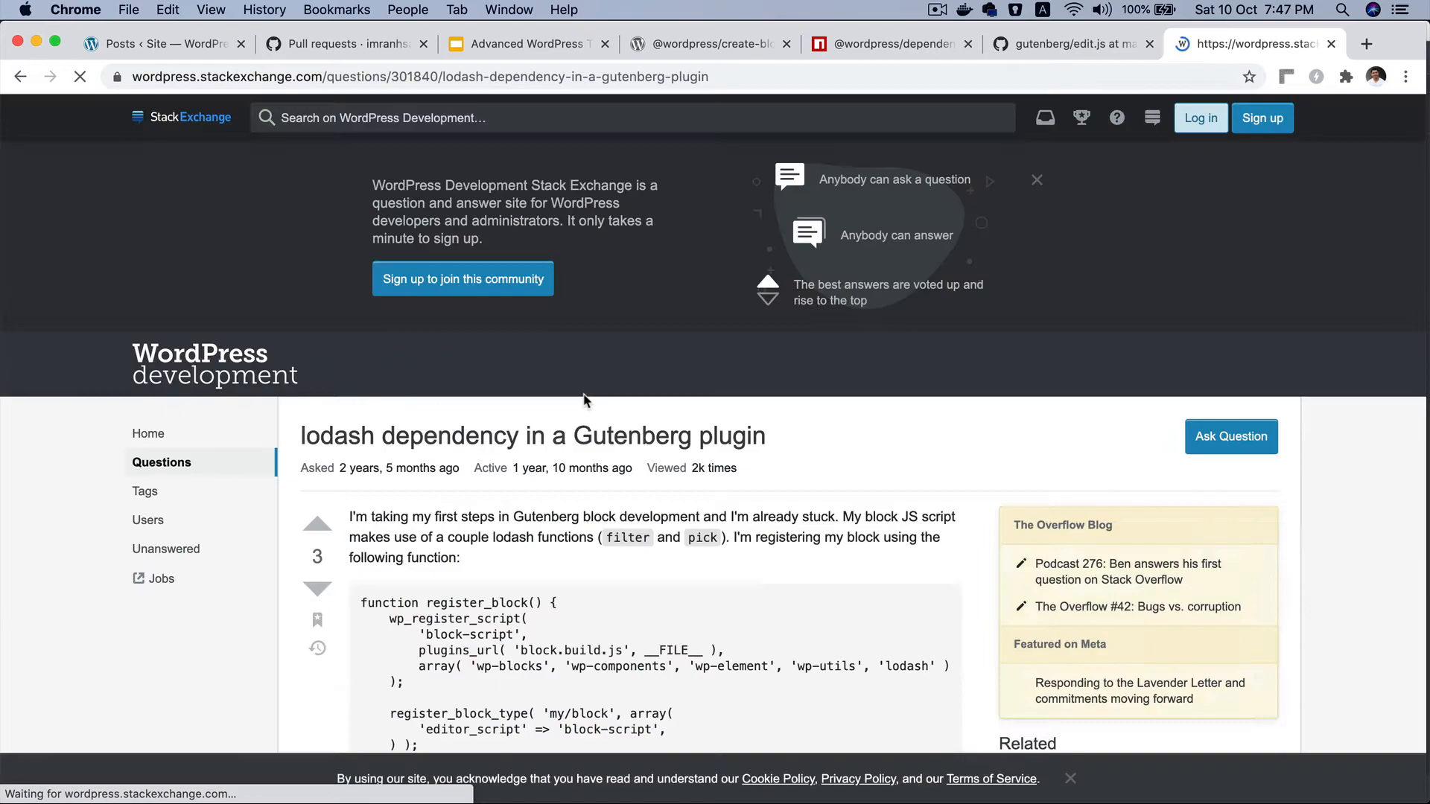
Read Tom J Nowell's lodash answer, then switch to the dependency extraction plugin's npm tab
{"action": "scroll", "scroll_direction": "down", "scroll_amount": 3}
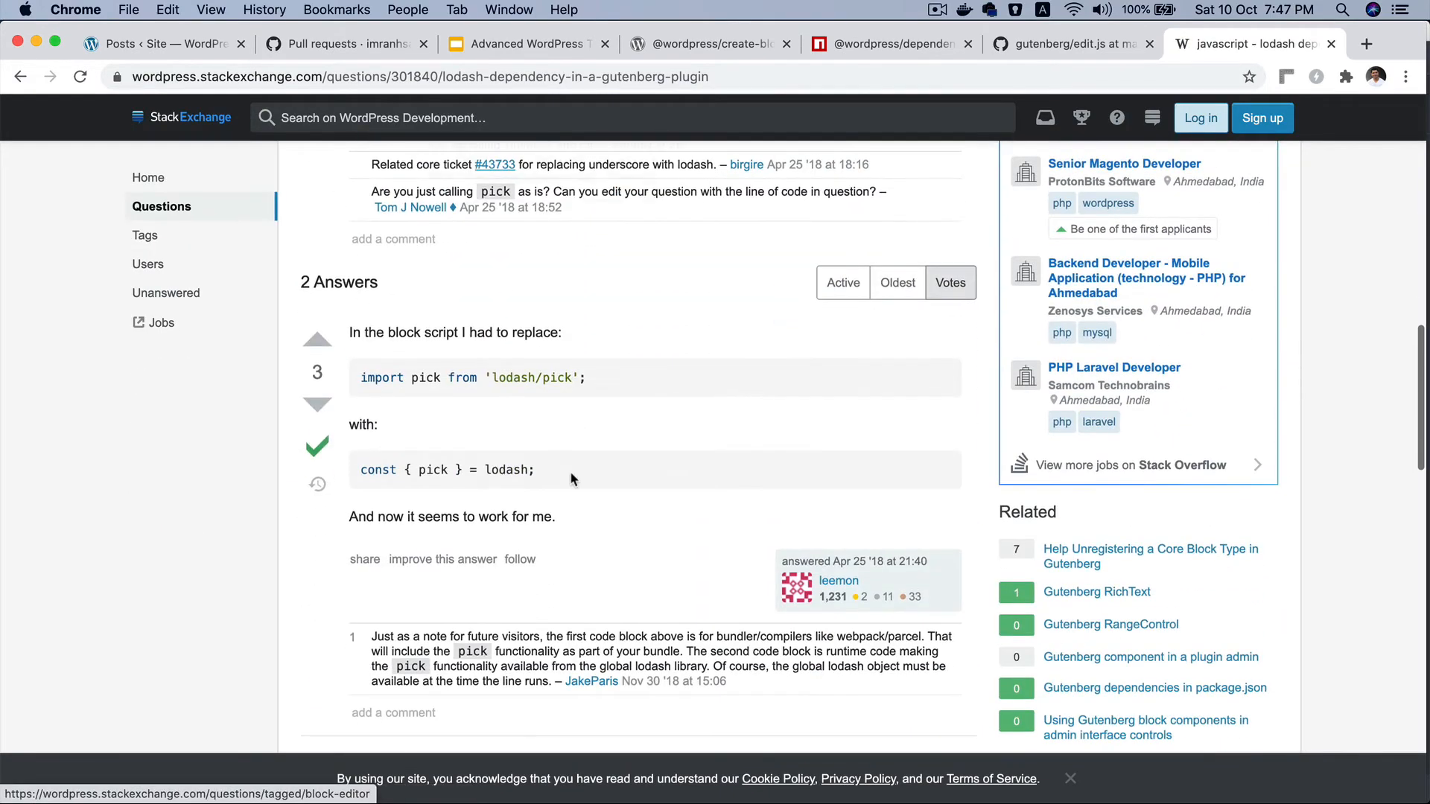
{"action": "scroll", "scroll_direction": "up", "scroll_amount": 3}
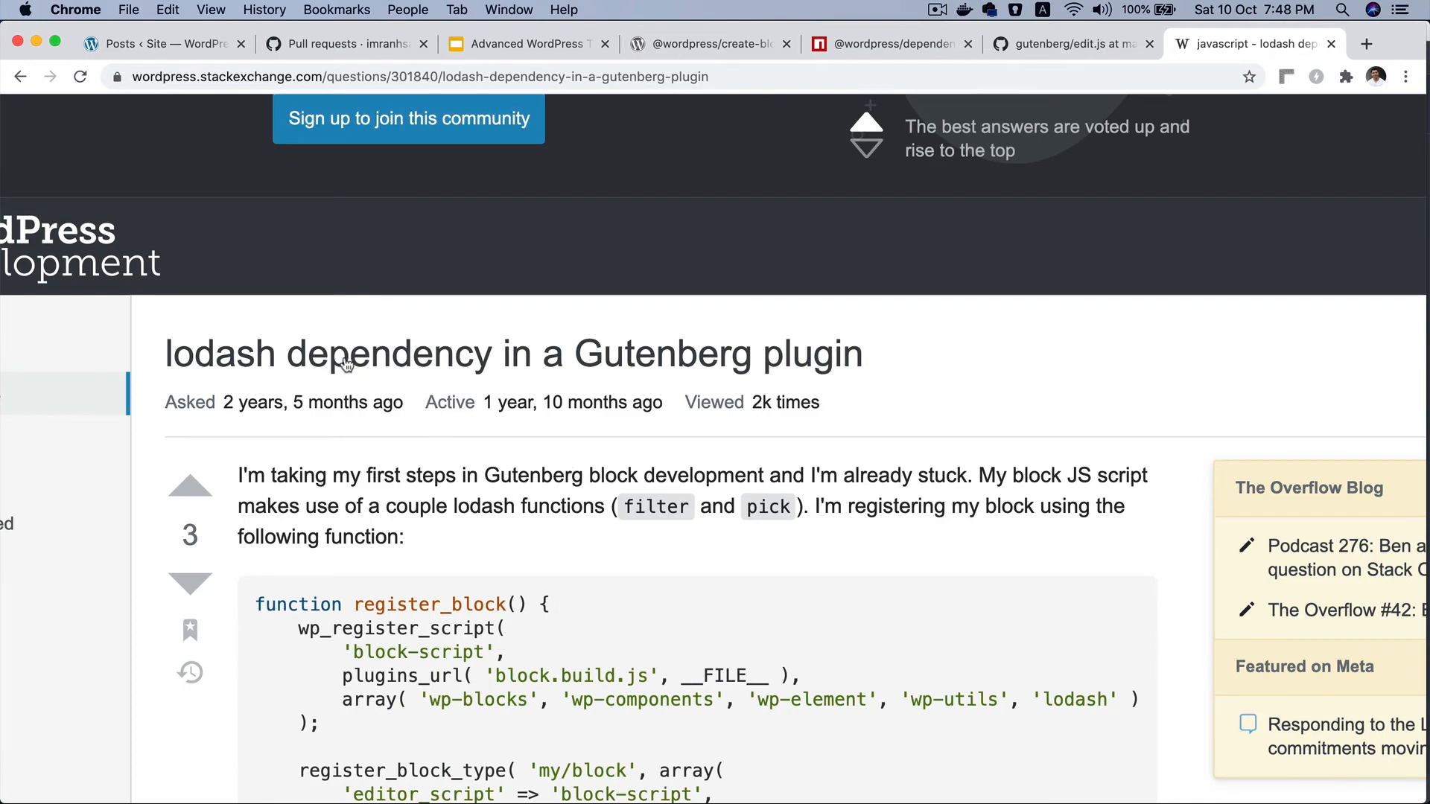
{"action": "mouse_move", "coordinate": [499, 372]}
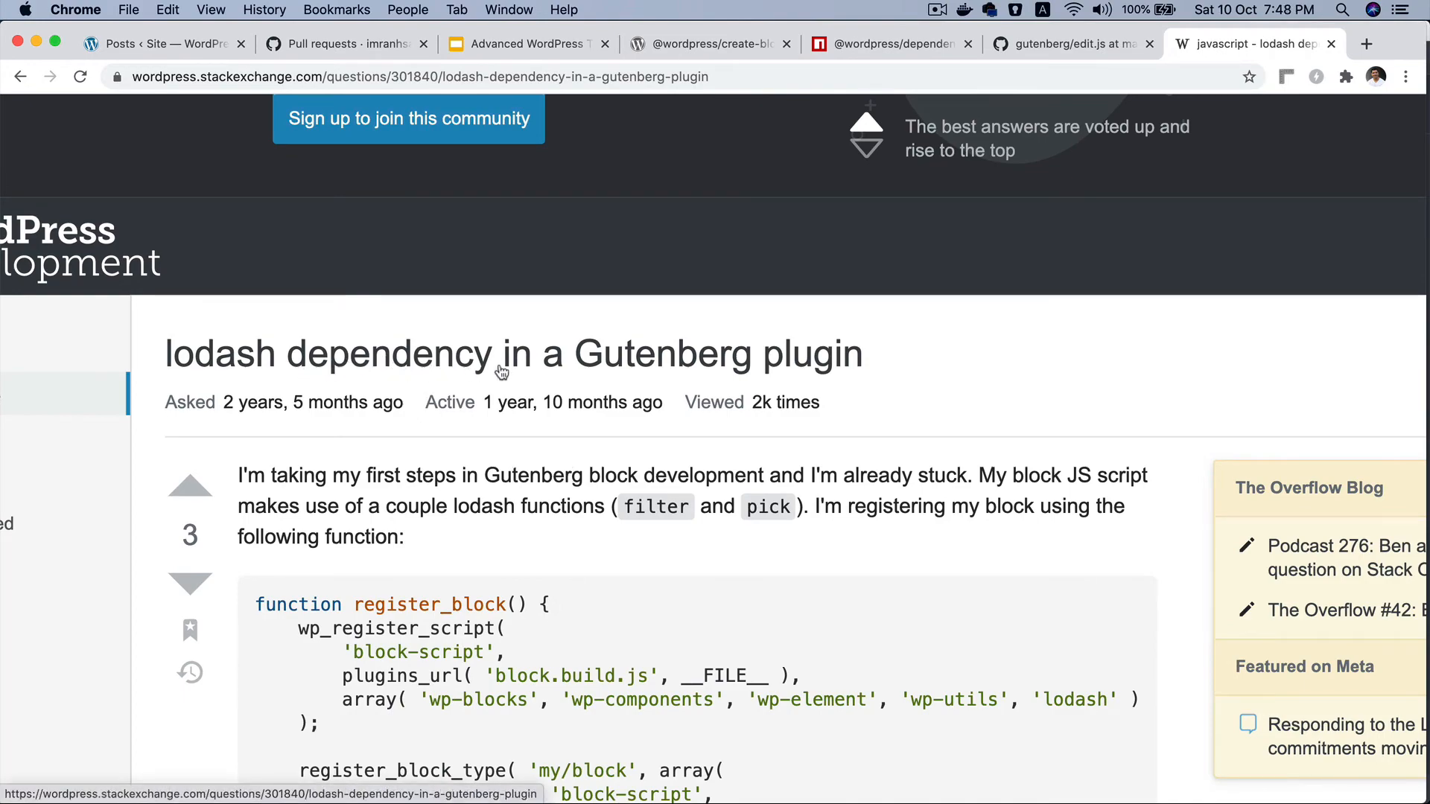
{"action": "scroll", "scroll_direction": "down", "scroll_amount": 3}
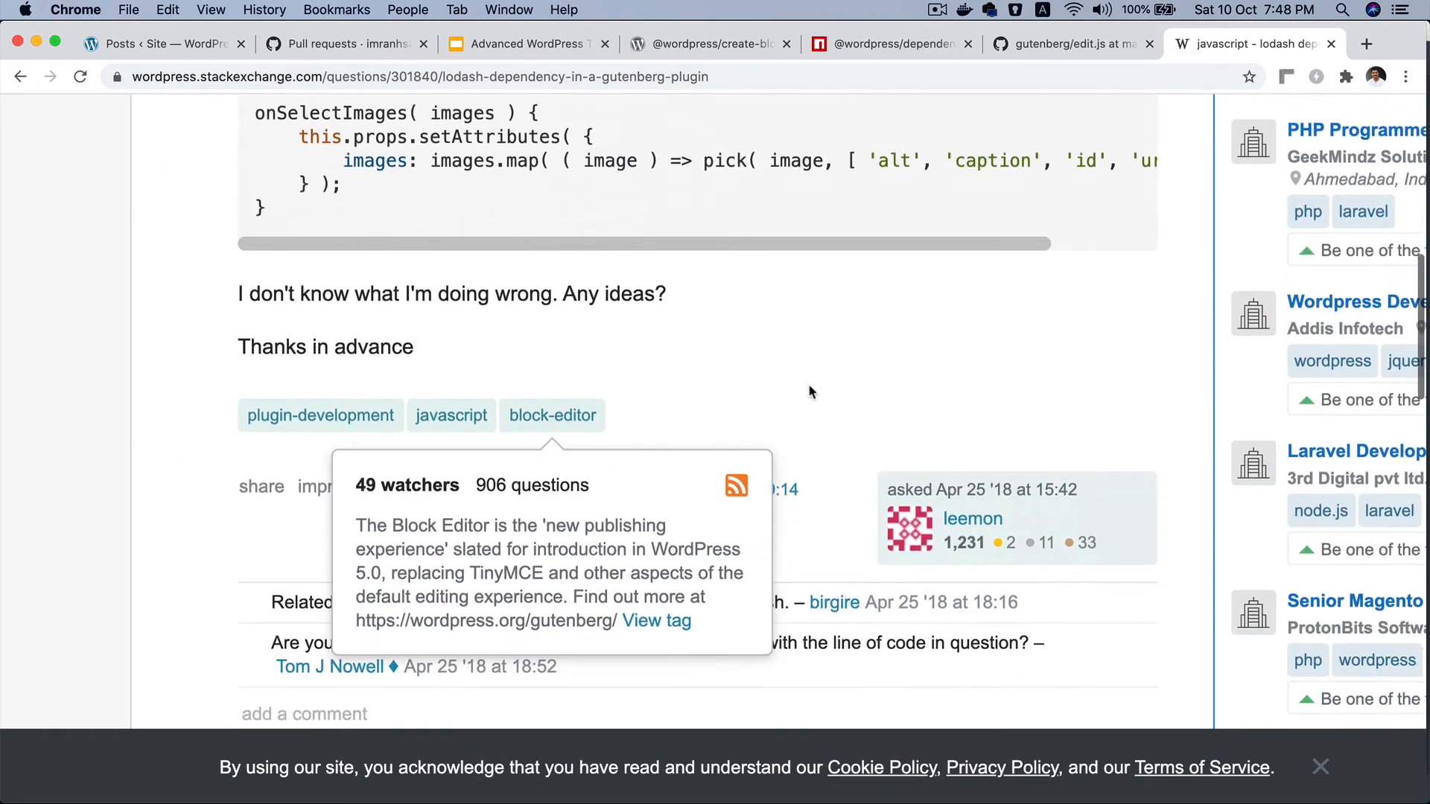
{"action": "scroll", "scroll_direction": "down", "scroll_amount": 3}
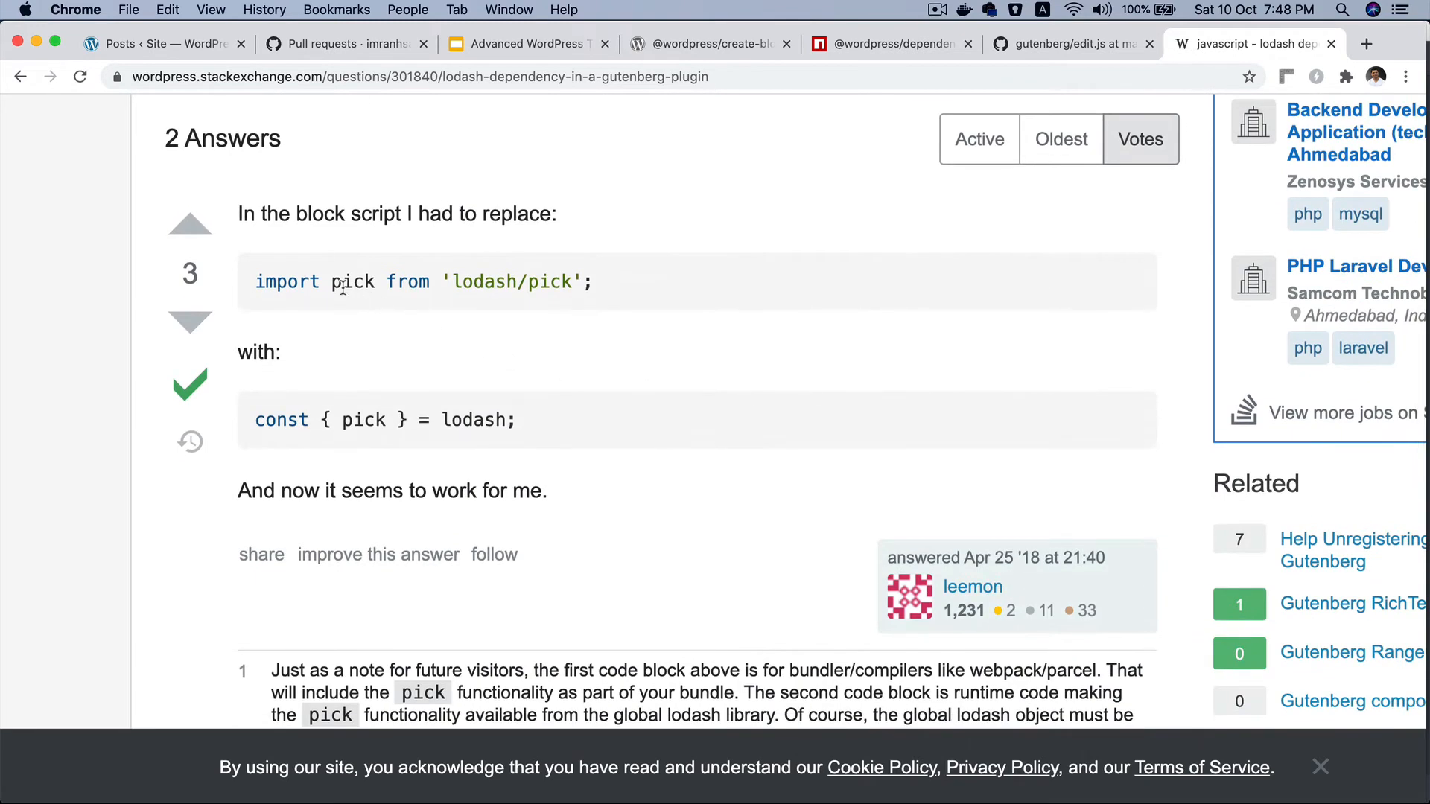
{"action": "scroll", "scroll_direction": "down", "scroll_amount": 3}
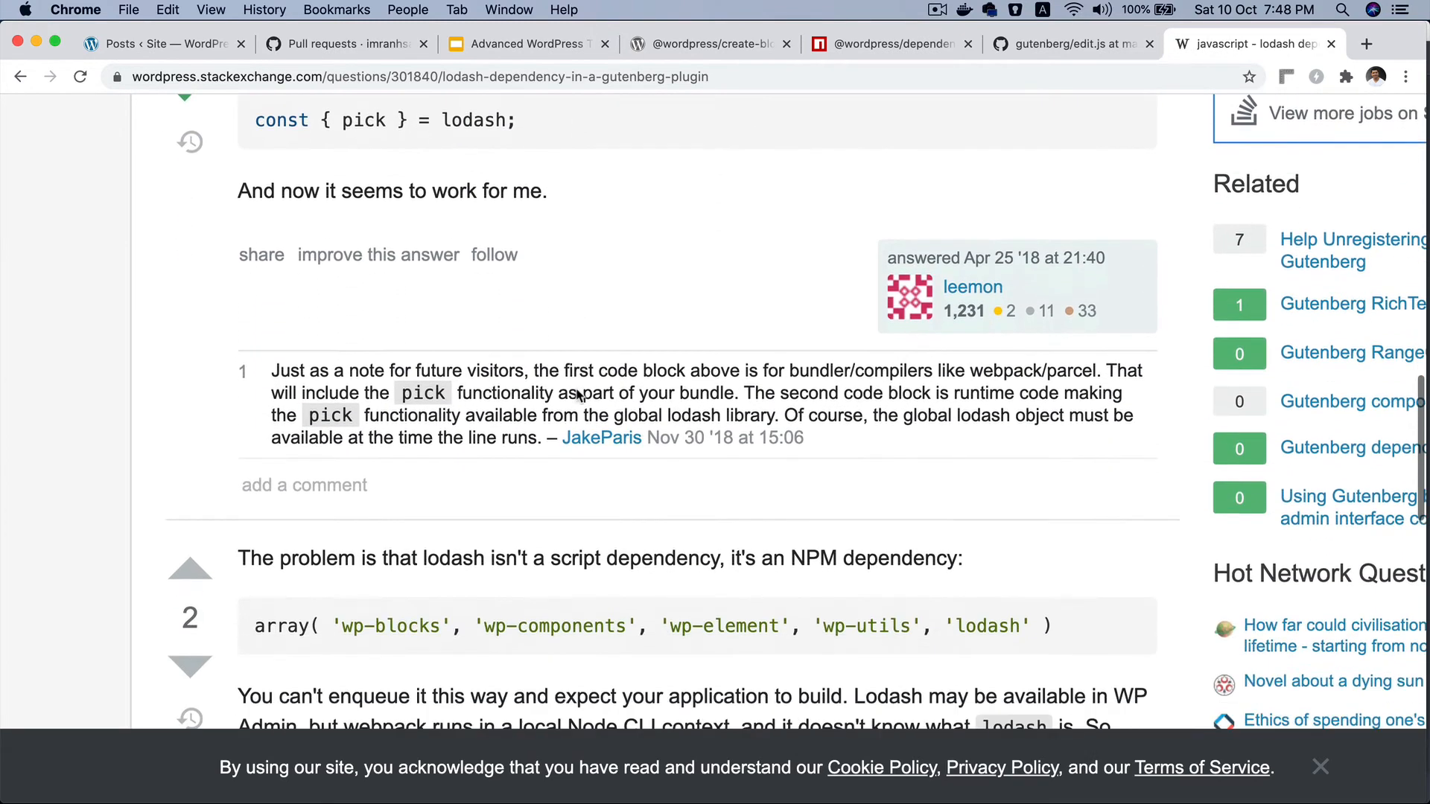
{"action": "scroll", "scroll_direction": "down", "scroll_amount": 3}
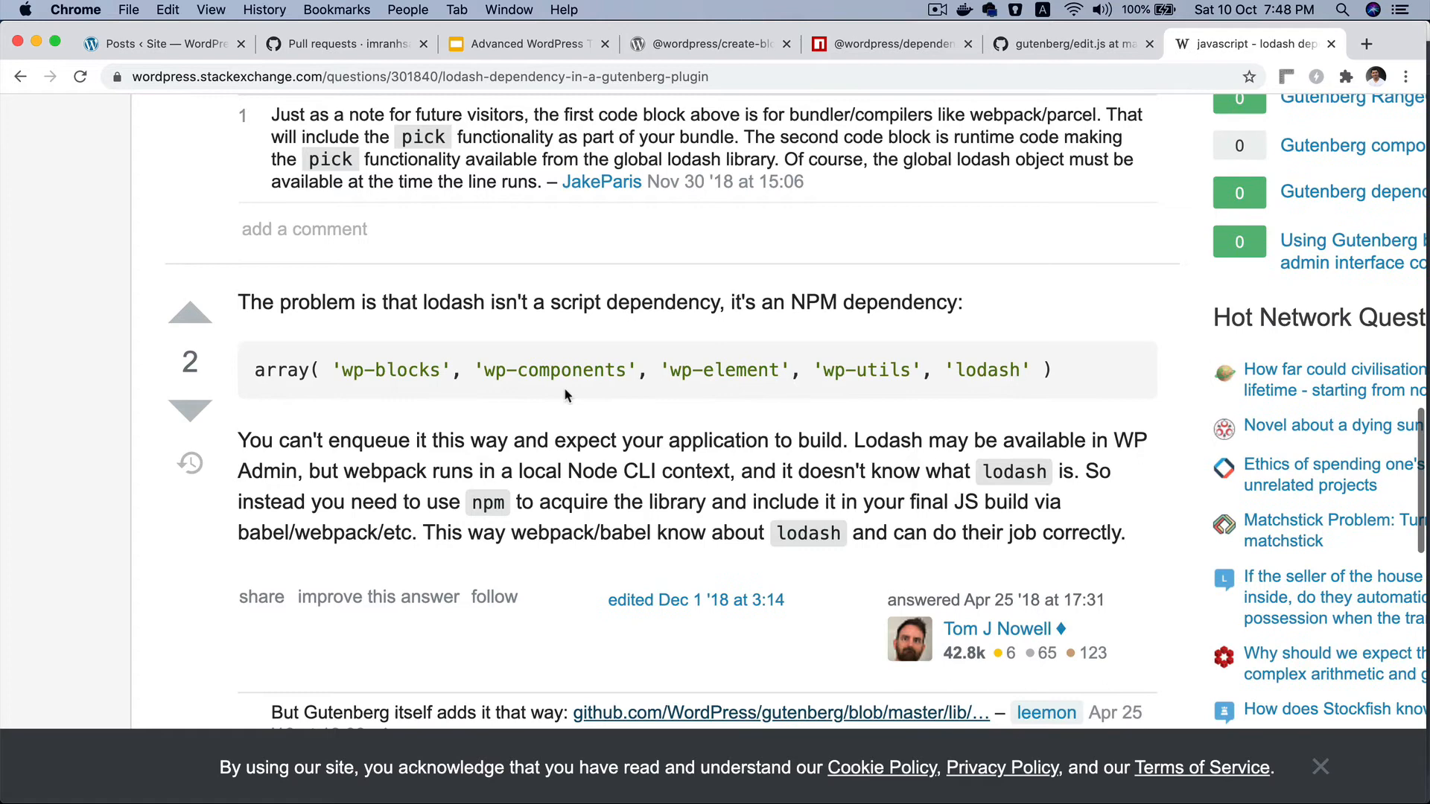
{"action": "mouse_move", "coordinate": [347, 331]}
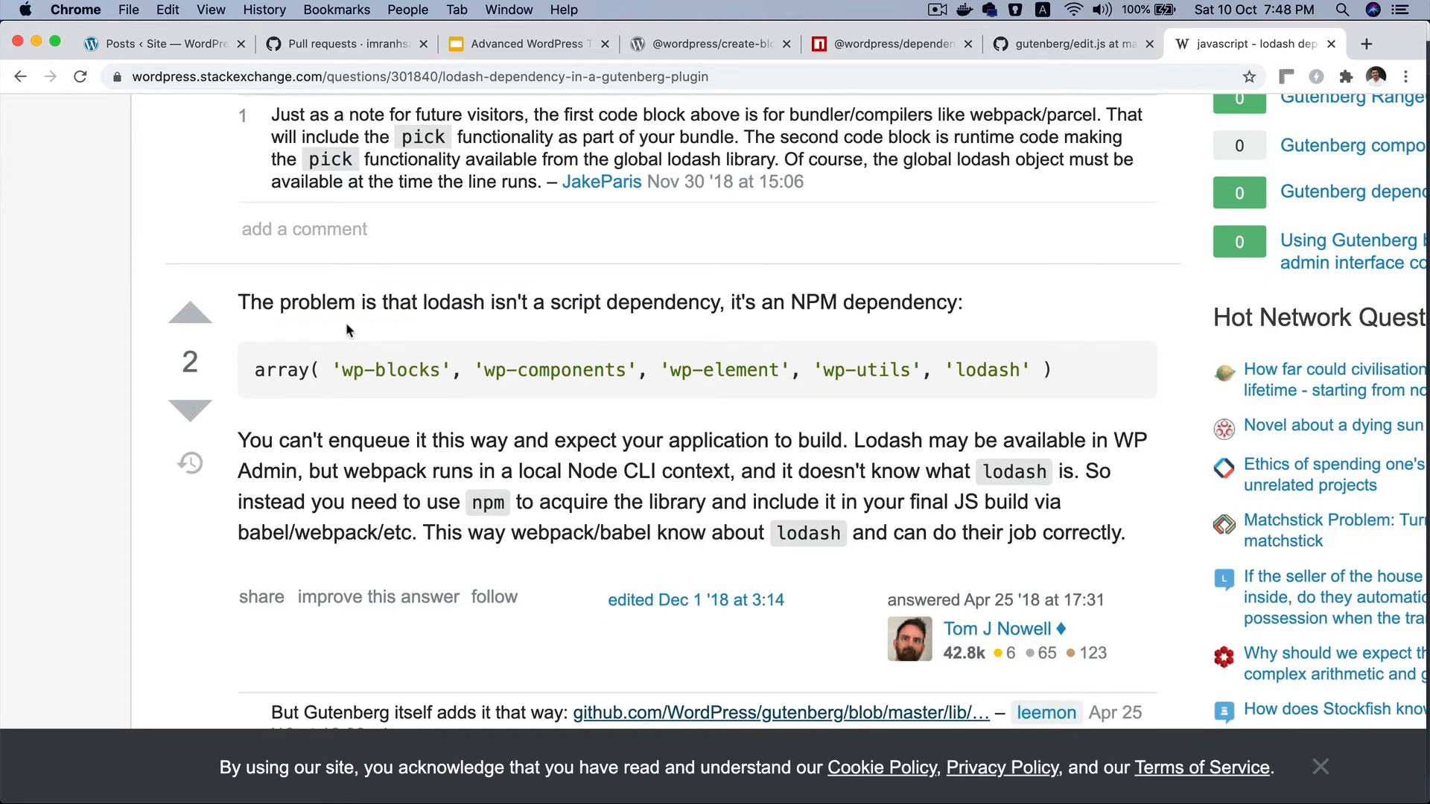
{"action": "mouse_move", "coordinate": [628, 326]}
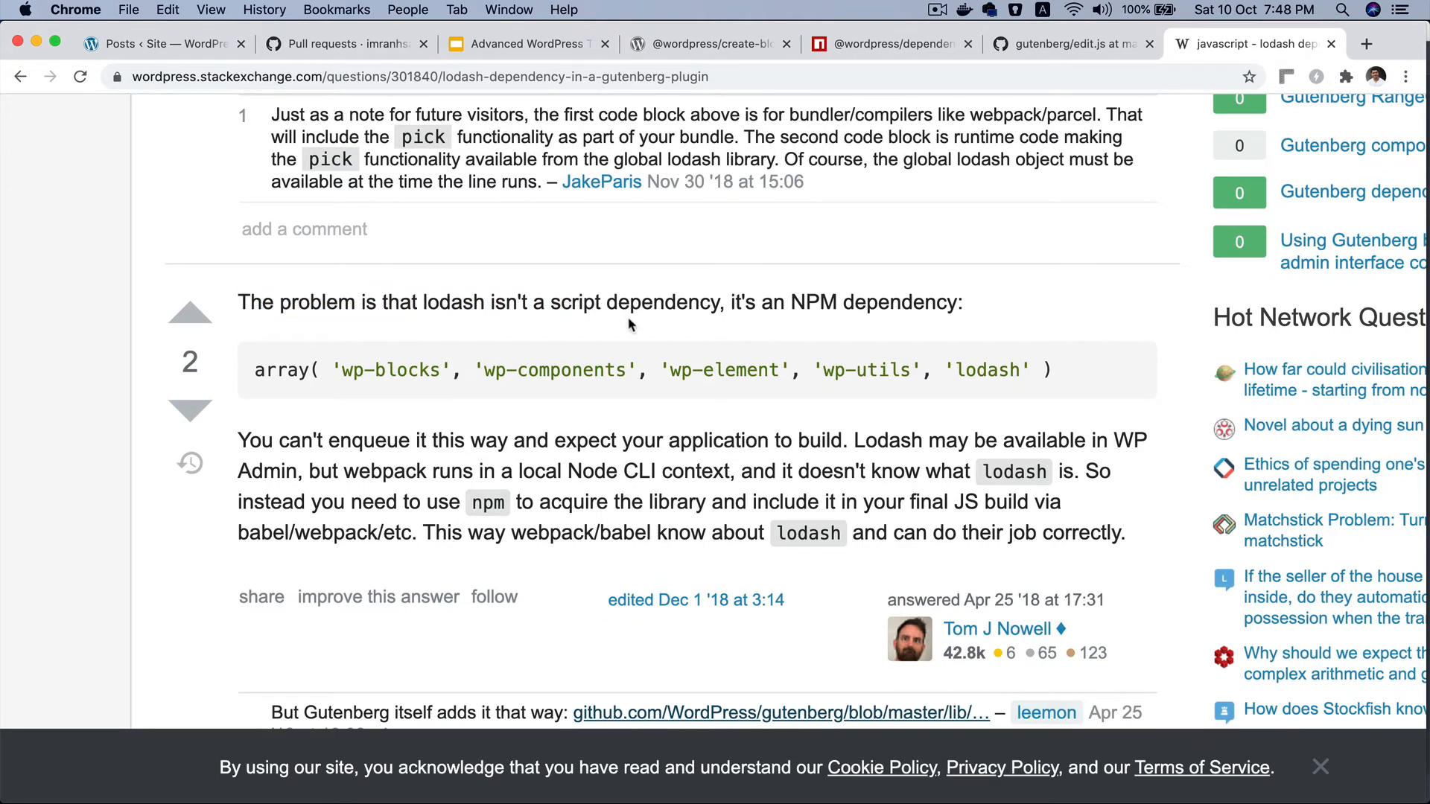
{"action": "mouse_move", "coordinate": [967, 314]}
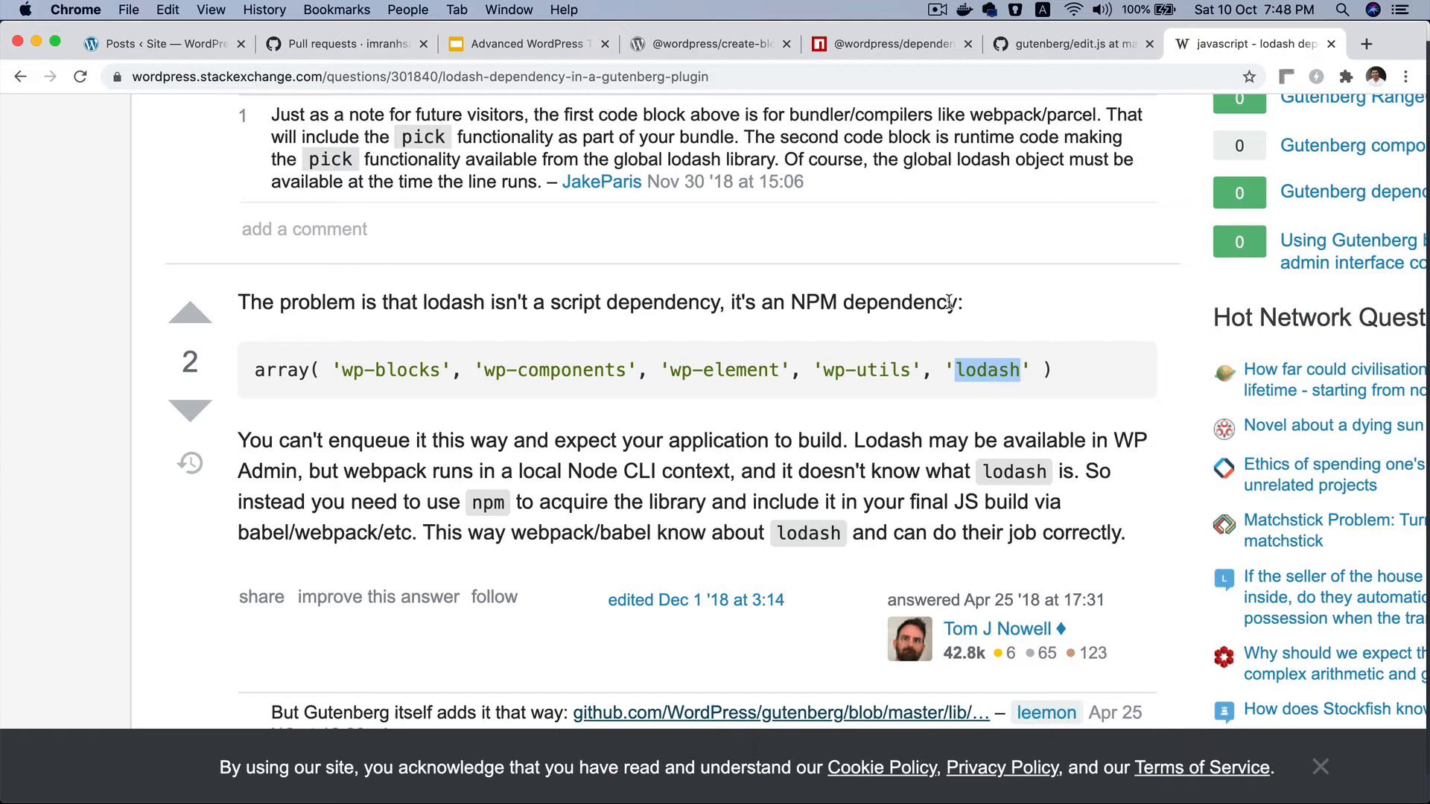
{"action": "mouse_move", "coordinate": [355, 469]}
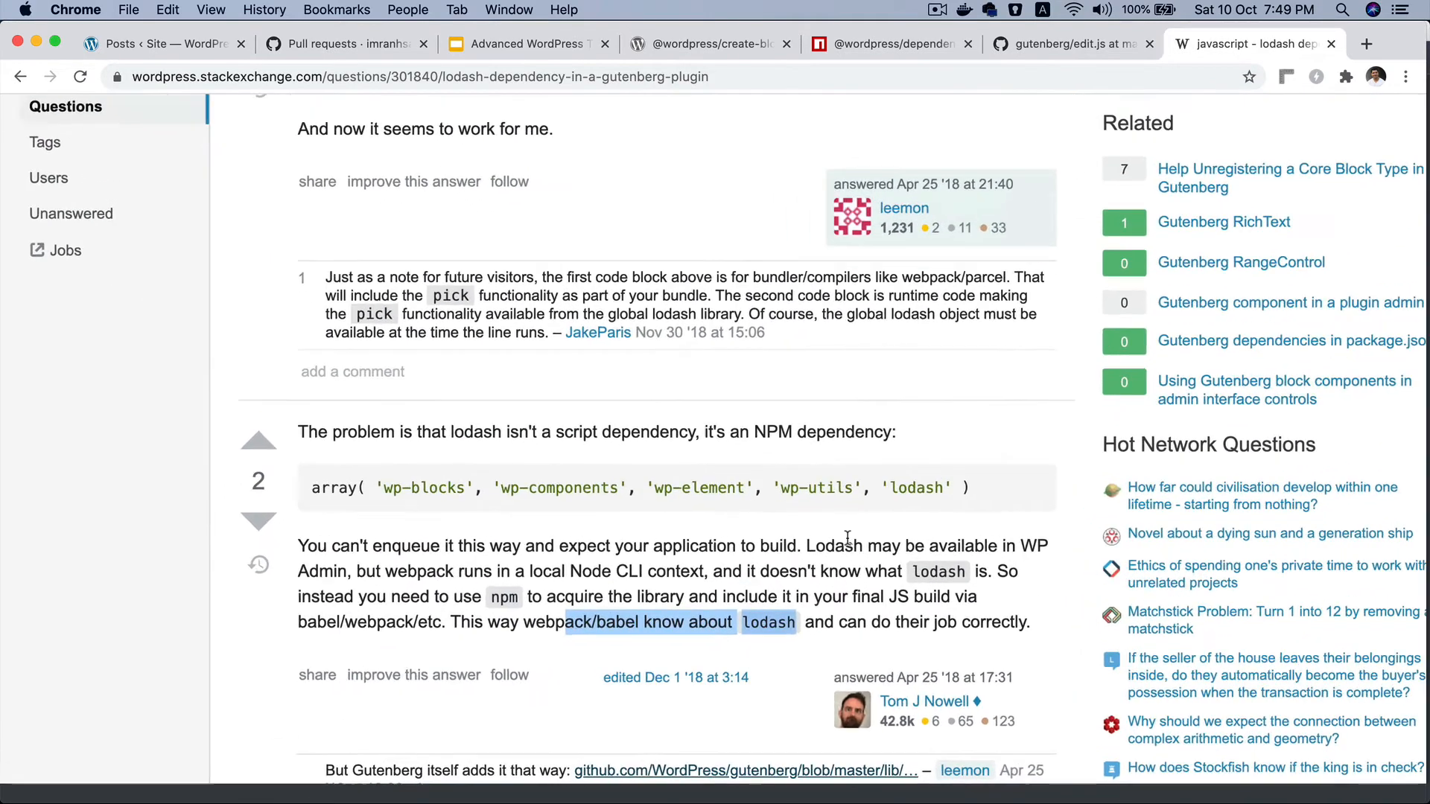
{"action": "scroll", "scroll_direction": "down", "scroll_amount": 3}
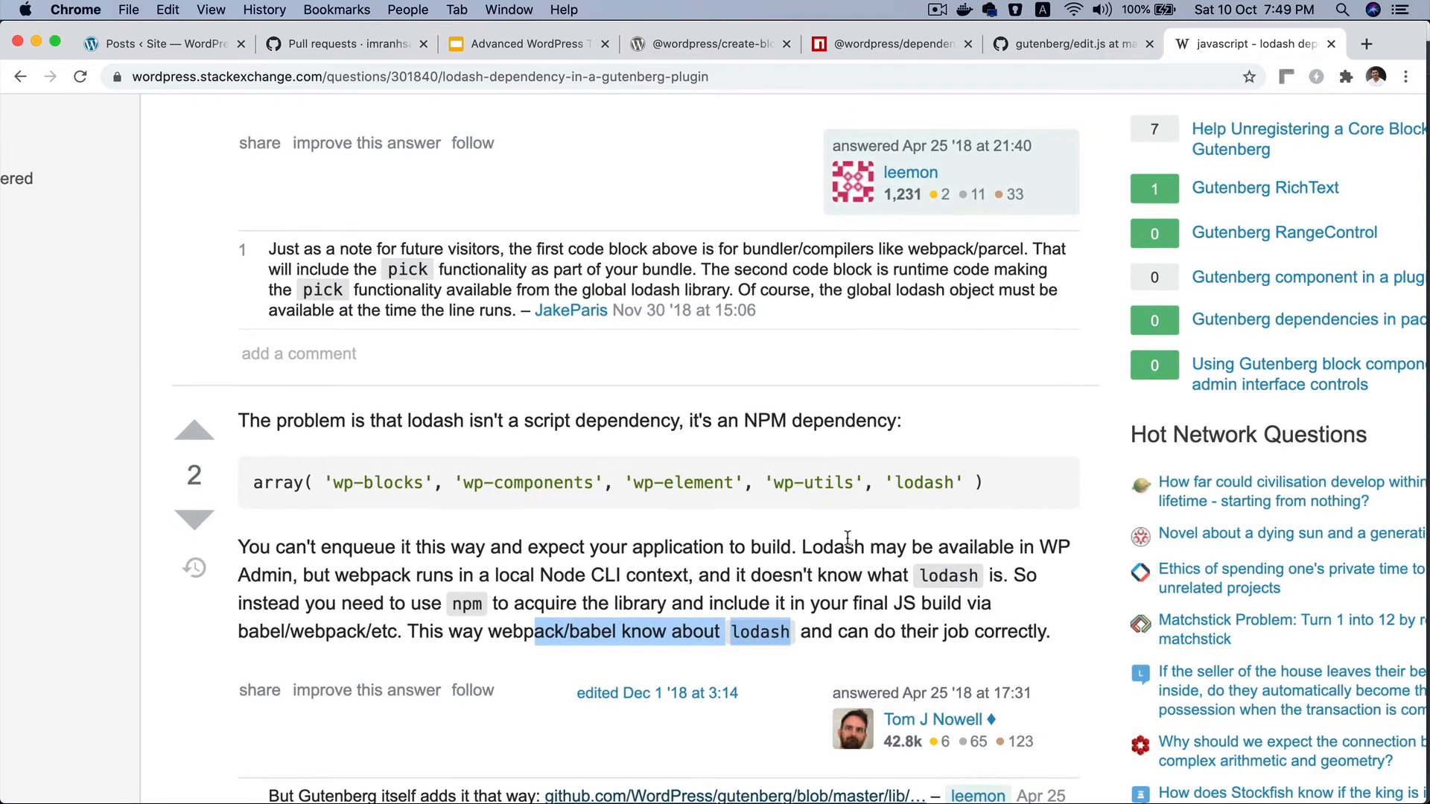
{"action": "mouse_move", "coordinate": [891, 519]}
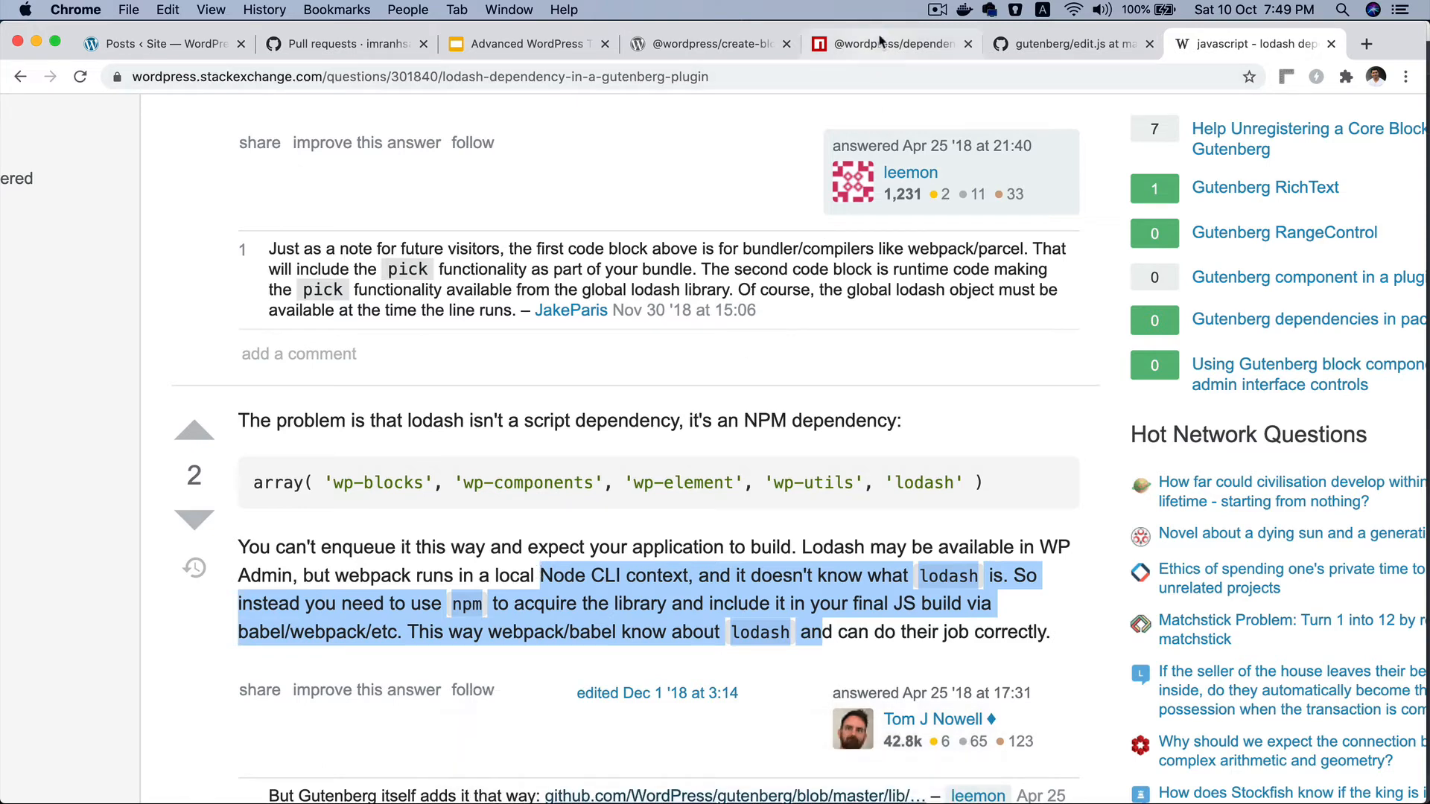
{"action": "left_click", "coordinate": [885, 43]}
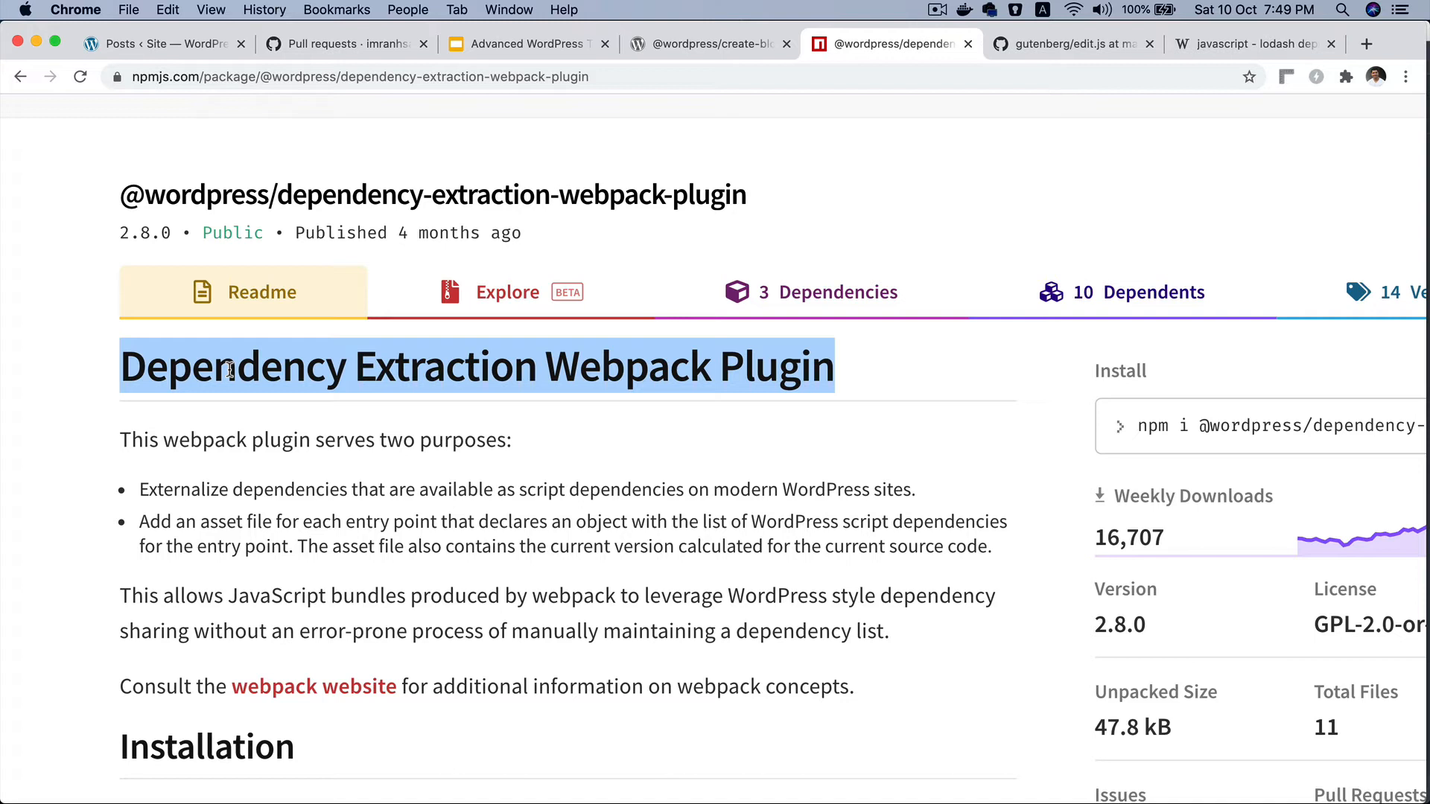
{"action": "mouse_move", "coordinate": [18, 368]}
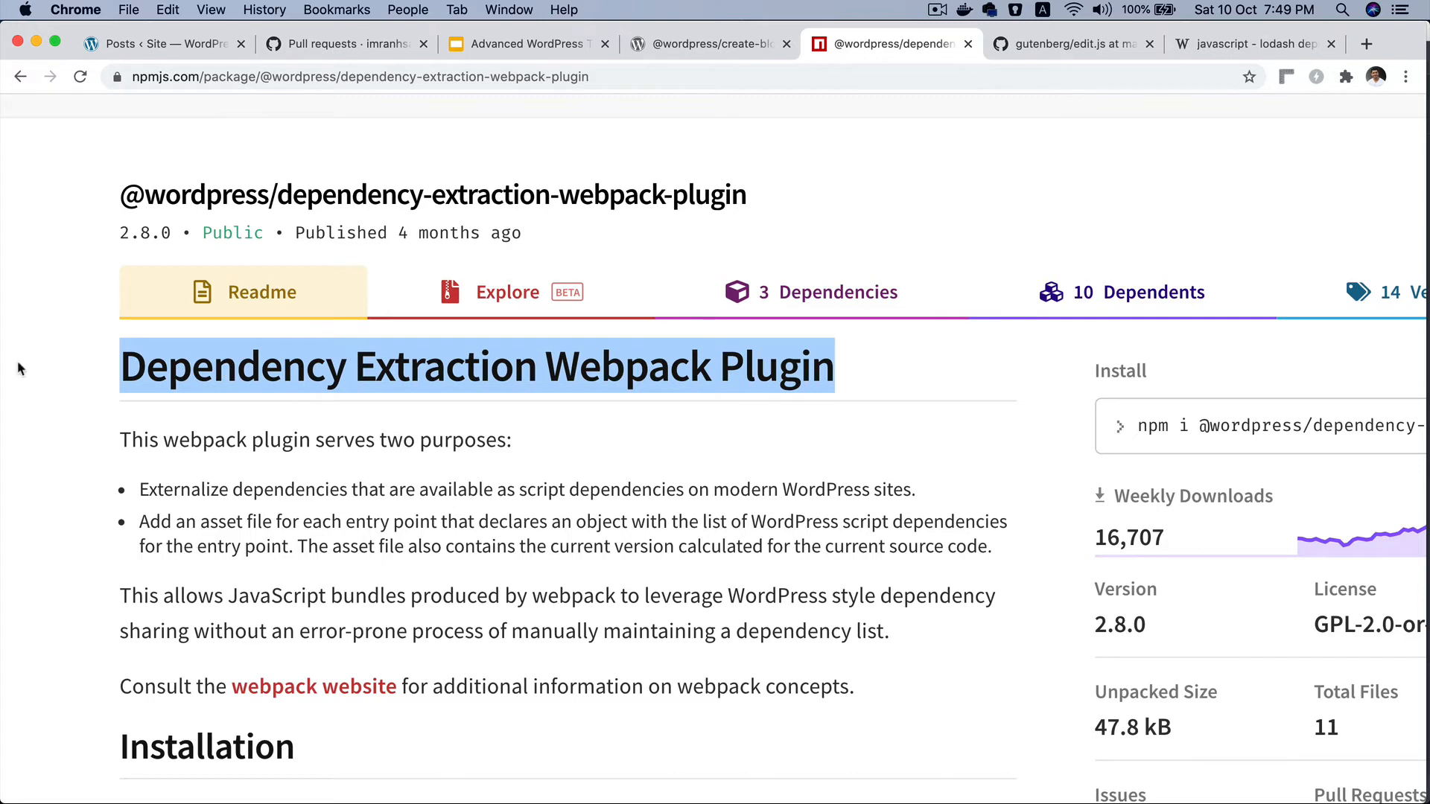
Review the readme's dependency-list sentence and options, then bring up Terminal at the theme's assets folder
{"action": "scroll", "scroll_direction": "down", "scroll_amount": 3}
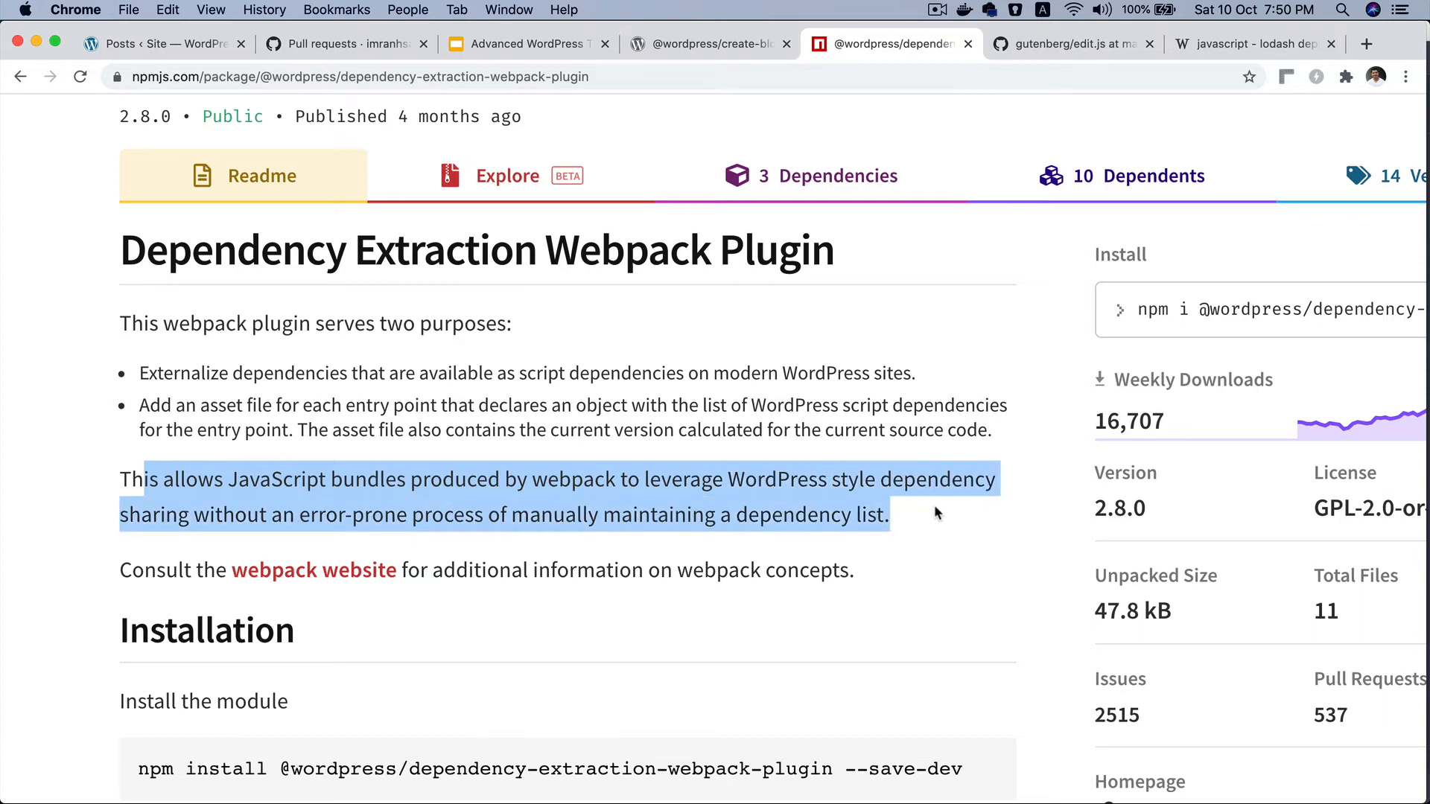
{"action": "left_click", "coordinate": [701, 524]}
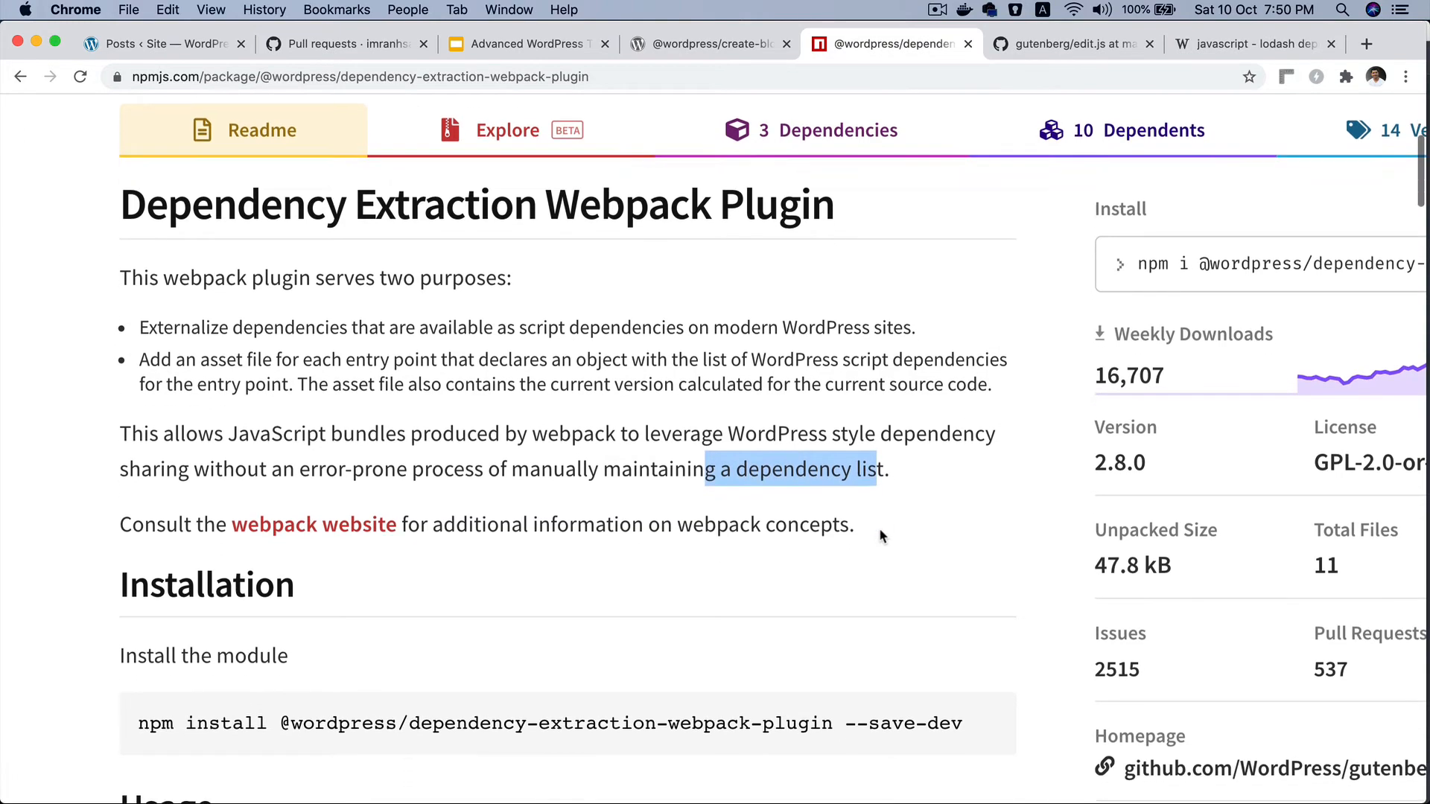
{"action": "scroll", "scroll_direction": "down", "scroll_amount": 3}
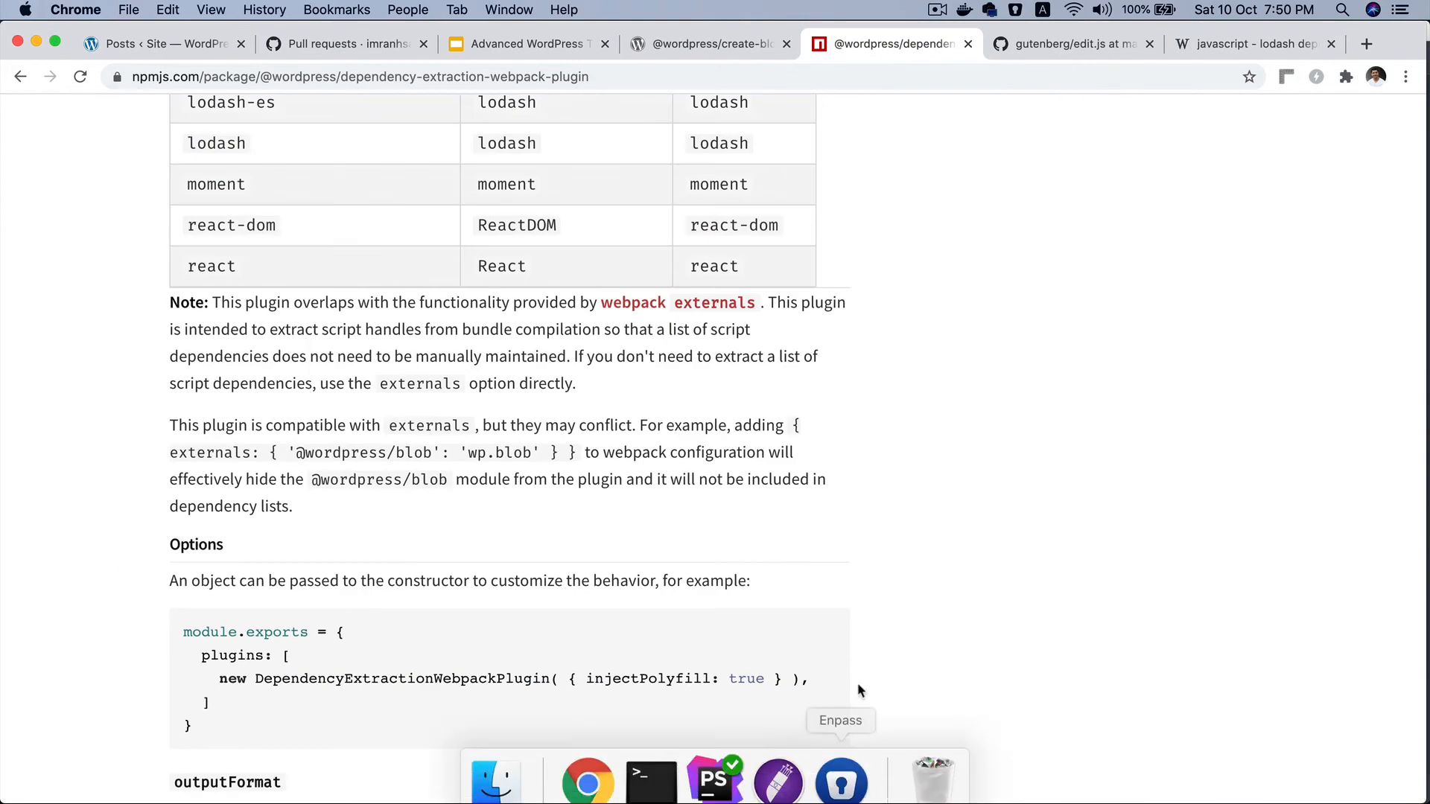
{"action": "scroll", "scroll_direction": "up", "scroll_amount": 3}
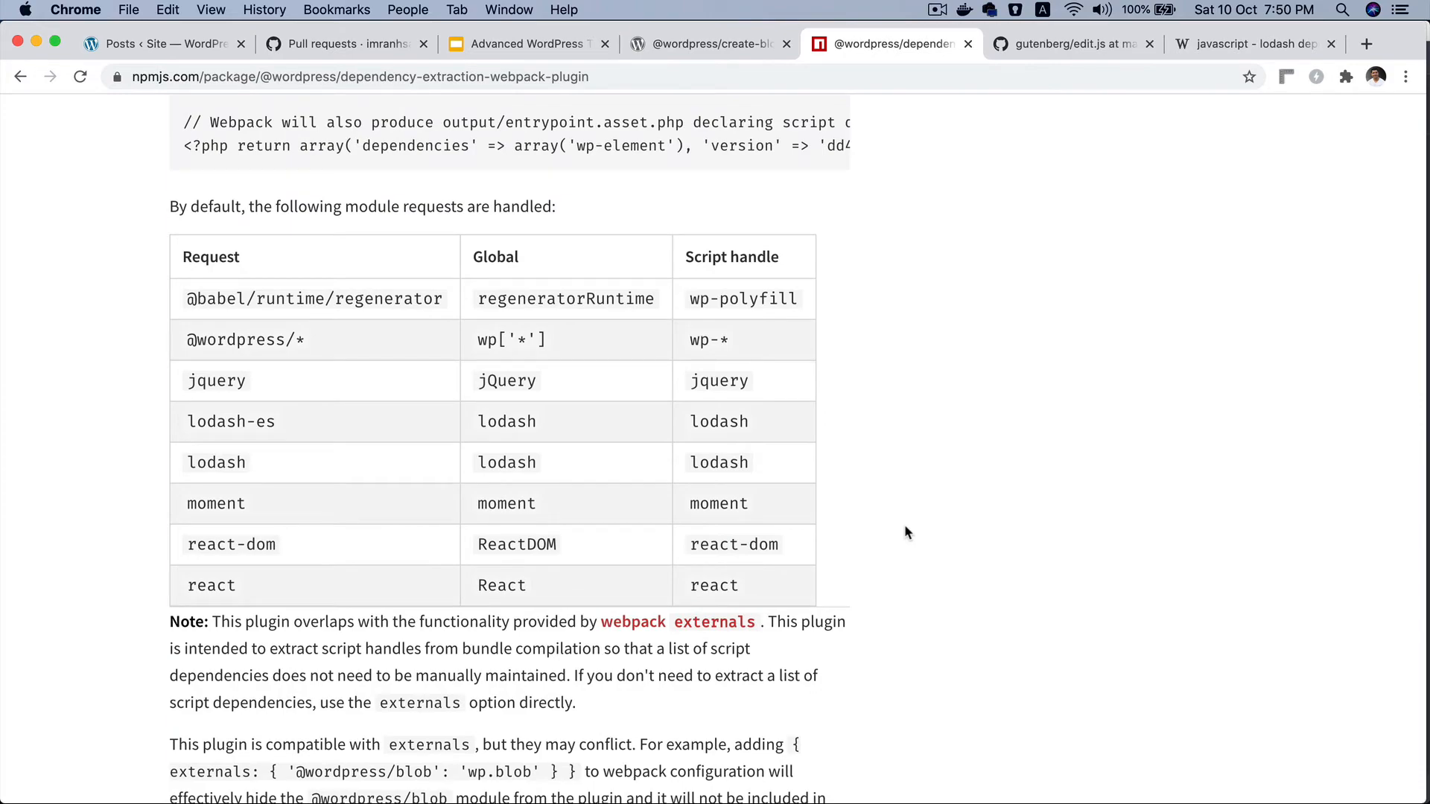
{"action": "scroll", "scroll_direction": "up", "scroll_amount": 3}
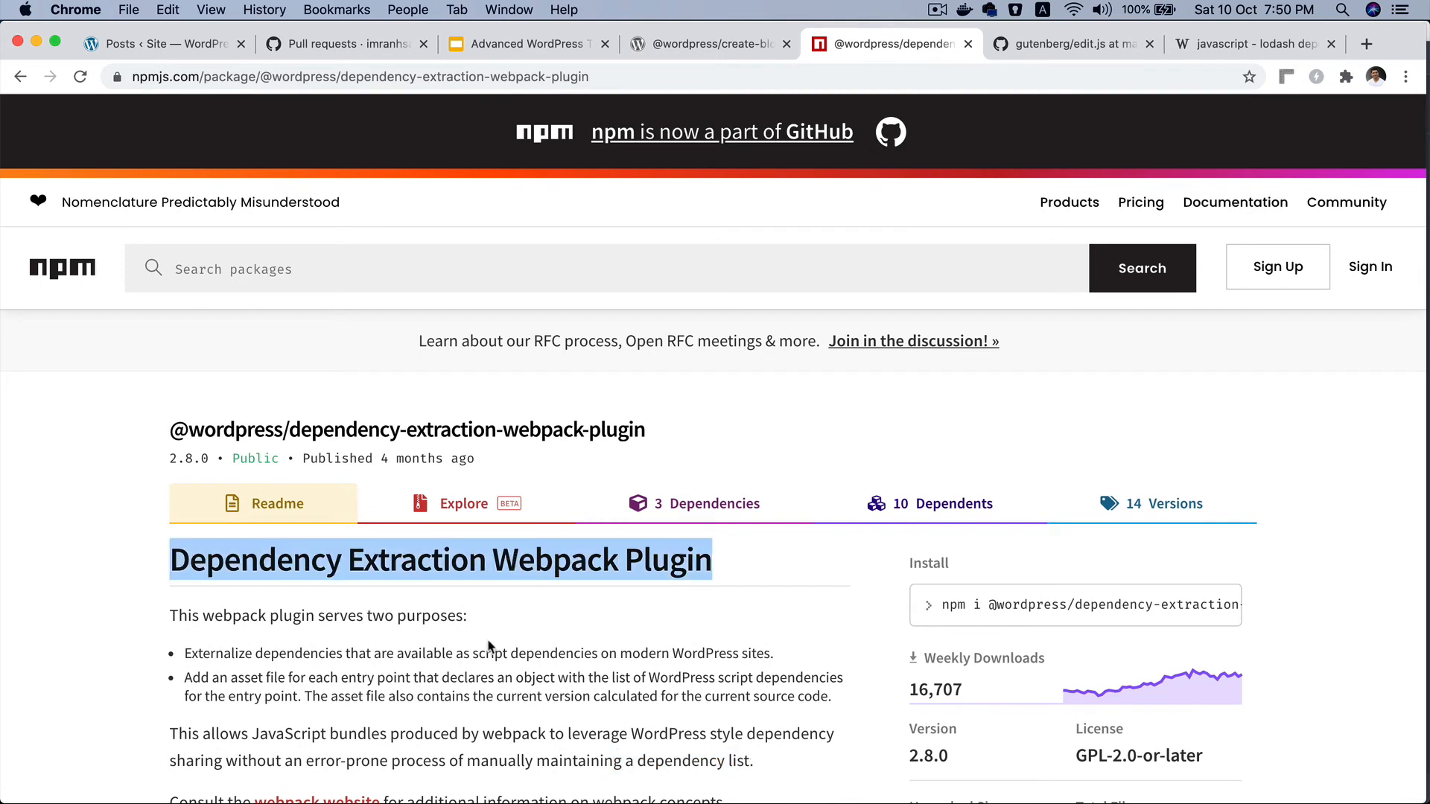
{"action": "mouse_move", "coordinate": [627, 579]}
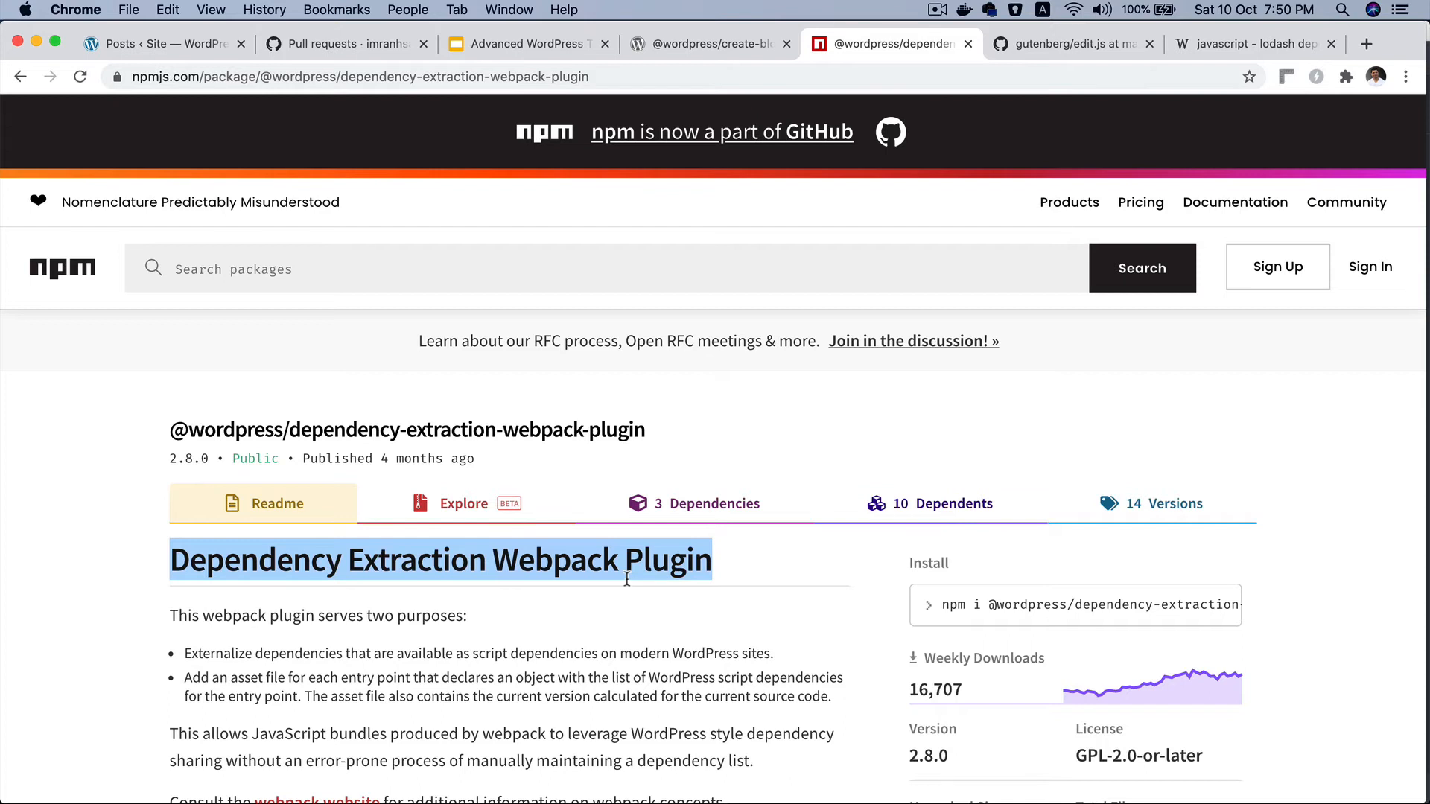
{"action": "mouse_move", "coordinate": [714, 765]}
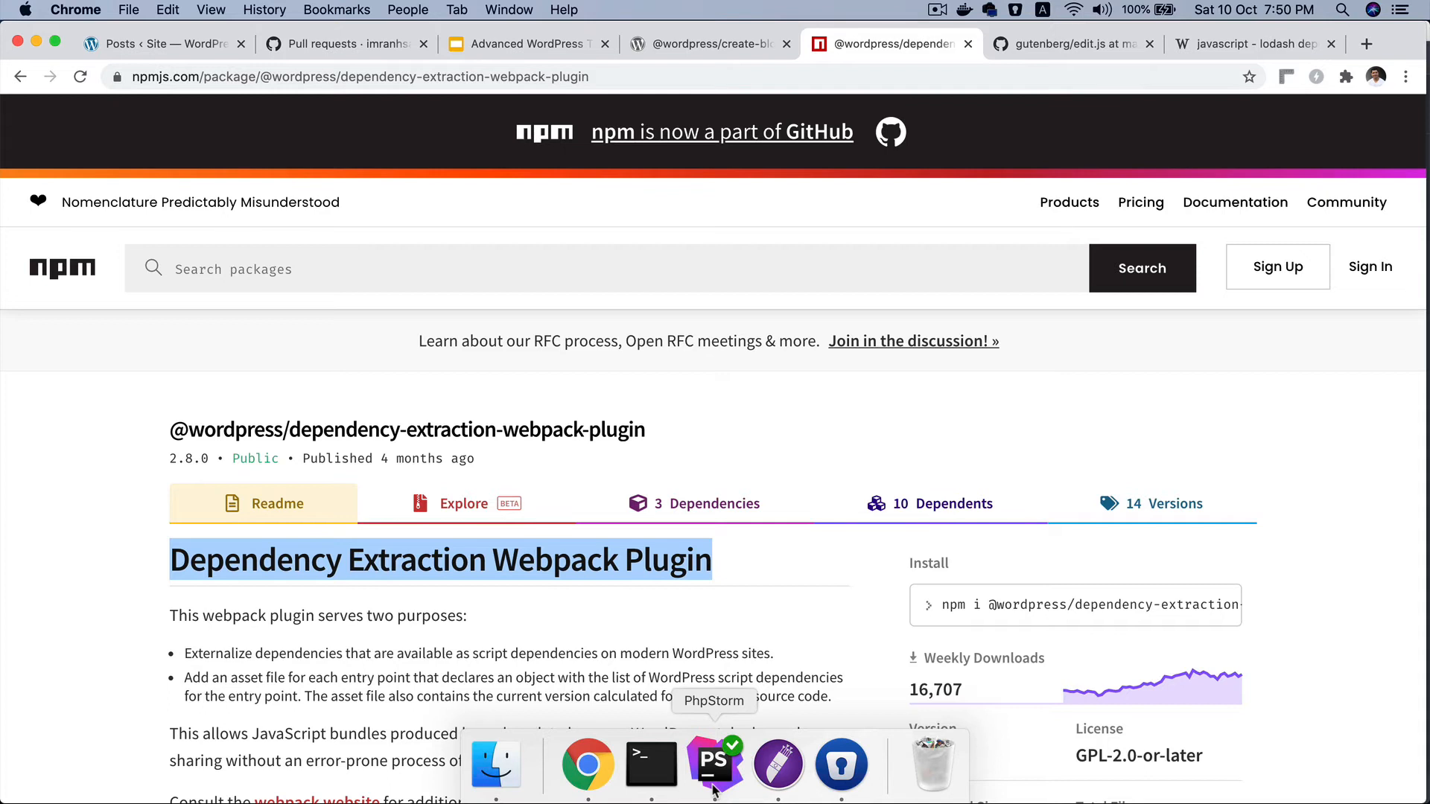
{"action": "mouse_move", "coordinate": [921, 471]}
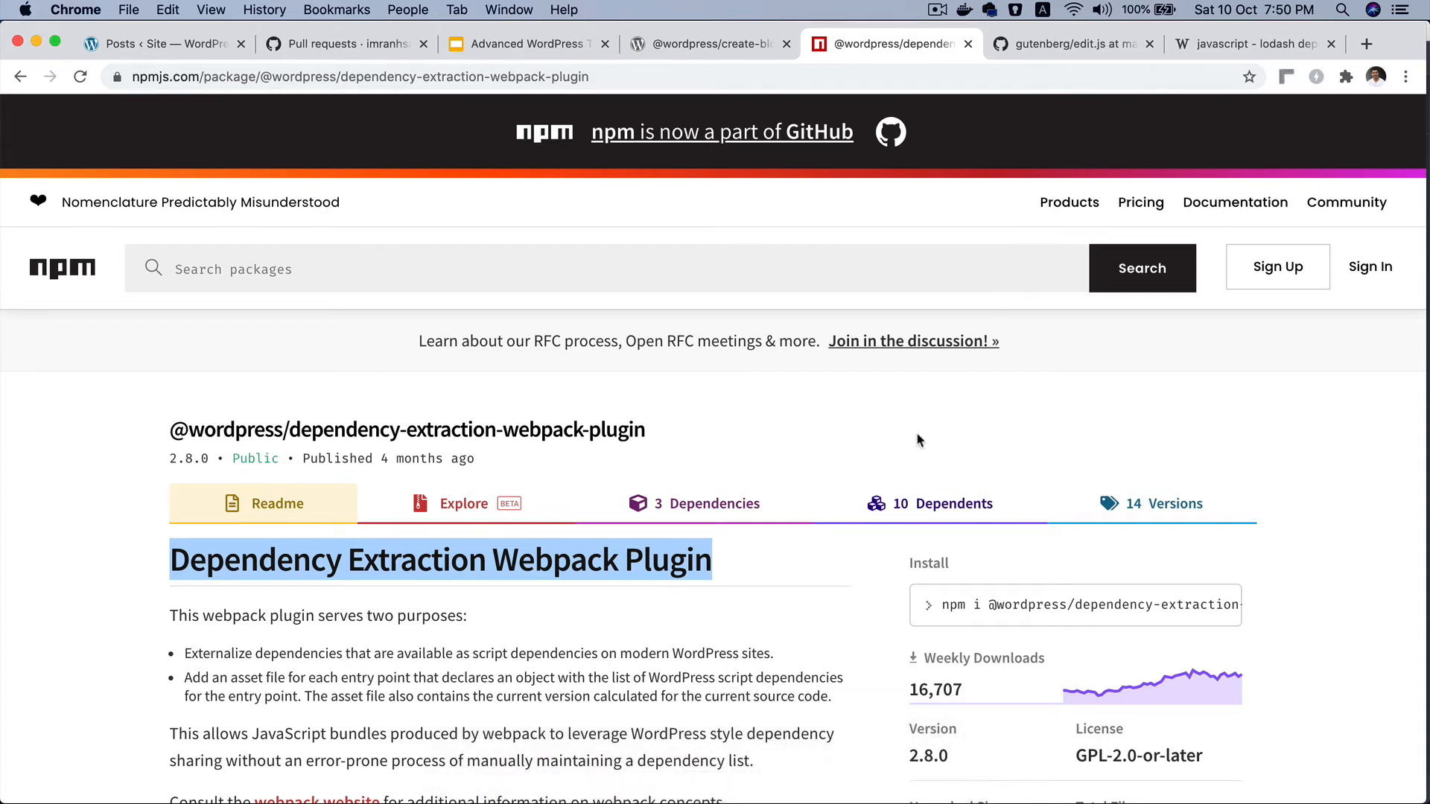
{"action": "mouse_move", "coordinate": [919, 441]}
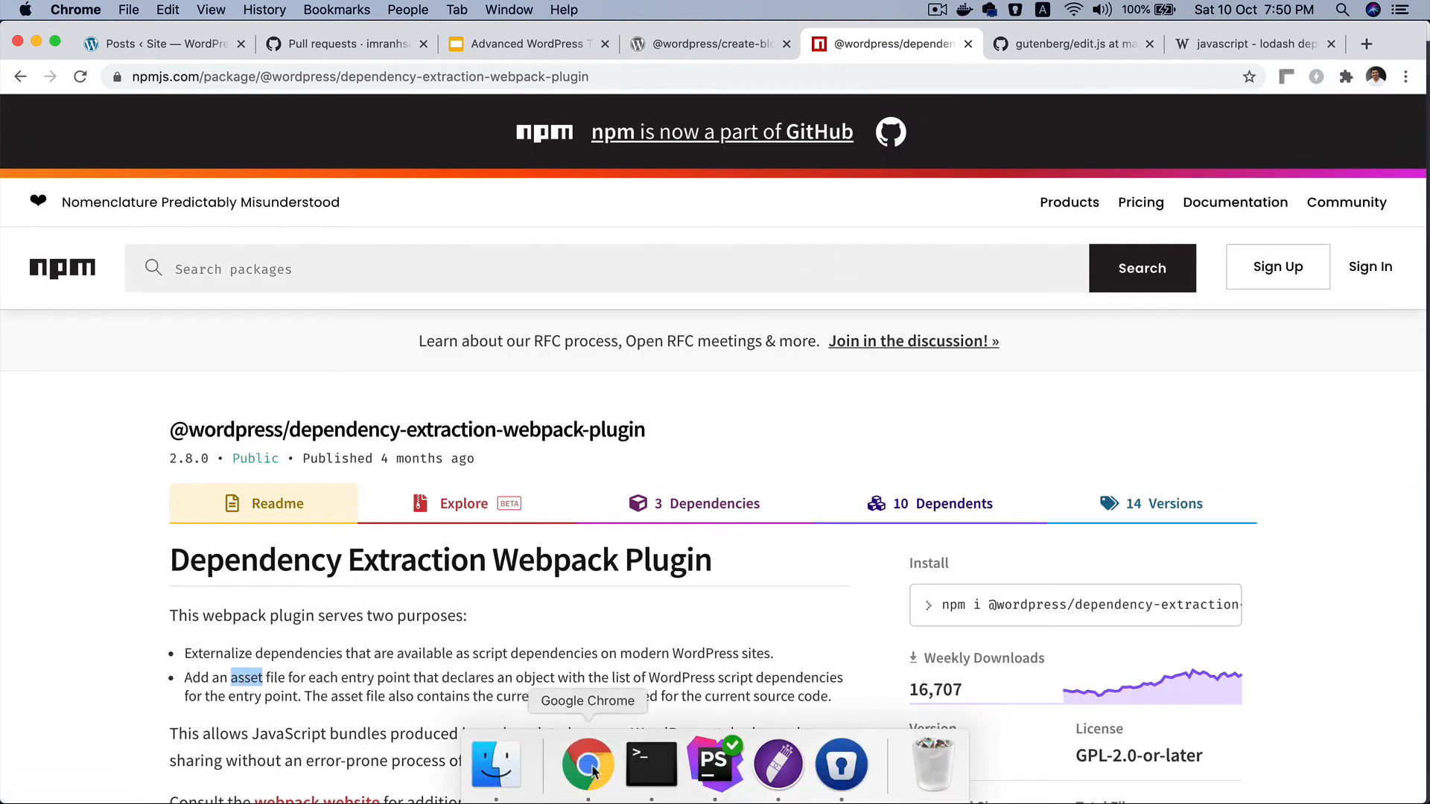
{"action": "left_click", "coordinate": [651, 764]}
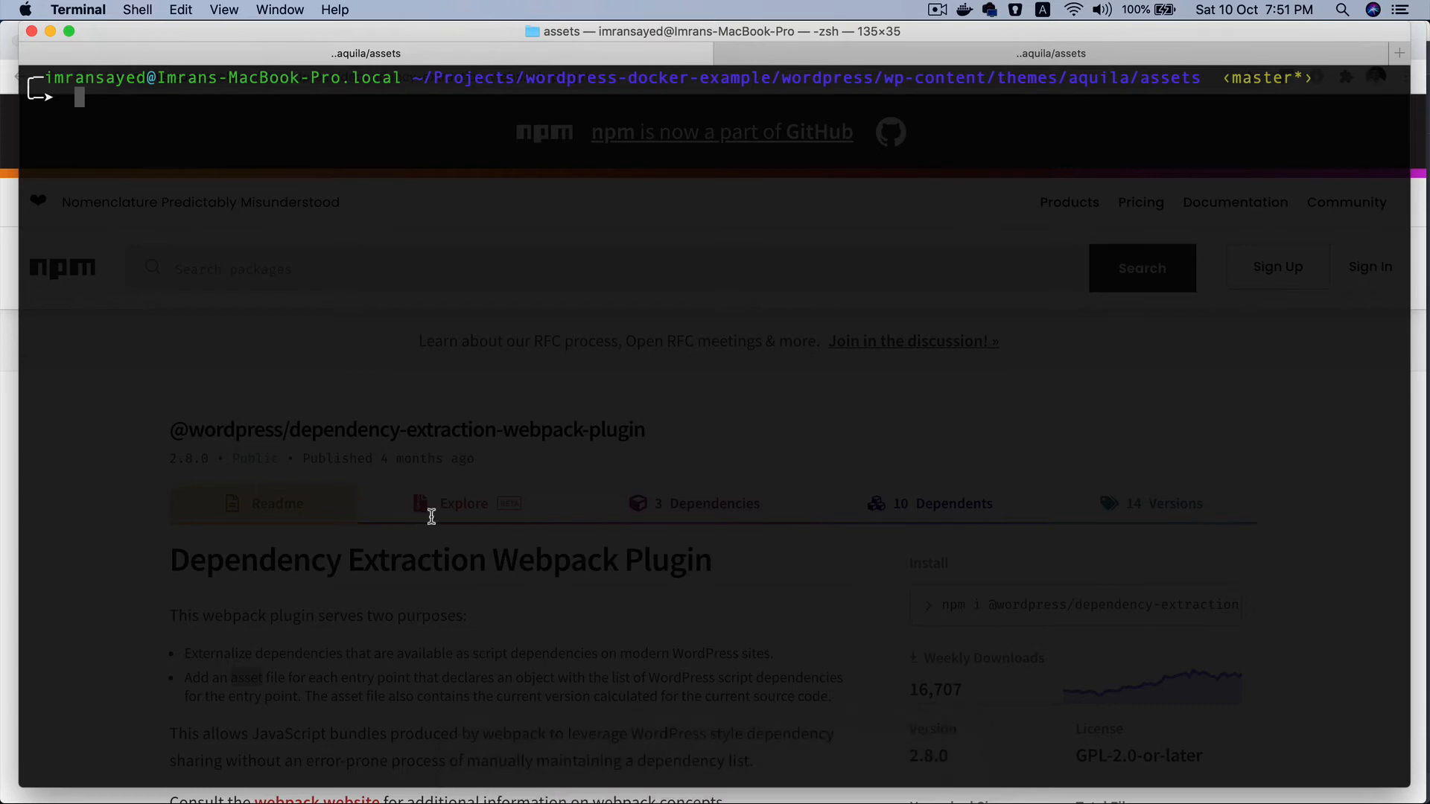
{"action": "mouse_move", "coordinate": [495, 764]}
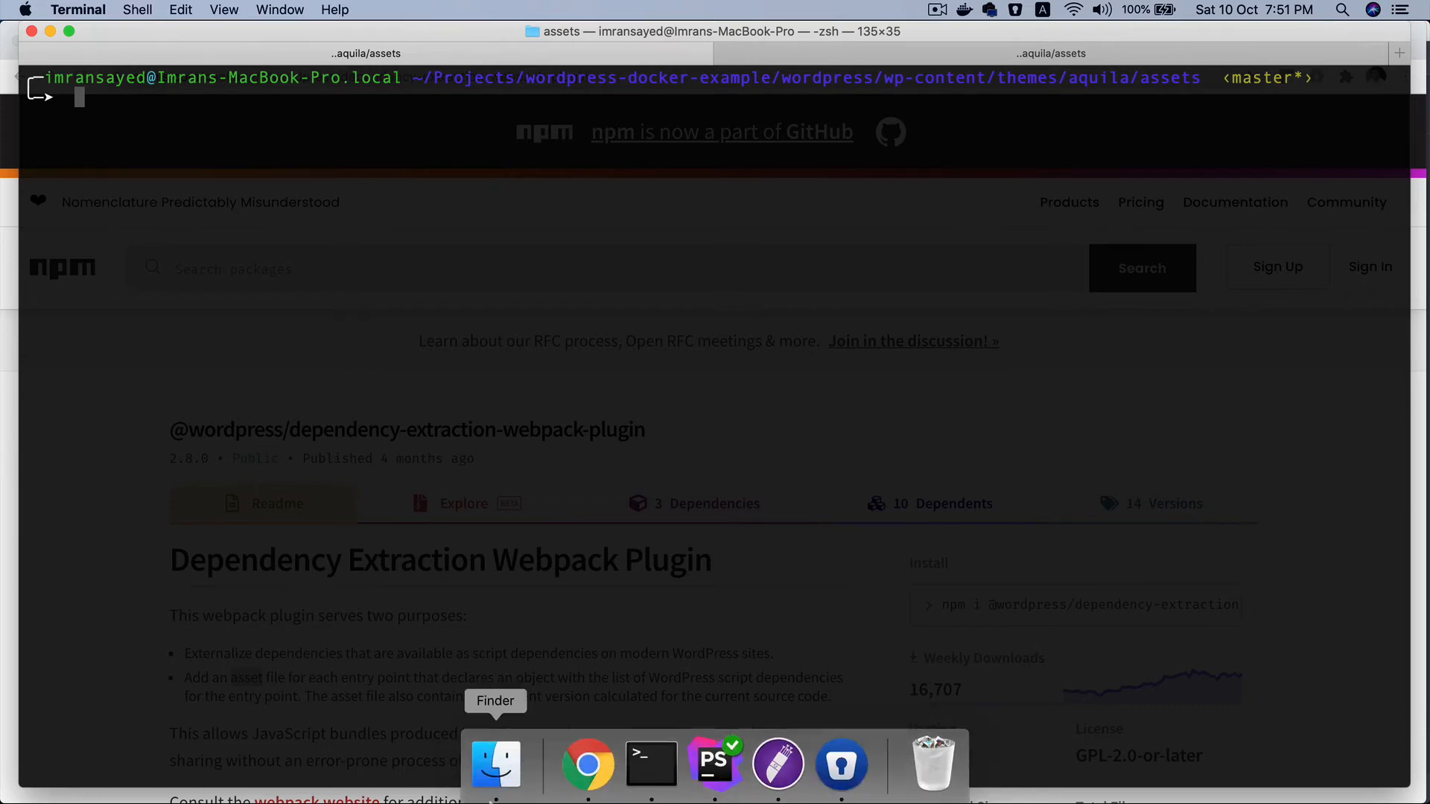
Expand assets/src in the Project tree for webpack.config.js, then glance back at the npm readme
{"action": "left_click", "coordinate": [713, 764]}
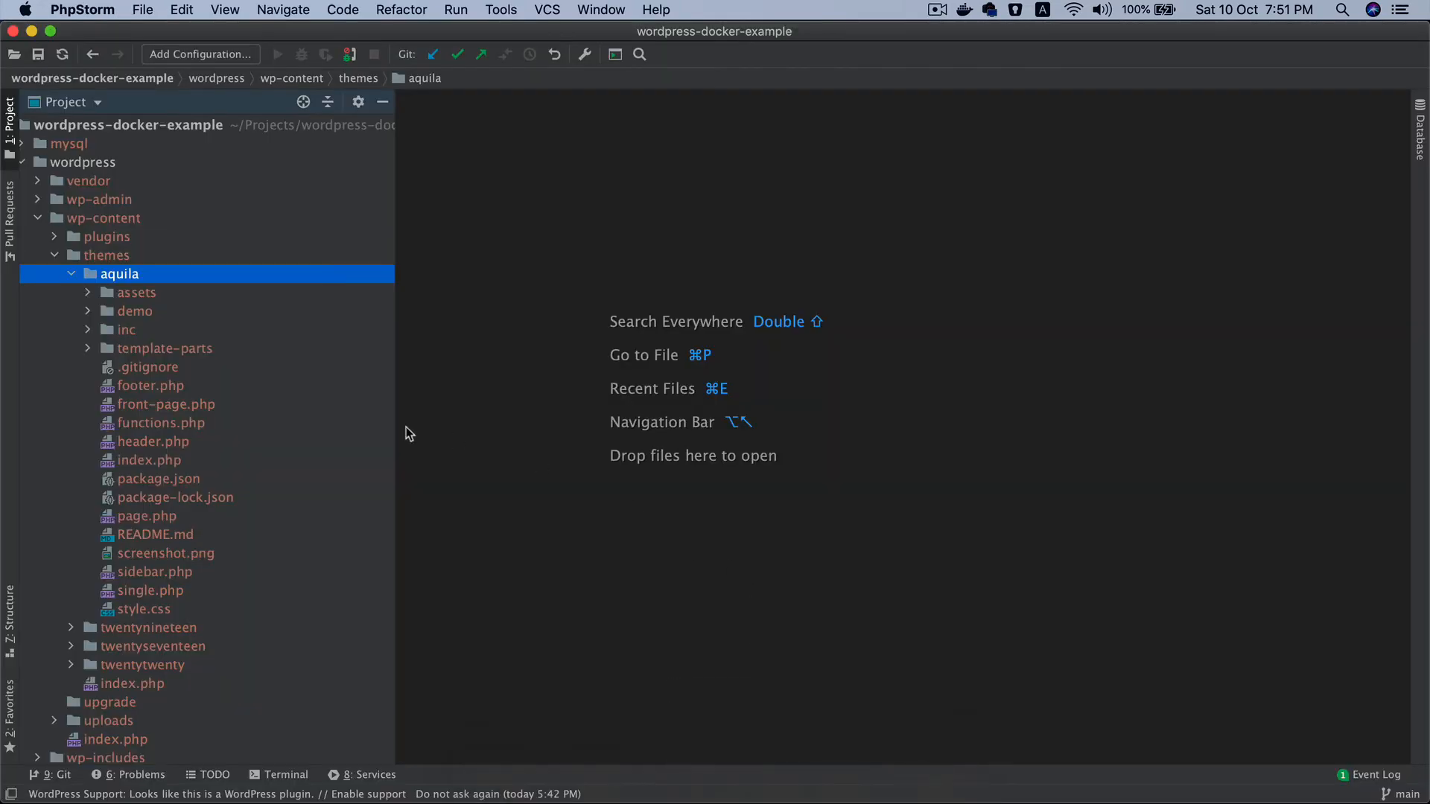
{"action": "mouse_move", "coordinate": [160, 331]}
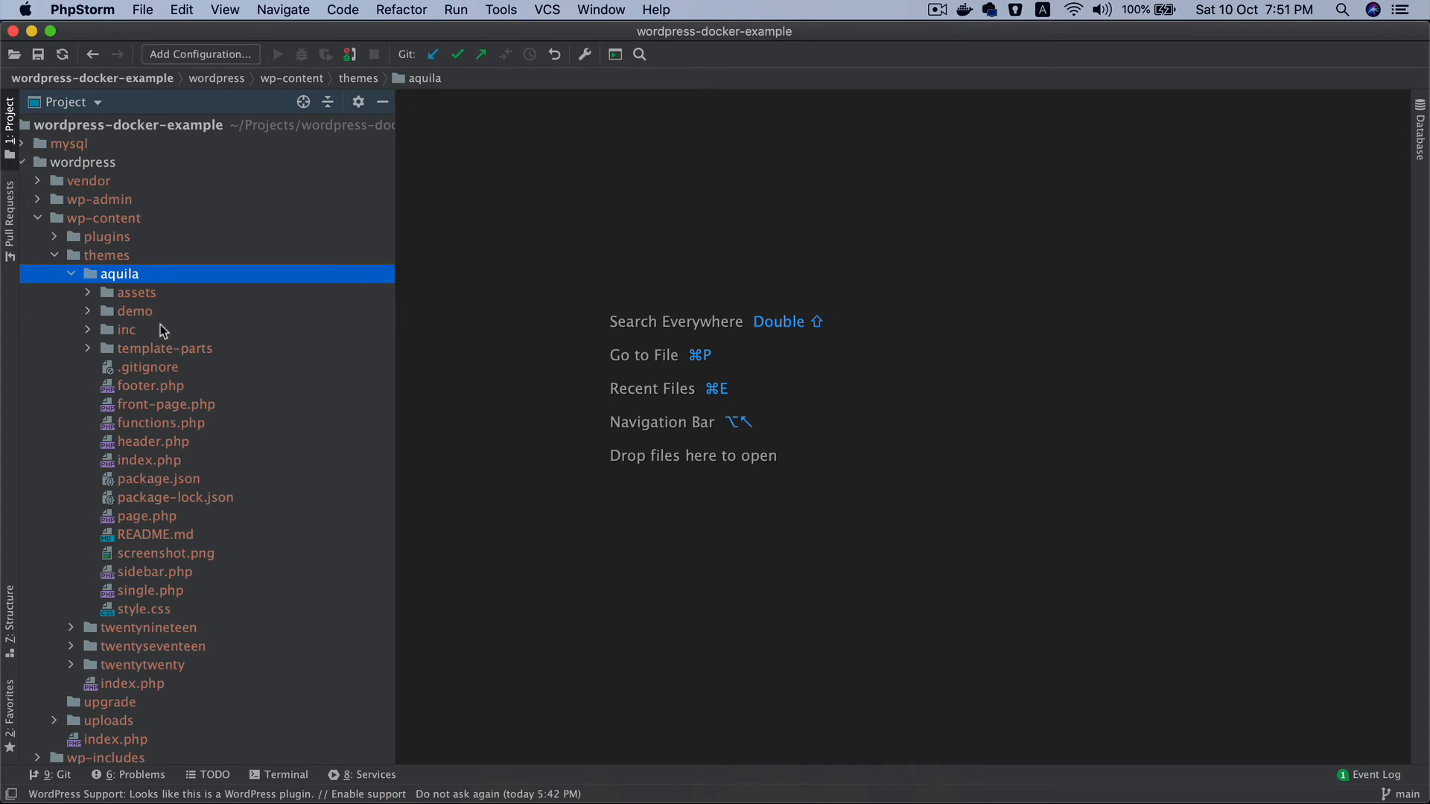
{"action": "left_click", "coordinate": [135, 292]}
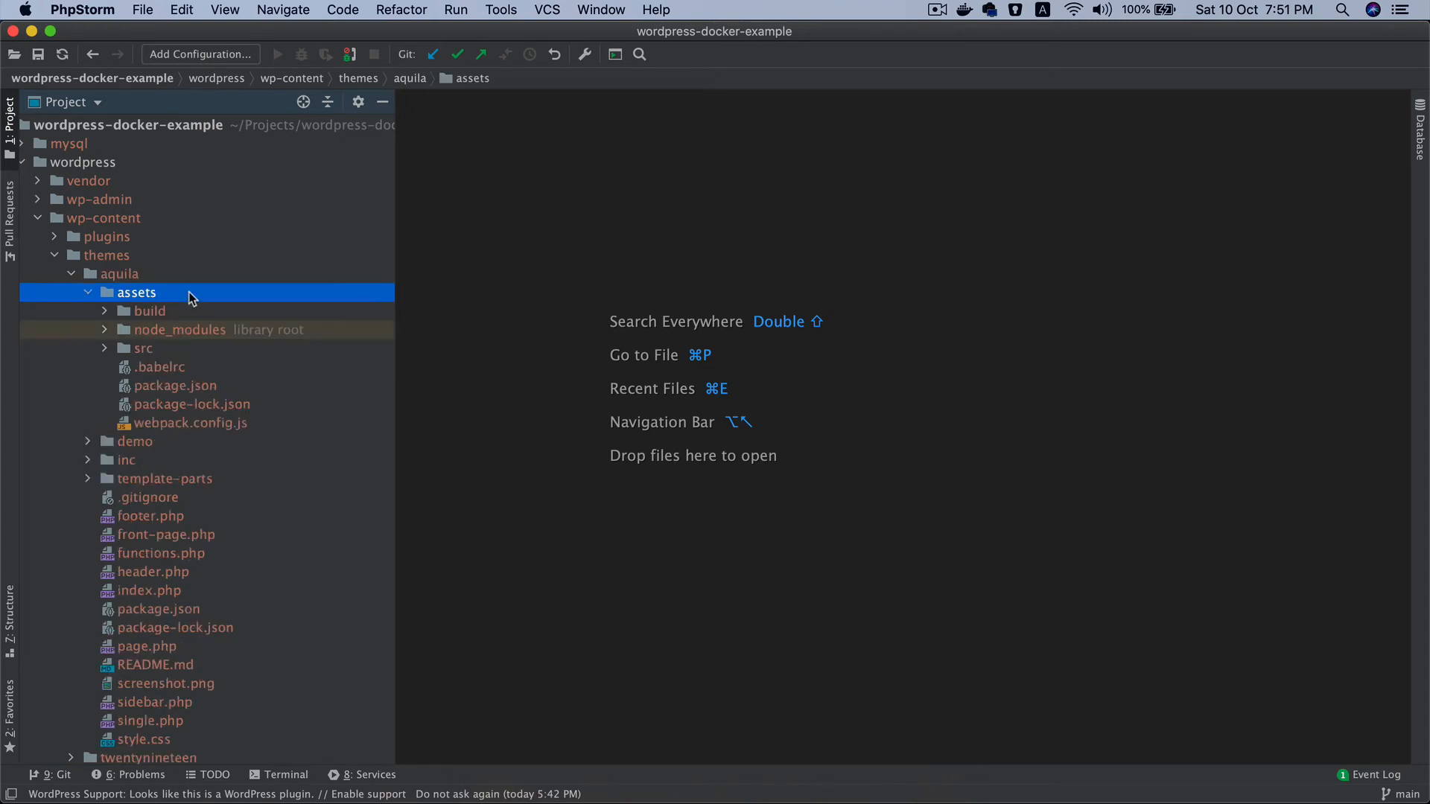
{"action": "left_click", "coordinate": [143, 349]}
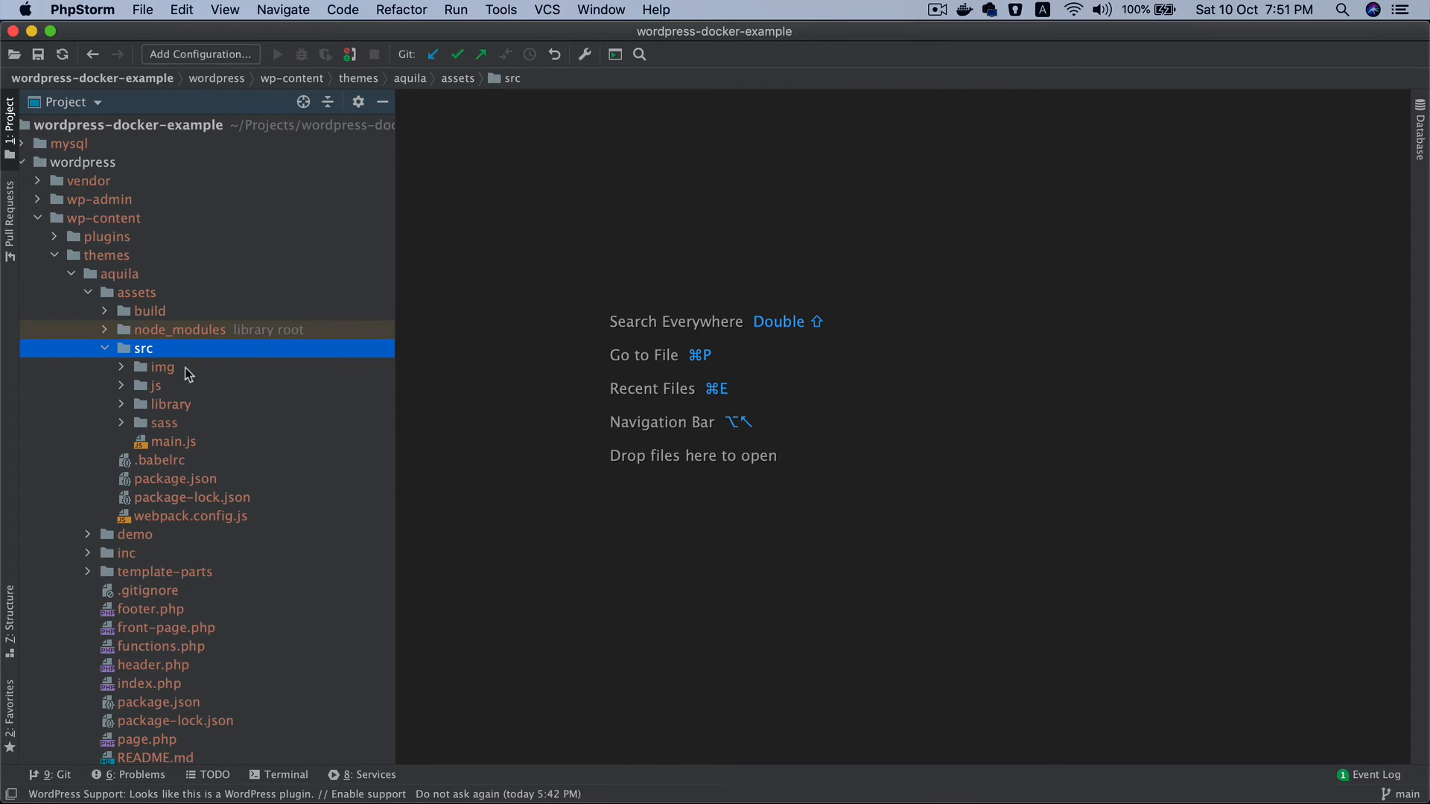
{"action": "mouse_move", "coordinate": [188, 351]}
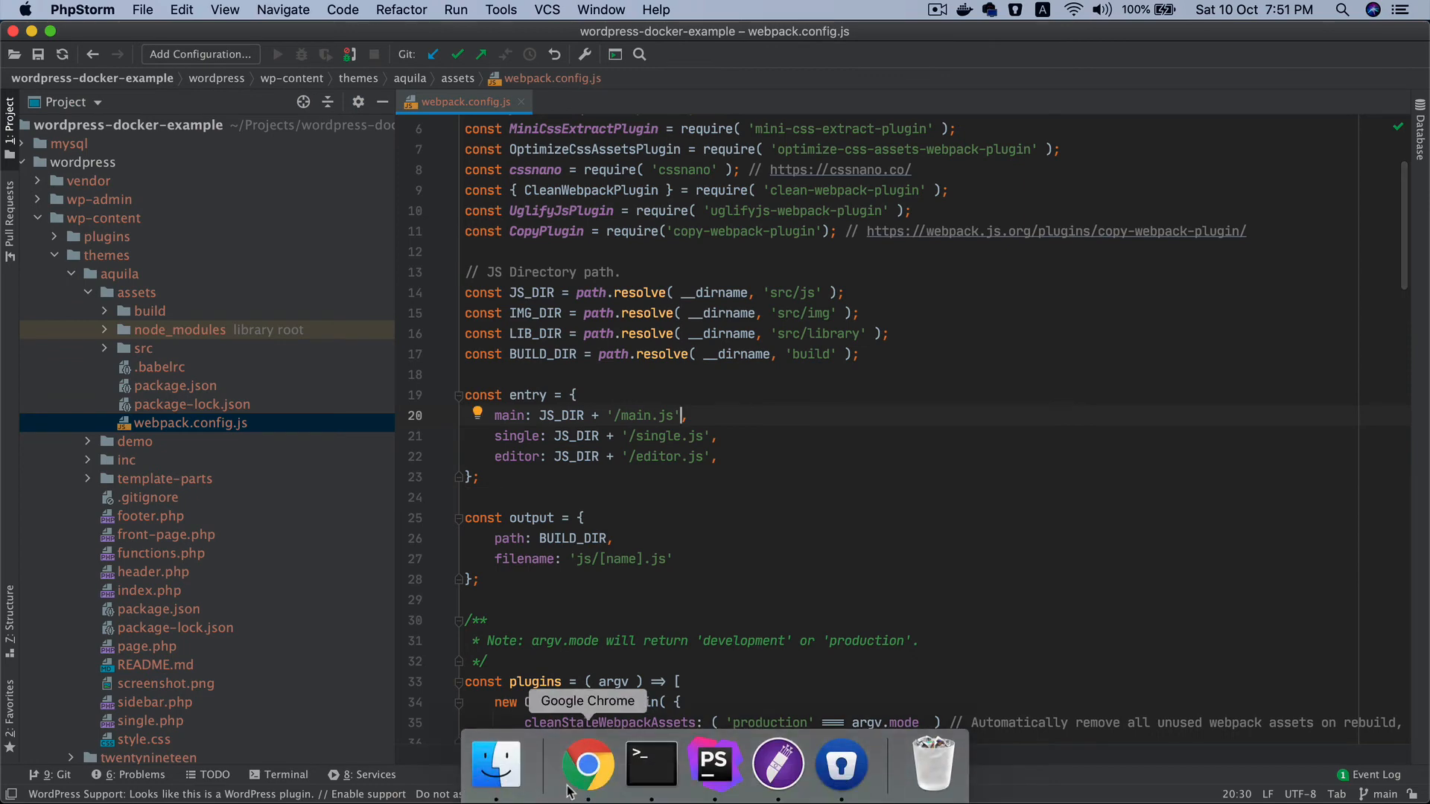
{"action": "left_click", "coordinate": [587, 765]}
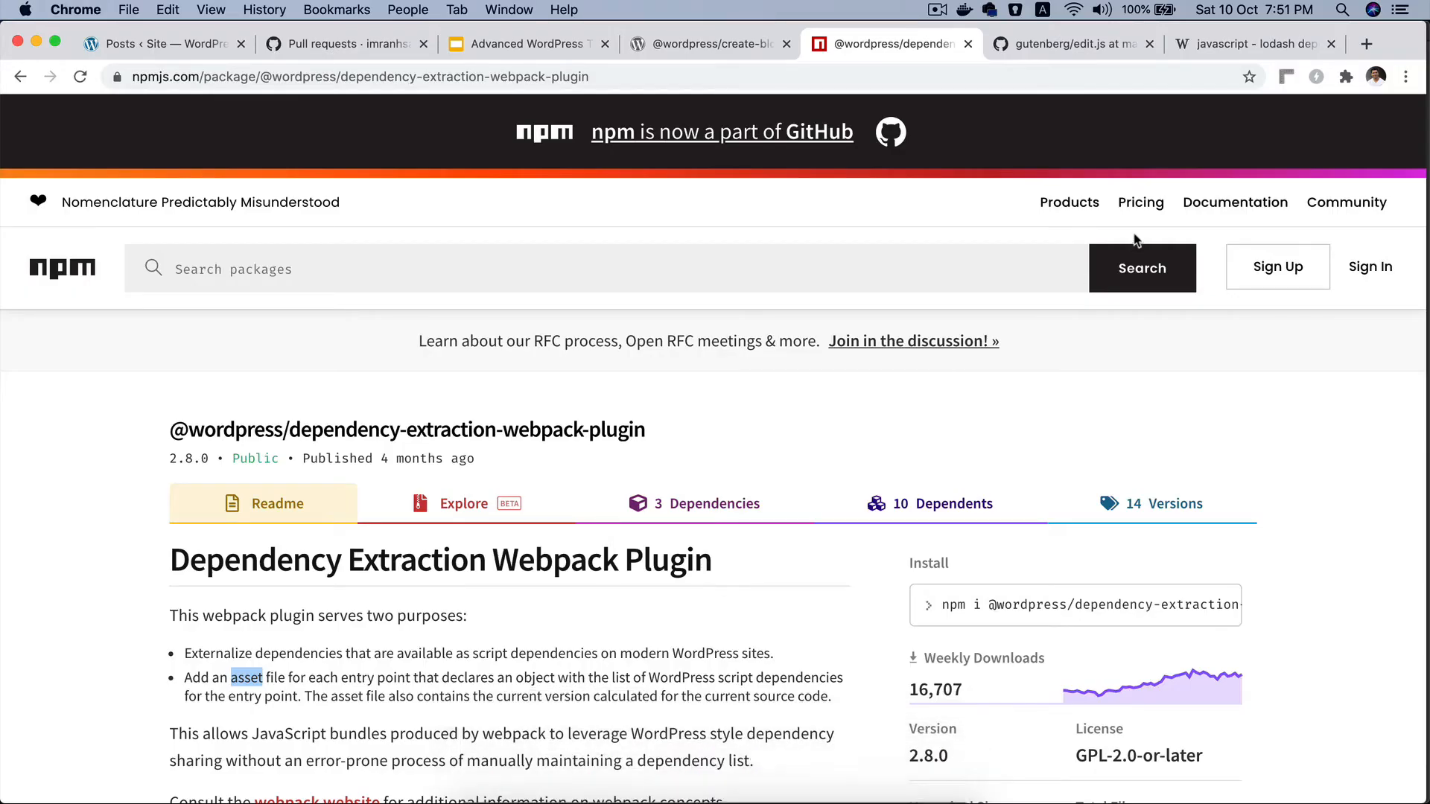
{"action": "scroll", "scroll_direction": "down", "scroll_amount": 3}
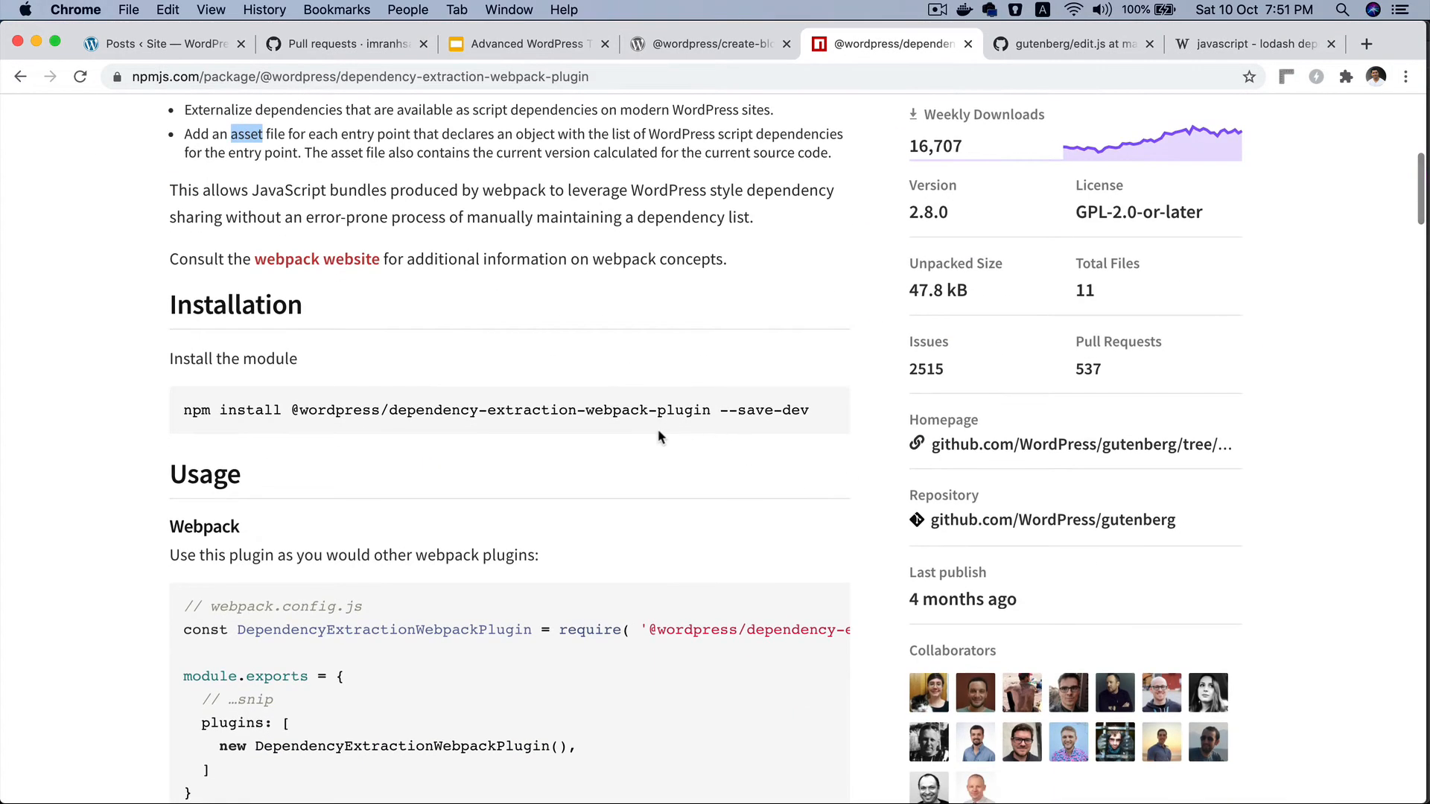
{"action": "scroll", "scroll_direction": "down", "scroll_amount": 3}
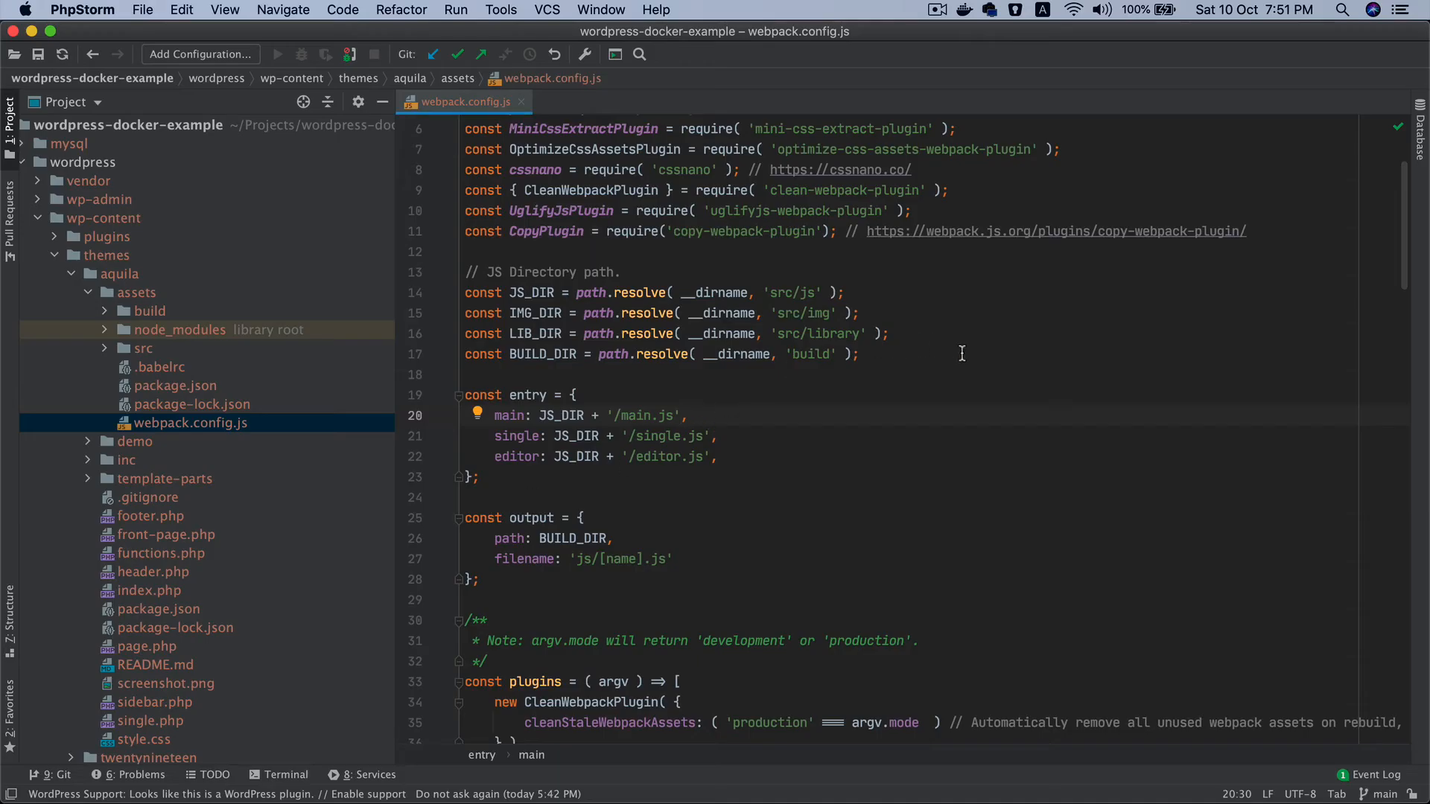
{"action": "type", "text": "const DependencyExtractionWebpackPlugin = require( '@wordpress/dependency-extraction-webpack-plugin' );"}
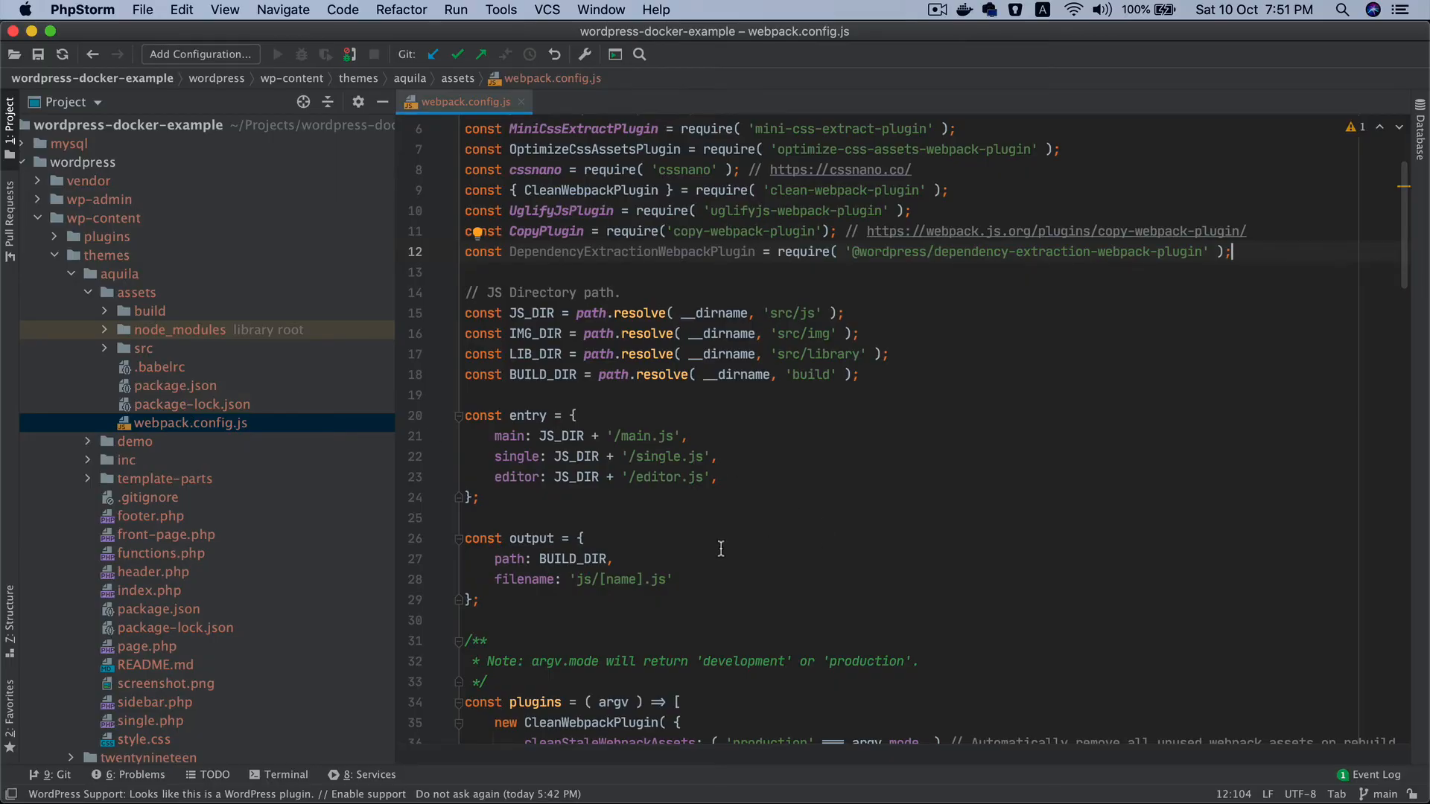
{"action": "scroll", "scroll_direction": "down", "scroll_amount": 3}
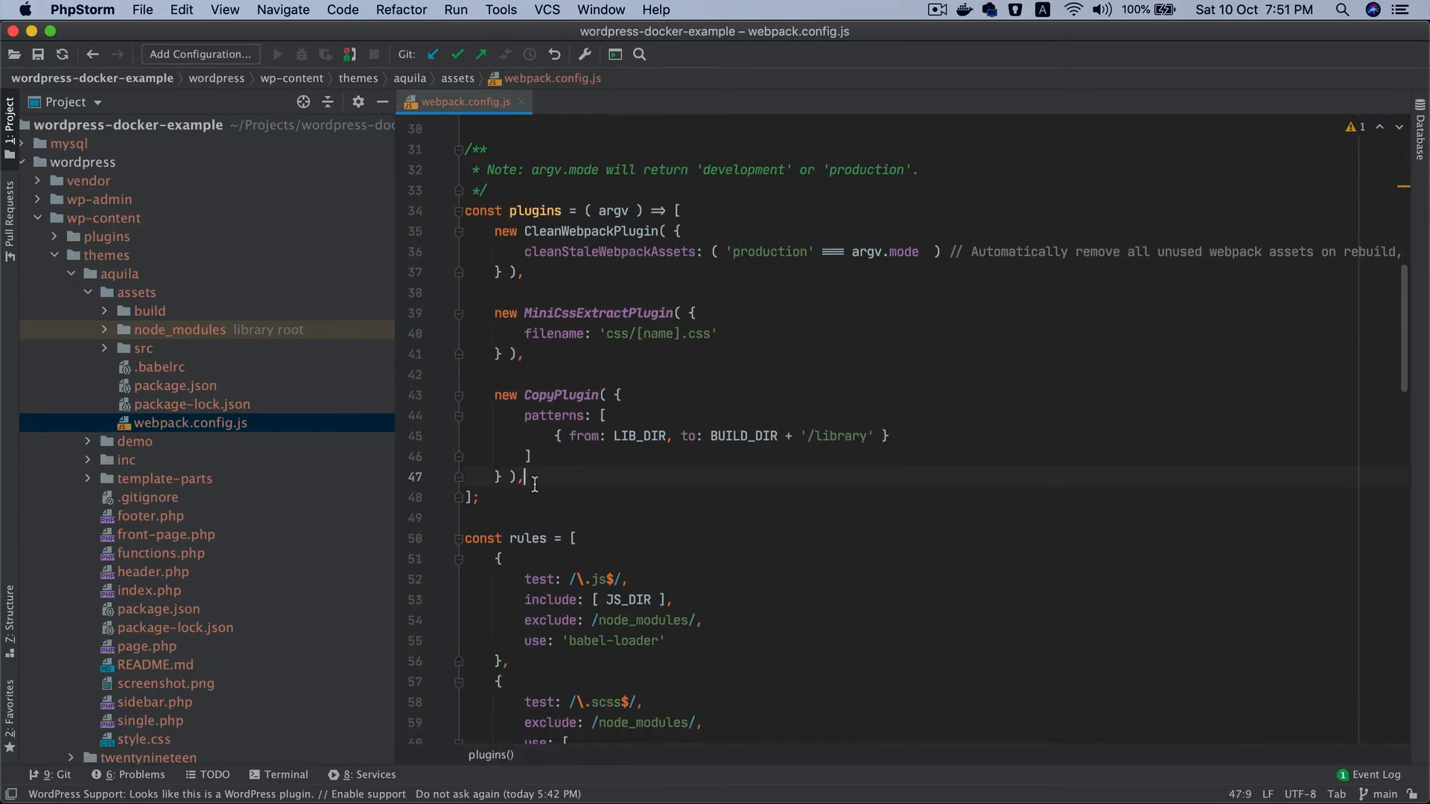
{"action": "key", "text": "enter"}
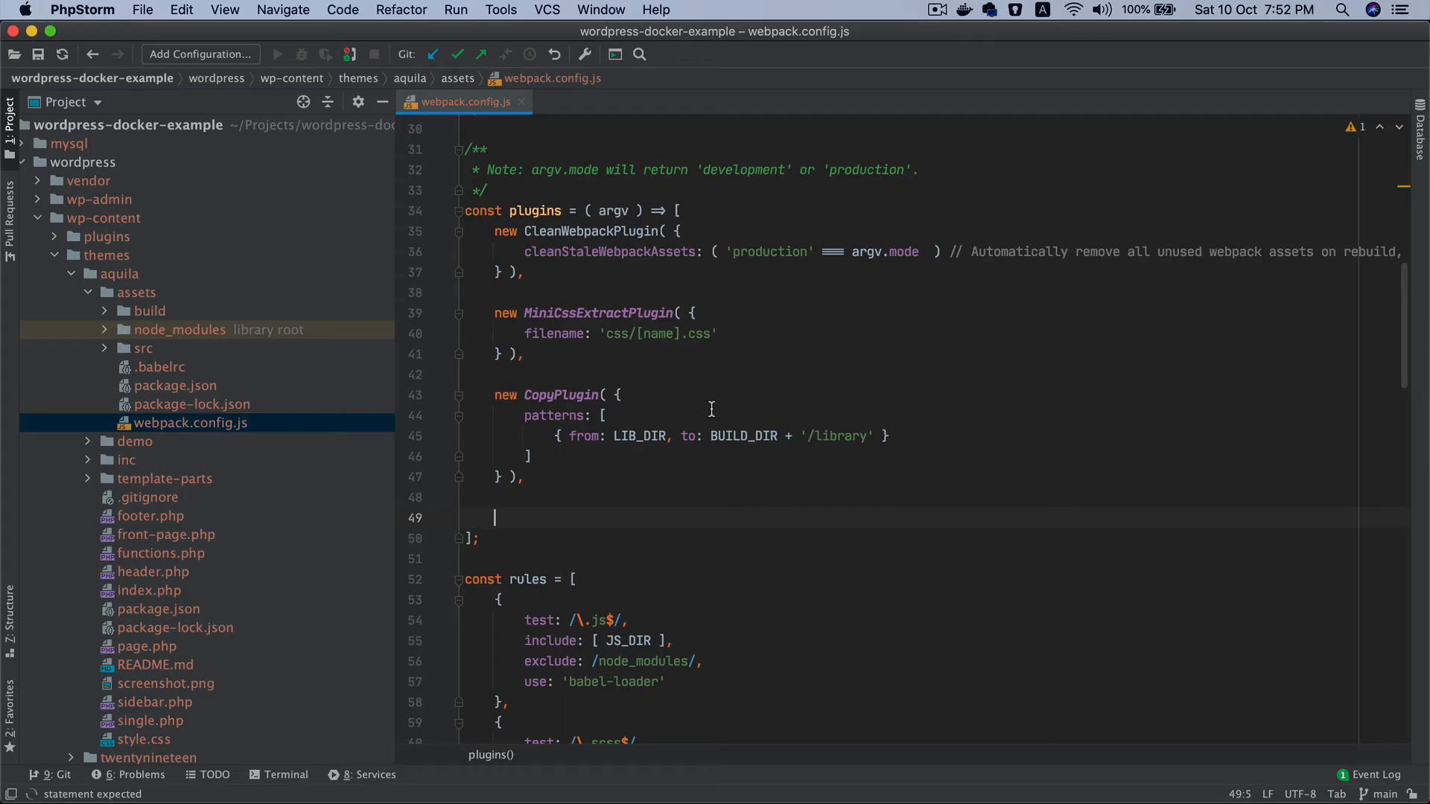
Add new DependencyExtractionWebpackPlugin to the plugins list
{"action": "type", "text": "new DependencyExtractionWebpackPlugin"}
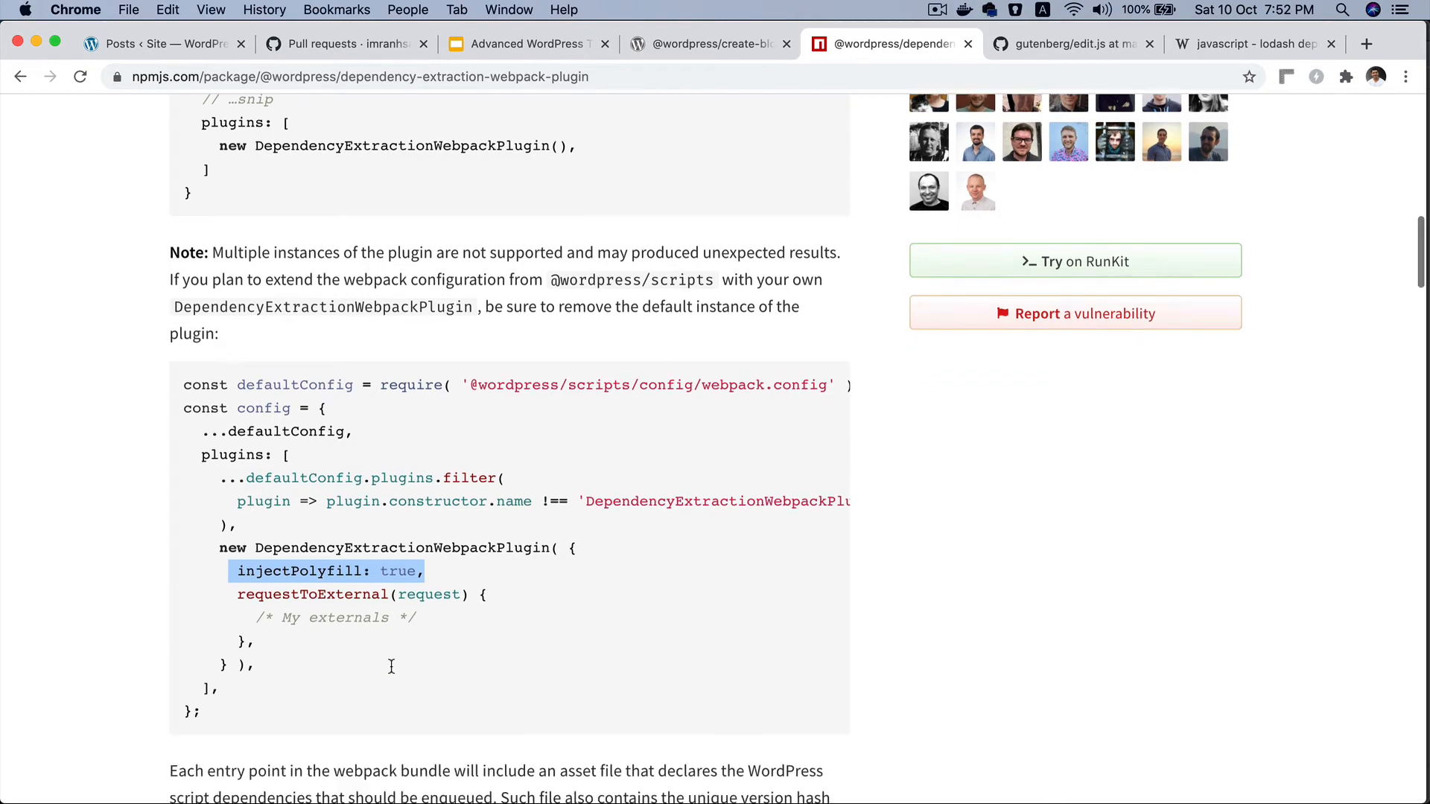
Search the readme for combineAssets and land on that option's description
{"action": "scroll", "scroll_direction": "down", "scroll_amount": 3}
{"action": "type", "text": "c"}
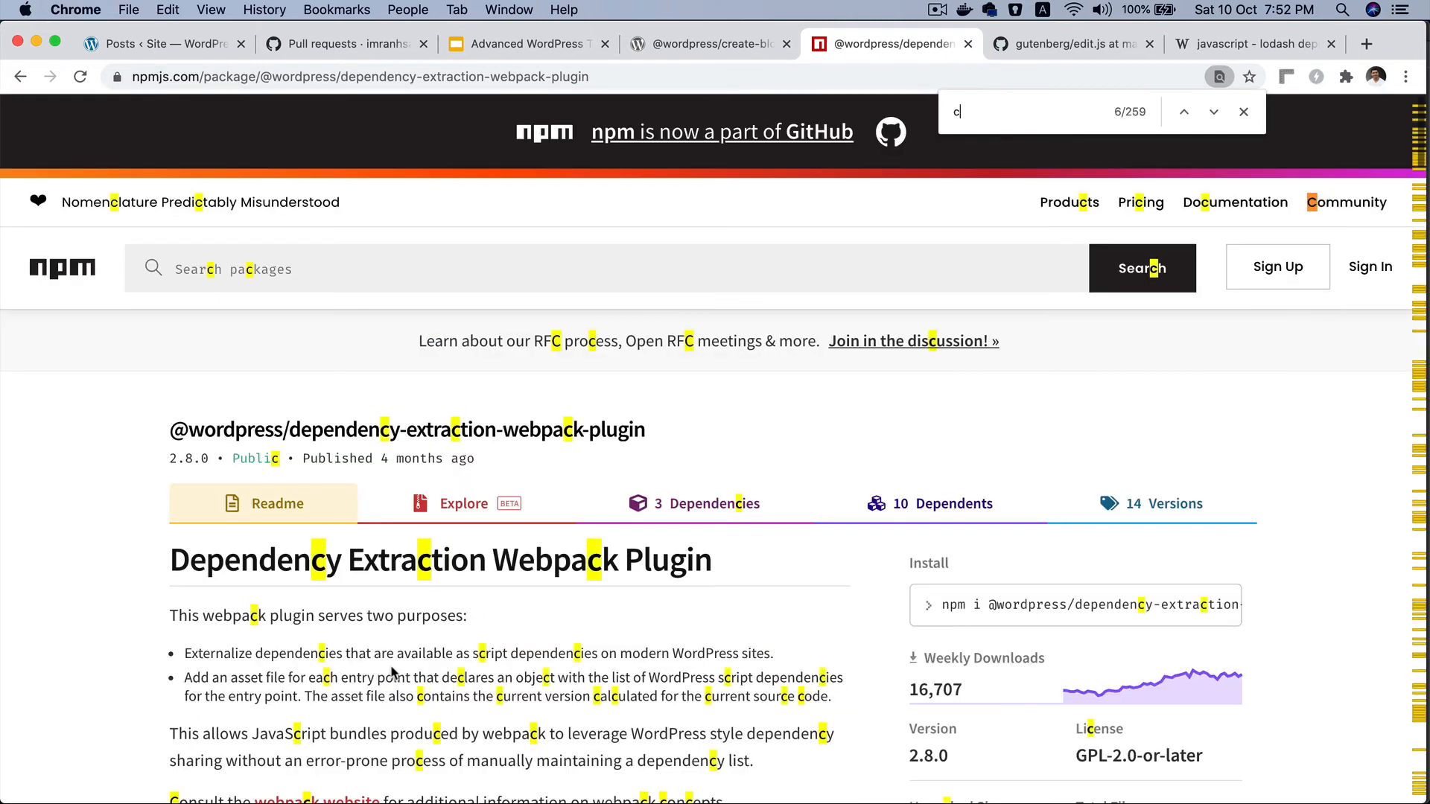
{"action": "type", "text": "ombineass"}
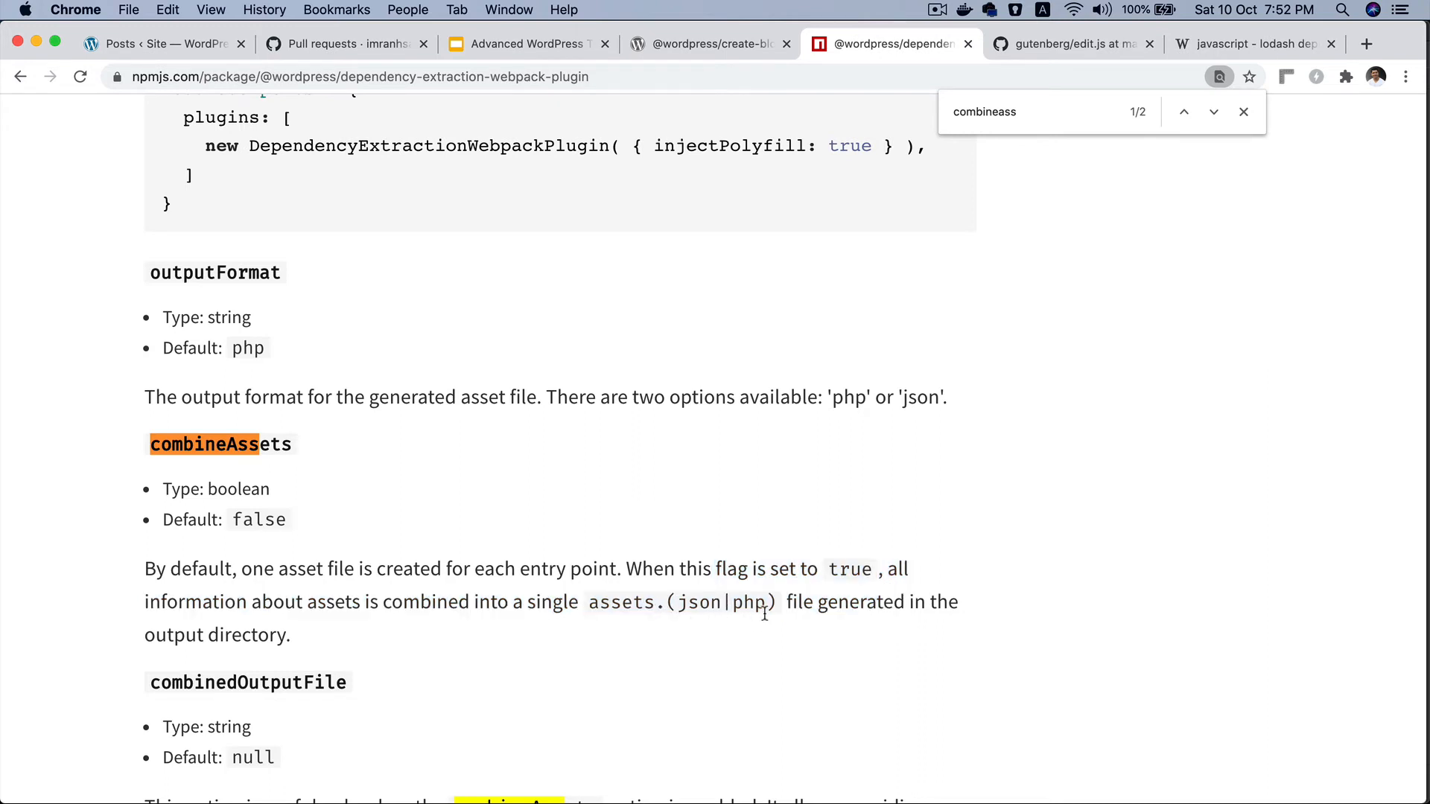
{"action": "mouse_move", "coordinate": [751, 630]}
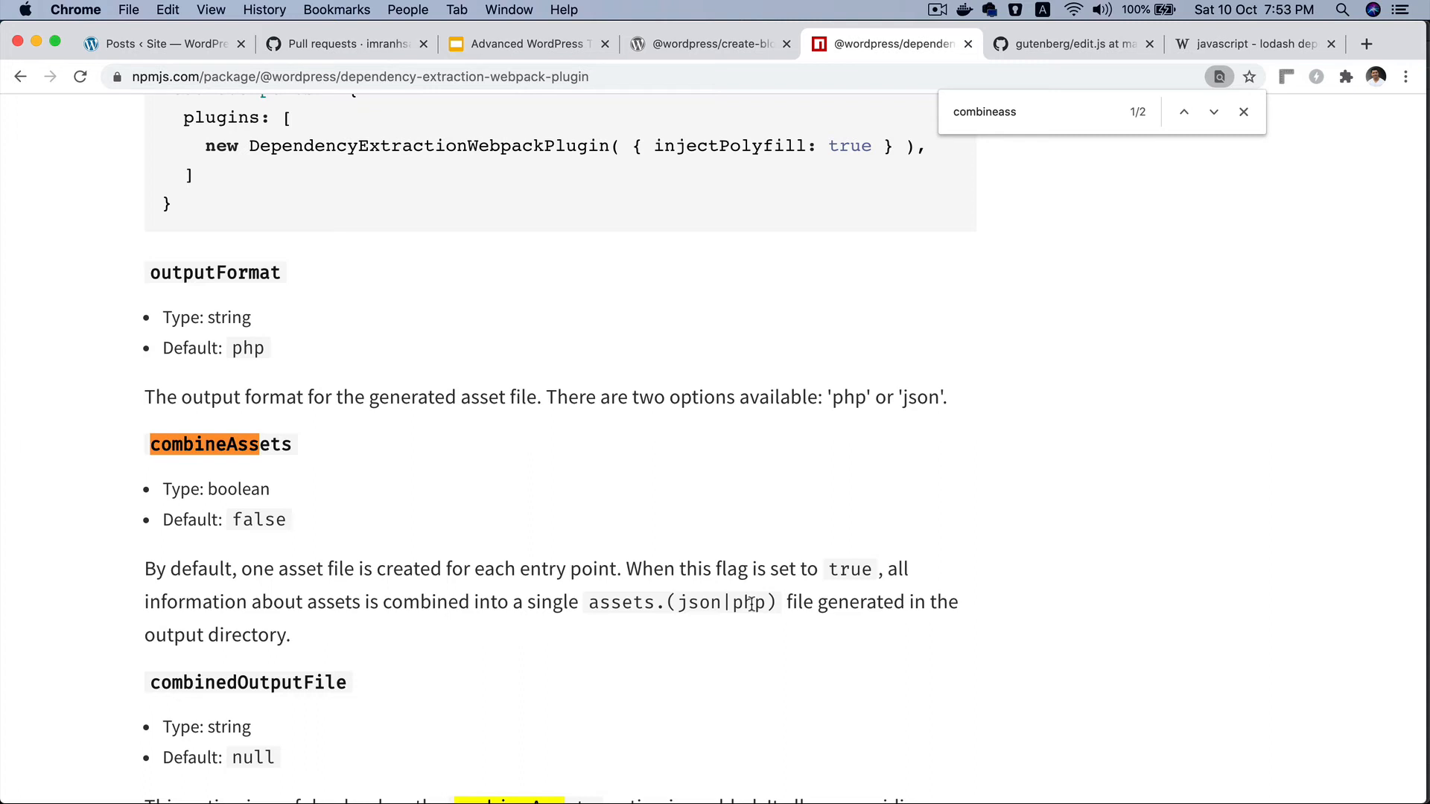
{"action": "mouse_move", "coordinate": [271, 443]}
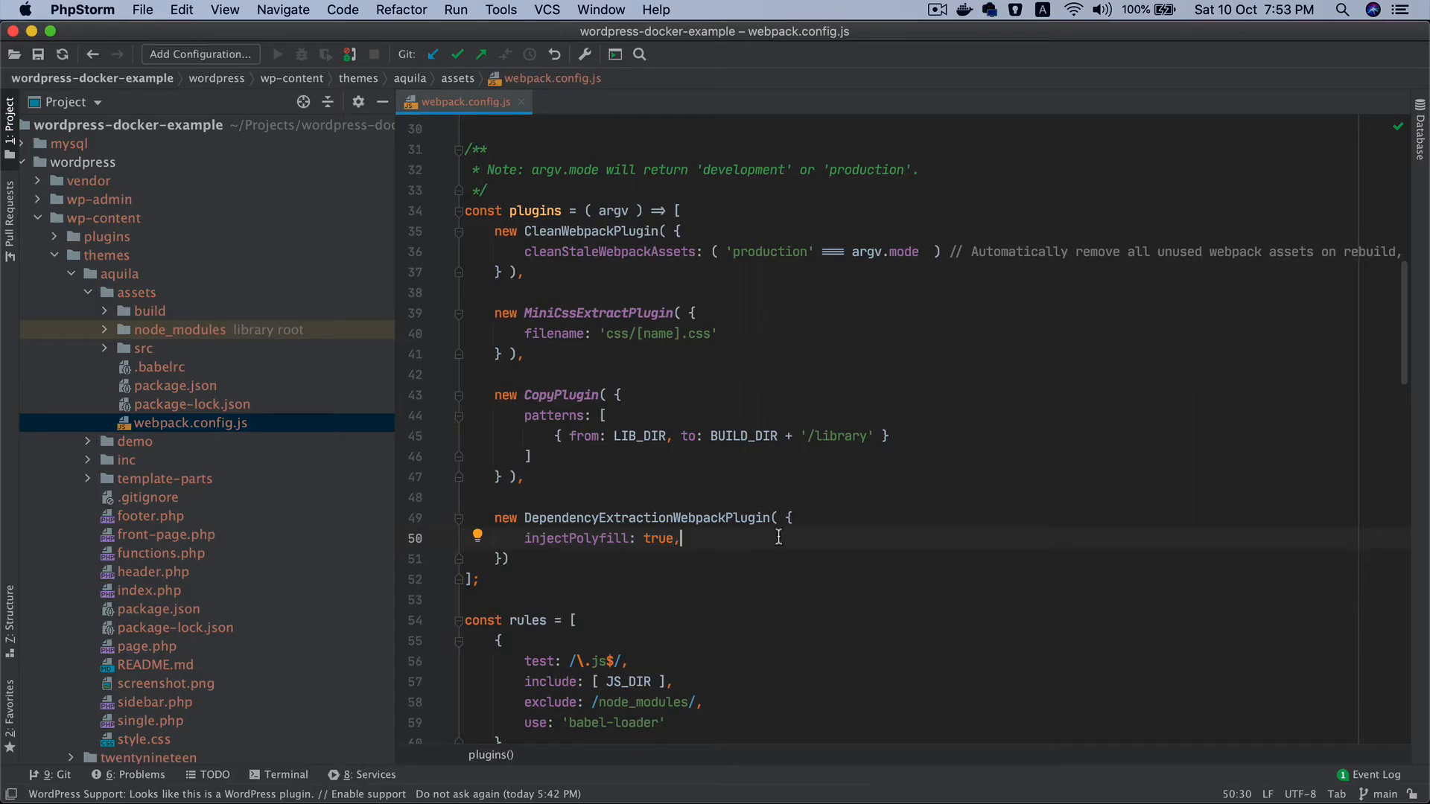
Pass combineAssets: true alongside injectPolyfill: true in the plugin options
{"action": "type", "text": "combineAssets:"}
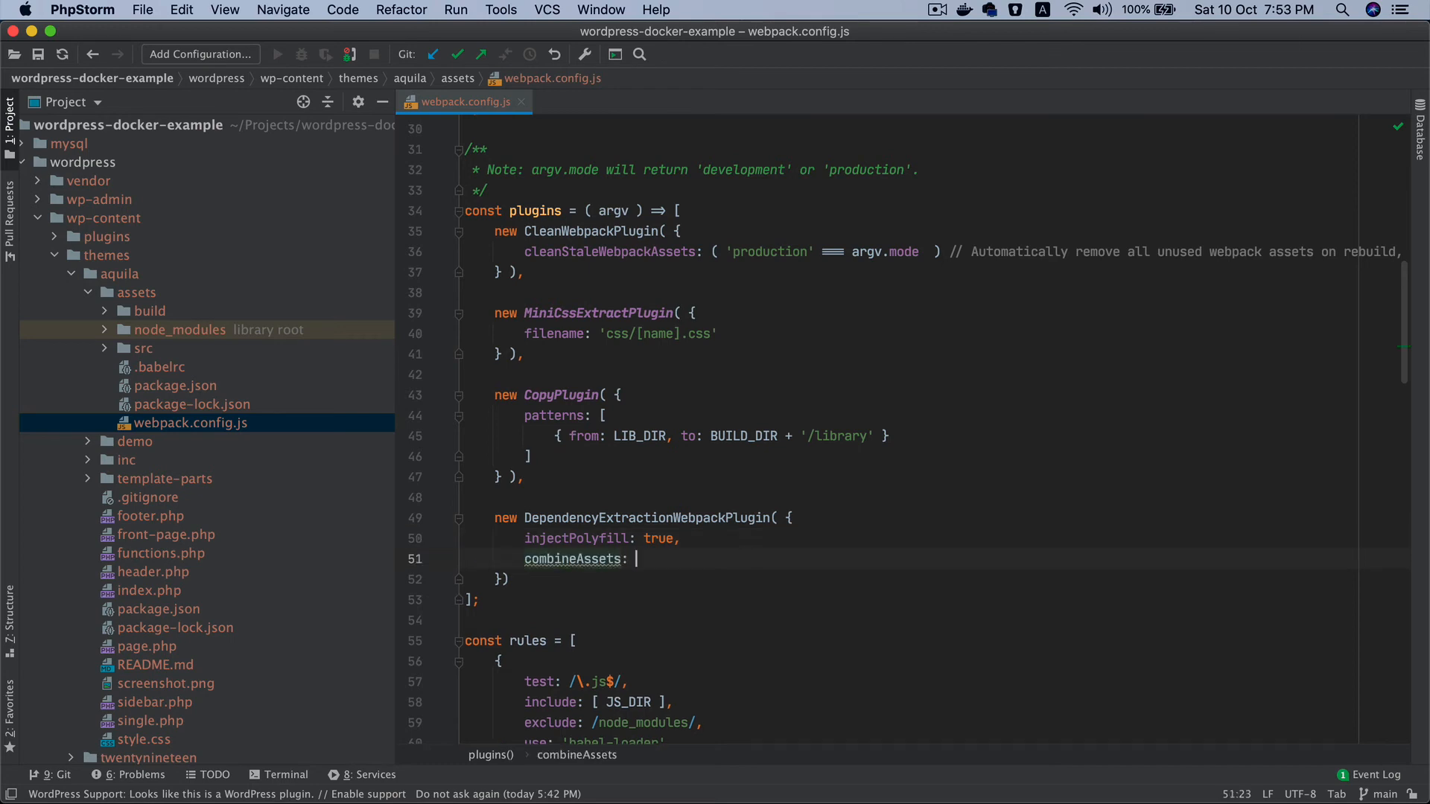
{"action": "type", "text": "true"}
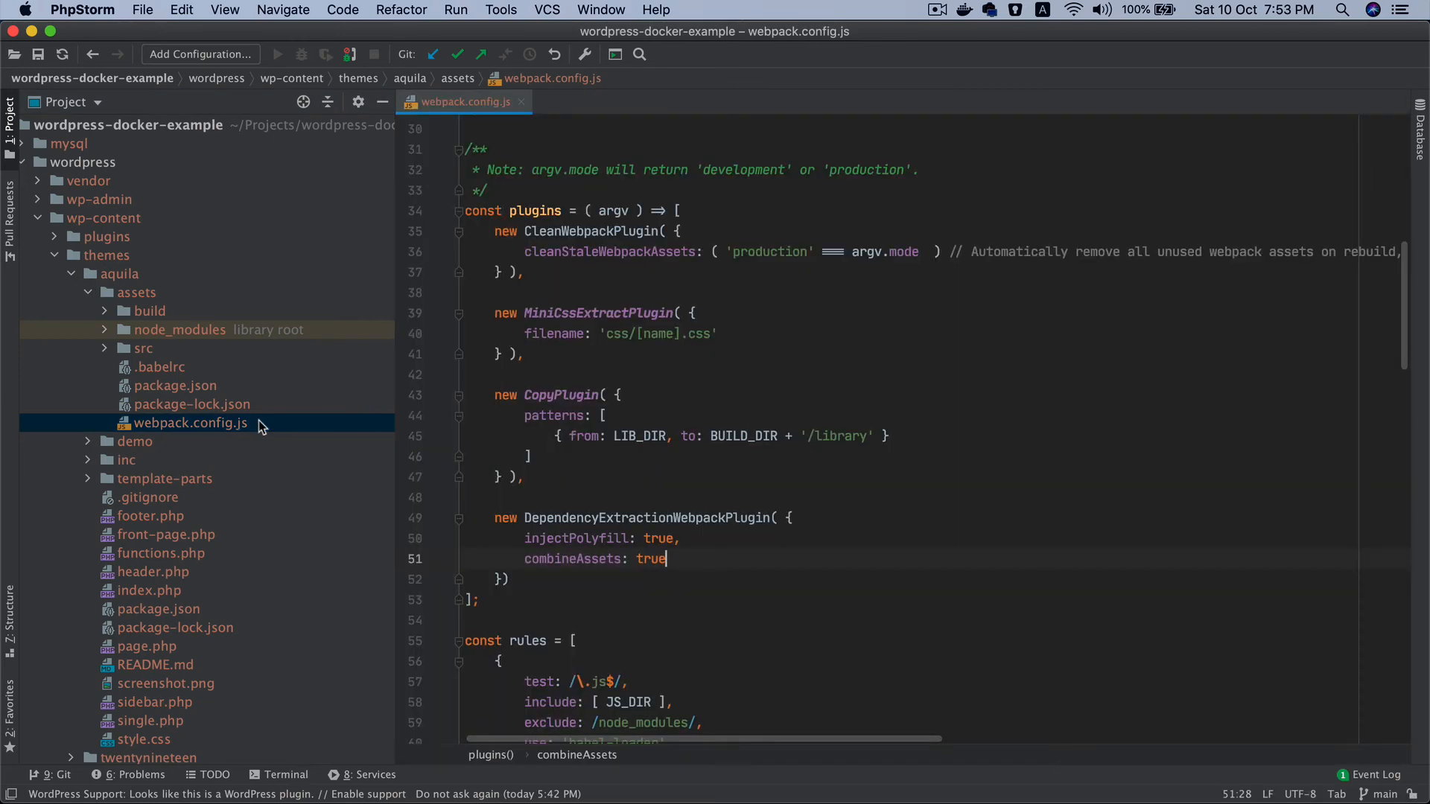
{"action": "scroll", "scroll_direction": "up", "scroll_amount": 3}
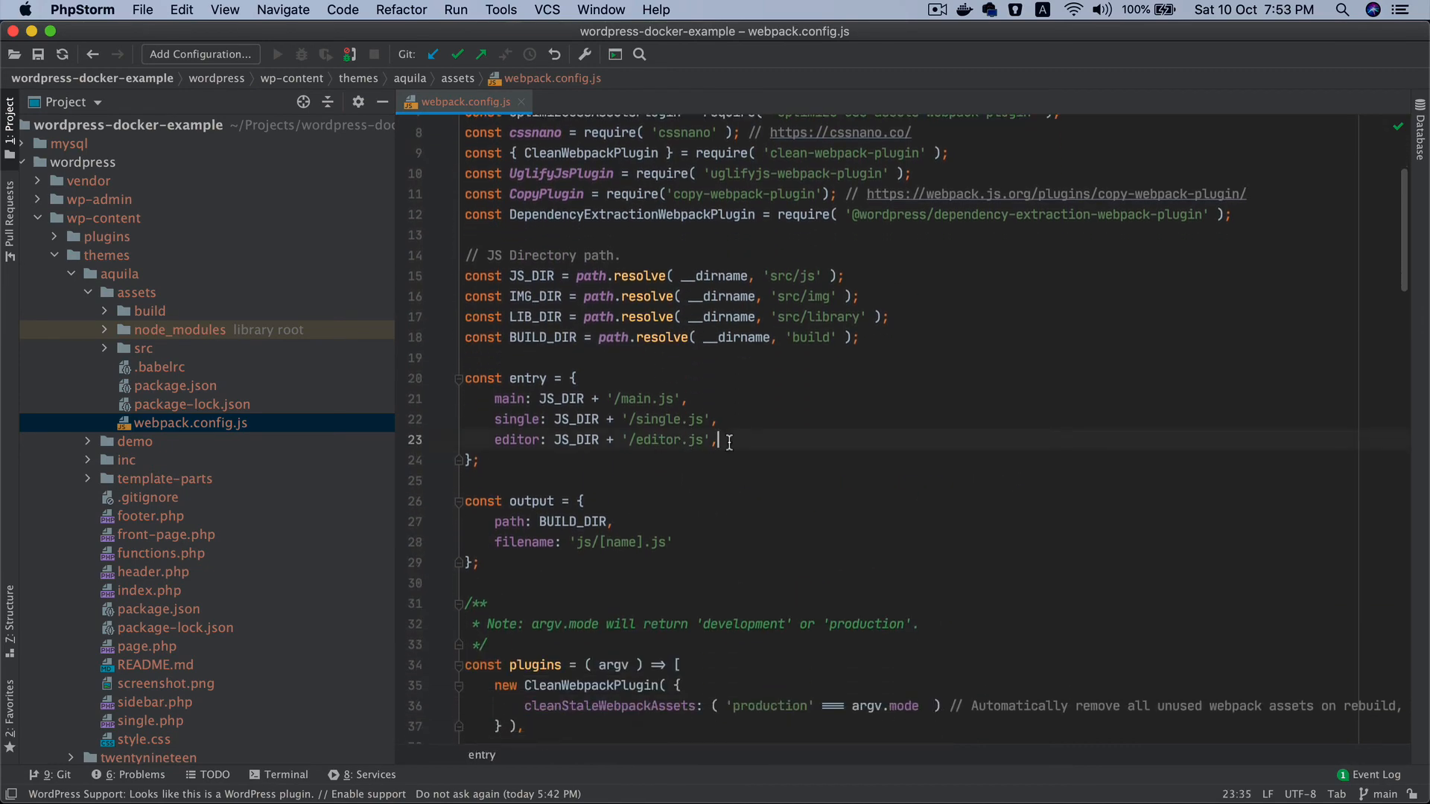
Add a blocks: JS_DIR + '/editor.js' entry after the editor entry
{"action": "type", "text": "blocks: JS_DIR + '/editor.js',"}
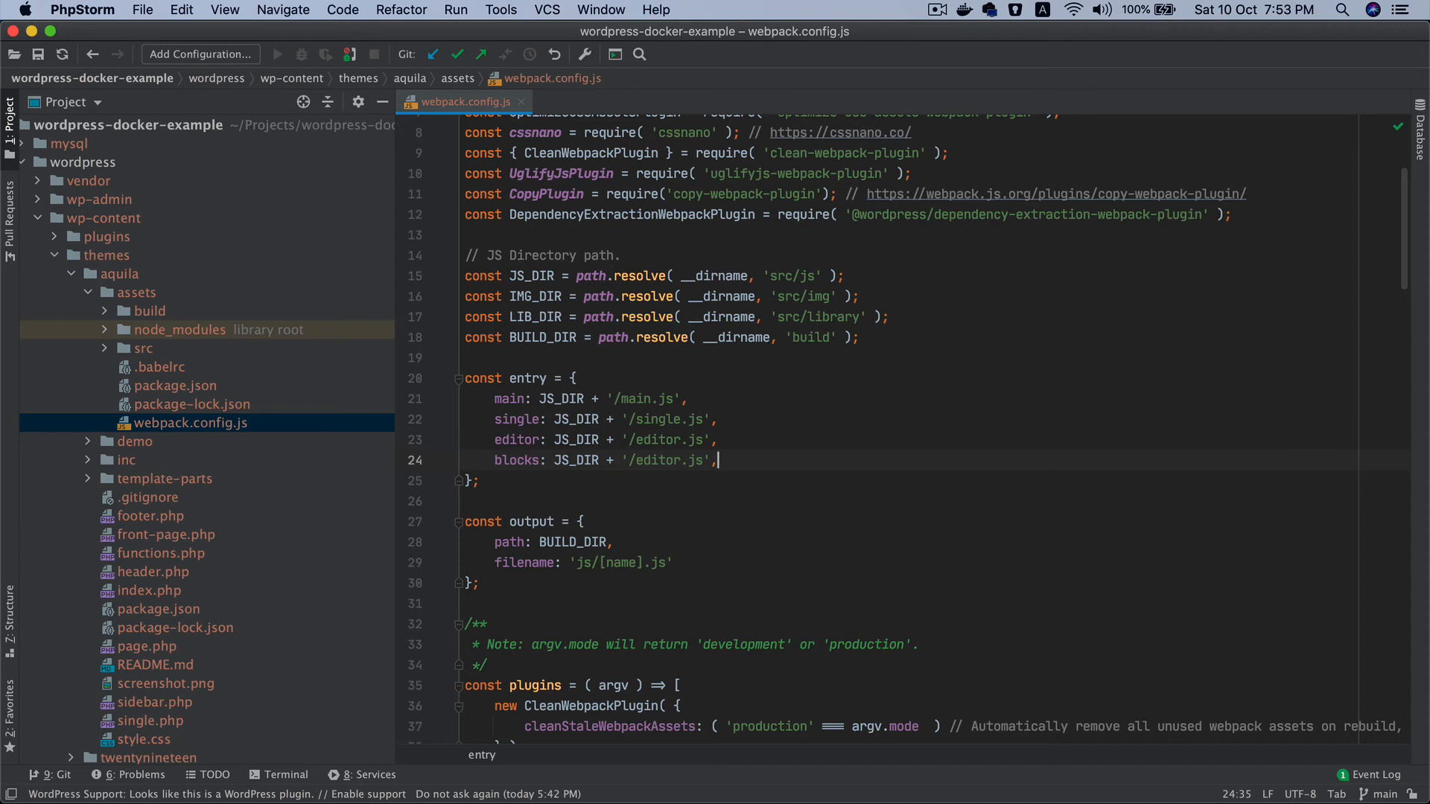
{"action": "mouse_move", "coordinate": [812, 485]}
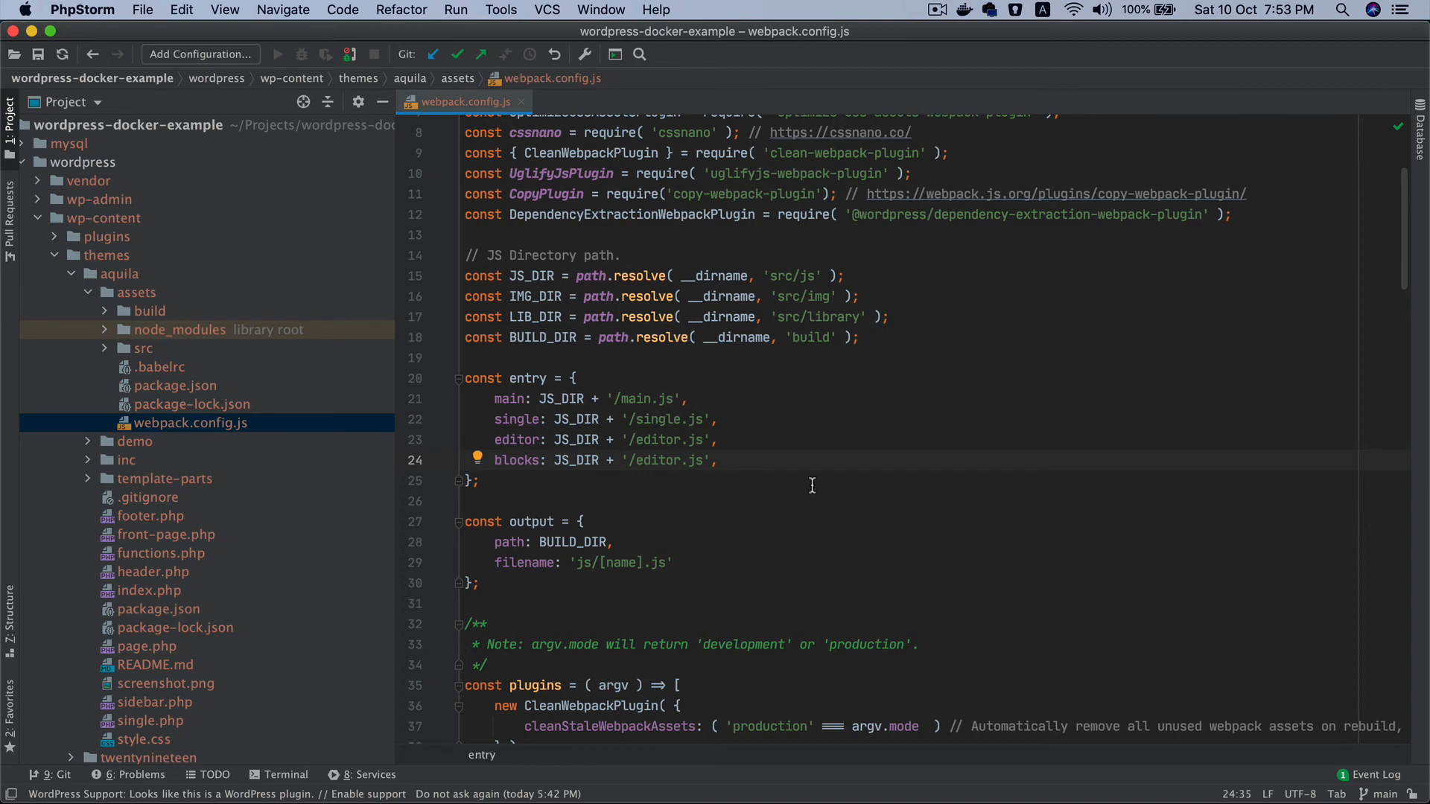
{"action": "scroll", "scroll_direction": "down", "scroll_amount": 3}
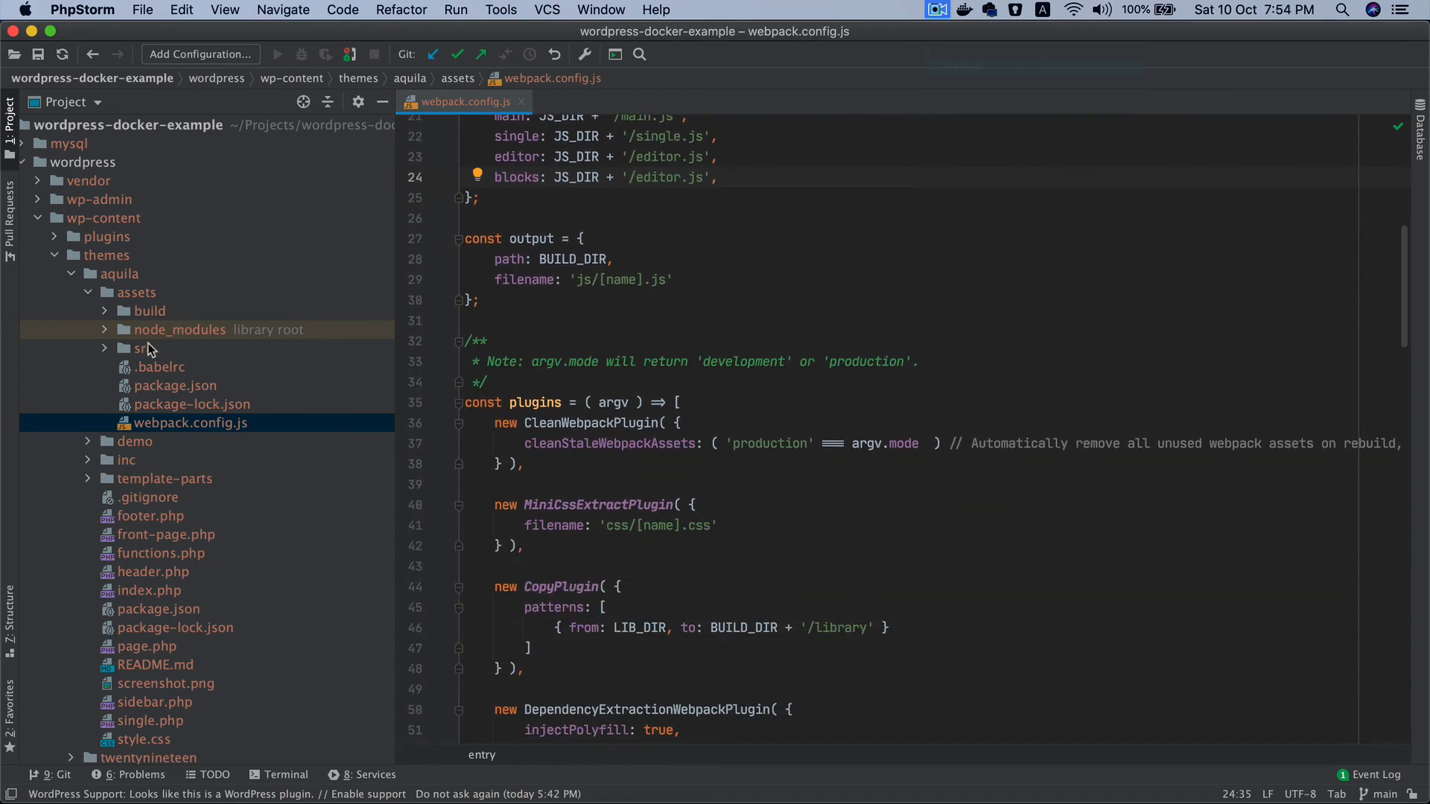
Create a new blocks.scss file in the src/sass folder
{"action": "left_click", "coordinate": [143, 347]}
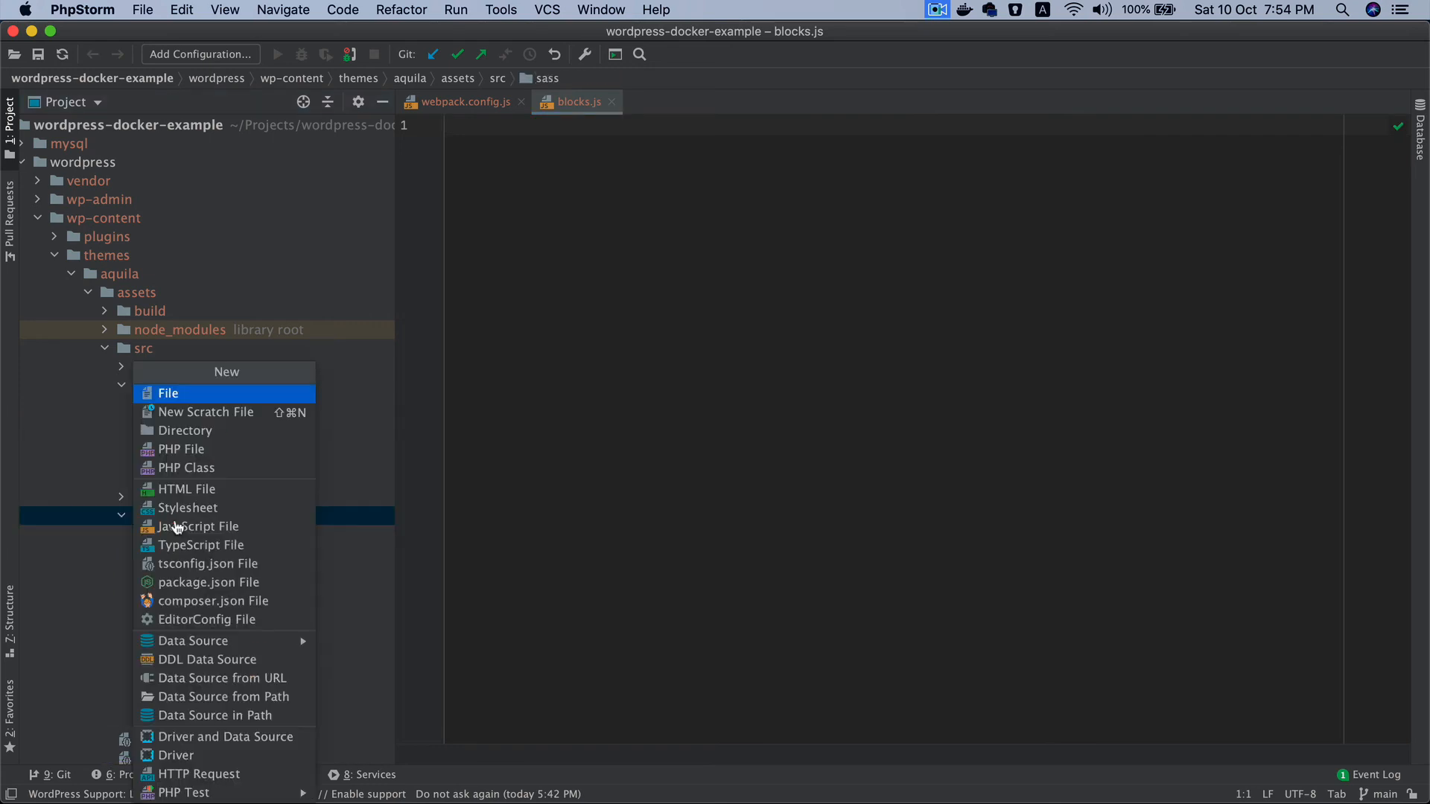
{"action": "left_click", "coordinate": [198, 526]}
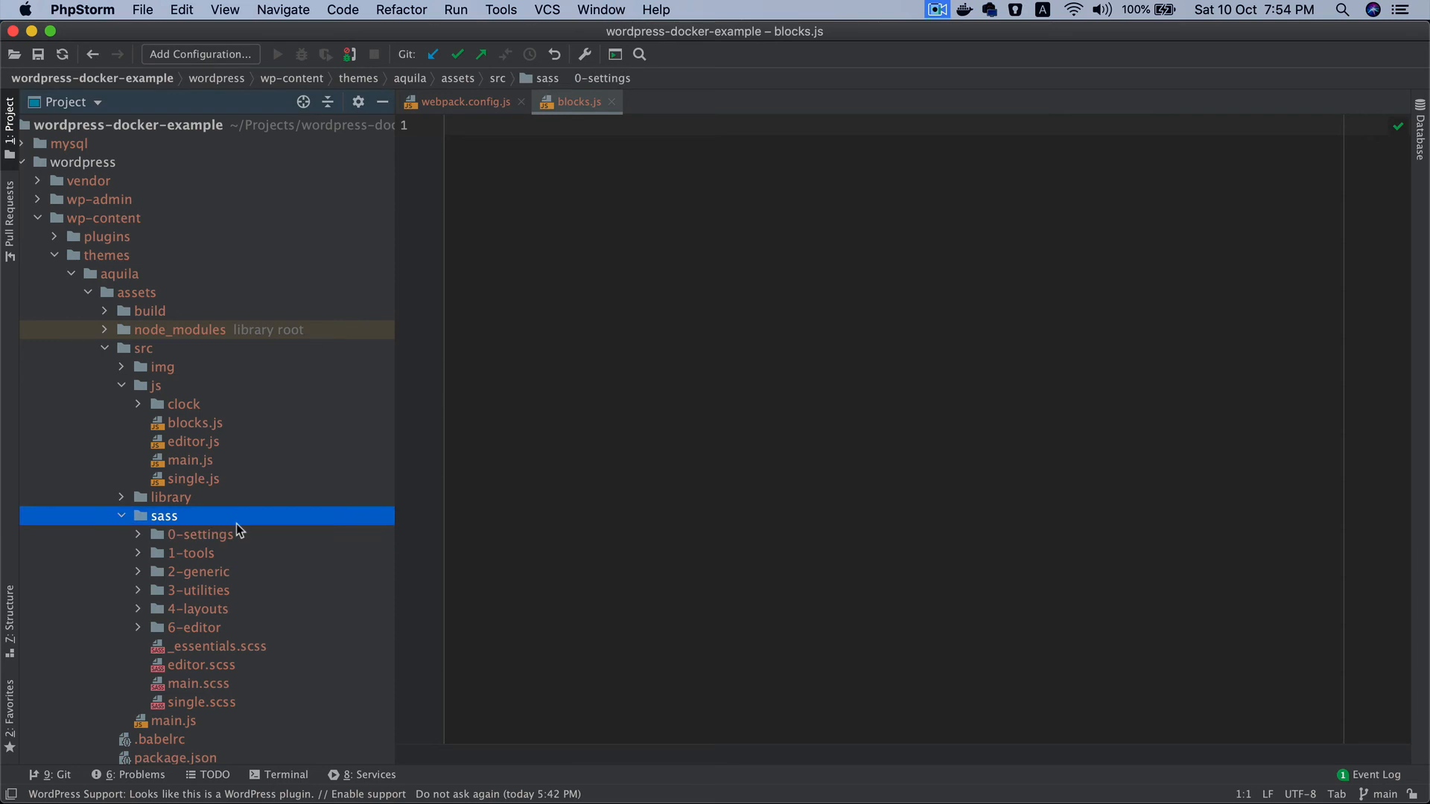
{"action": "type", "text": "b"}
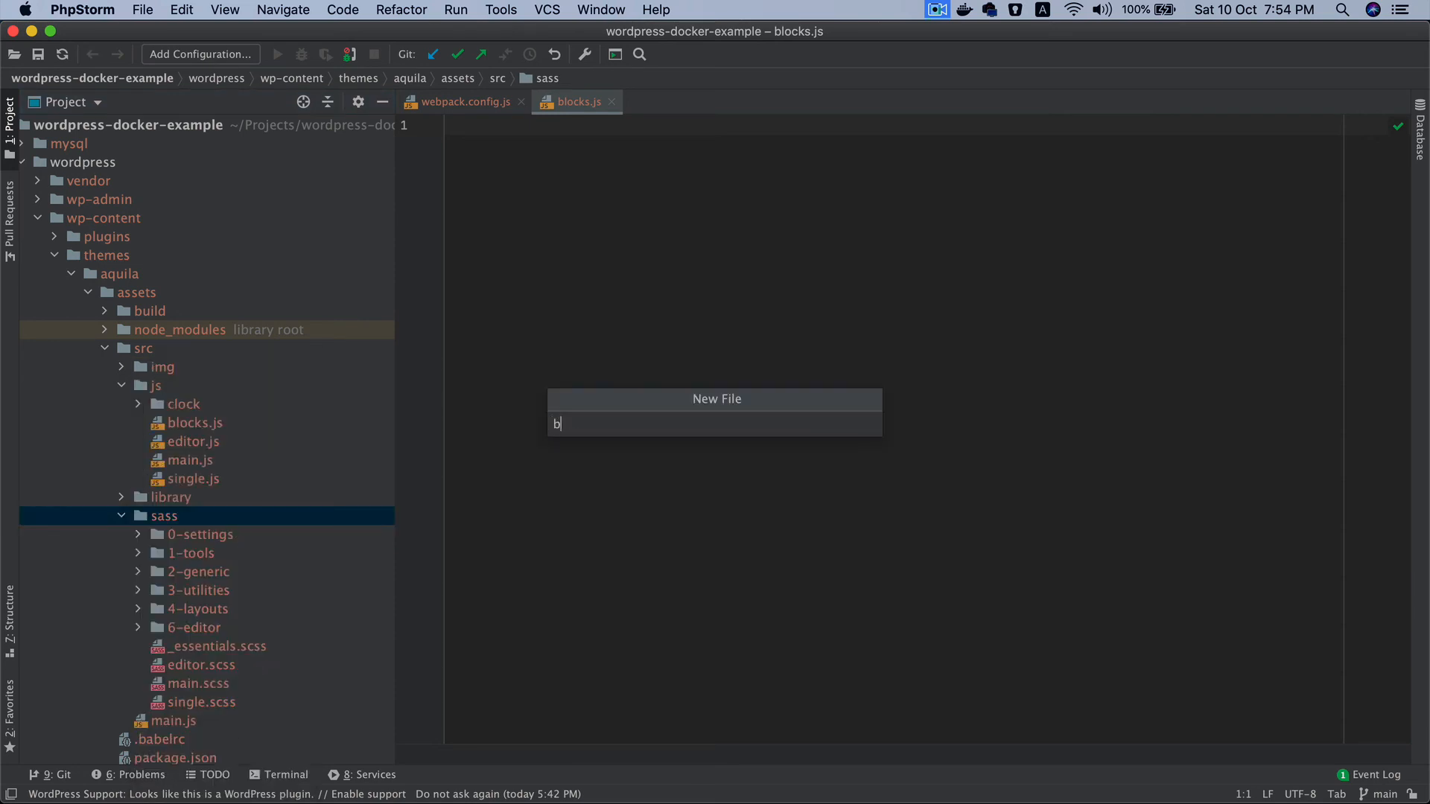
{"action": "type", "text": "locks.scss"}
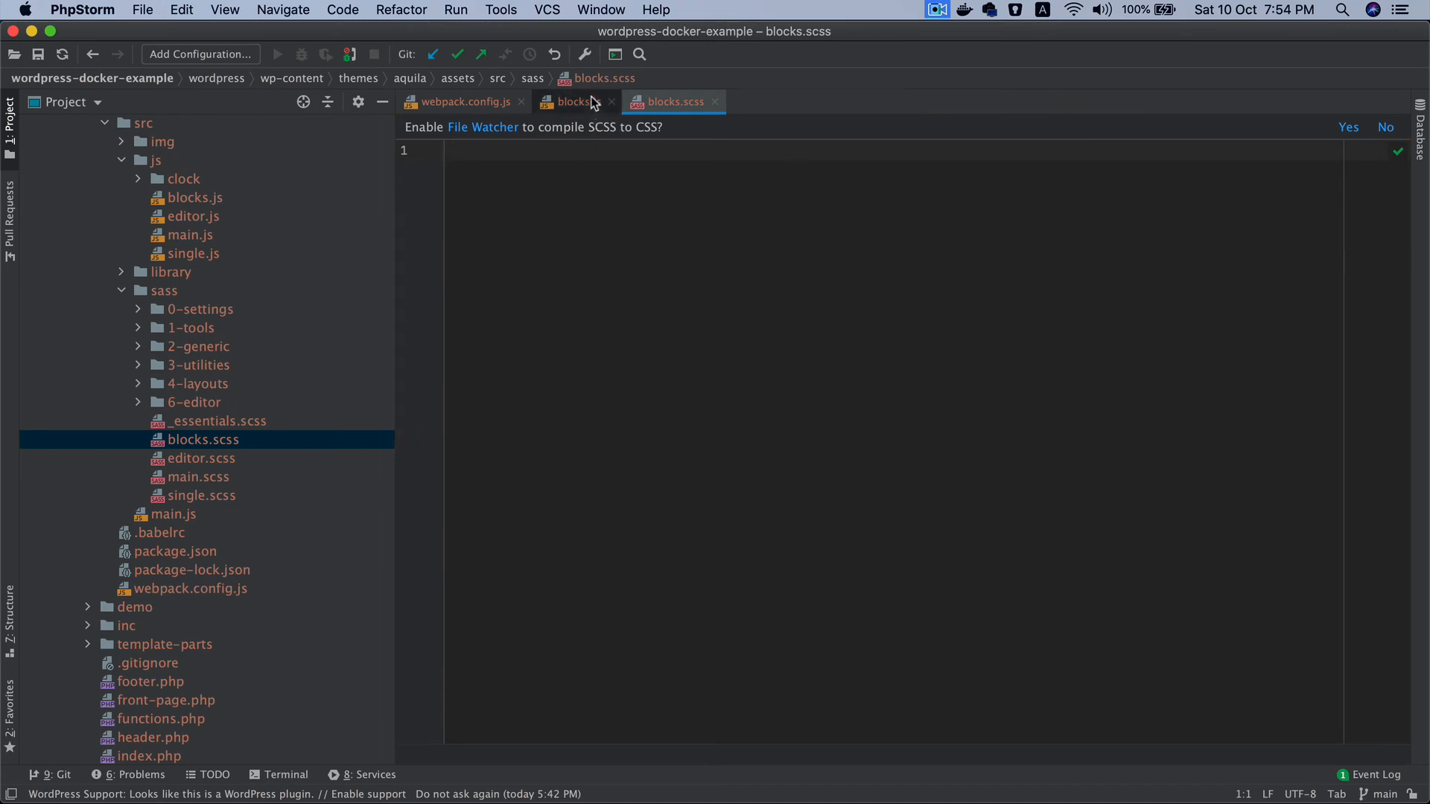
Make blocks.js import '../sass/blocks.scss' and close it
{"action": "left_click", "coordinate": [575, 102]}
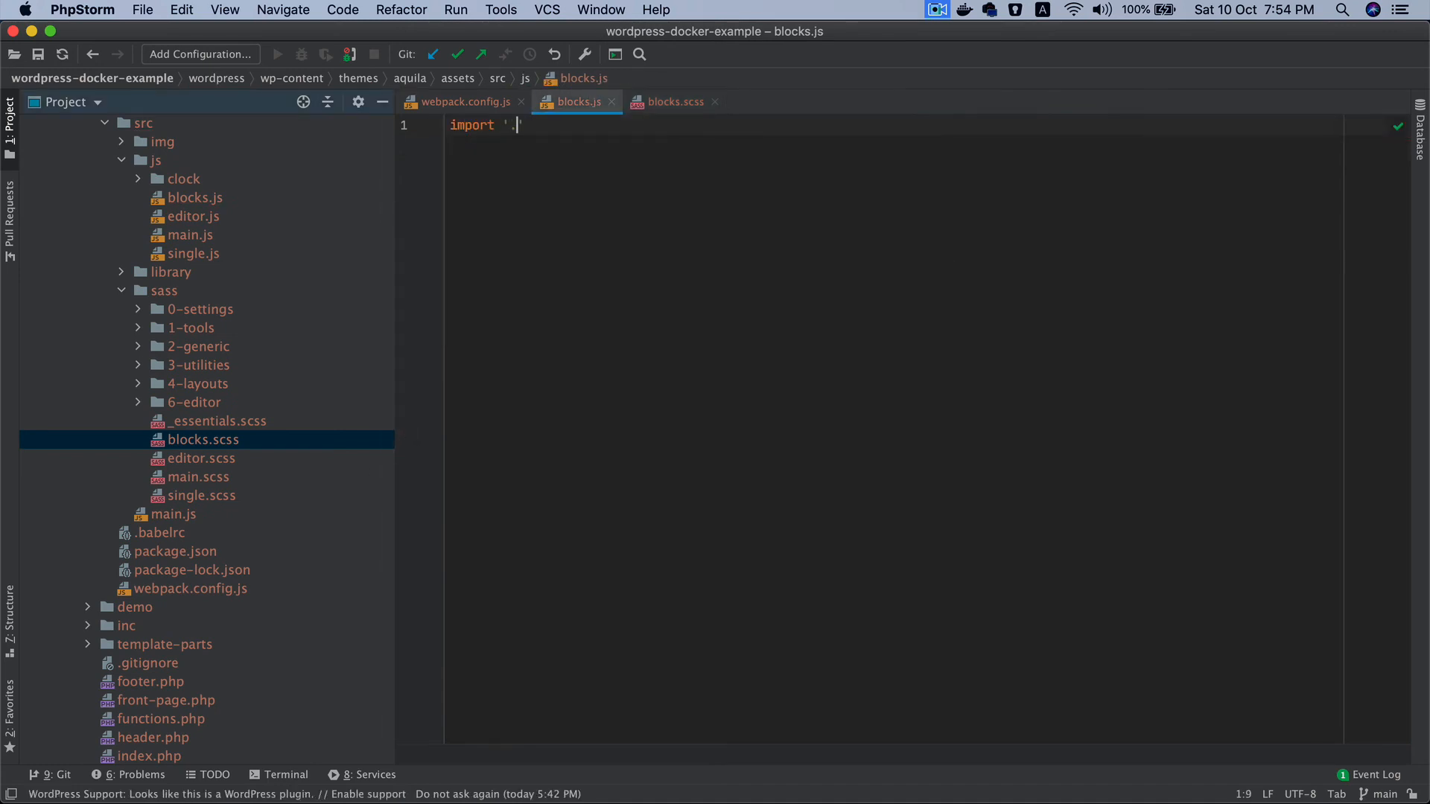
{"action": "type", "text": "../sass/blocks.scss';"}
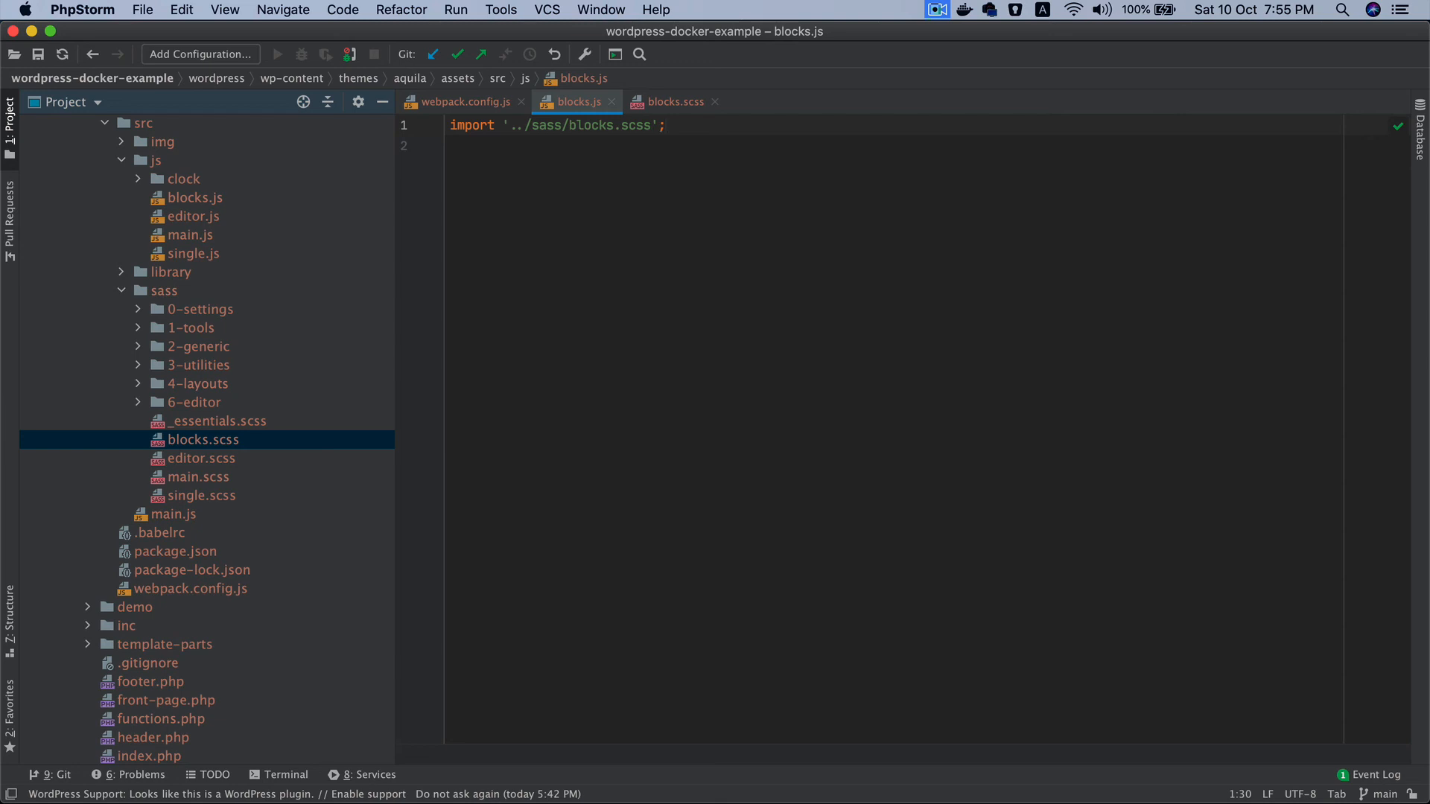
{"action": "left_click", "coordinate": [465, 101]}
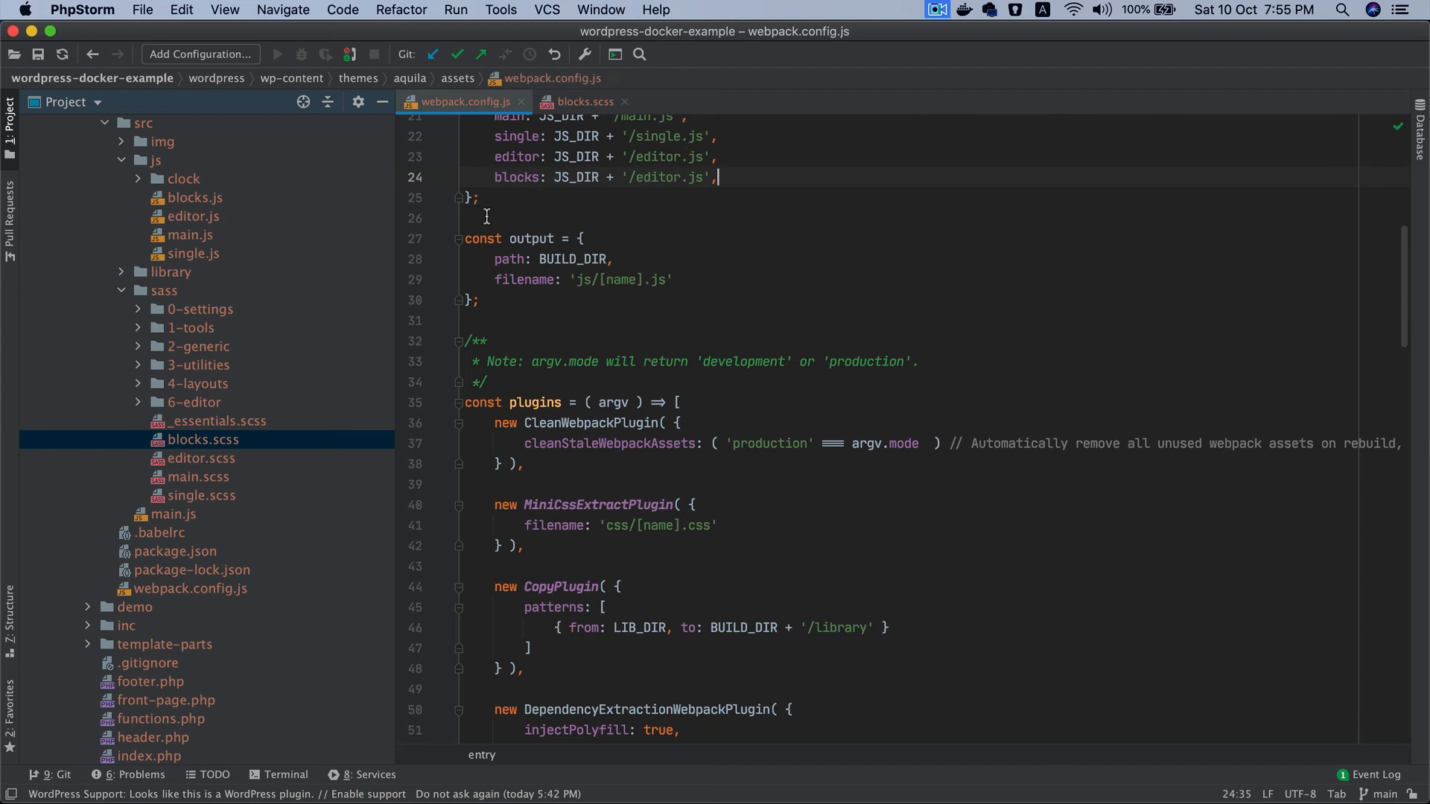
Check the AQUILA_BUILD_PATH constant in functions.php and the assets/build folder contents, then close the file
{"action": "left_click", "coordinate": [518, 101]}
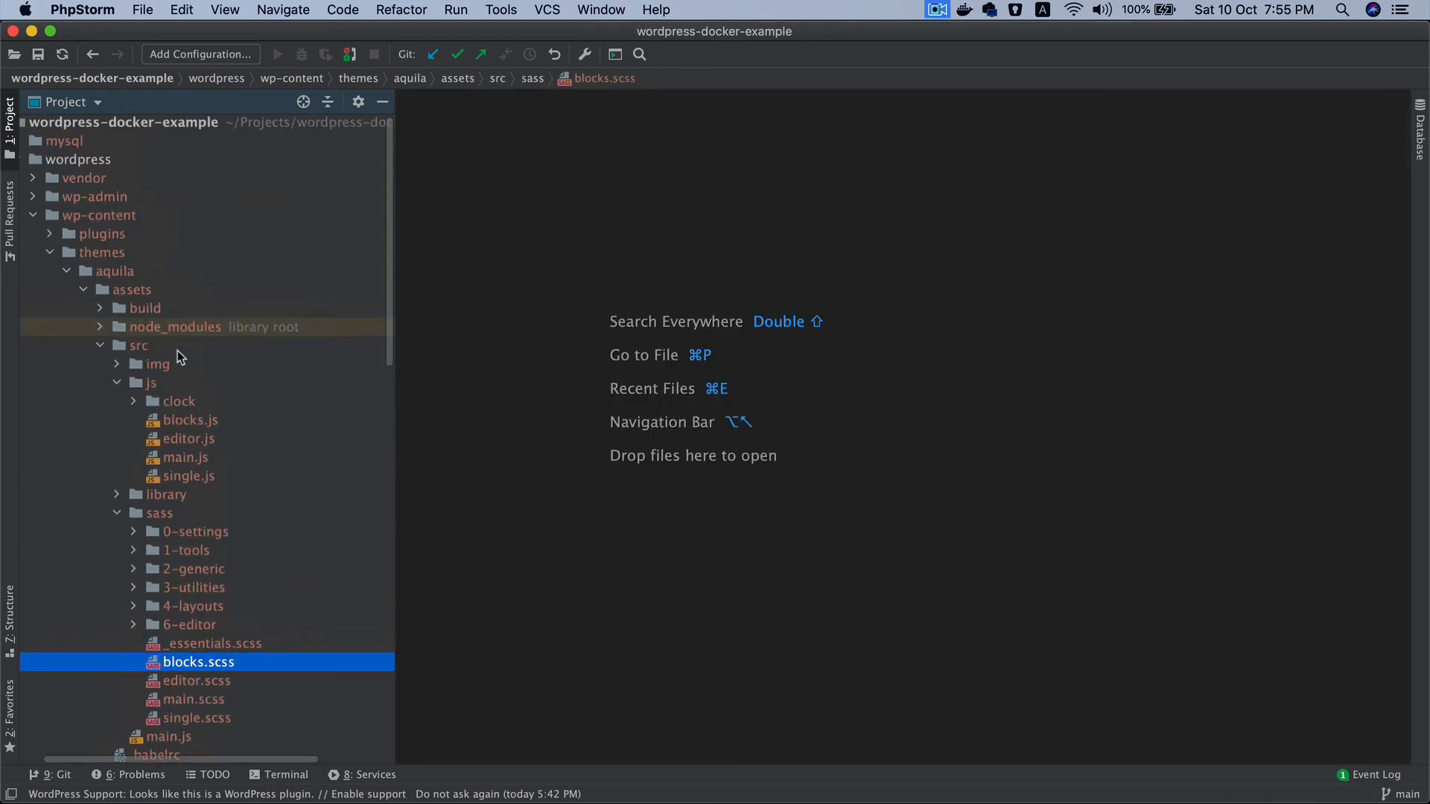
{"action": "left_click", "coordinate": [139, 344]}
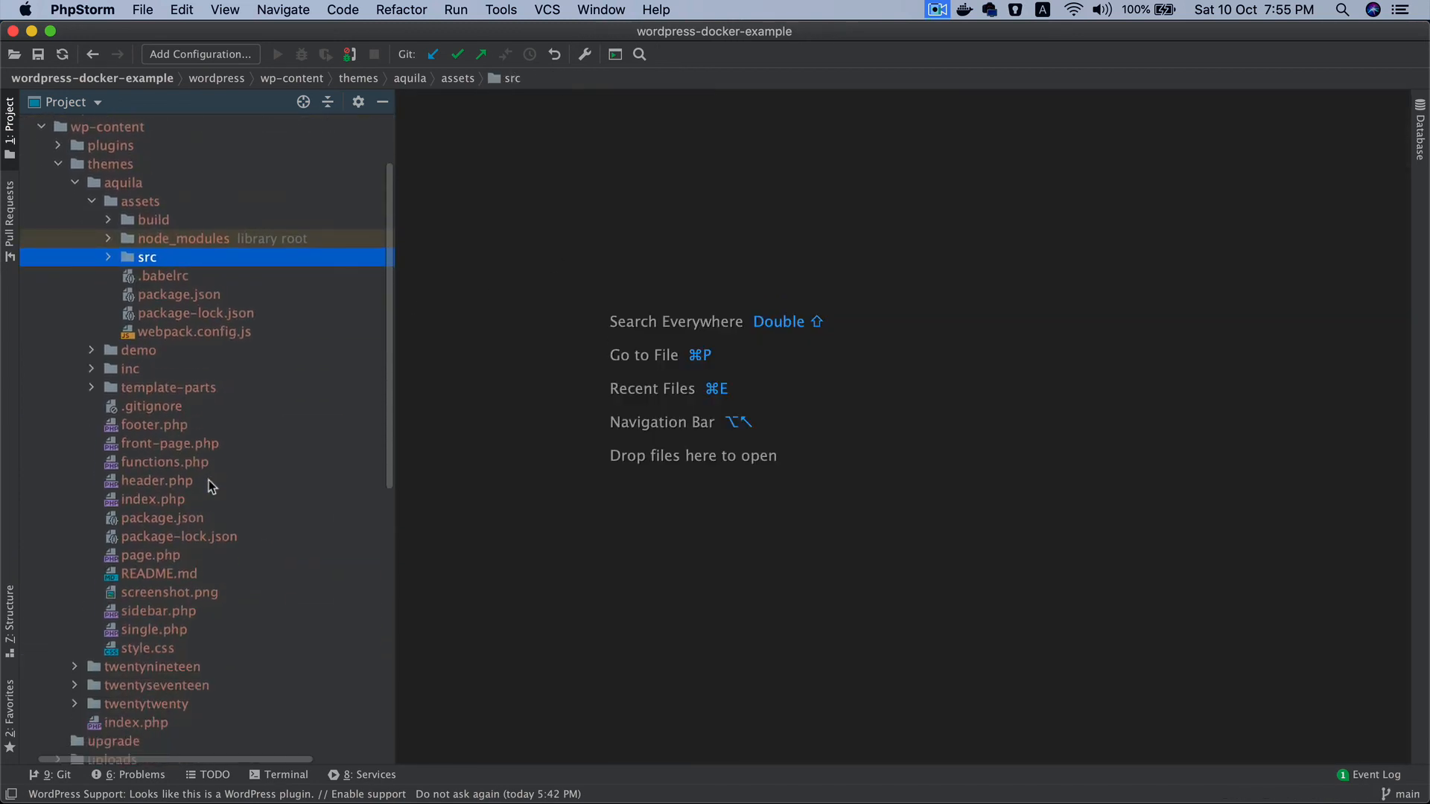
{"action": "mouse_move", "coordinate": [181, 468]}
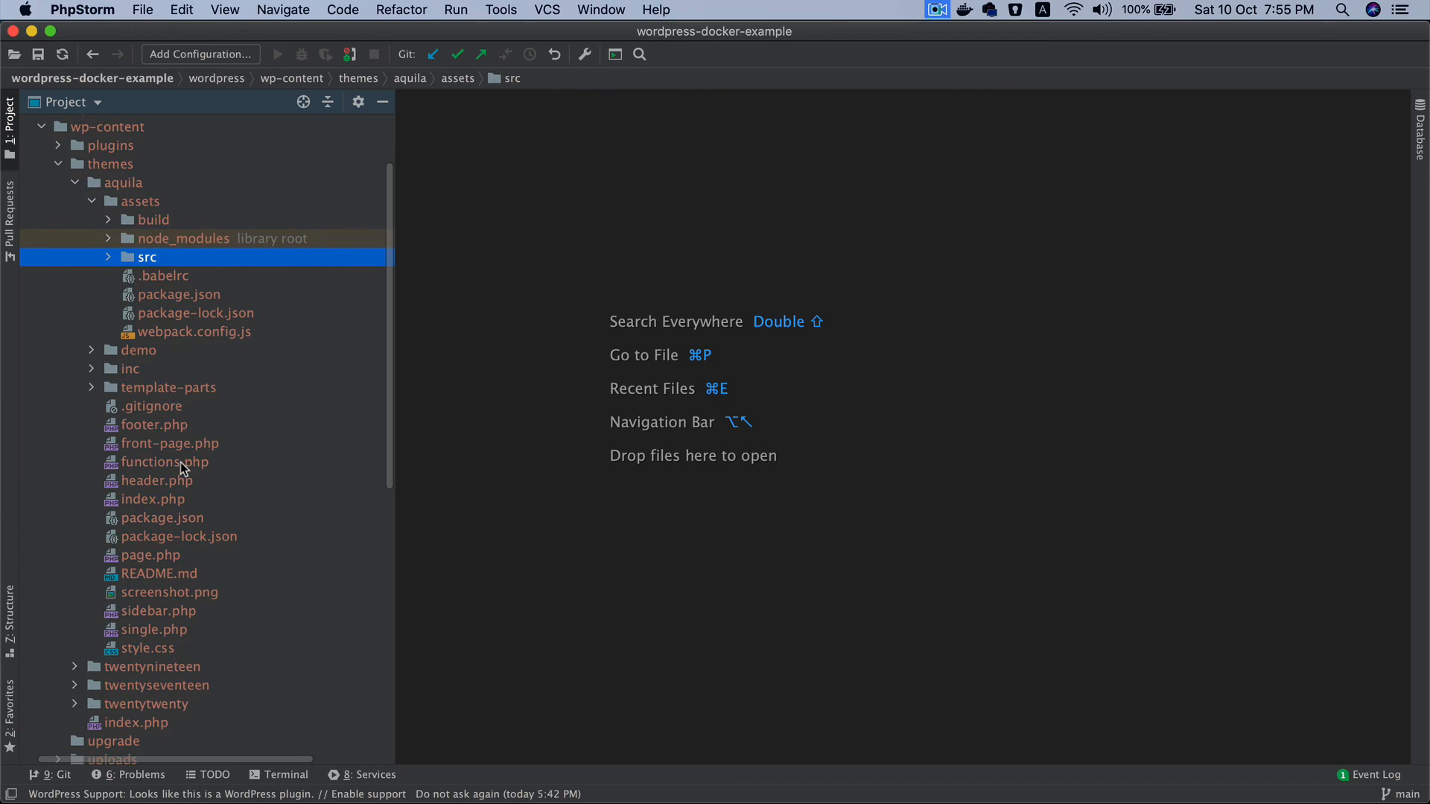
{"action": "double_click", "coordinate": [162, 461]}
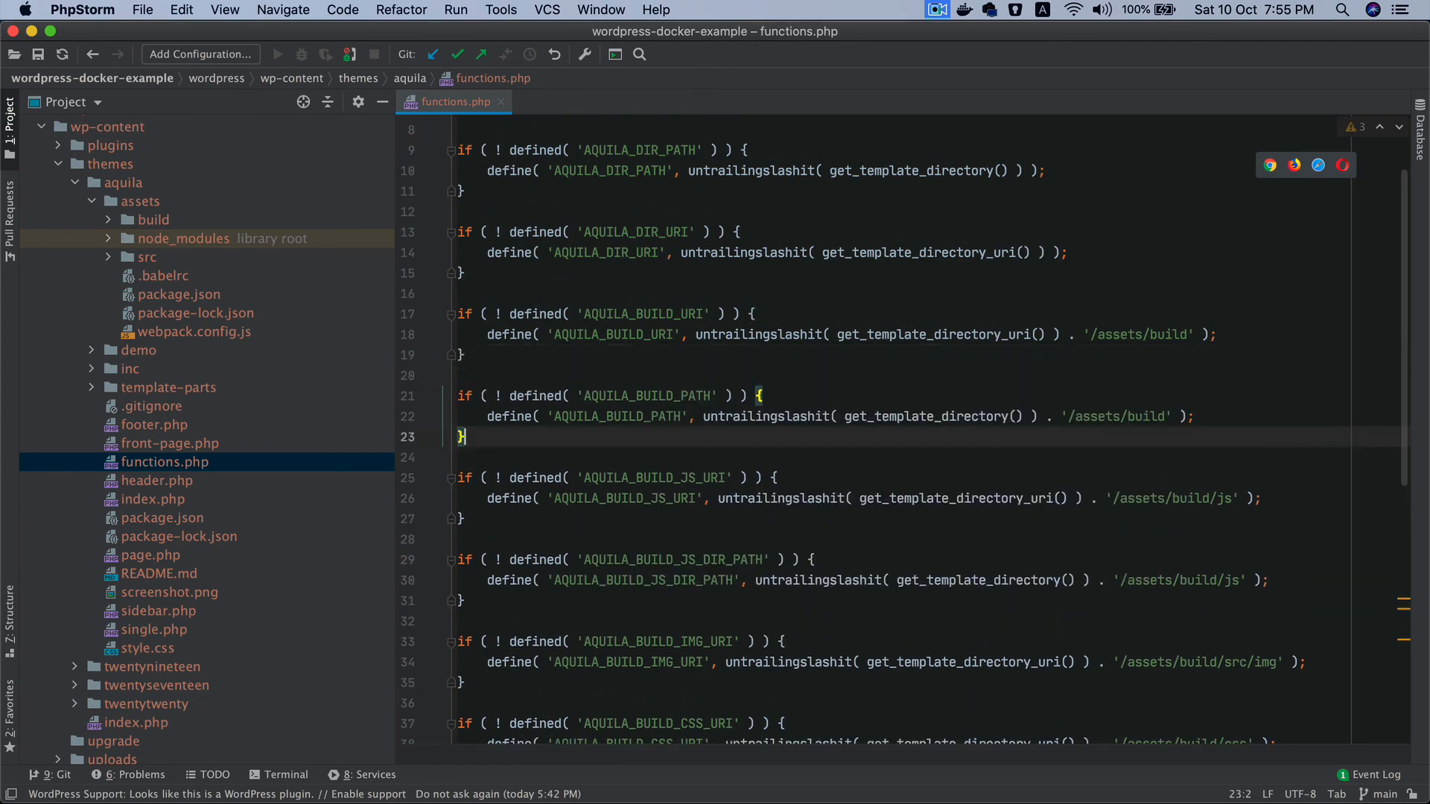
{"action": "double_click", "coordinate": [647, 397]}
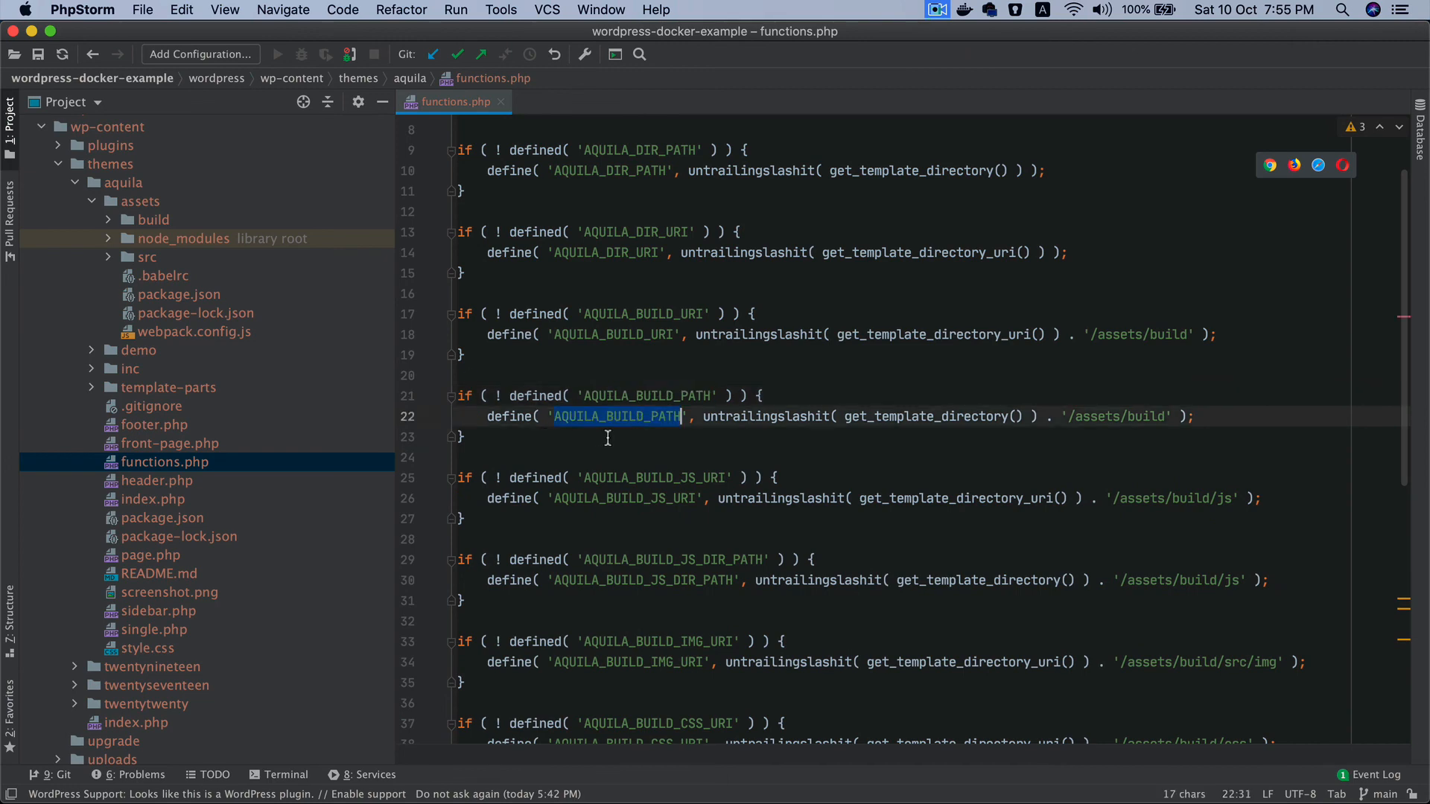
{"action": "mouse_move", "coordinate": [1128, 405]}
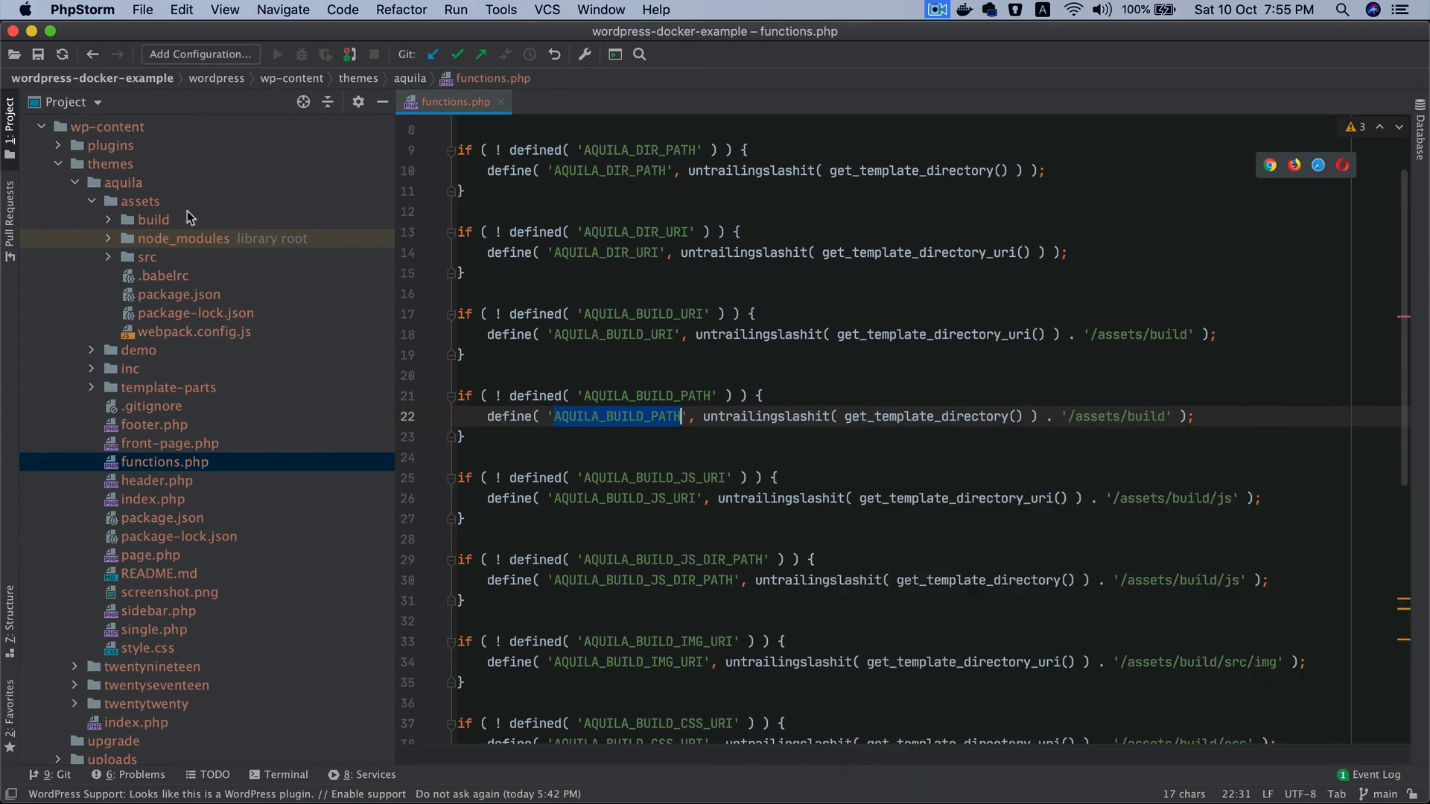
{"action": "left_click", "coordinate": [154, 219]}
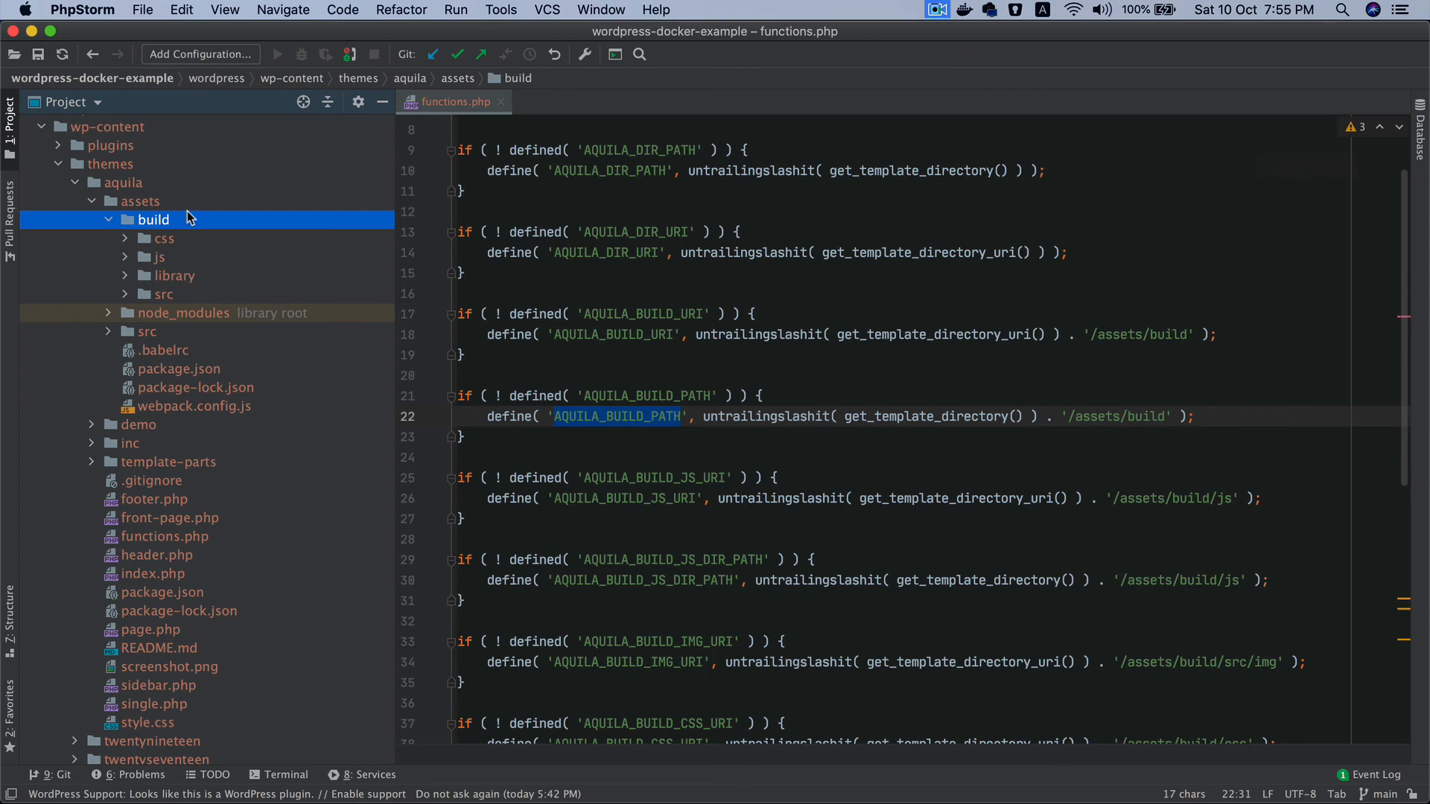
{"action": "mouse_move", "coordinate": [188, 293]}
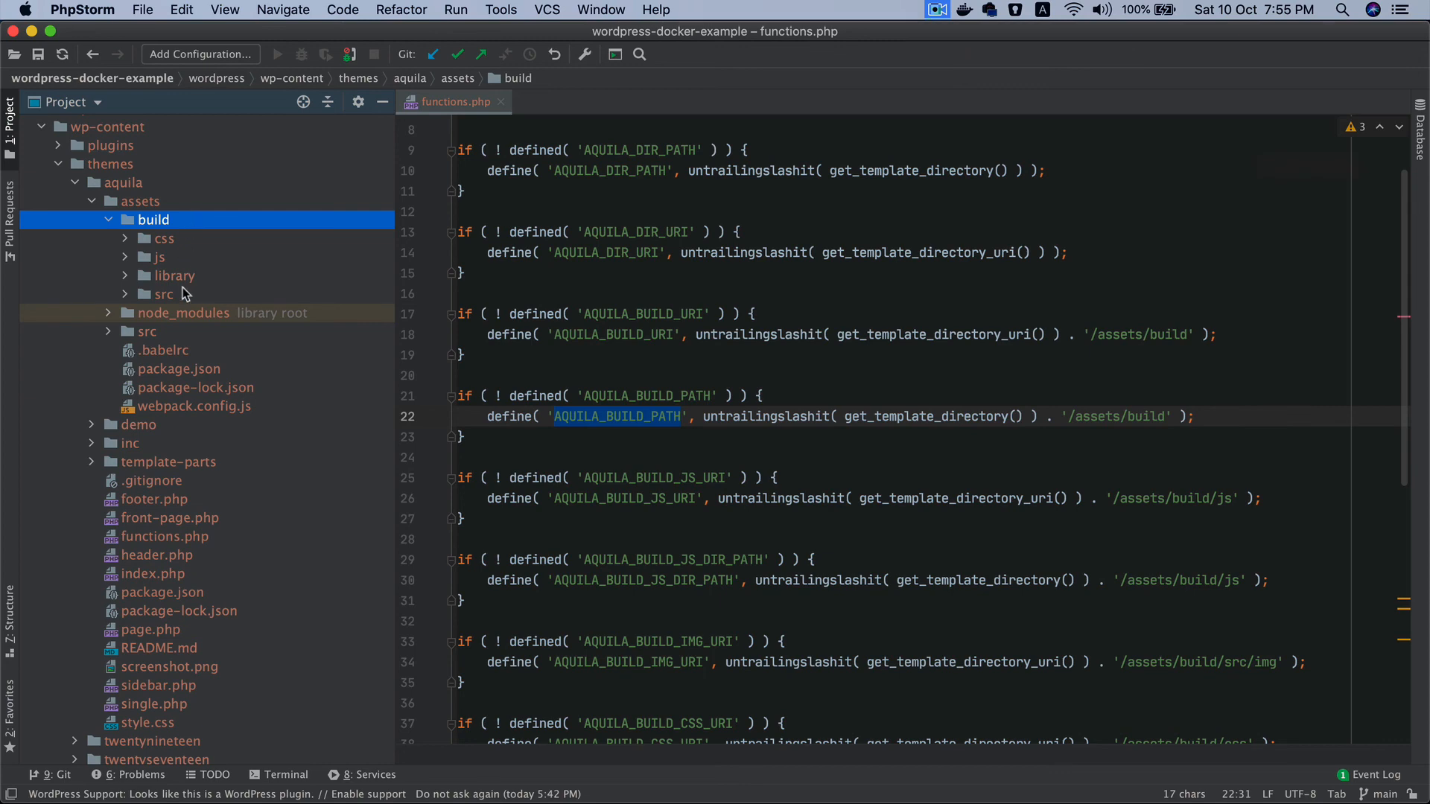
{"action": "mouse_move", "coordinate": [500, 114]}
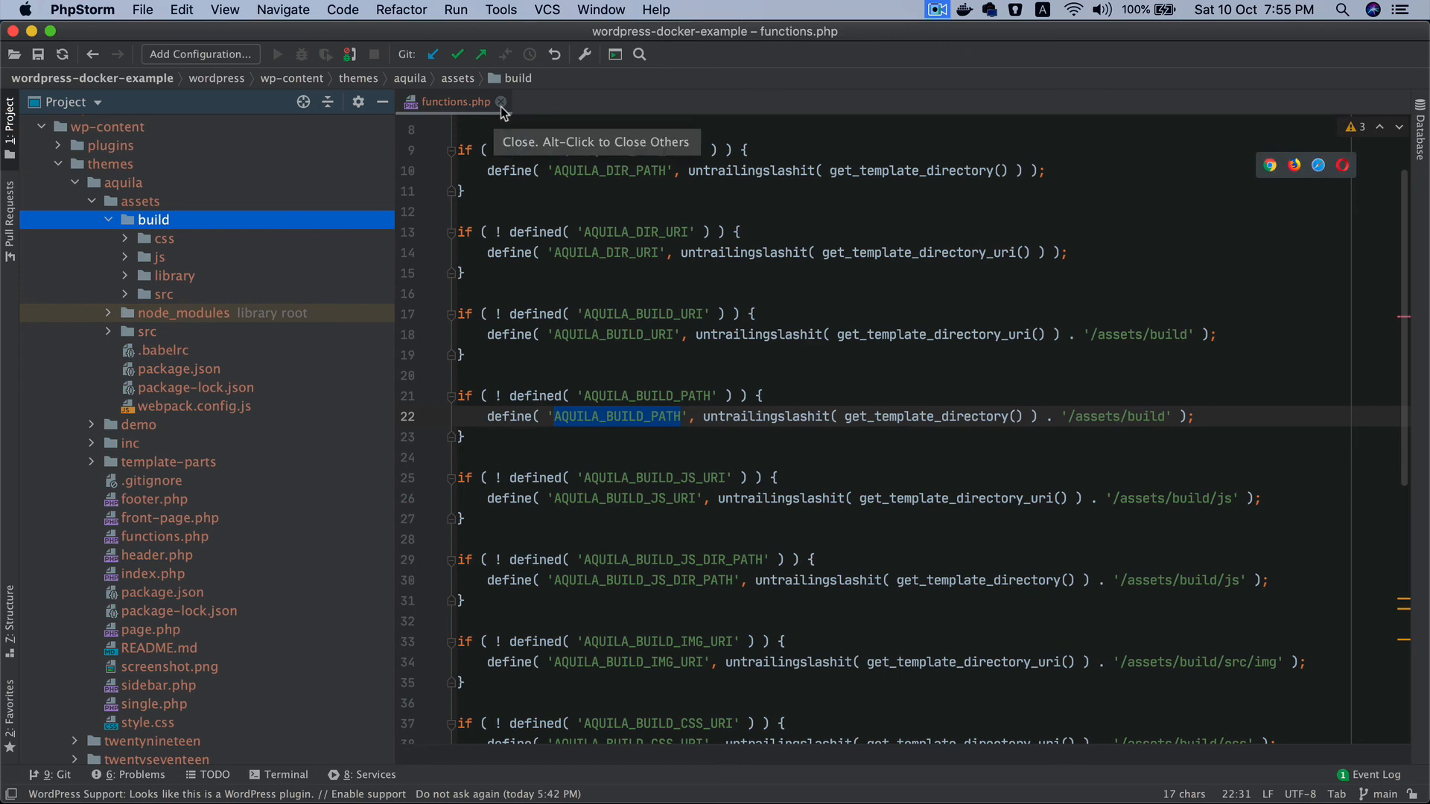
{"action": "left_click", "coordinate": [501, 101]}
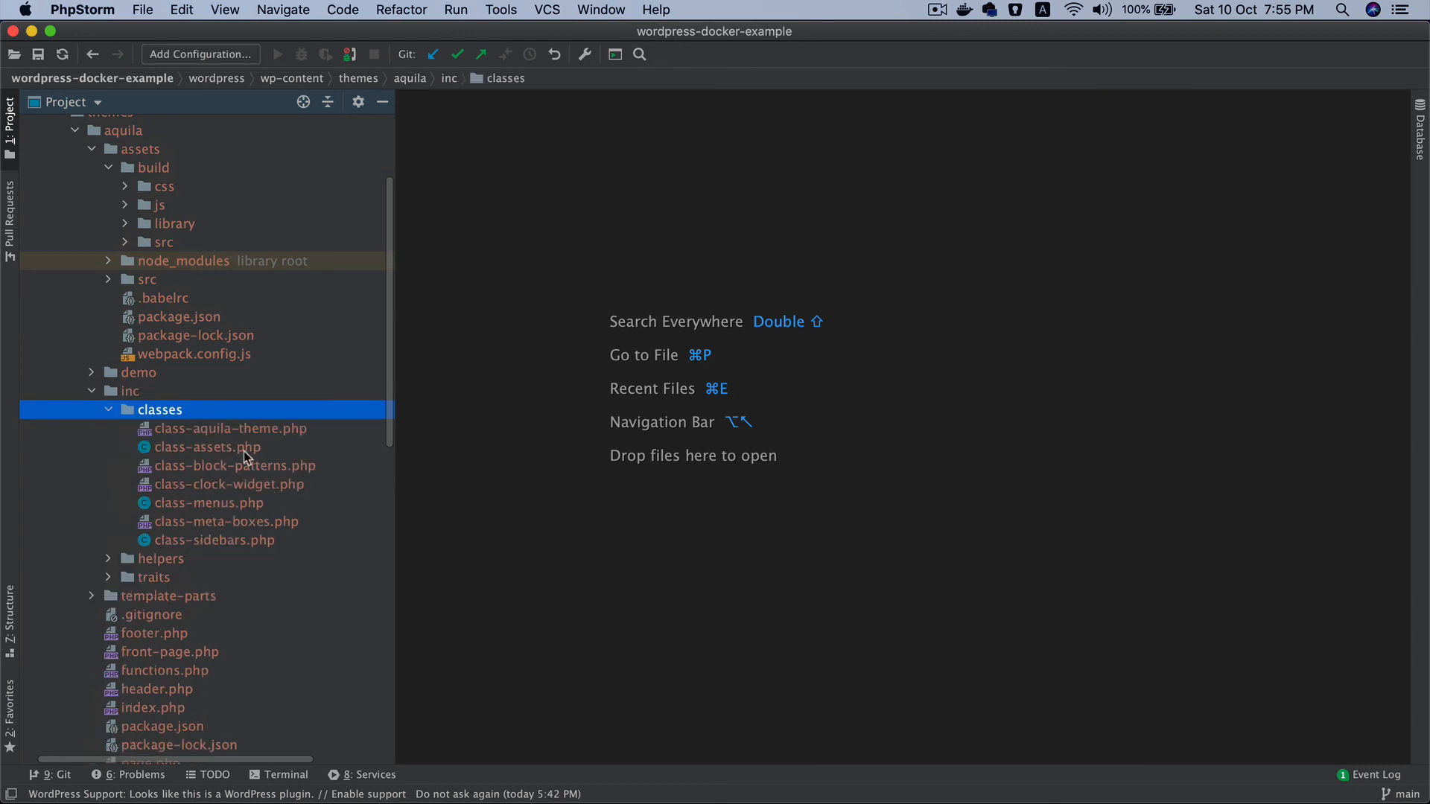
Open class-assets.php at setup_hooks and try an add_action( 'enqueue_block_assets', [ $this, 'enqueue_editor_assets' ] ) line
{"action": "double_click", "coordinate": [207, 446]}
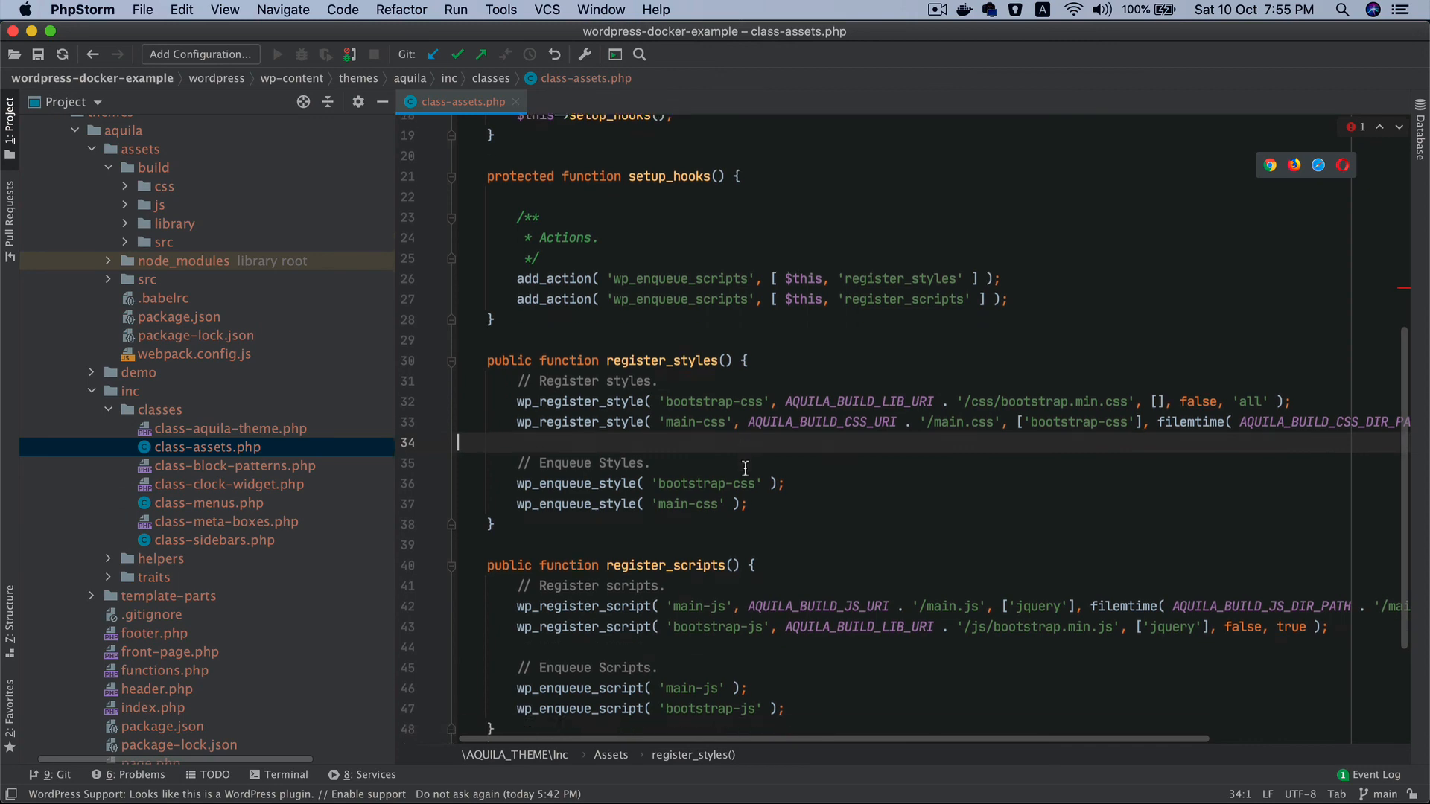
{"action": "scroll", "scroll_direction": "up", "scroll_amount": 3}
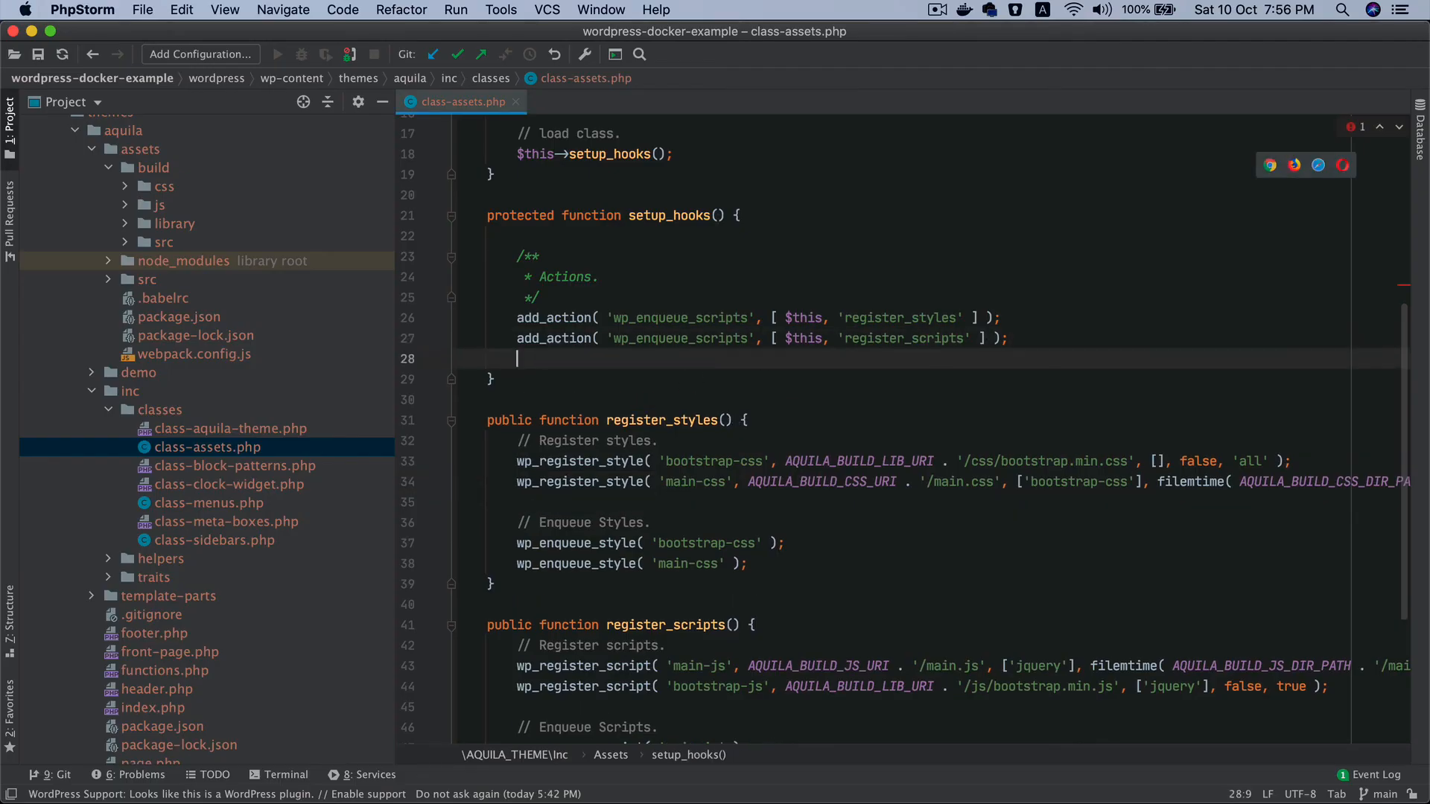
{"action": "type", "text": "add_action( 'enqueue_block_assets', [ $this, 'enqueue_editor_assets' ] );"}
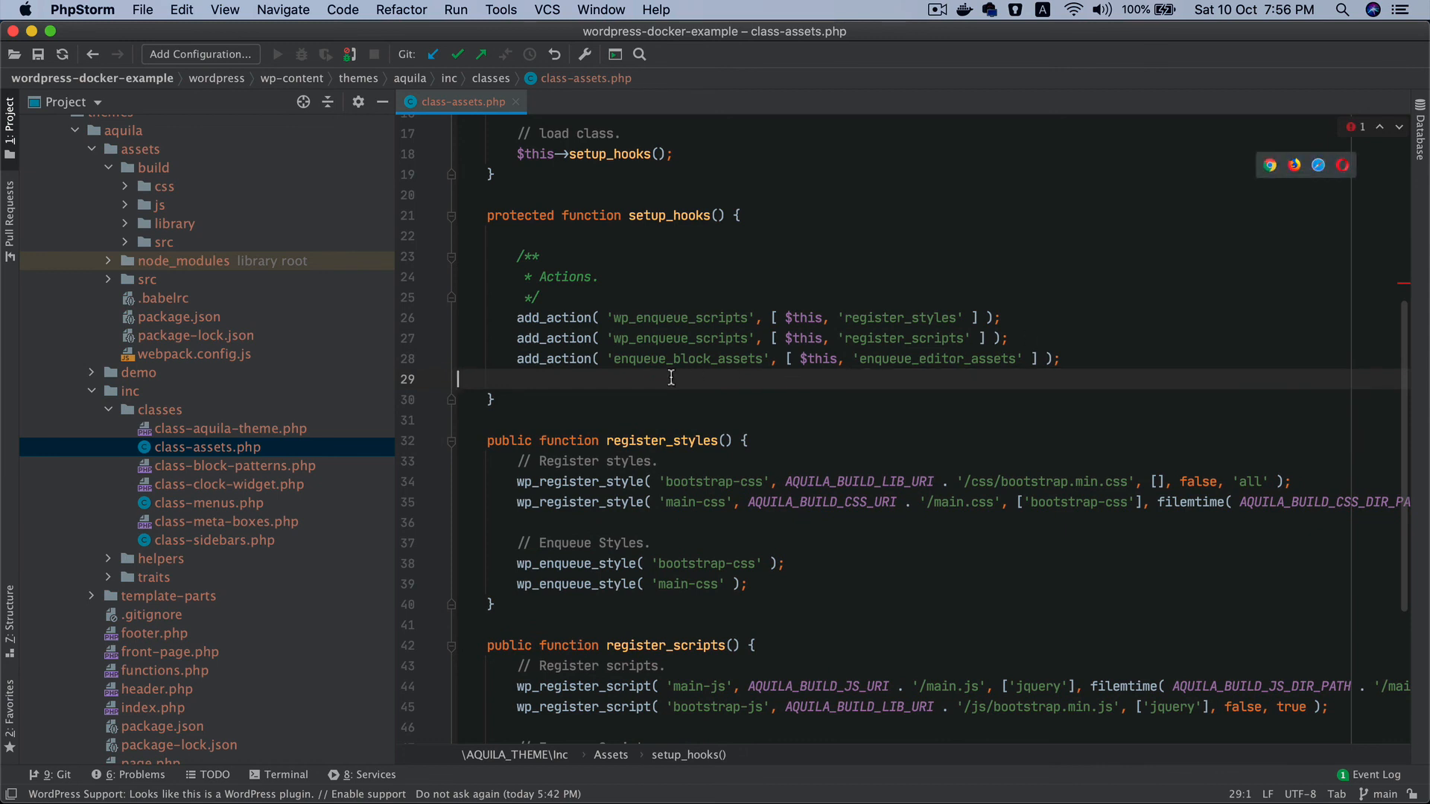
{"action": "double_click", "coordinate": [686, 359]}
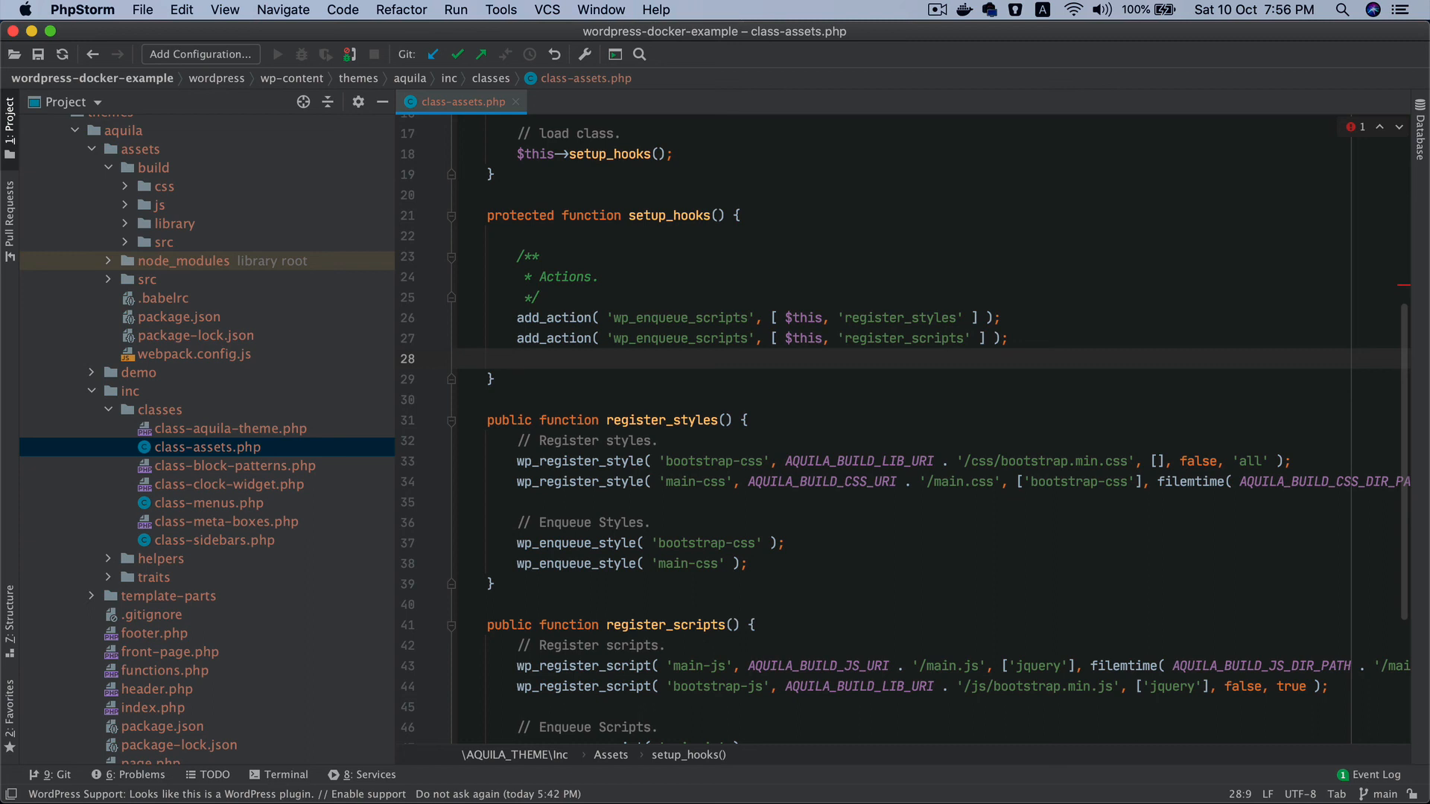
{"action": "double_click", "coordinate": [678, 318]}
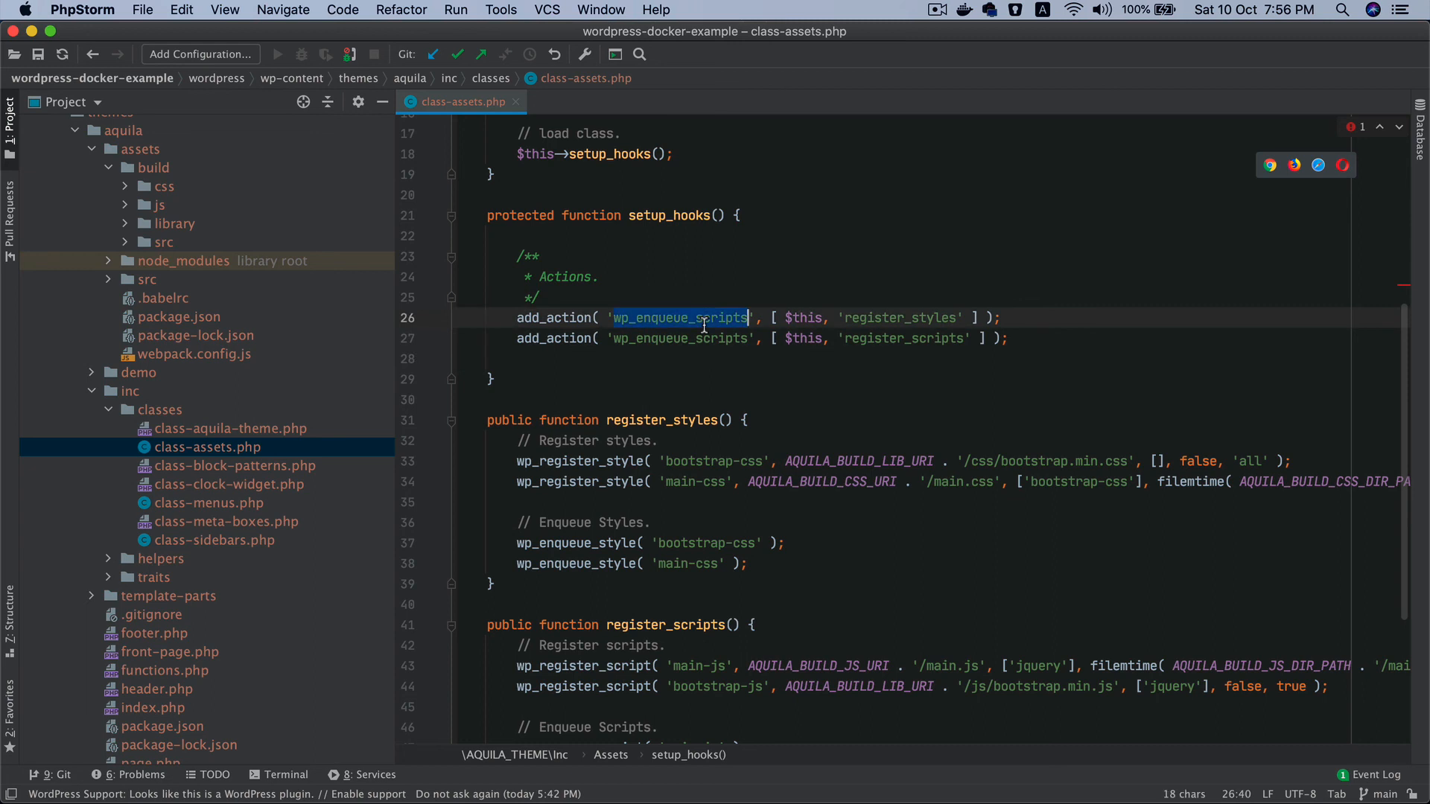